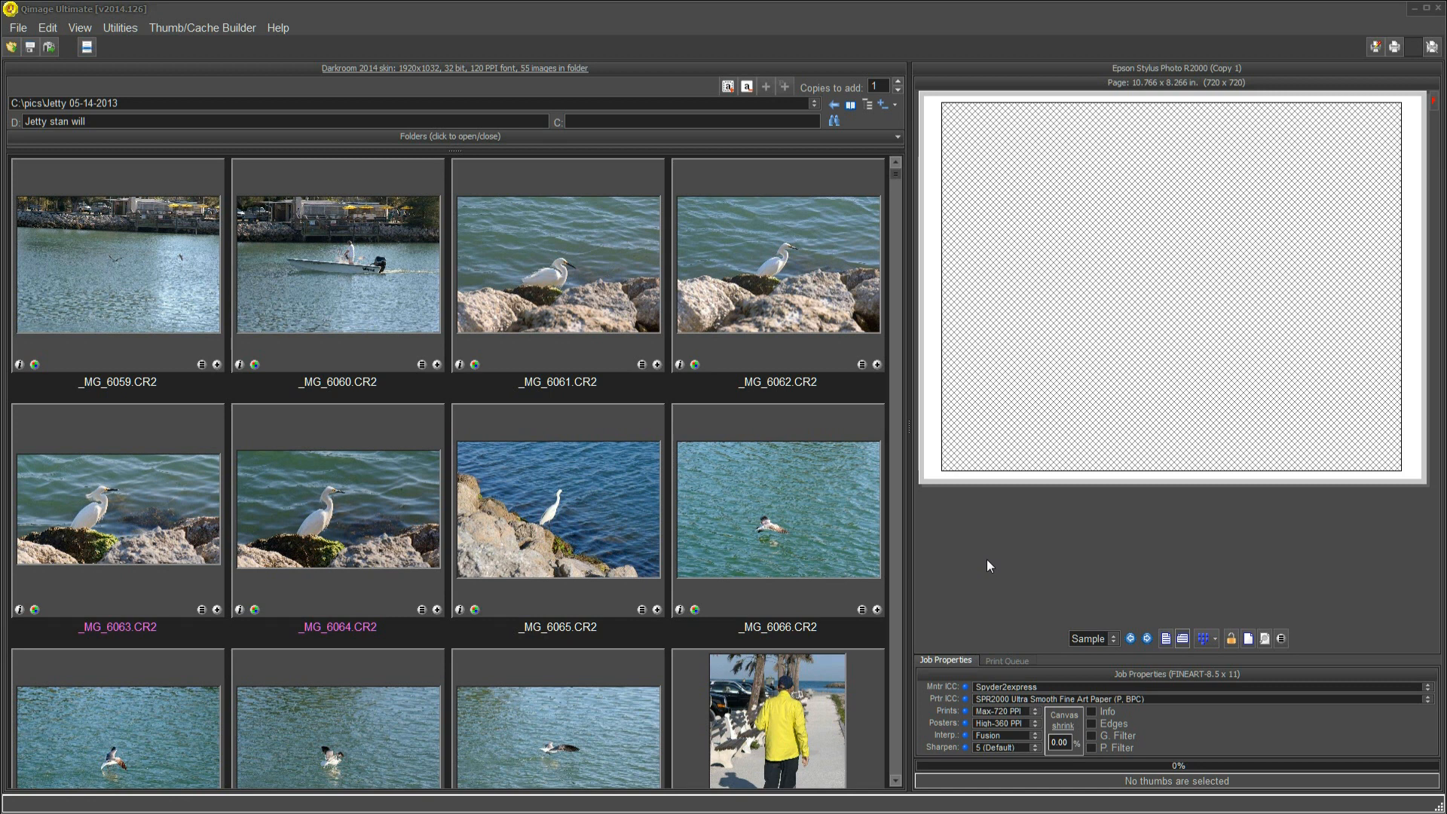
{"action": "mouse_move", "coordinate": [615, 690]}
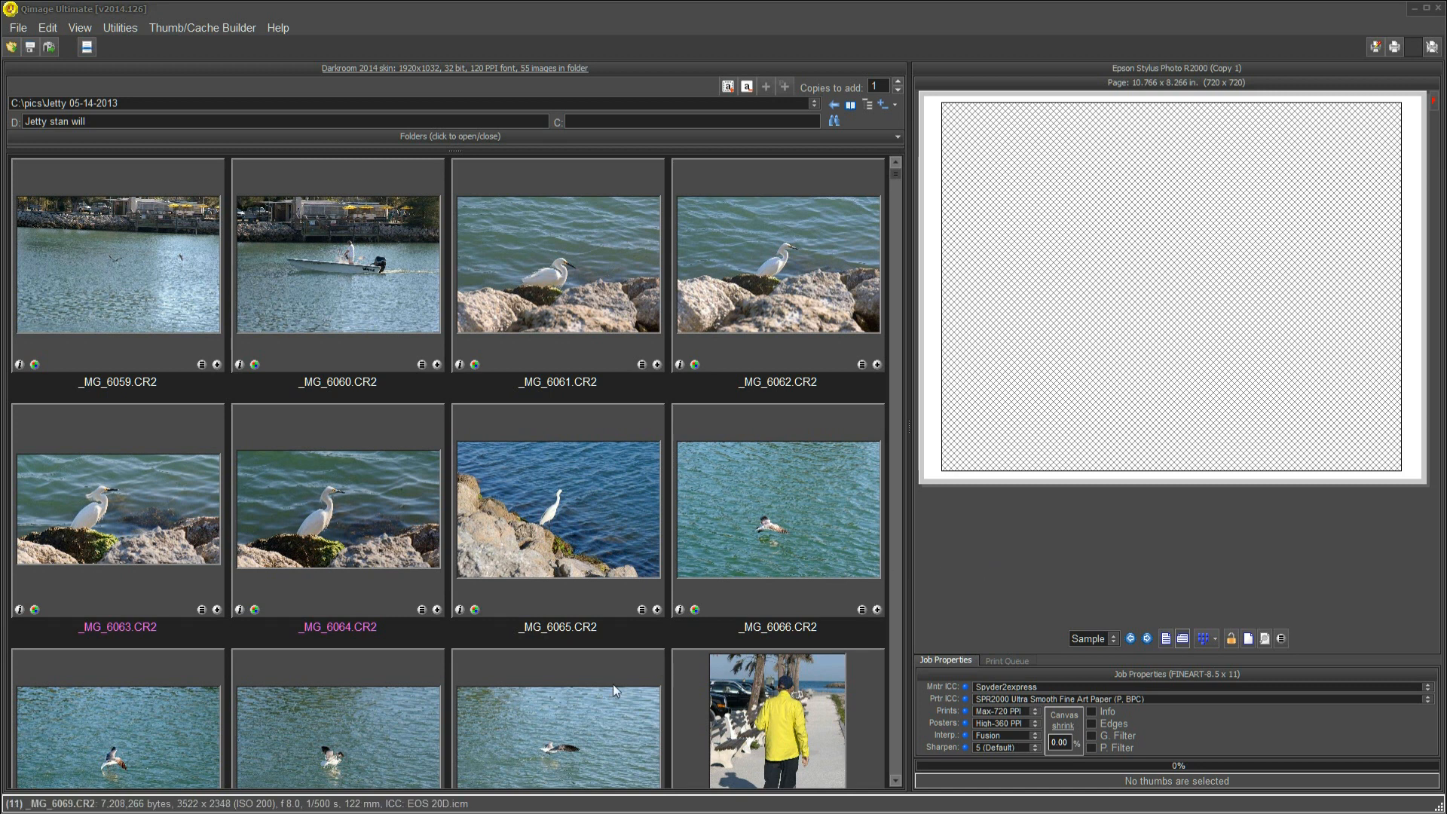
{"action": "mouse_move", "coordinate": [357, 334]}
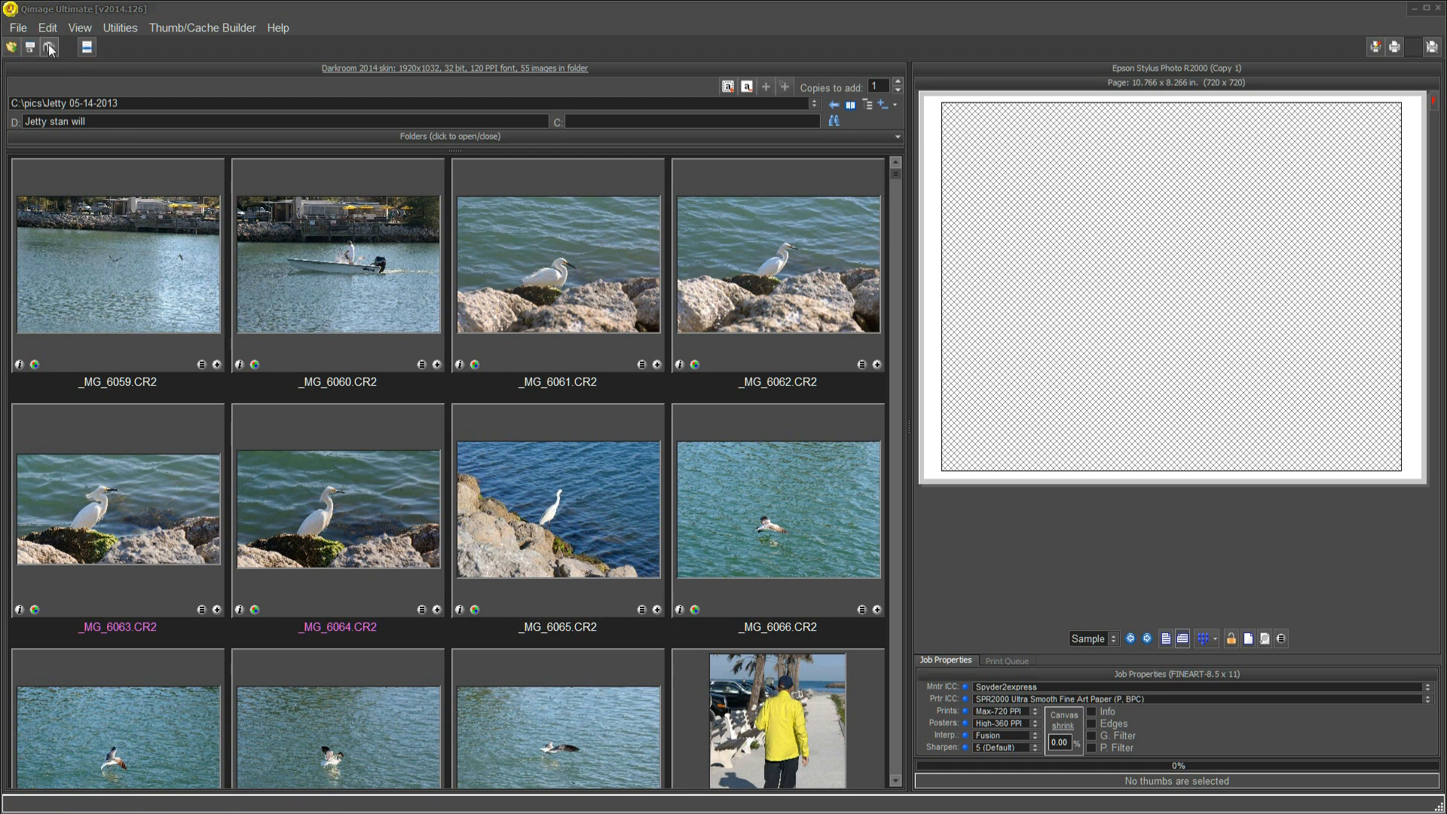
Review the Flash Card Copy/Move destinations C:\PICS and D:\PICS with subfolder Emerson-11-12-2013
{"action": "left_click", "coordinate": [48, 47]}
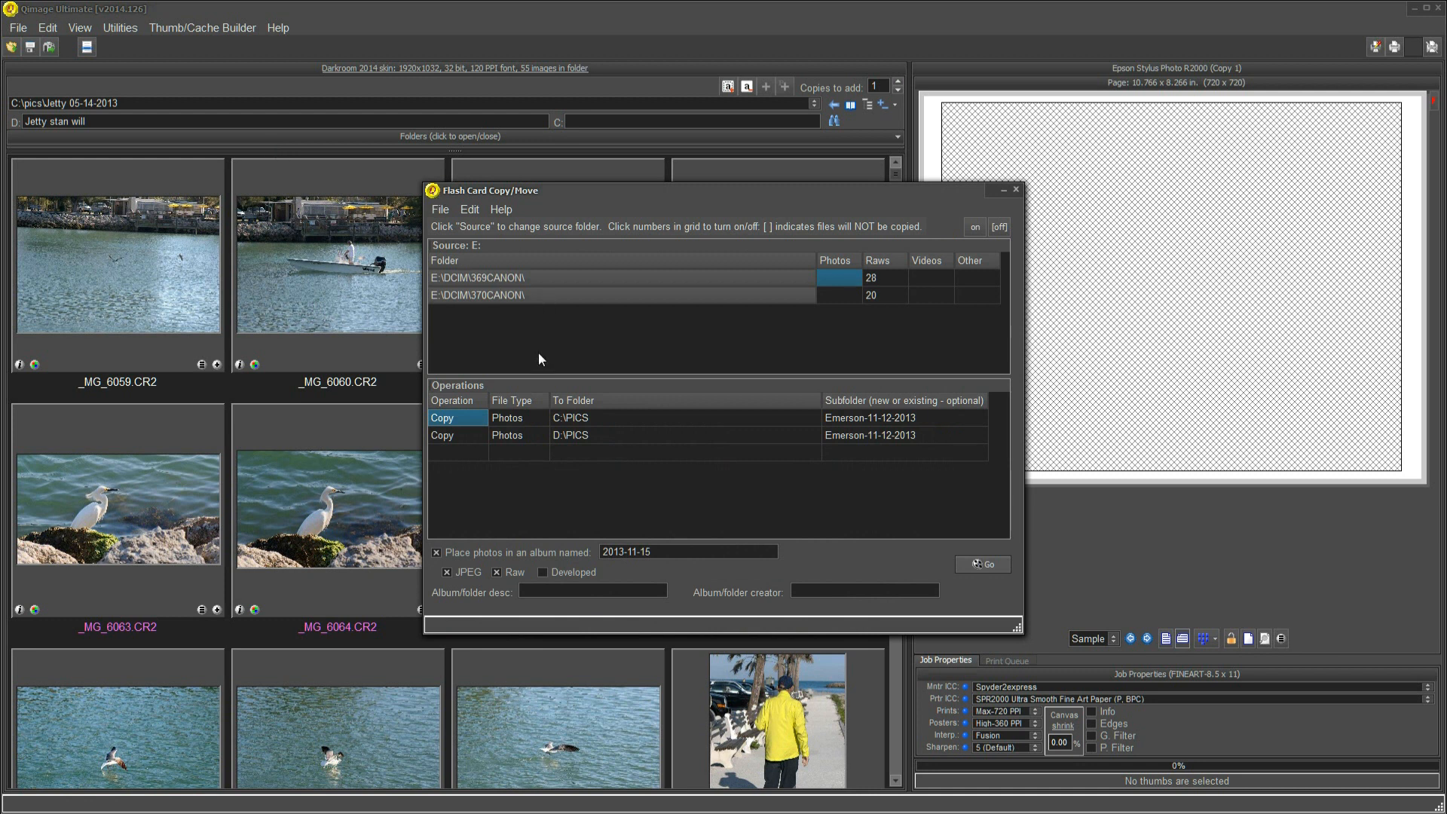
{"action": "mouse_move", "coordinate": [530, 300]}
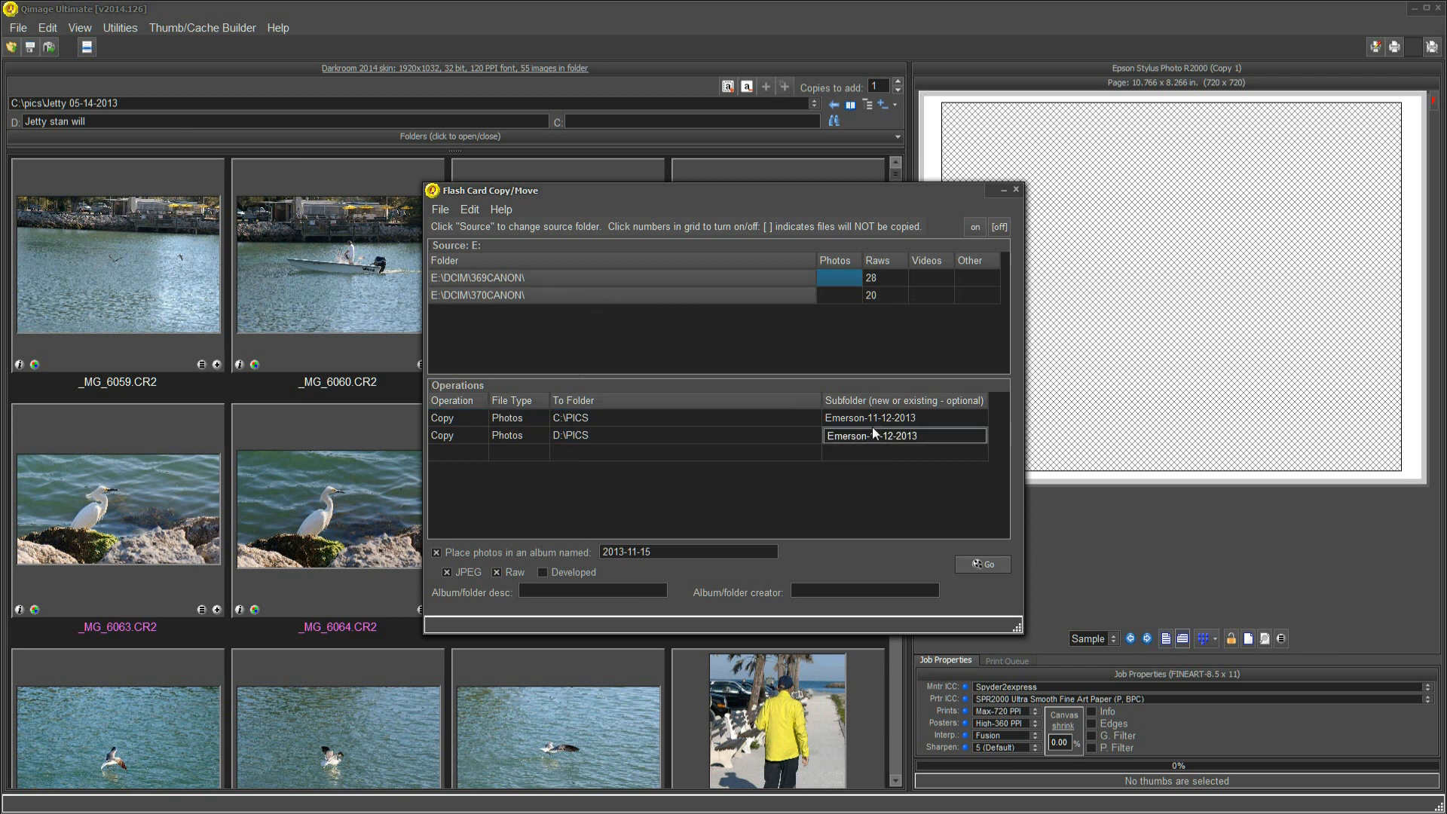
{"action": "left_click", "coordinate": [903, 417]}
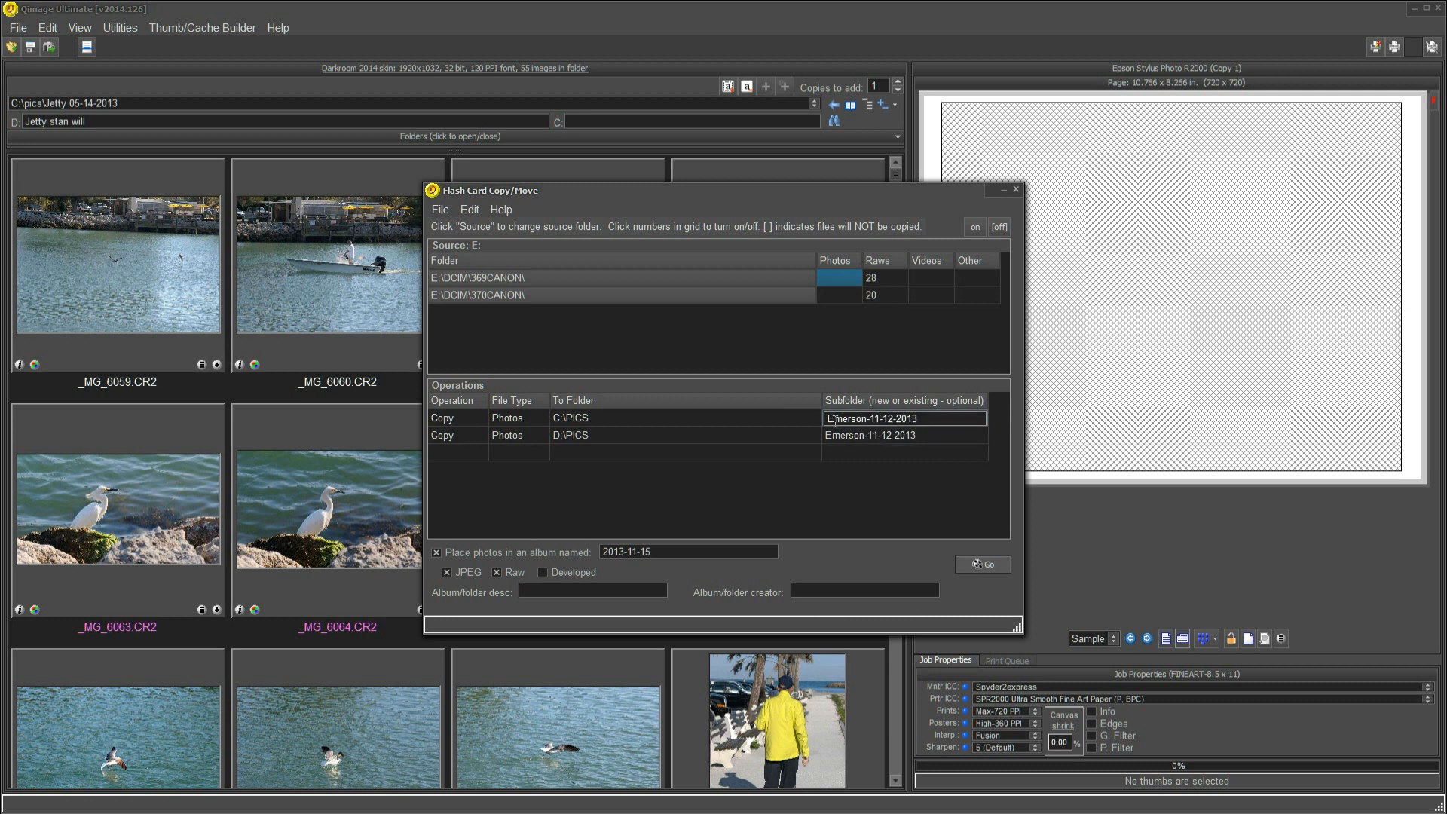
{"action": "mouse_move", "coordinate": [848, 430]}
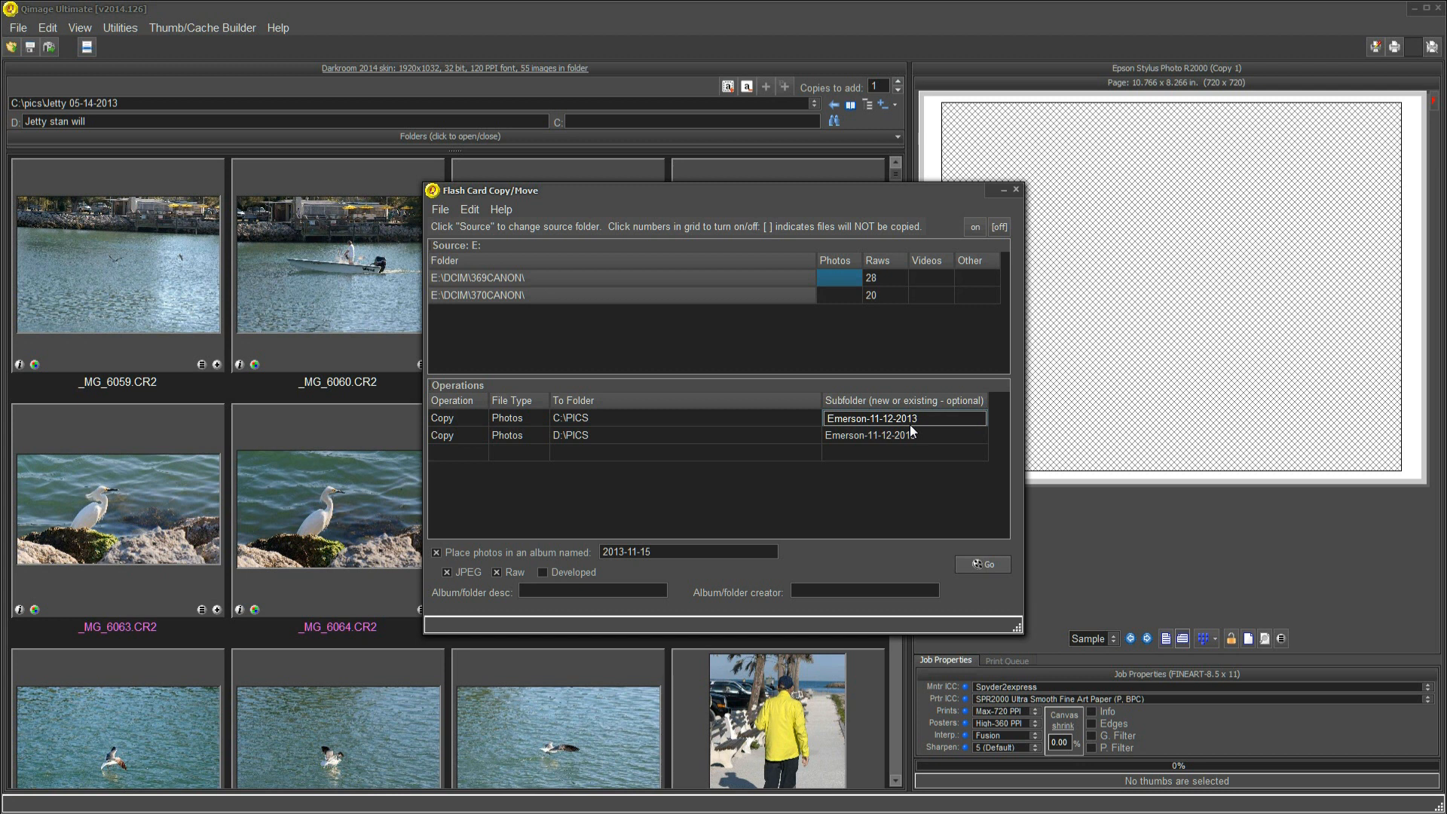
{"action": "left_click", "coordinate": [636, 434]}
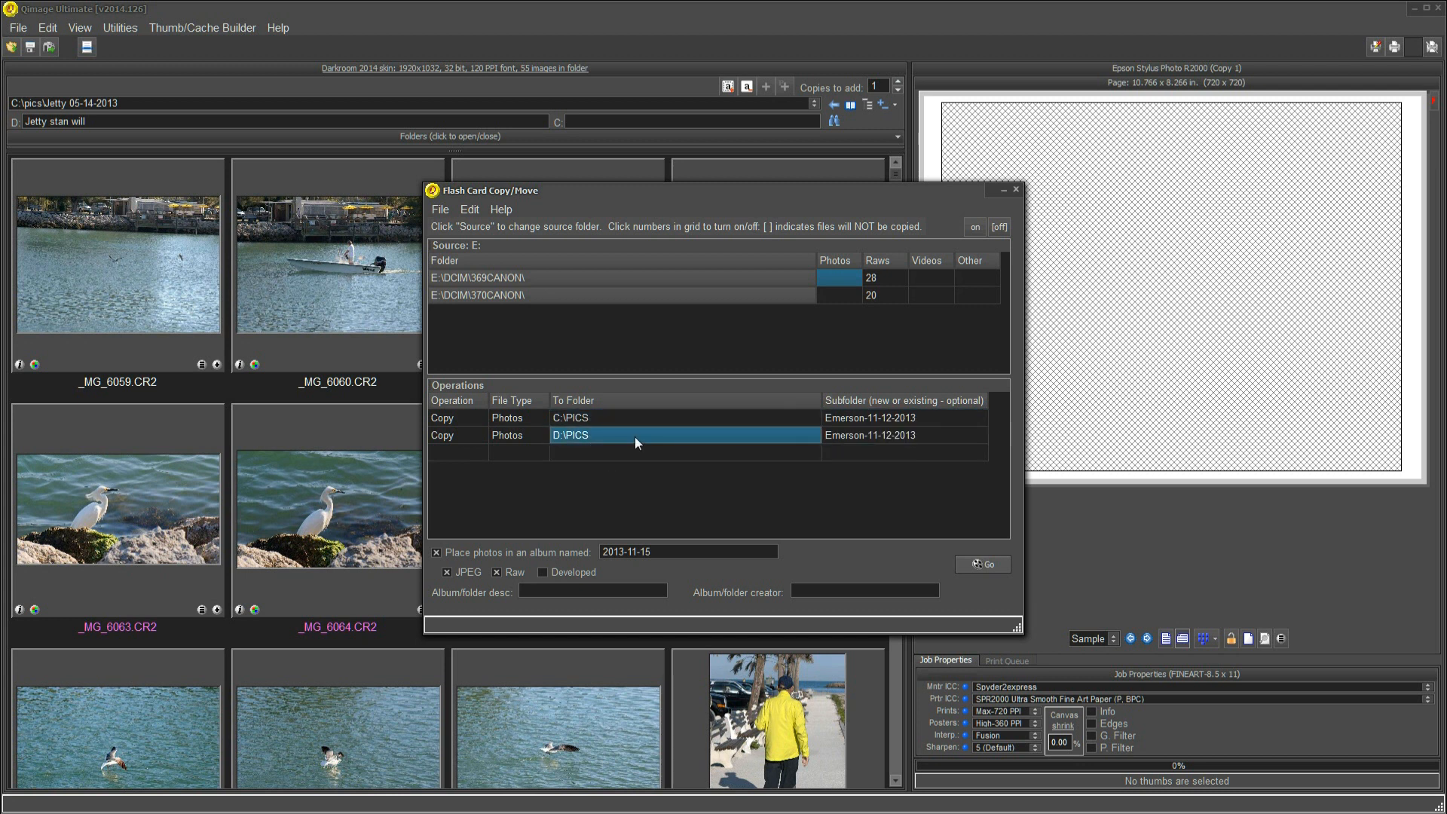
{"action": "left_click", "coordinate": [647, 418]}
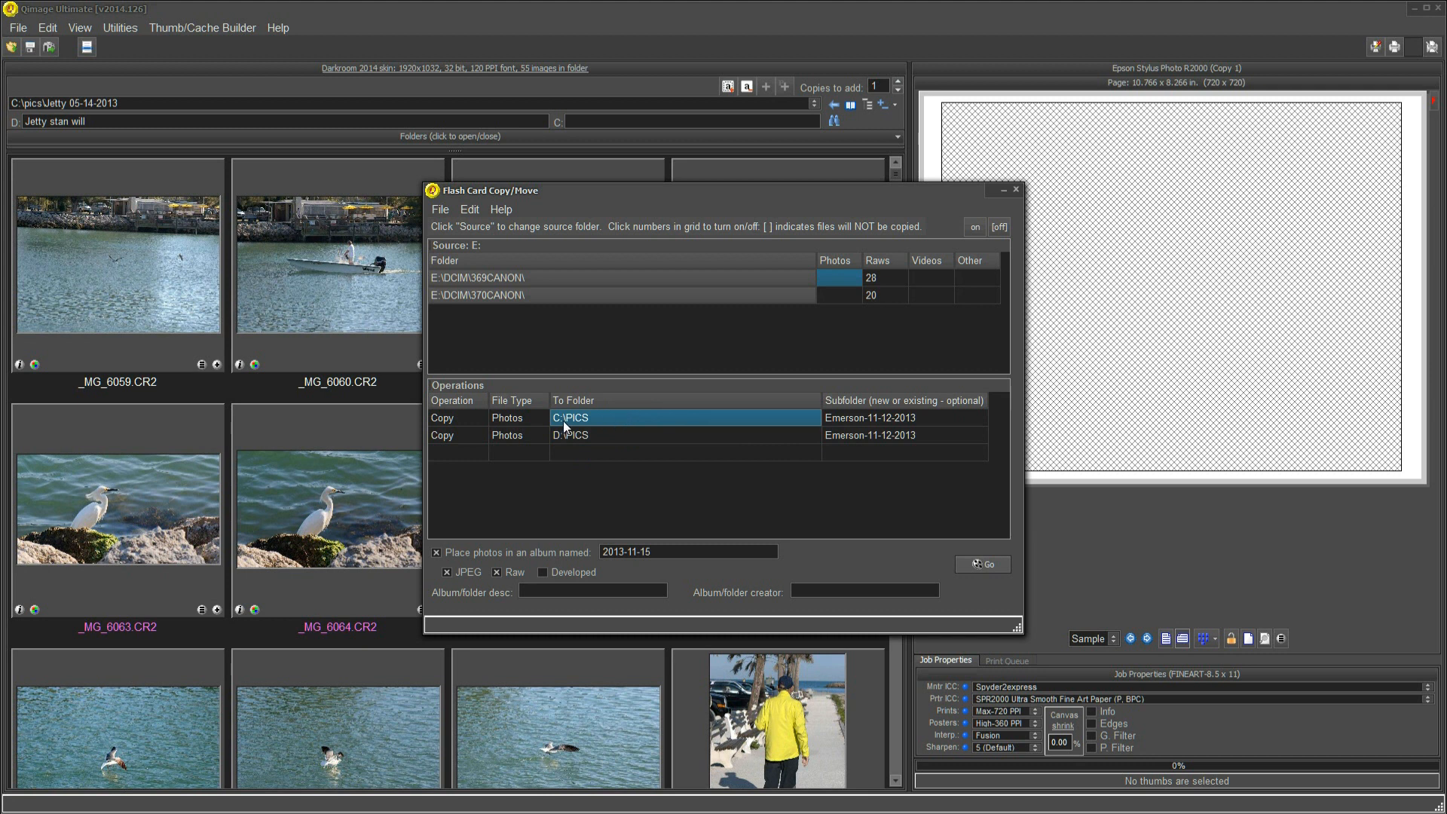
{"action": "mouse_move", "coordinate": [579, 433]}
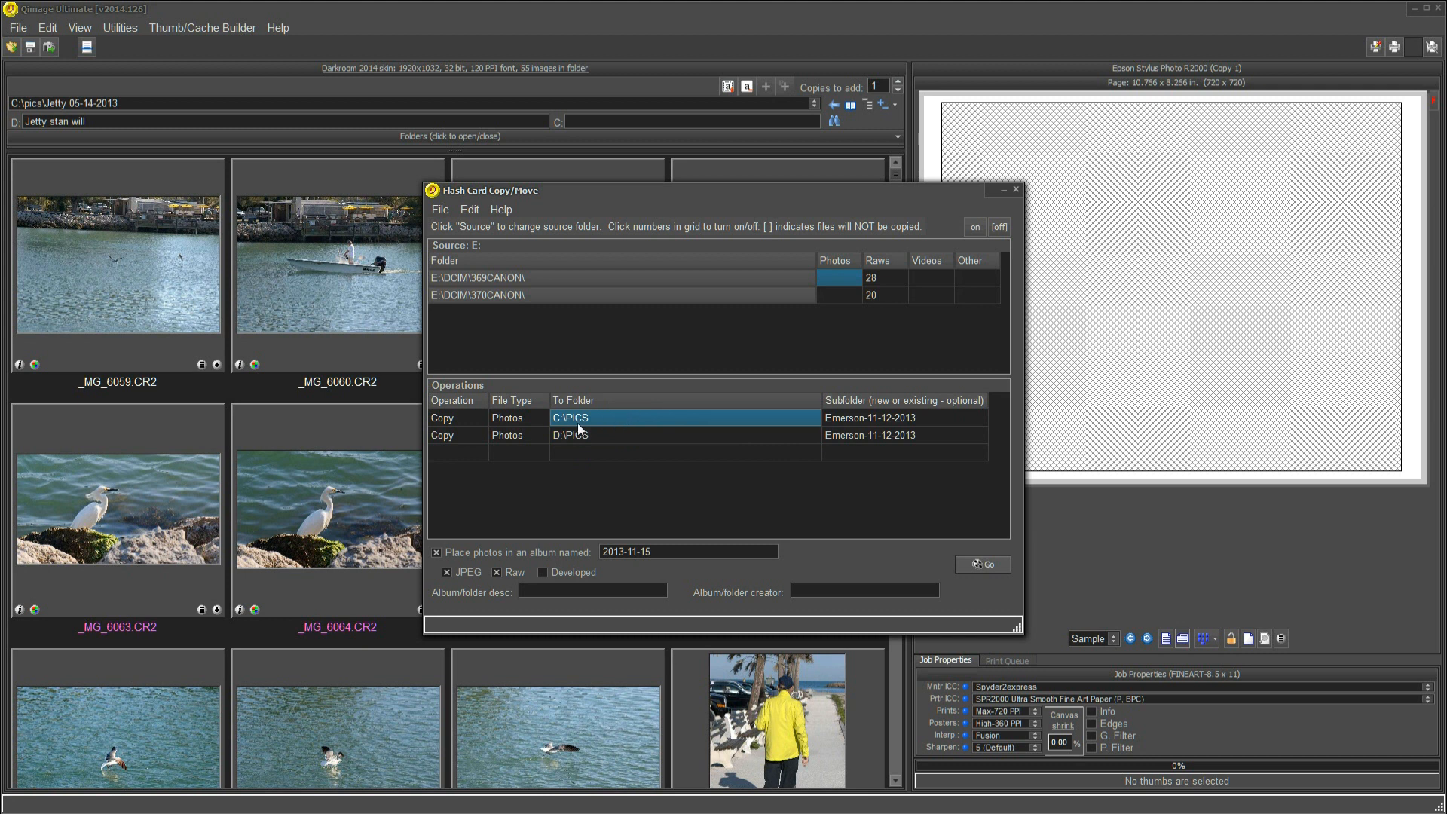
{"action": "left_click", "coordinate": [903, 417]}
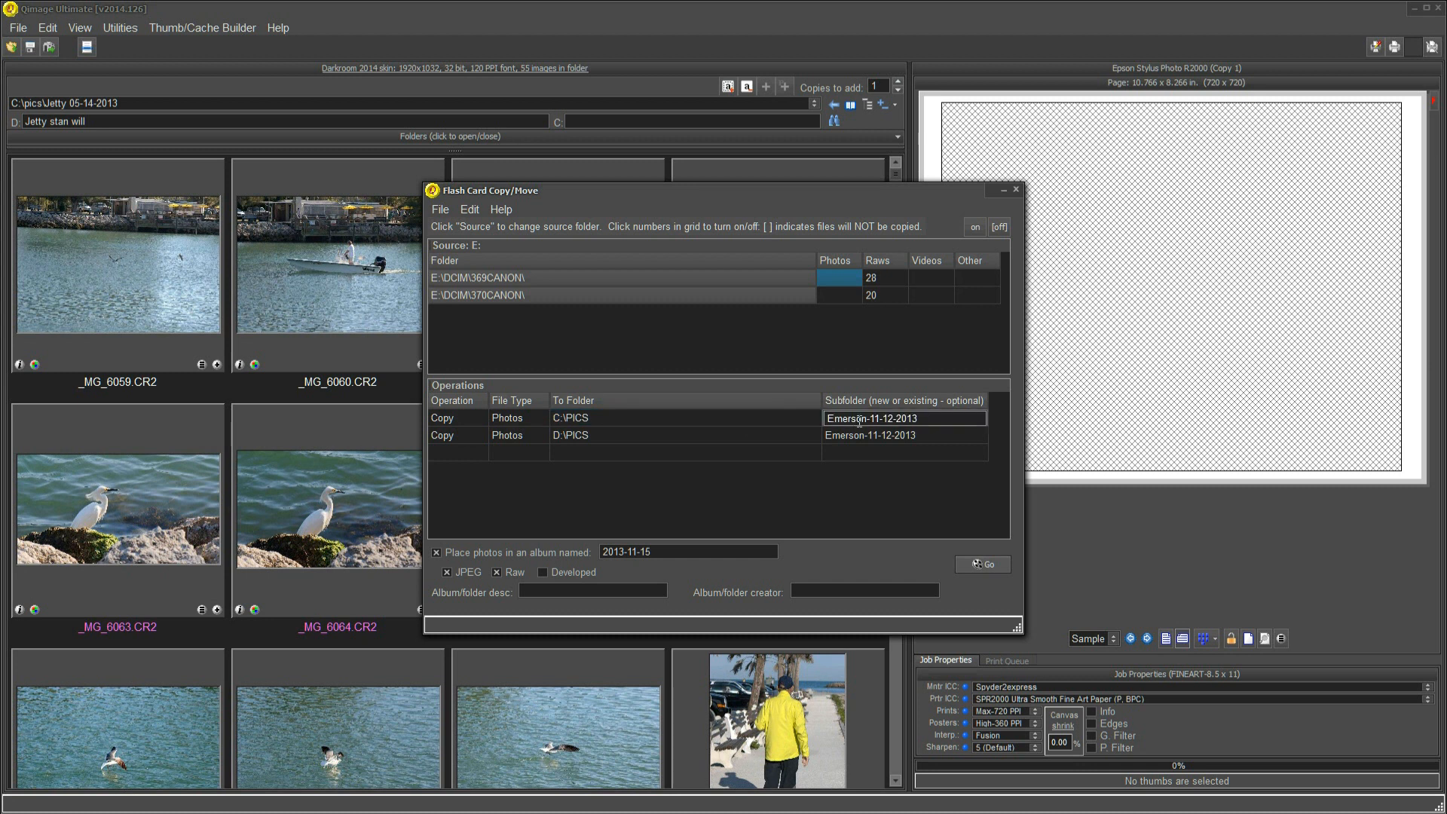
{"action": "left_click", "coordinate": [903, 434]}
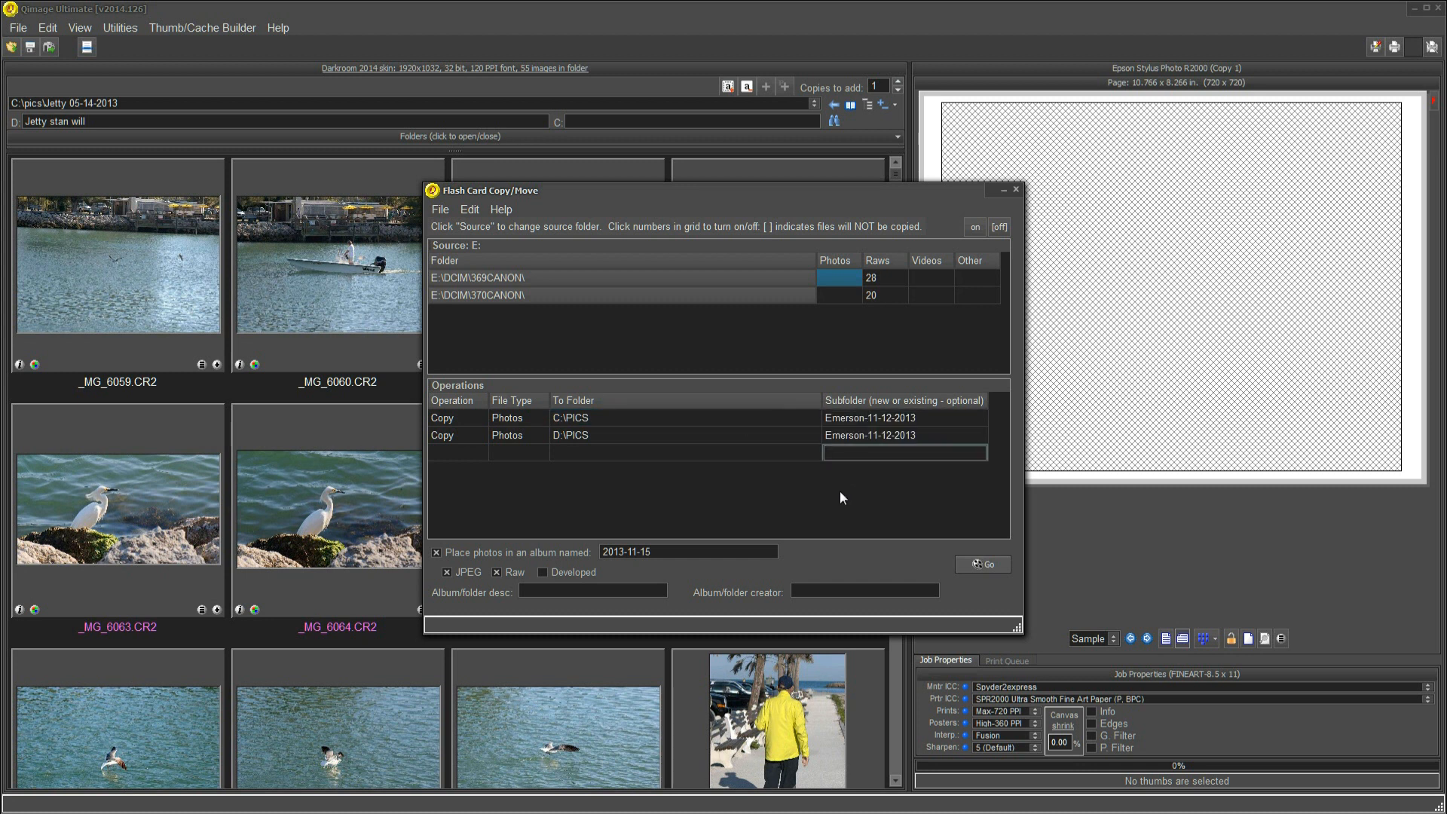
{"action": "mouse_move", "coordinate": [784, 552]}
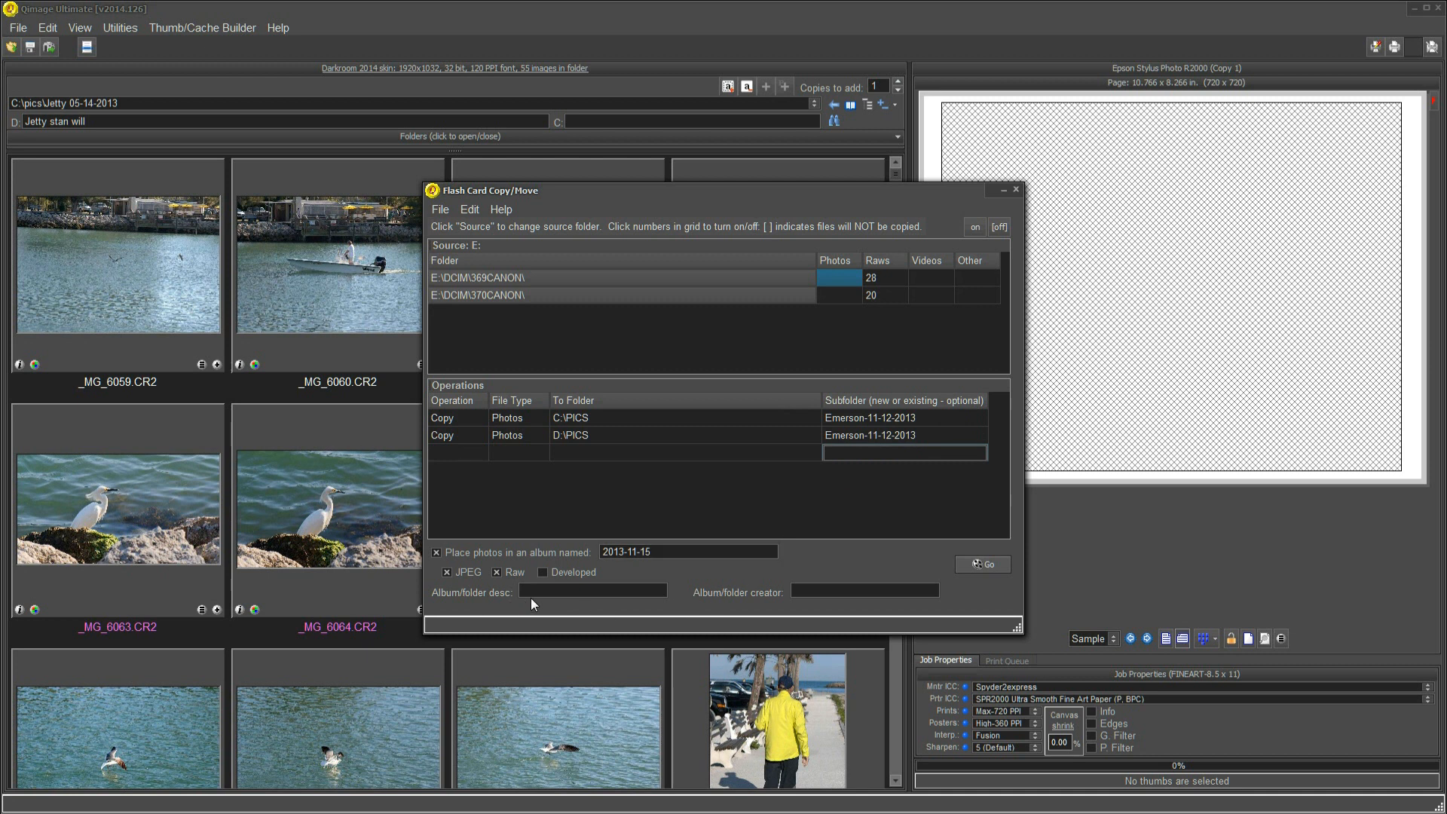
{"action": "left_click", "coordinate": [592, 590]}
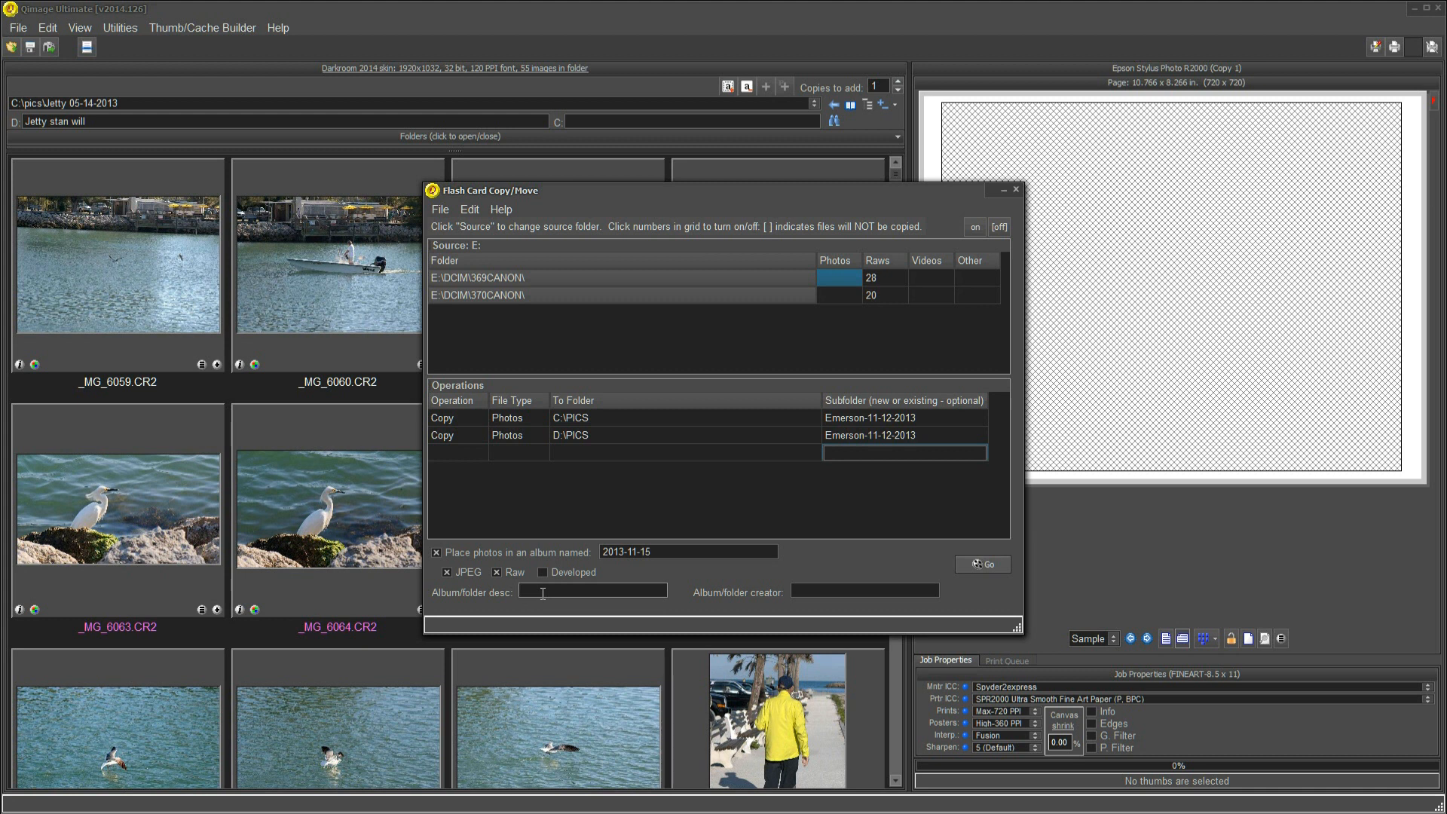
{"action": "type", "text": "water"}
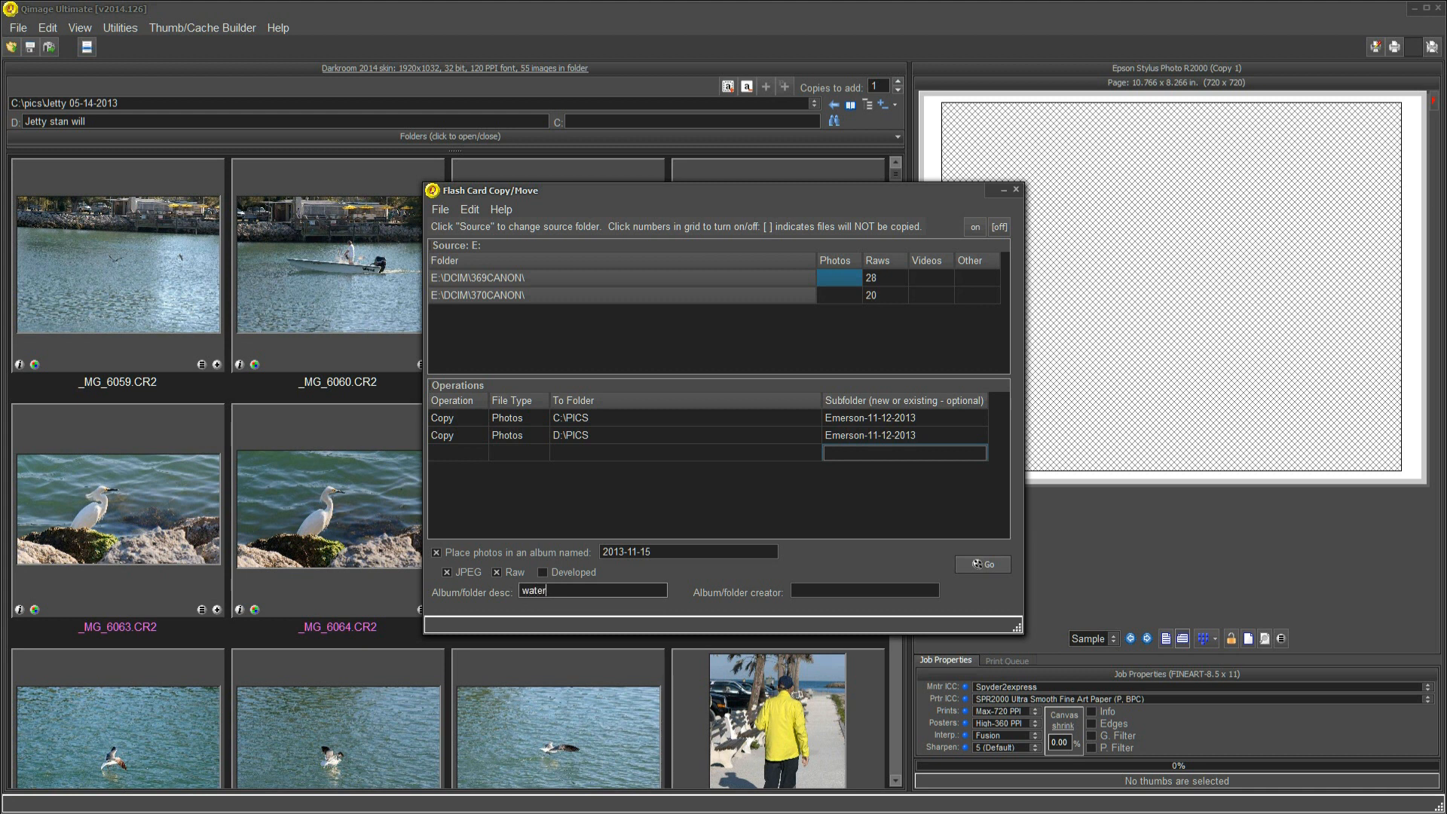
{"action": "type", "text": "fro"}
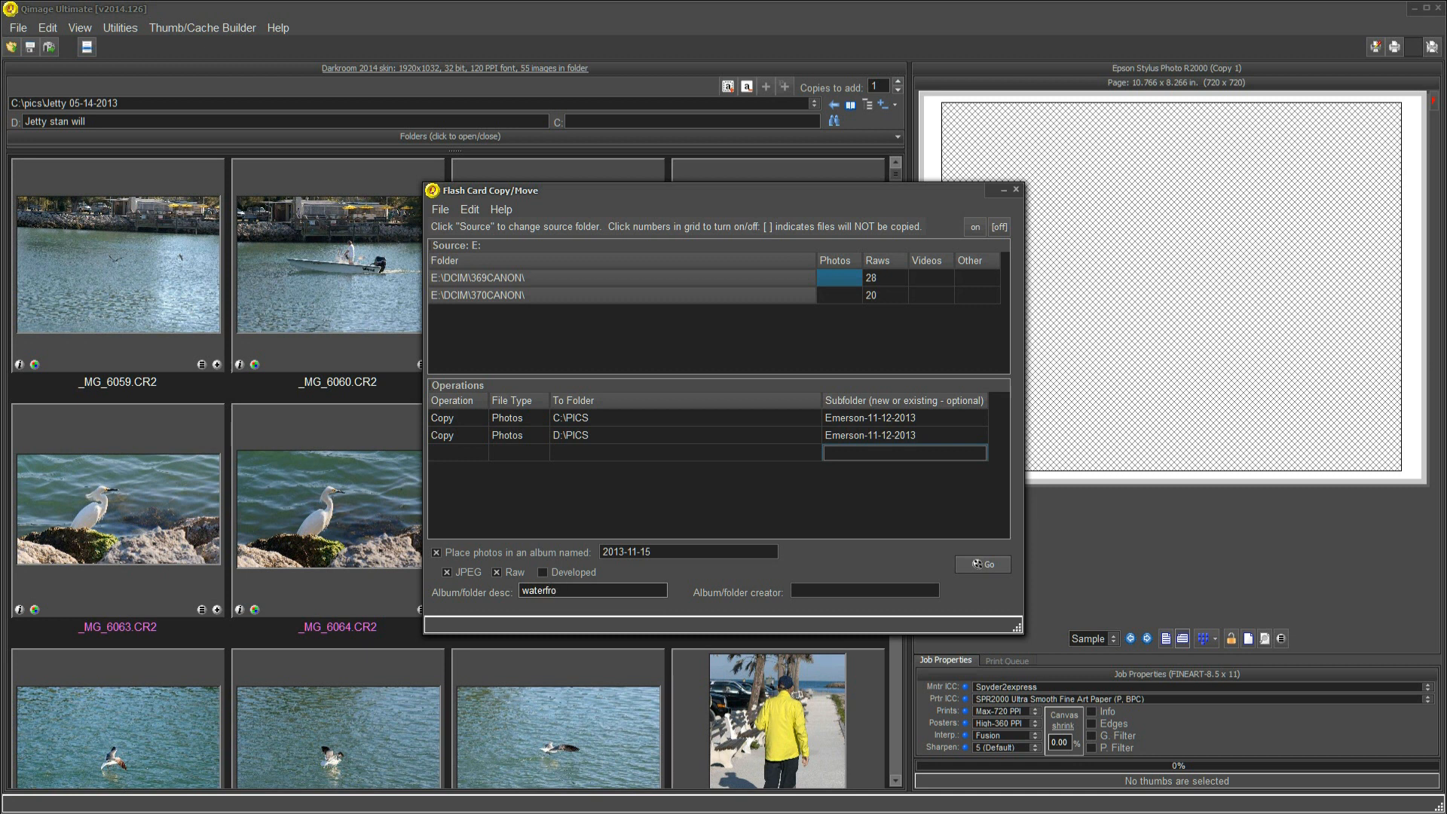
{"action": "type", "text": "nt"}
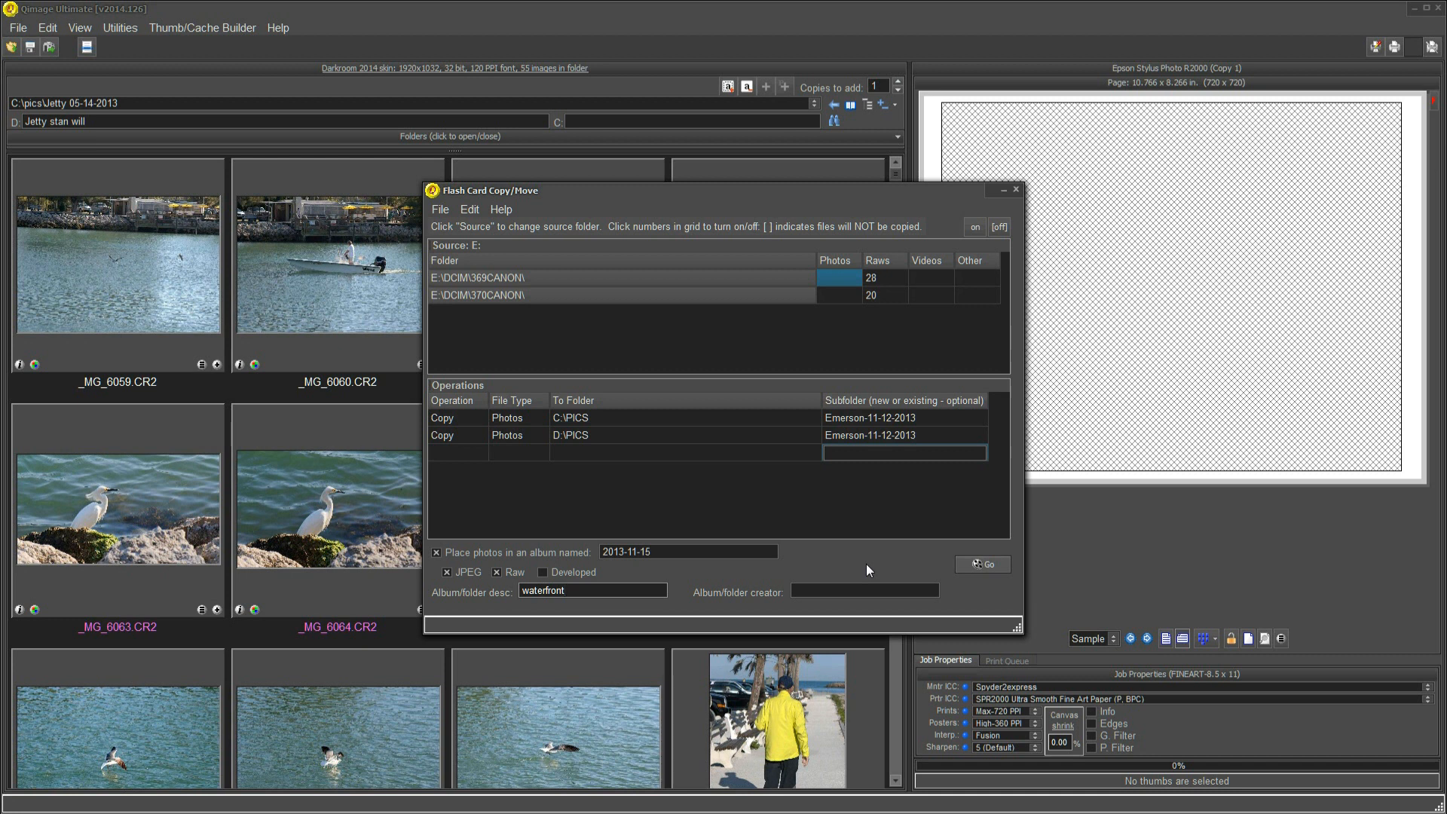
{"action": "left_click", "coordinate": [592, 591]}
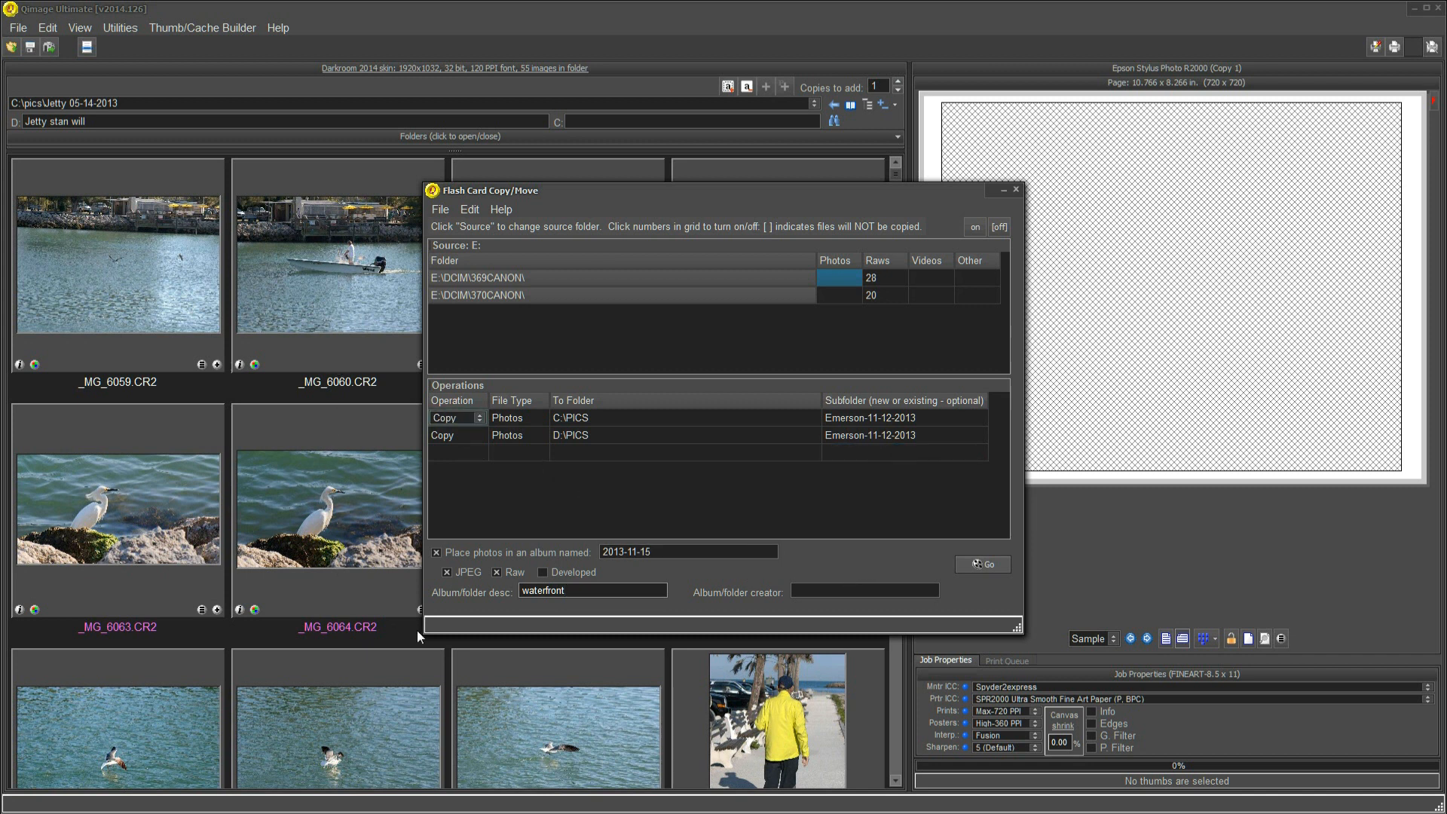
{"action": "mouse_move", "coordinate": [884, 562]}
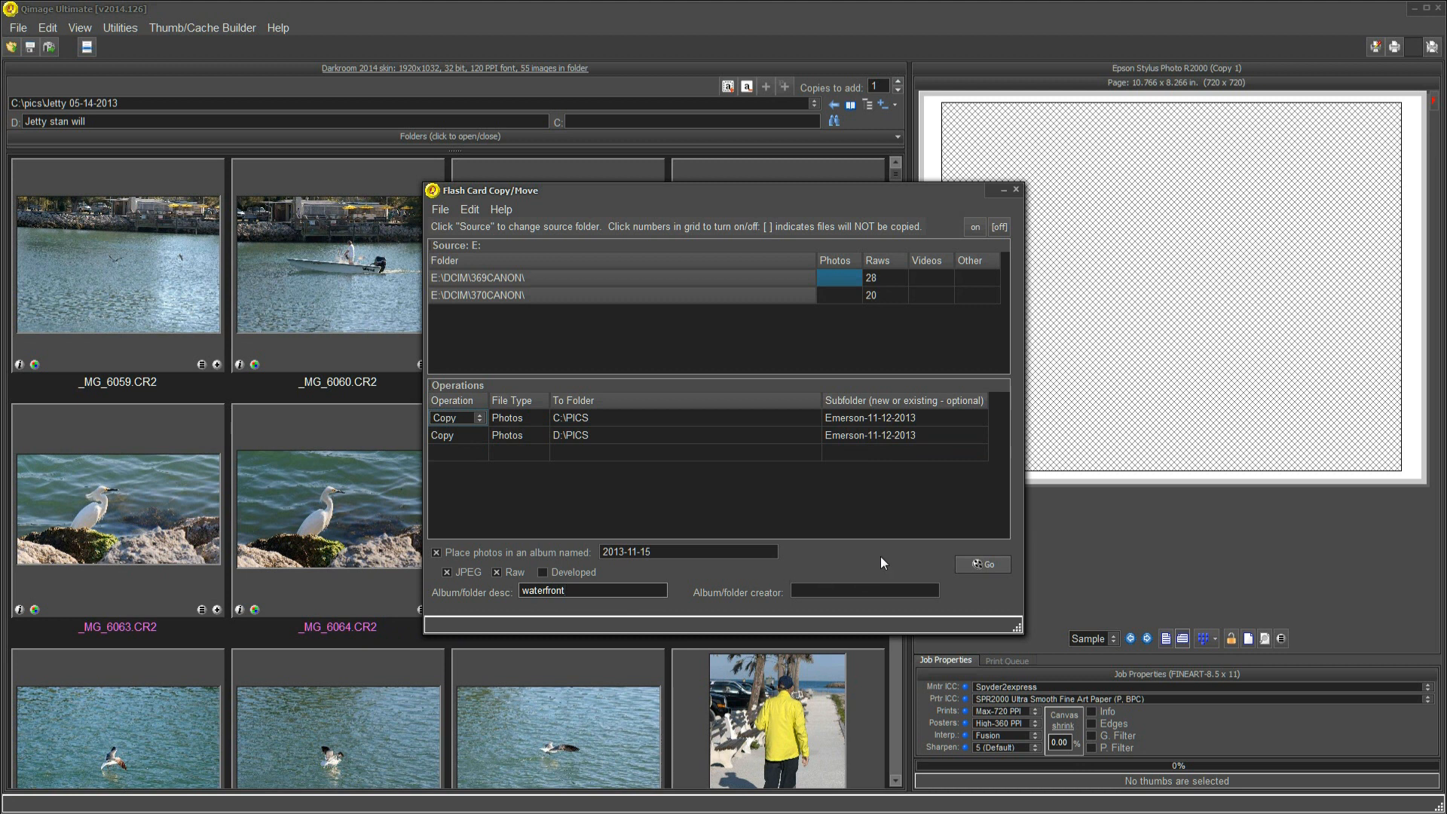
{"action": "mouse_move", "coordinate": [706, 489]}
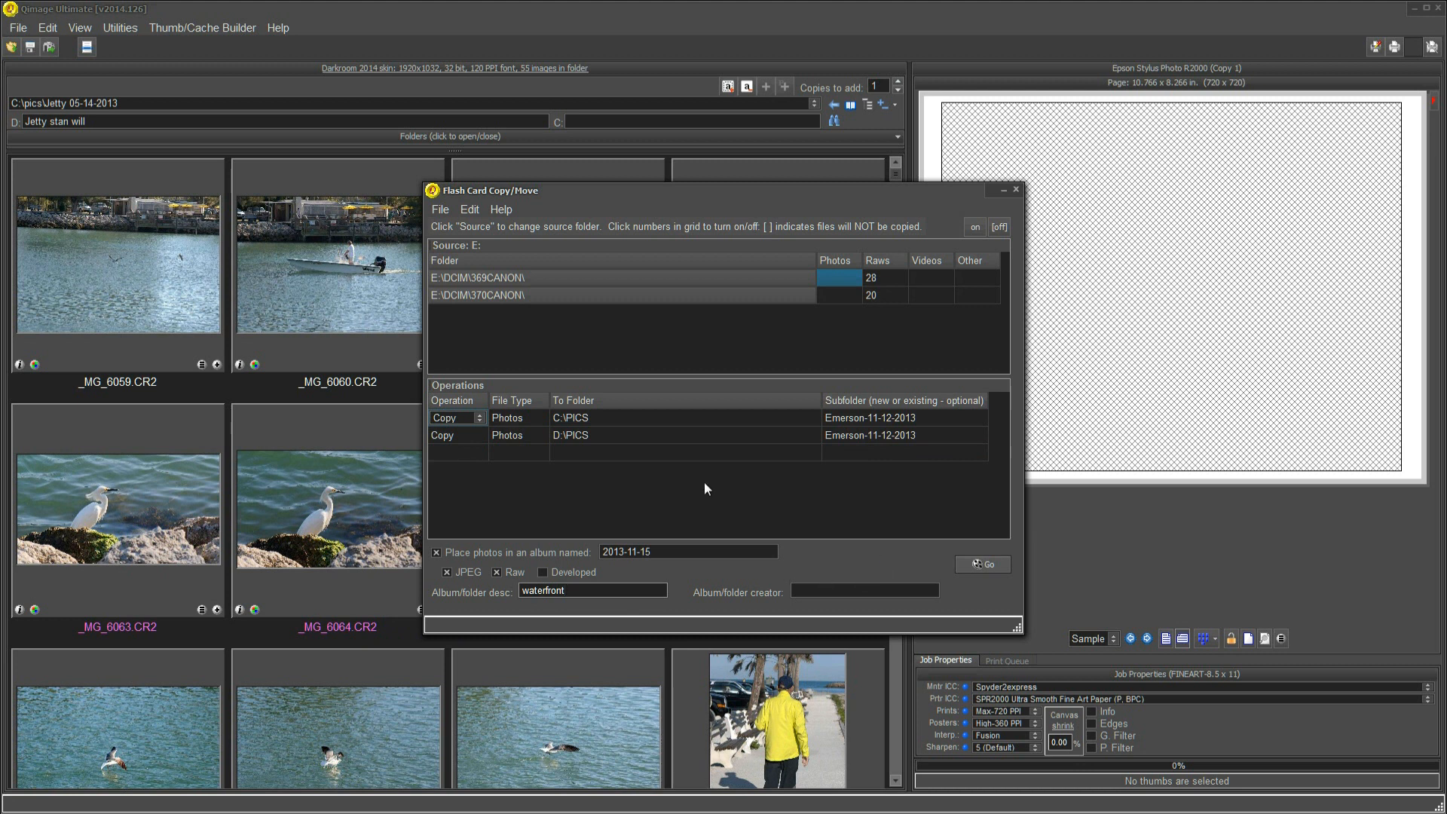
{"action": "left_click", "coordinate": [863, 591]}
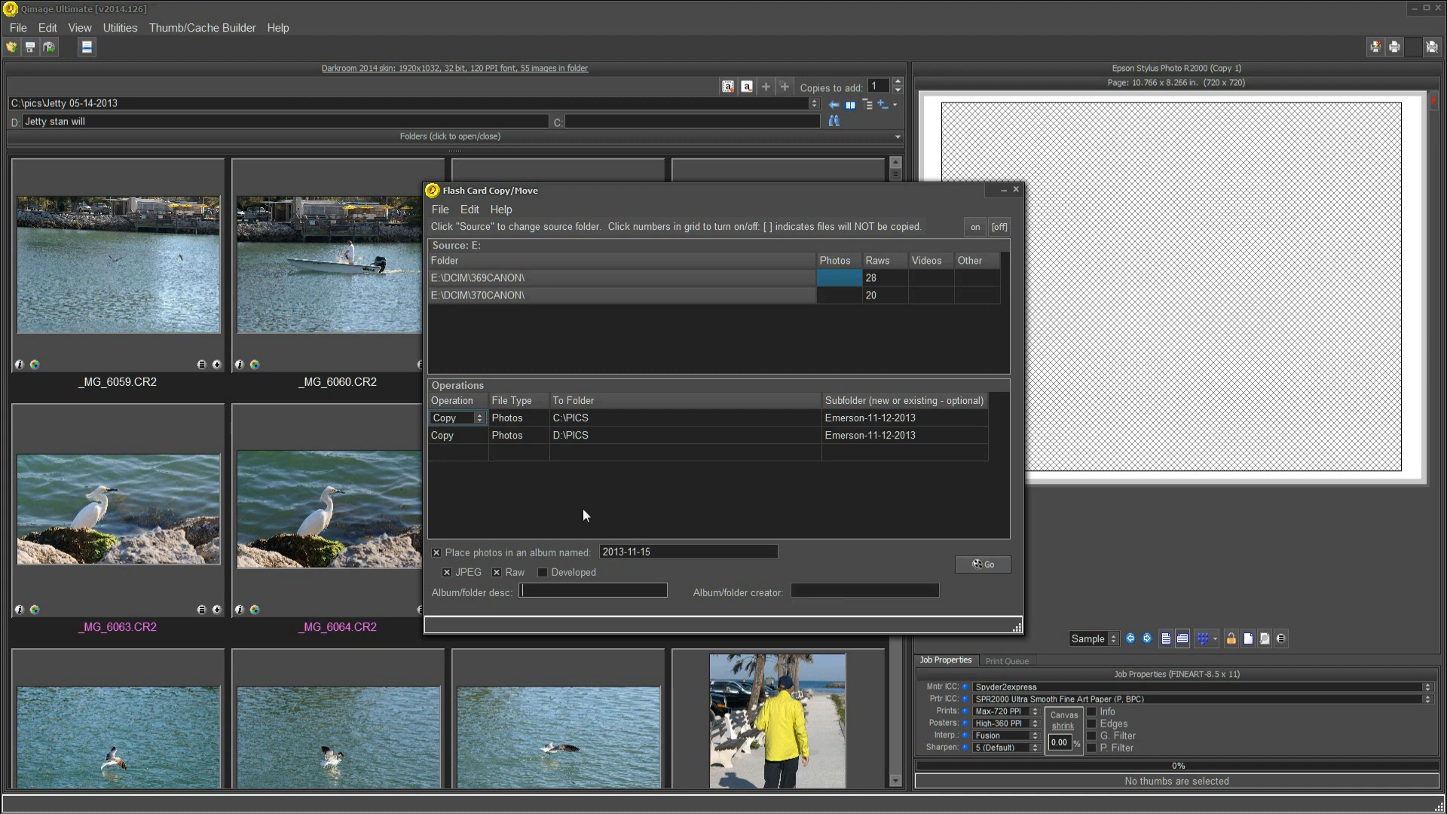
{"action": "left_click", "coordinate": [902, 418]}
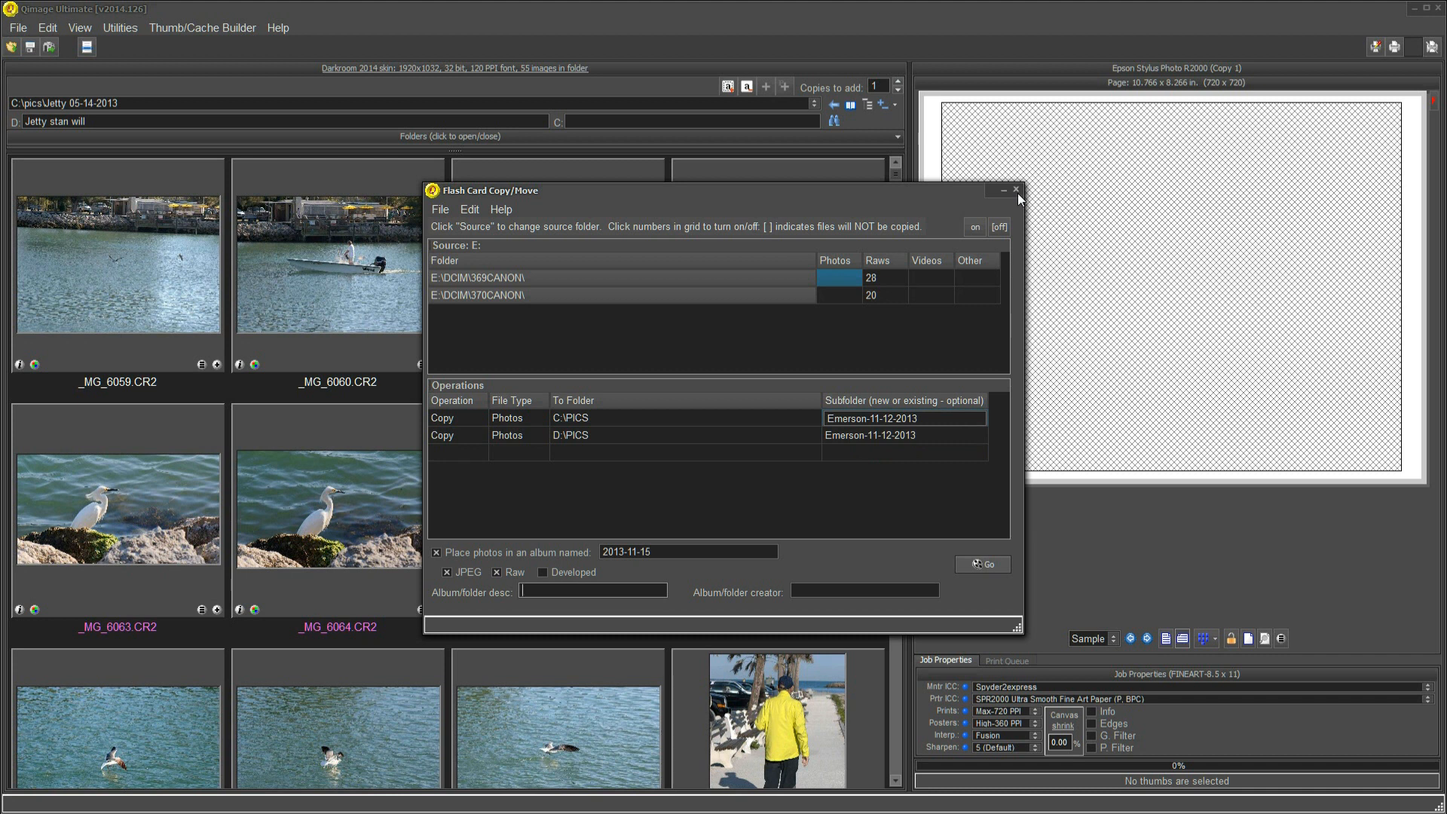
Close the Flash Card Copy/Move tool to reveal the jetty and egret thumbnails
{"action": "left_click", "coordinate": [1014, 190]}
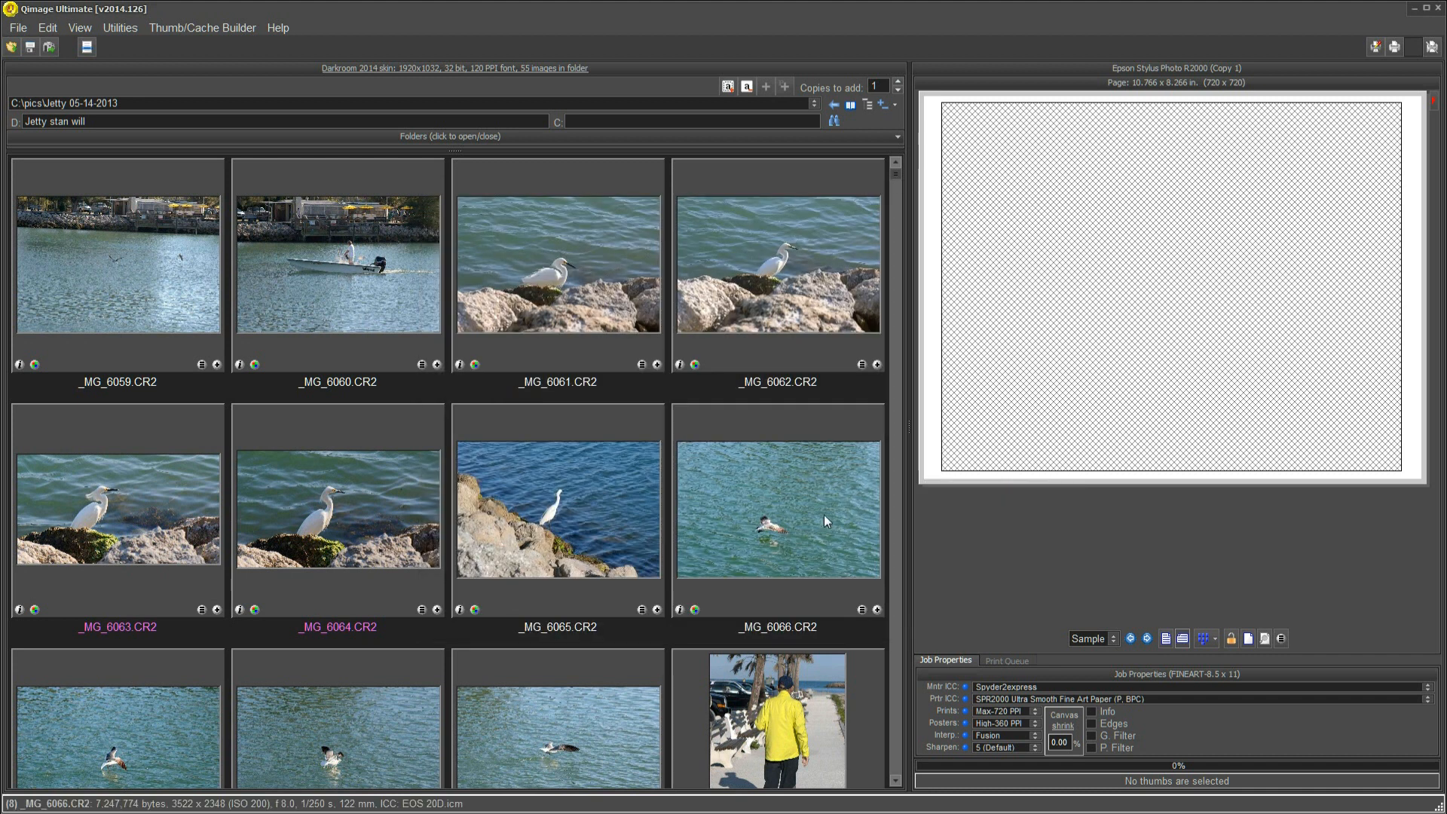
{"action": "mouse_move", "coordinate": [865, 662]}
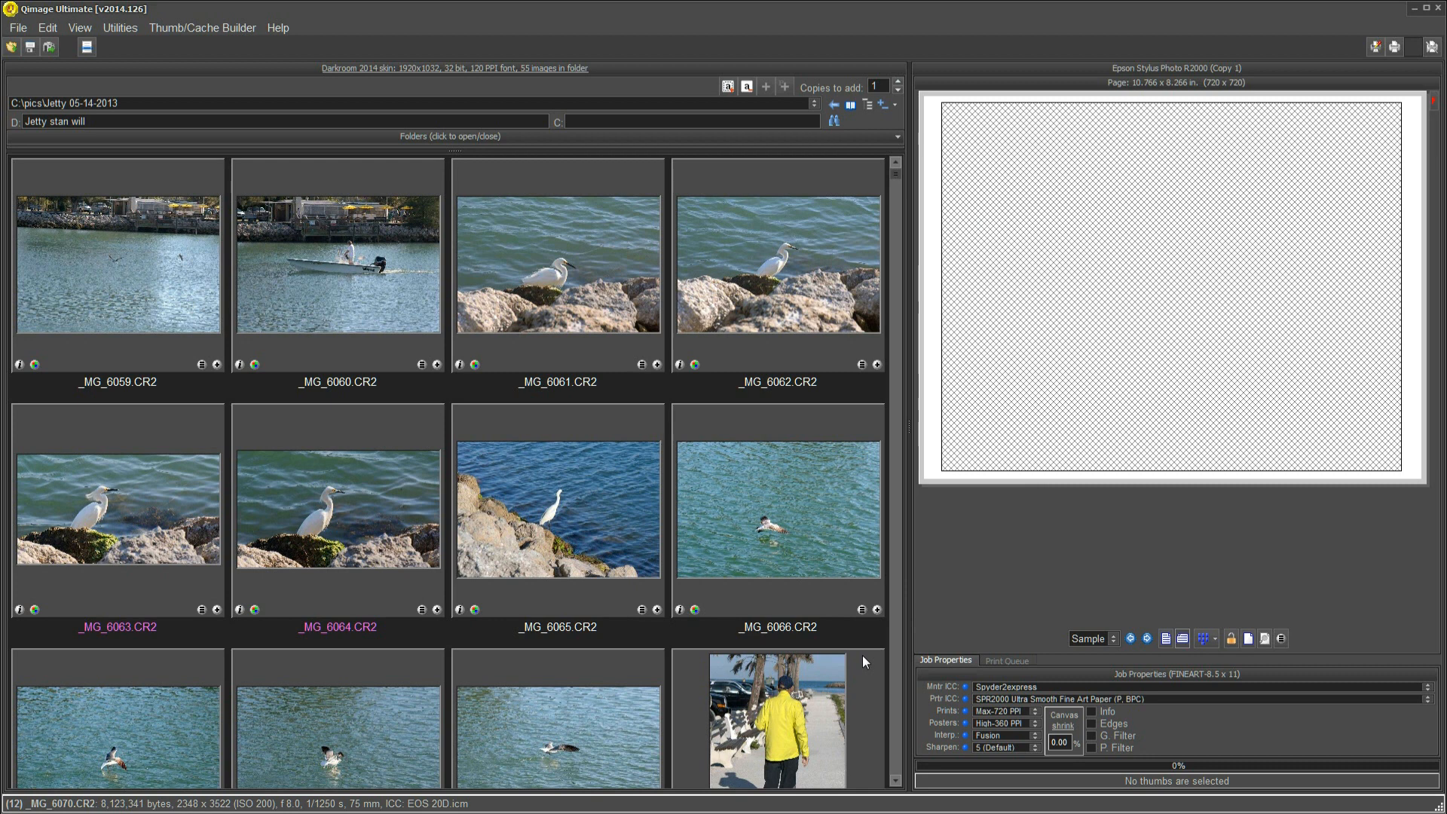
{"action": "mouse_move", "coordinate": [190, 322]}
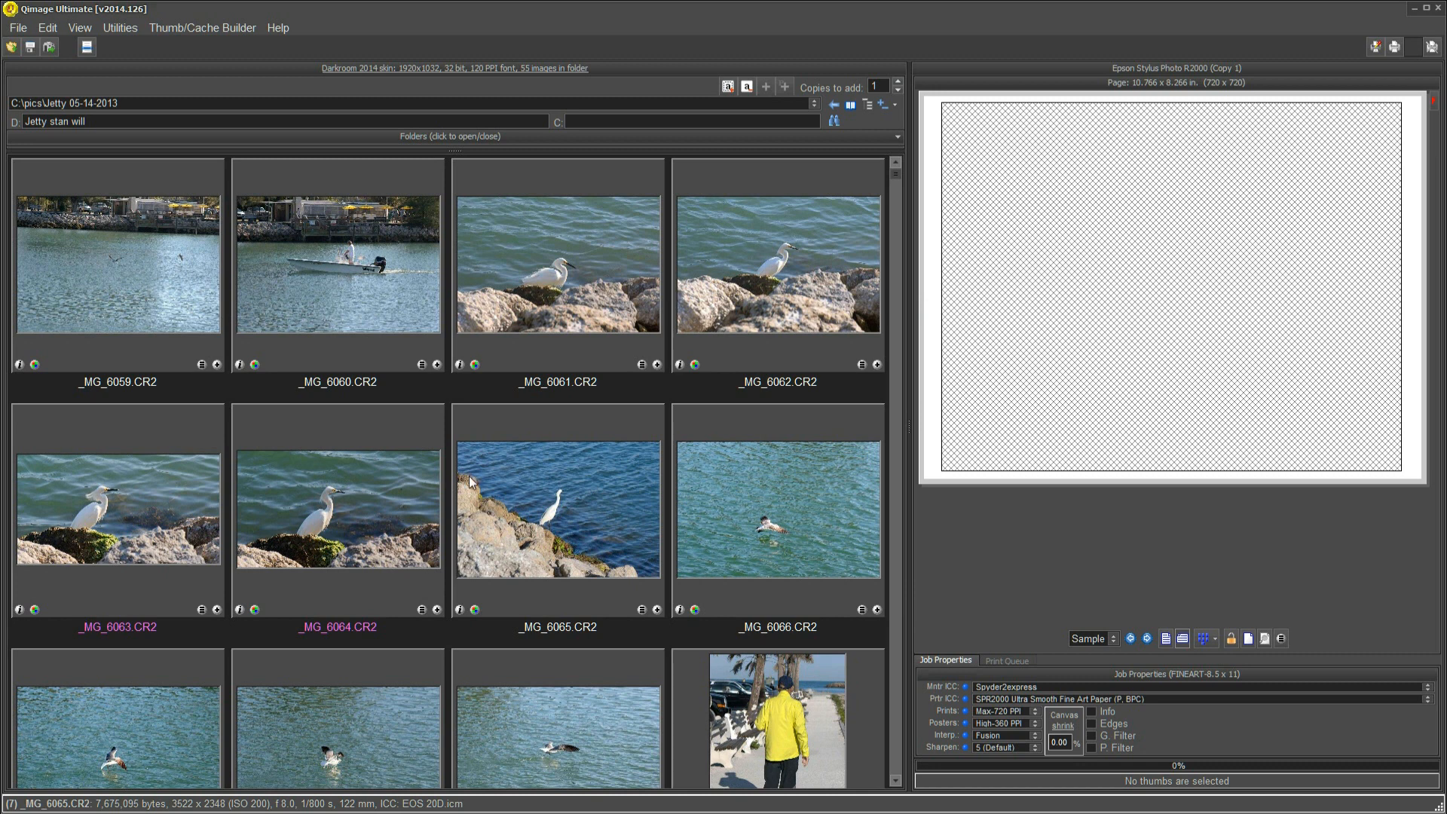
{"action": "mouse_move", "coordinate": [465, 489]}
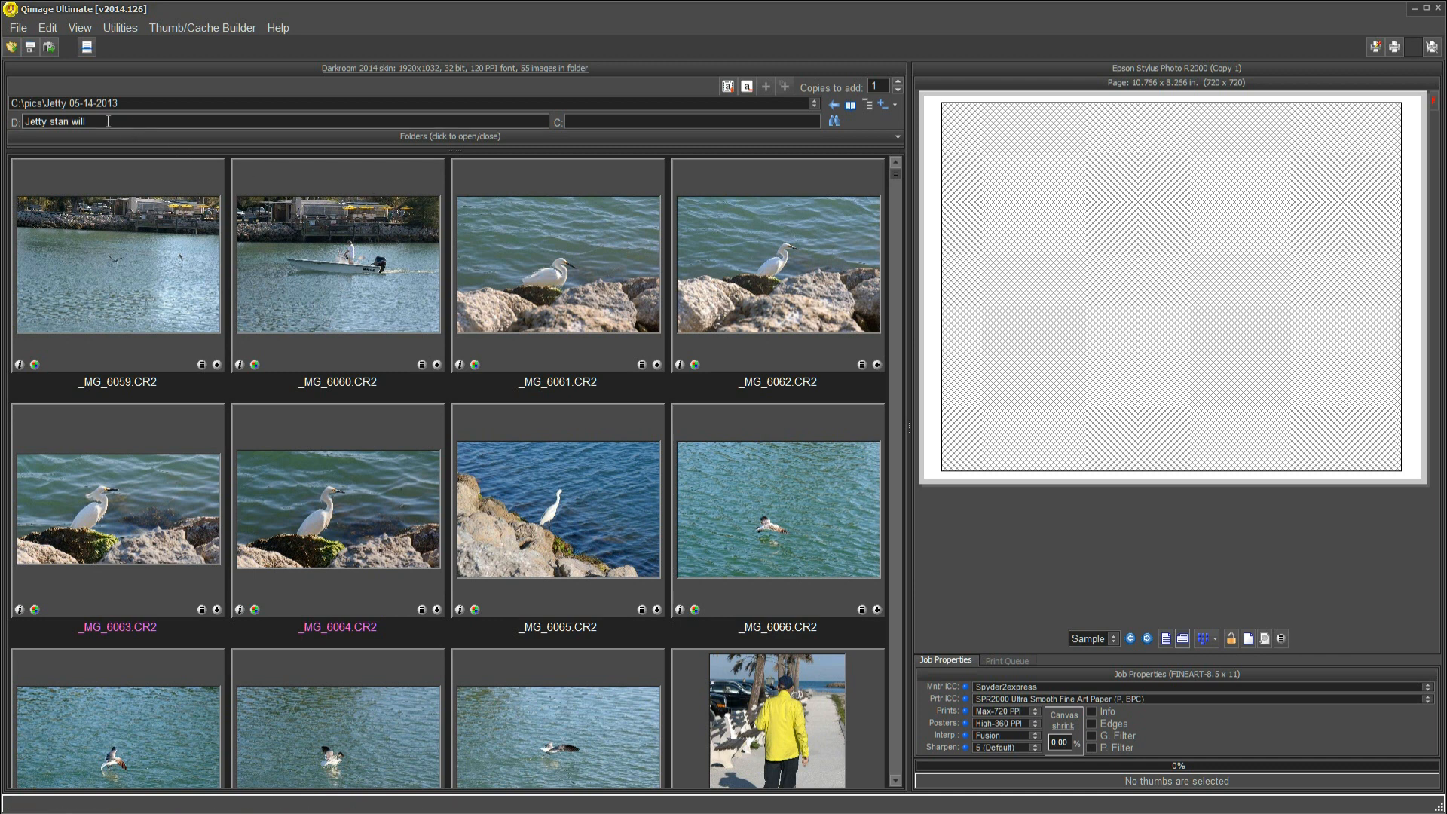
{"action": "mouse_move", "coordinate": [65, 120]}
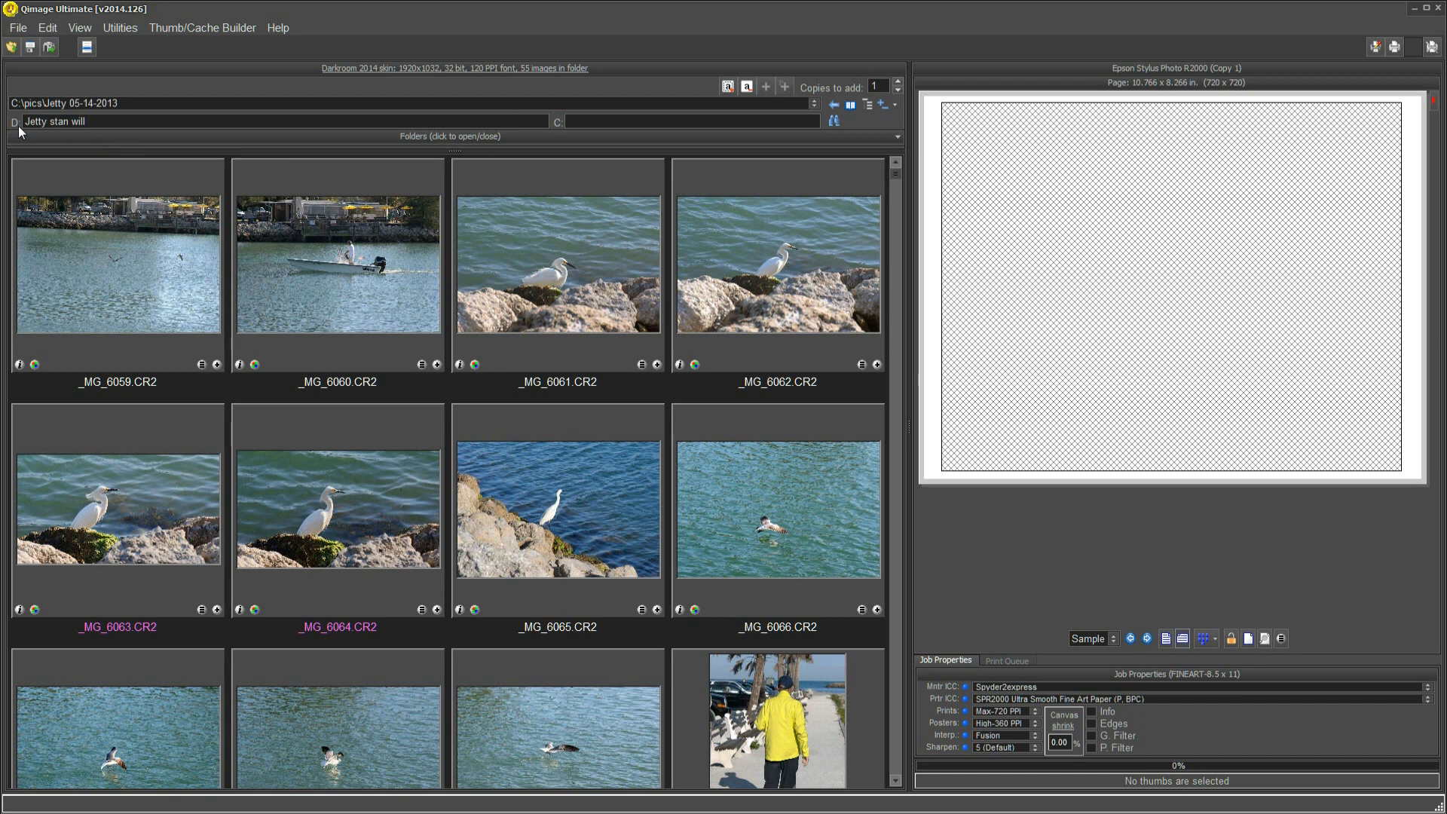
{"action": "mouse_move", "coordinate": [92, 121]}
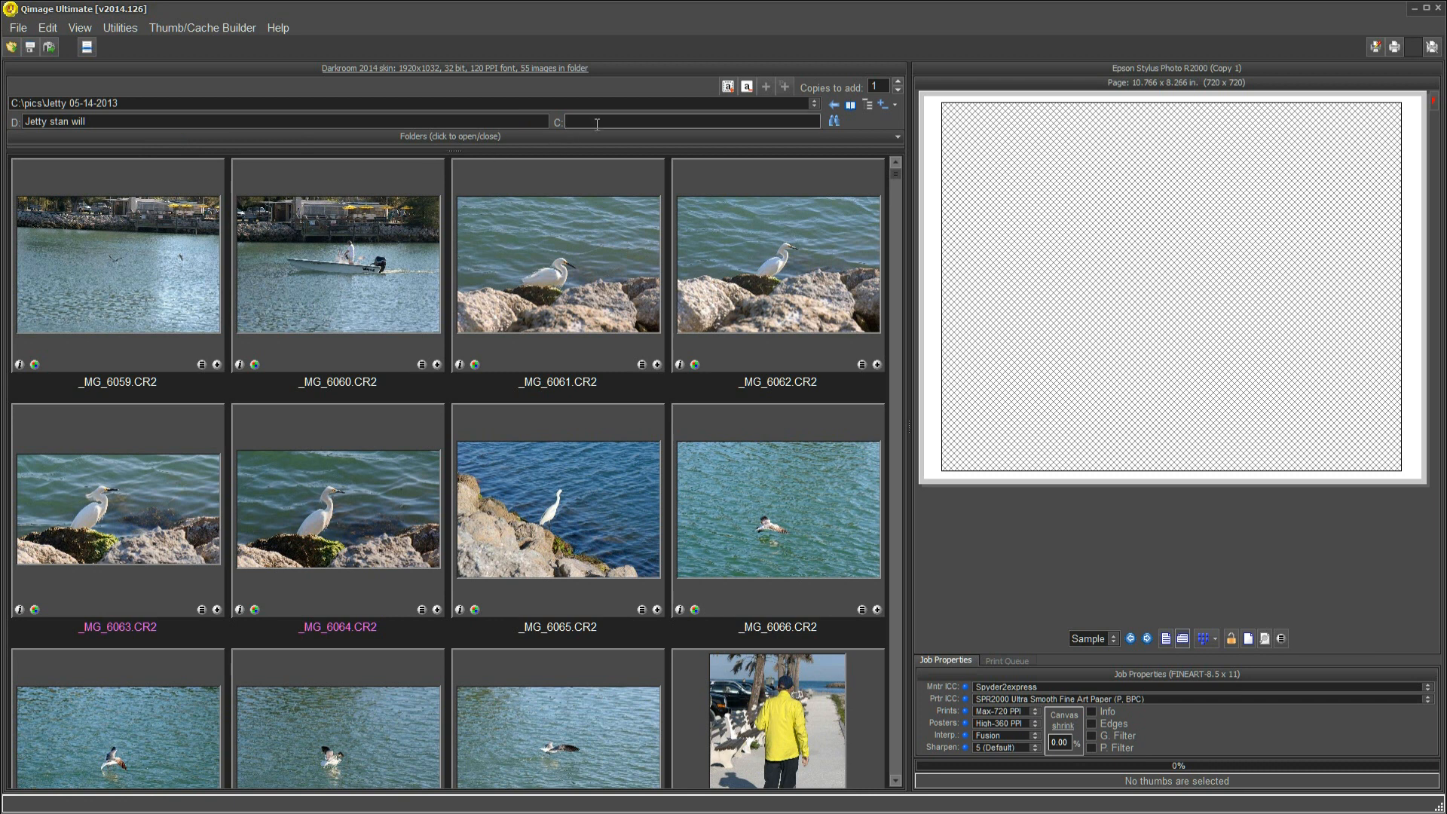
{"action": "mouse_move", "coordinate": [599, 121]}
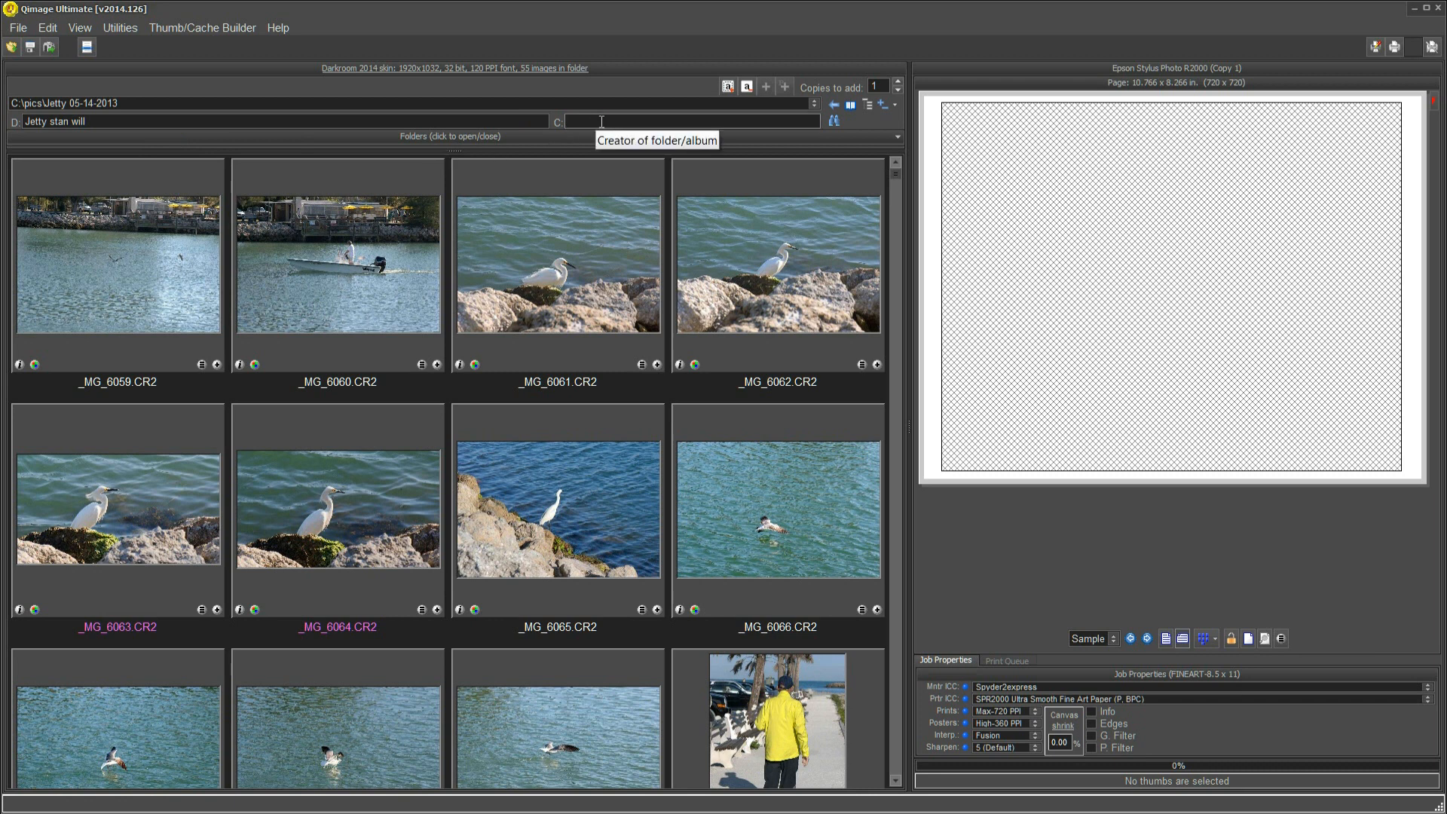
{"action": "mouse_move", "coordinate": [641, 250]}
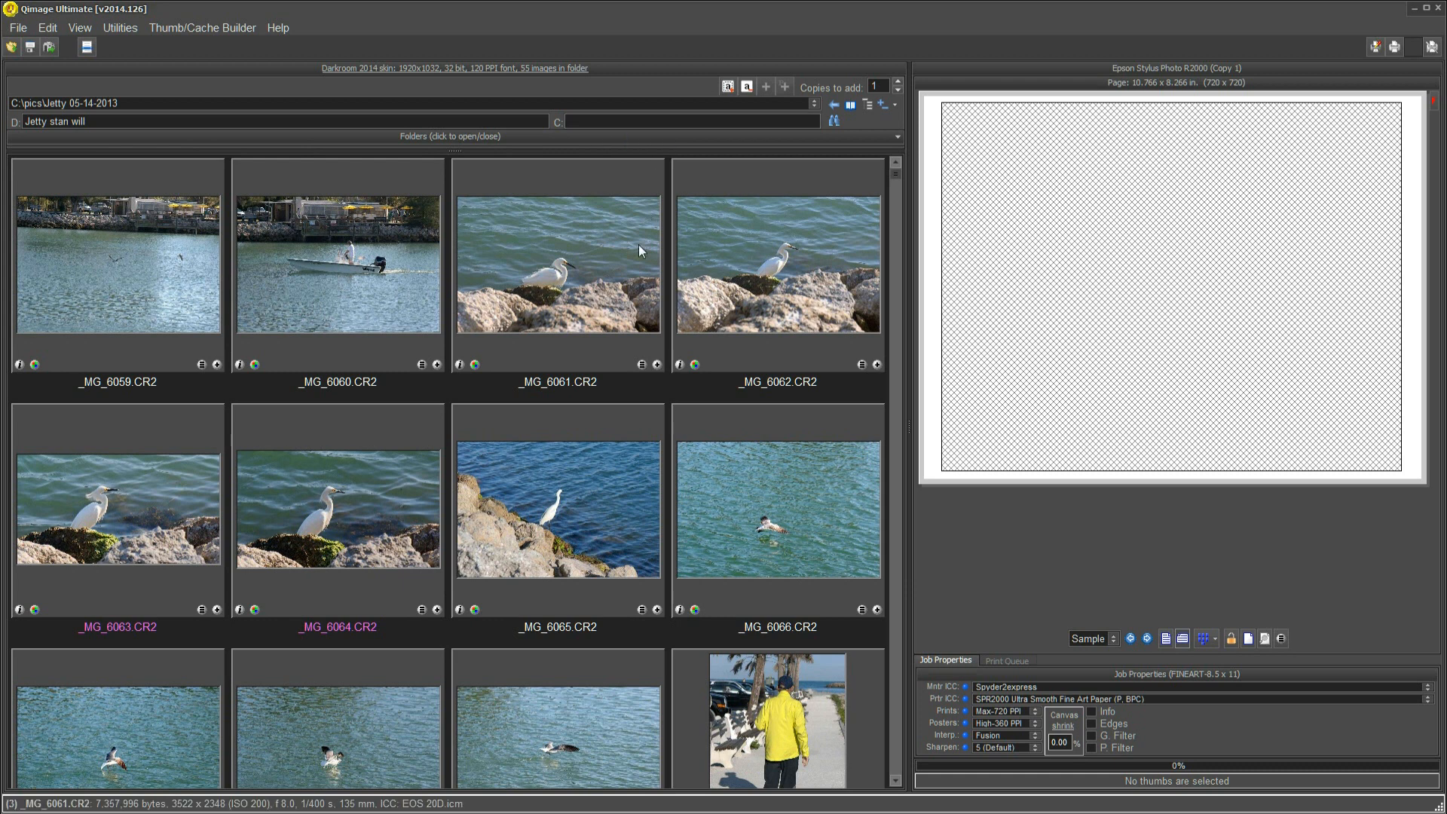
{"action": "mouse_move", "coordinate": [516, 395]}
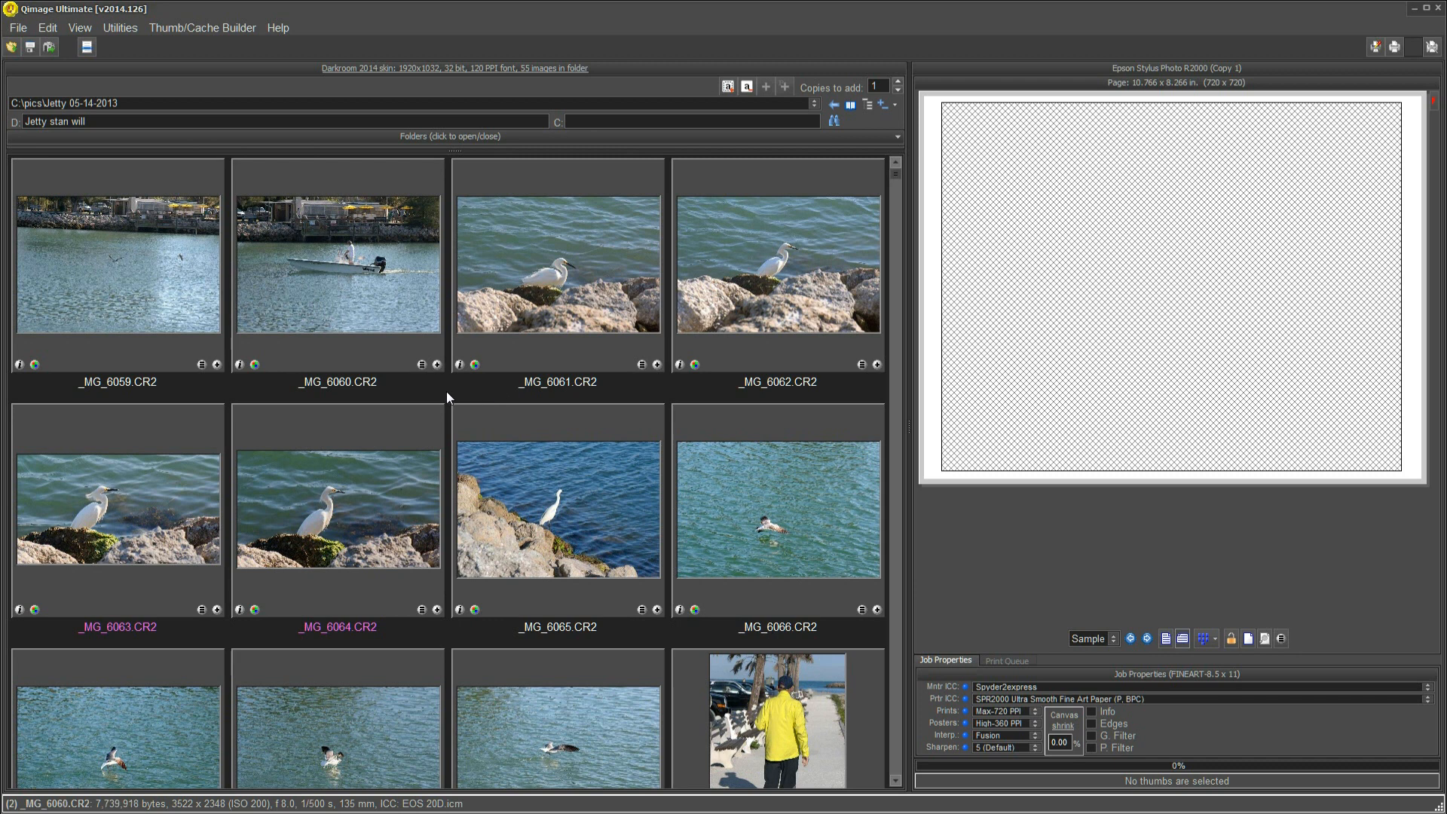
Scroll the Jetty 06-14-2013 thumbnails down to the boat and shoreline photos _MG_6071–_MG_6078
{"action": "scroll", "scroll_direction": "down", "scroll_amount": 3}
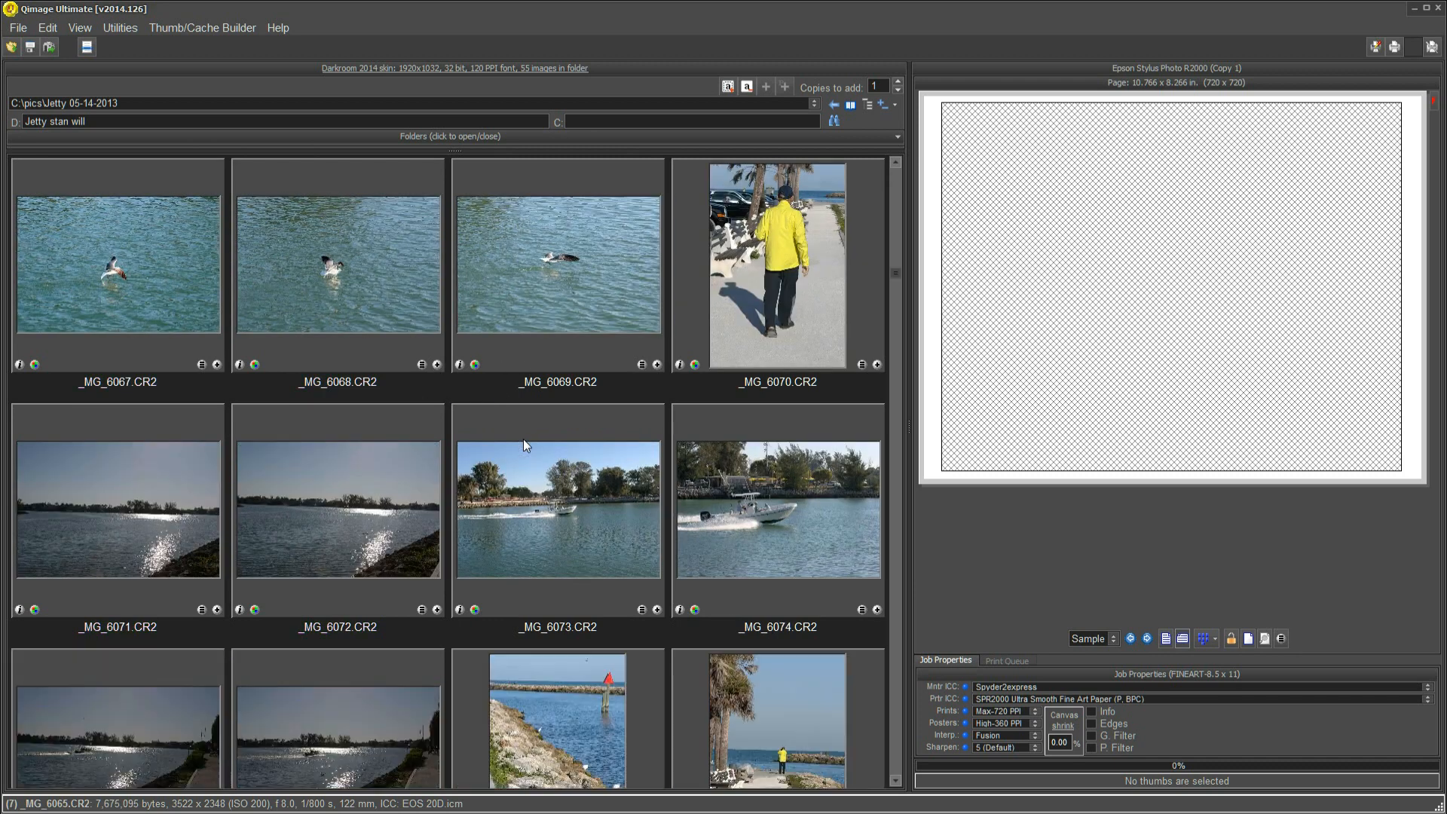
{"action": "scroll", "scroll_direction": "down", "scroll_amount": 3}
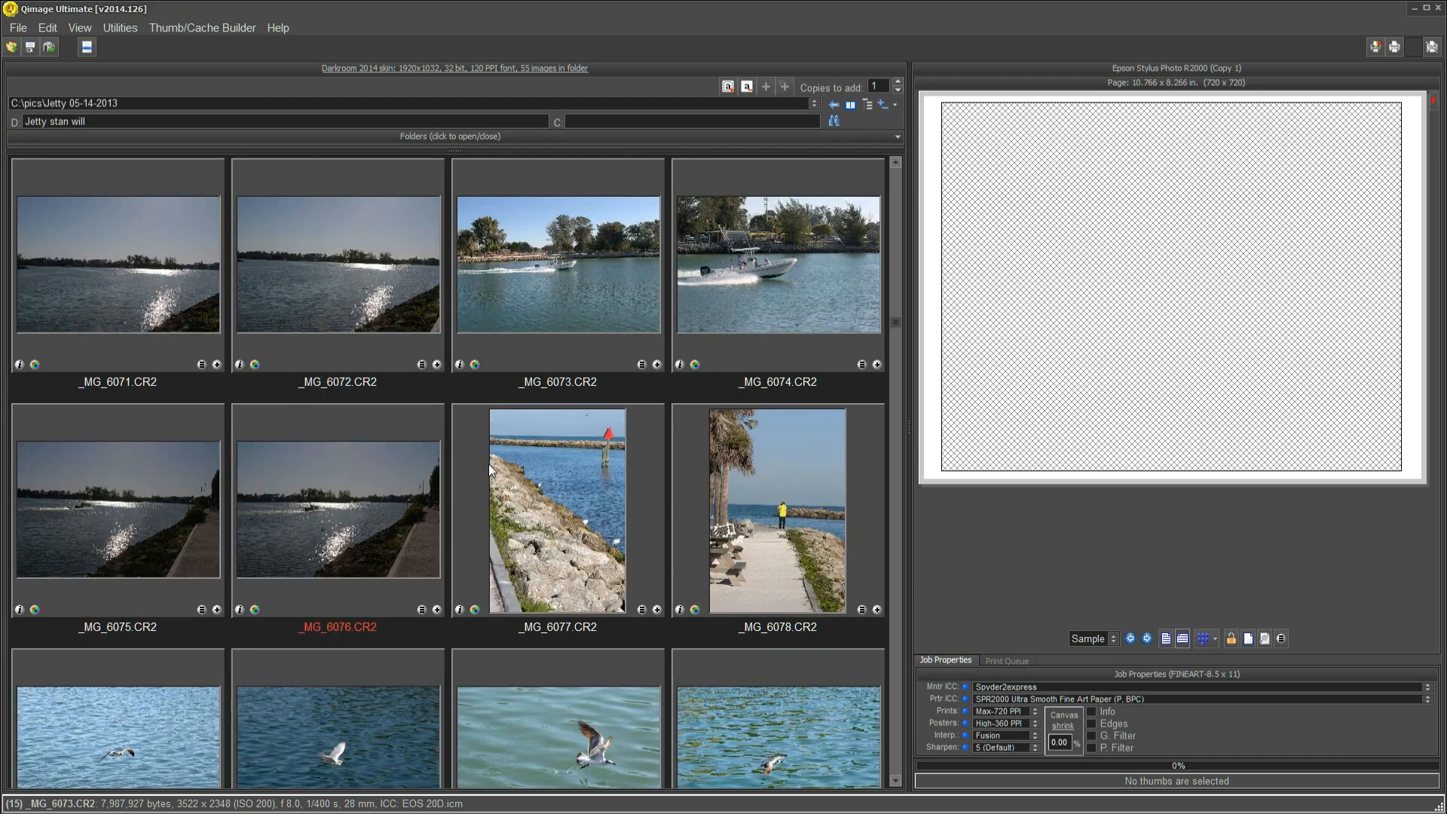
{"action": "mouse_move", "coordinate": [458, 609]}
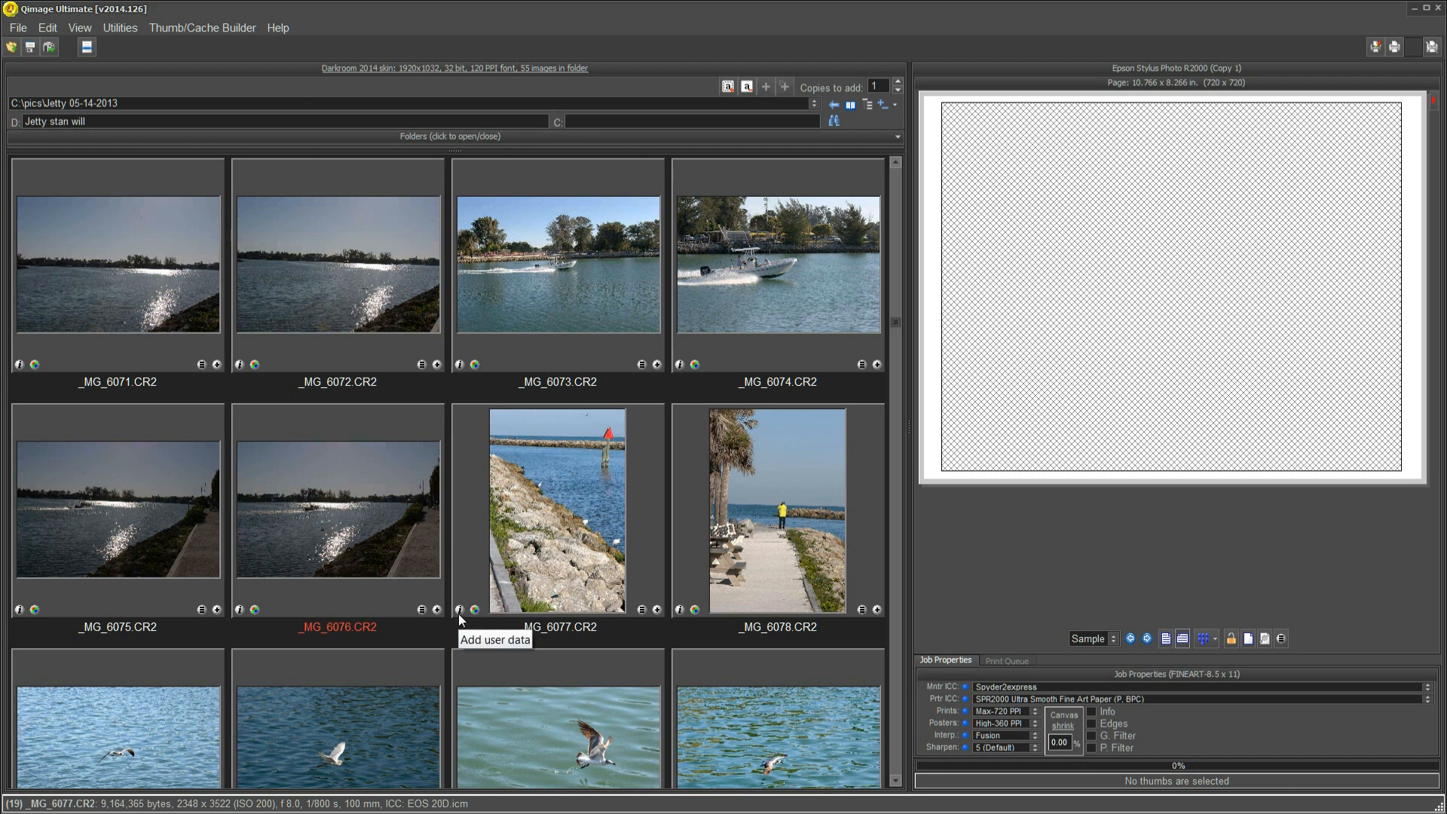
{"action": "mouse_move", "coordinate": [361, 612]}
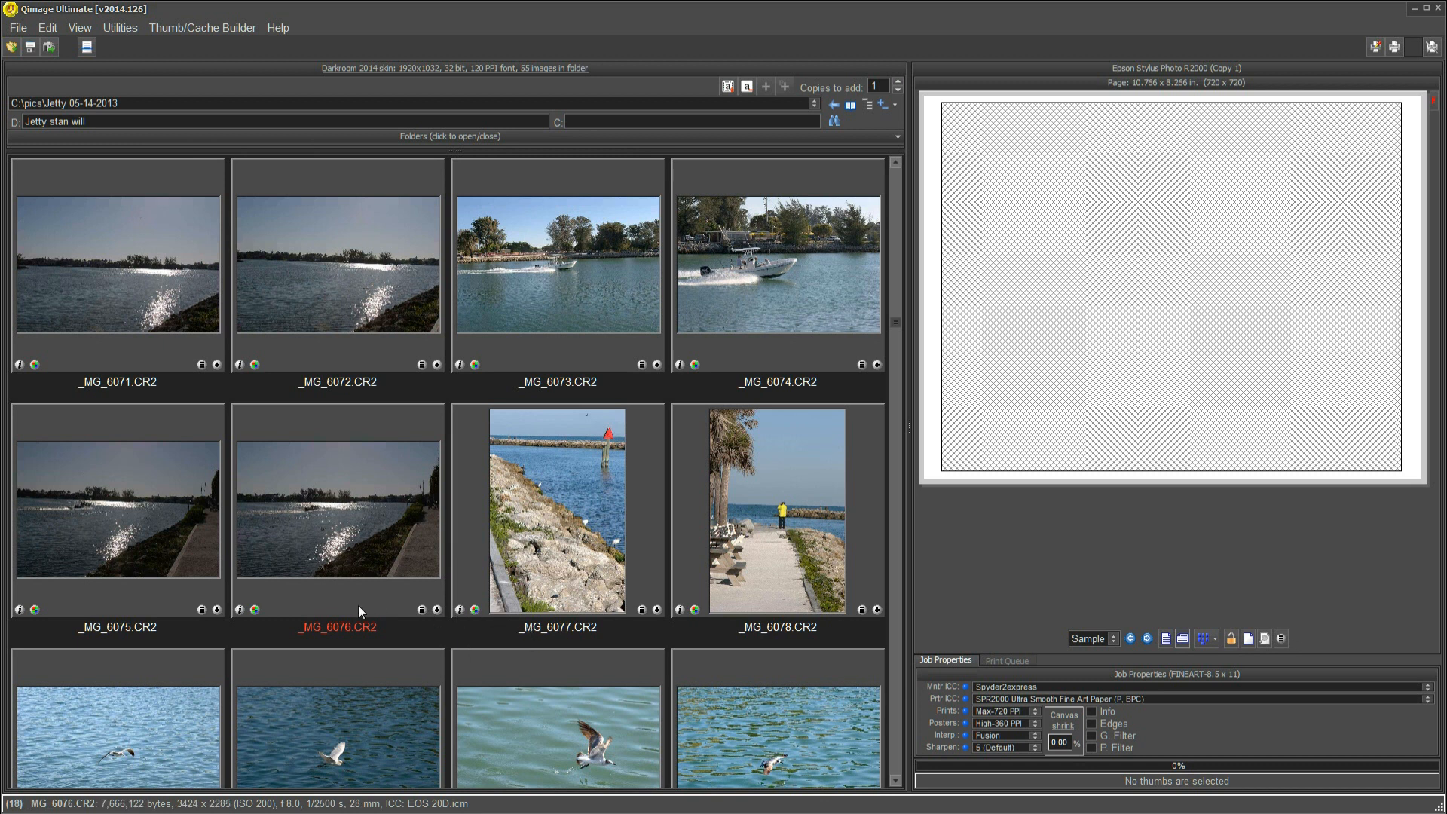
{"action": "mouse_move", "coordinate": [343, 603]}
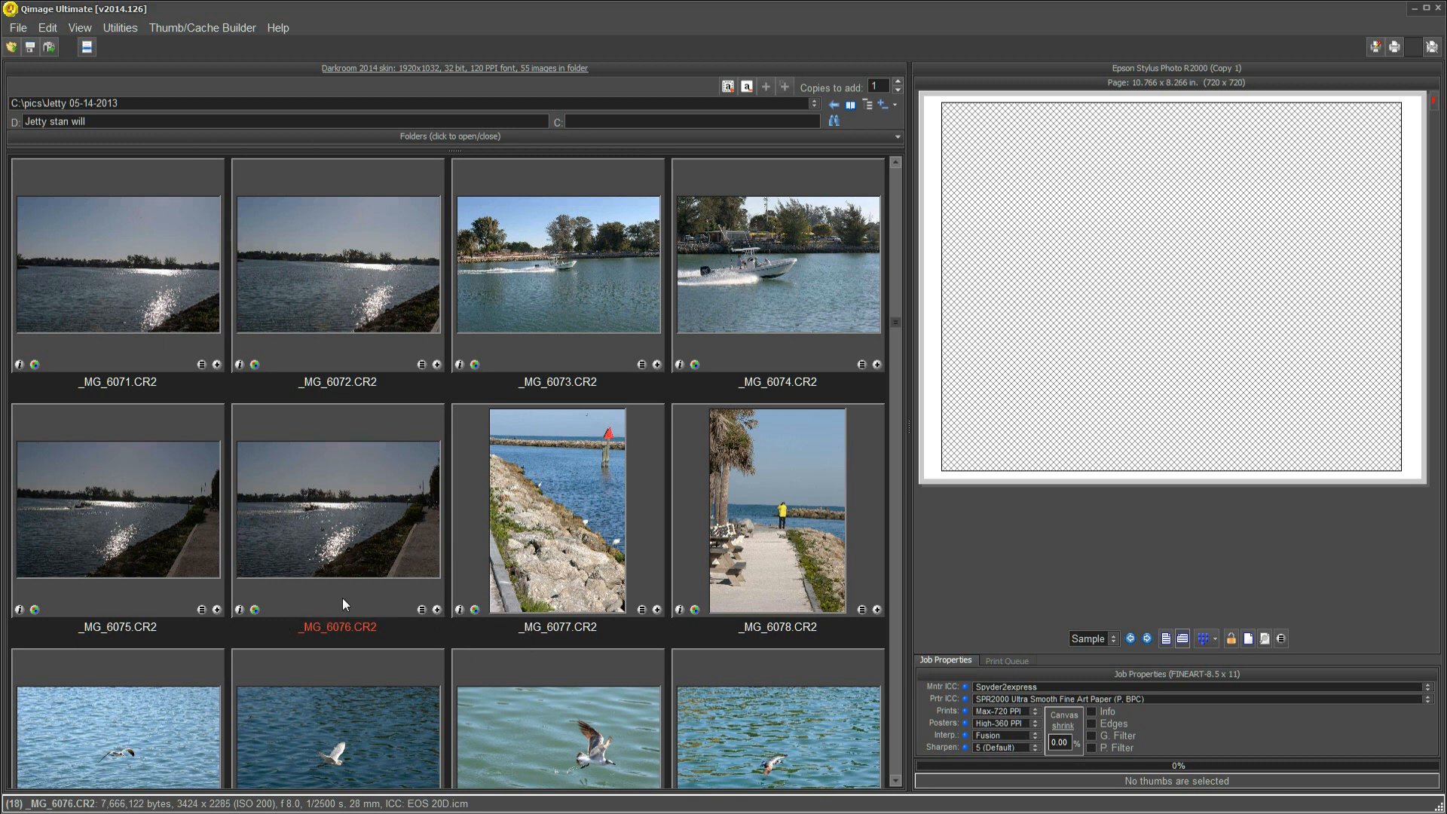
{"action": "mouse_move", "coordinate": [235, 609]}
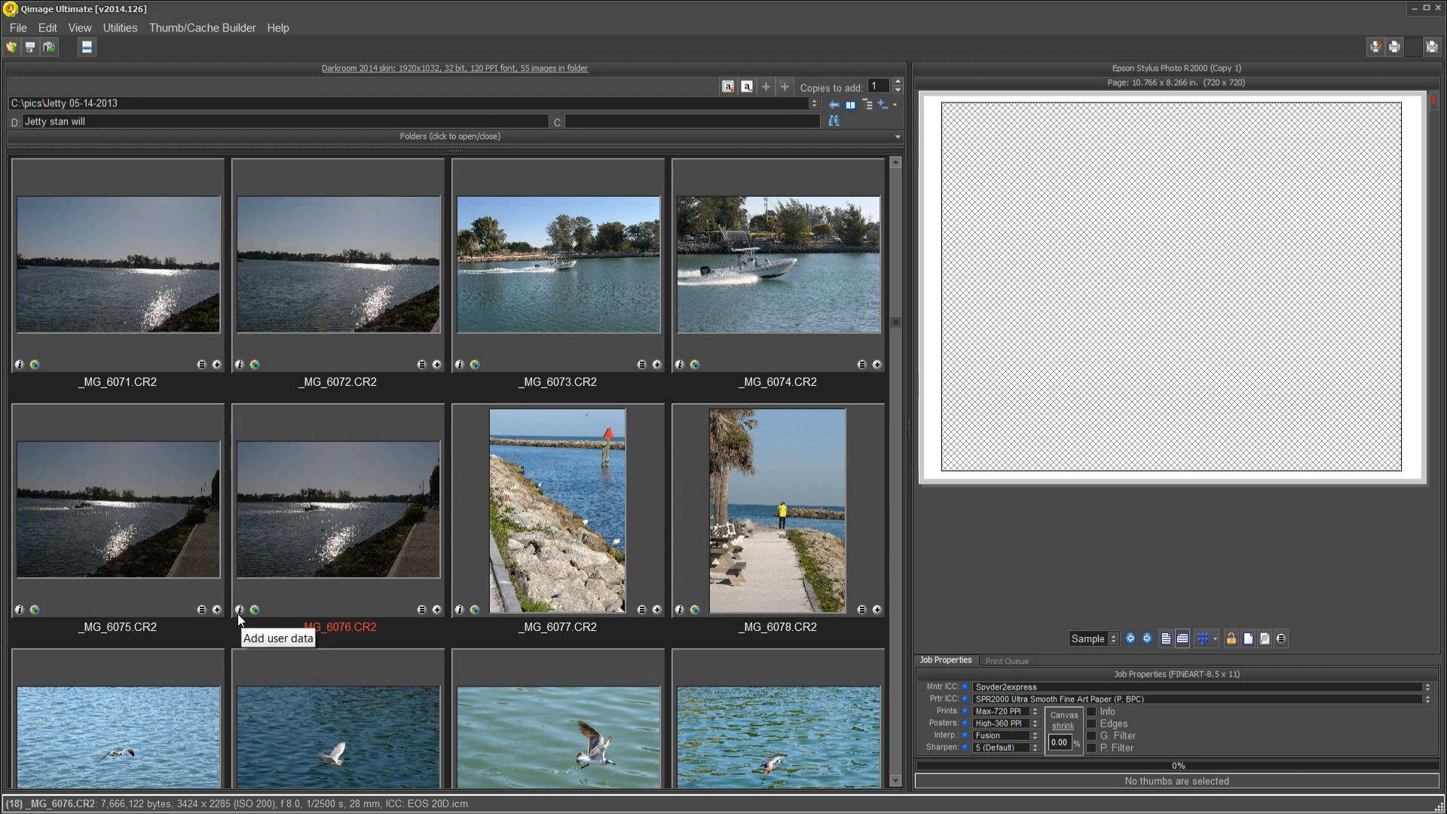
{"action": "left_click", "coordinate": [236, 607]}
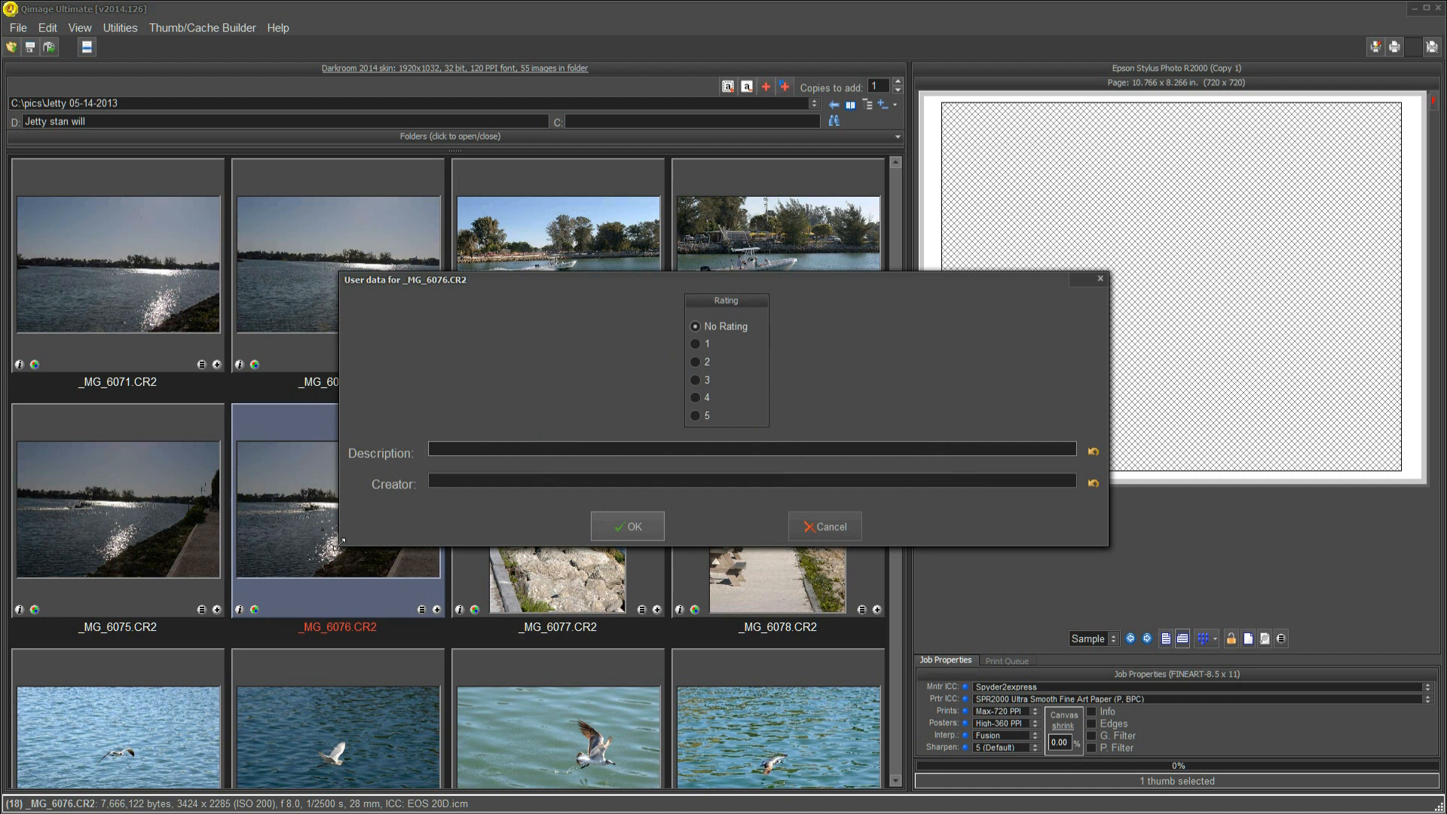
{"action": "mouse_move", "coordinate": [201, 541]}
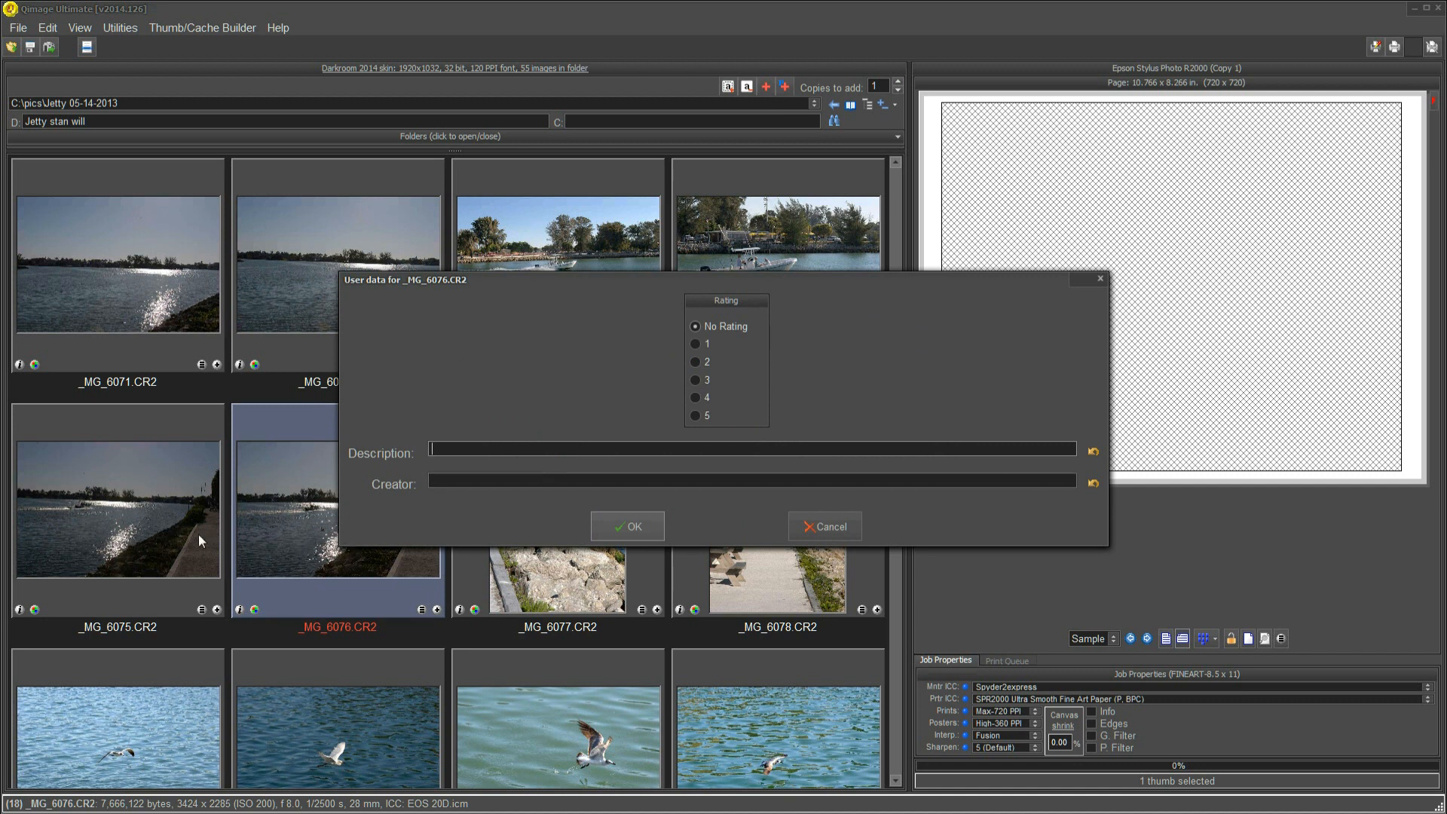
{"action": "mouse_move", "coordinate": [498, 506]}
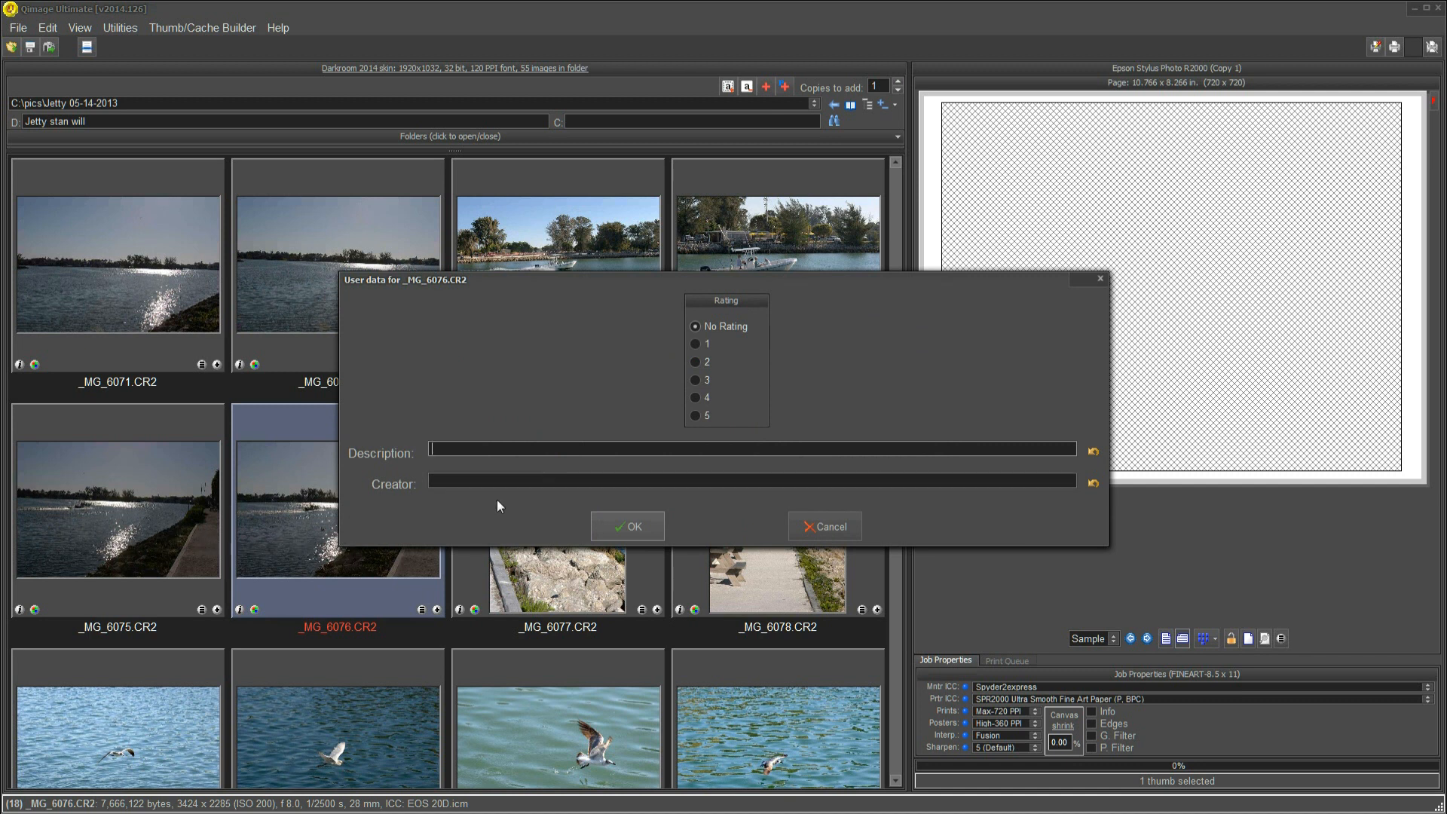
{"action": "left_click", "coordinate": [574, 480]}
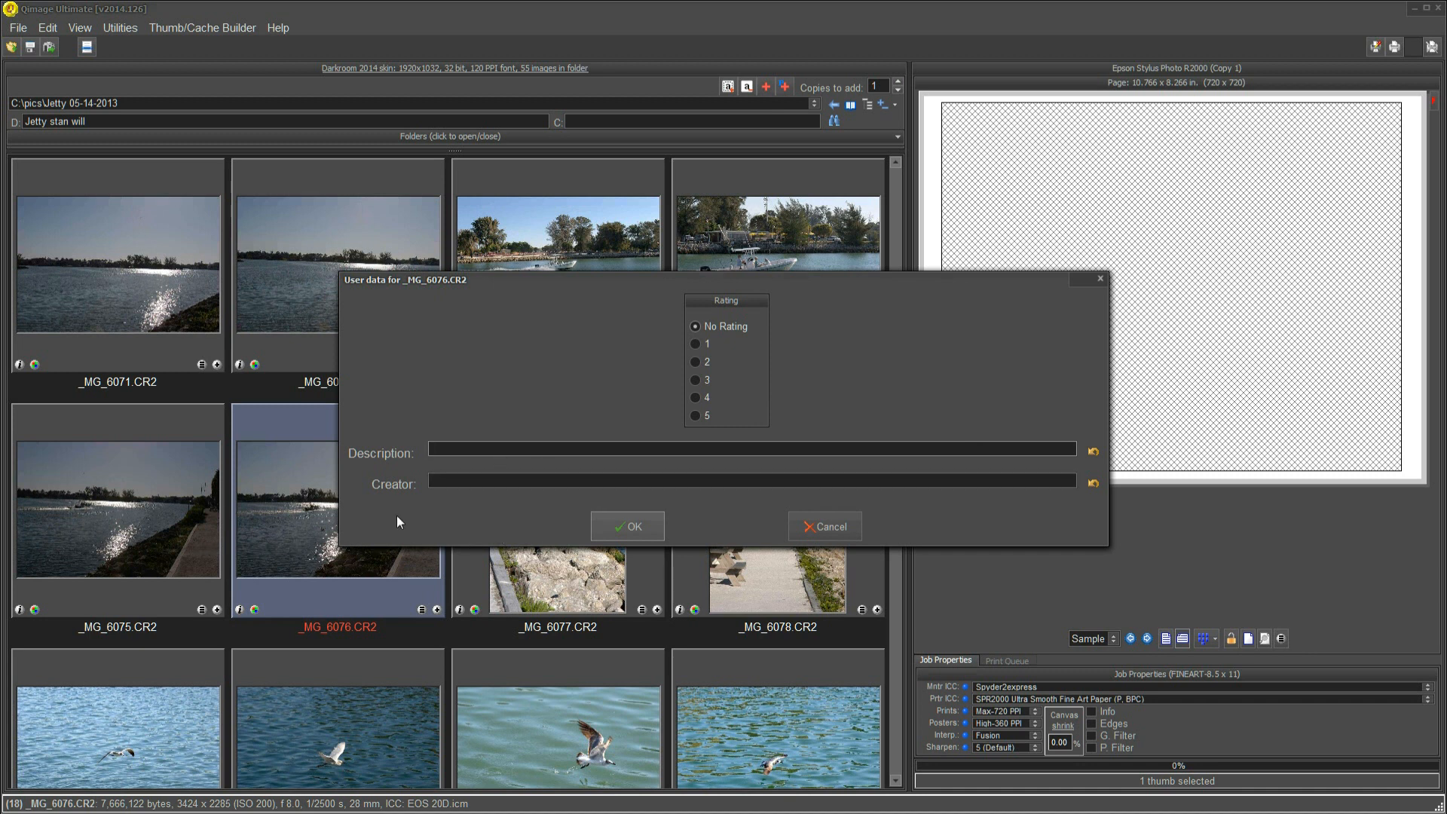
{"action": "mouse_move", "coordinate": [538, 752]}
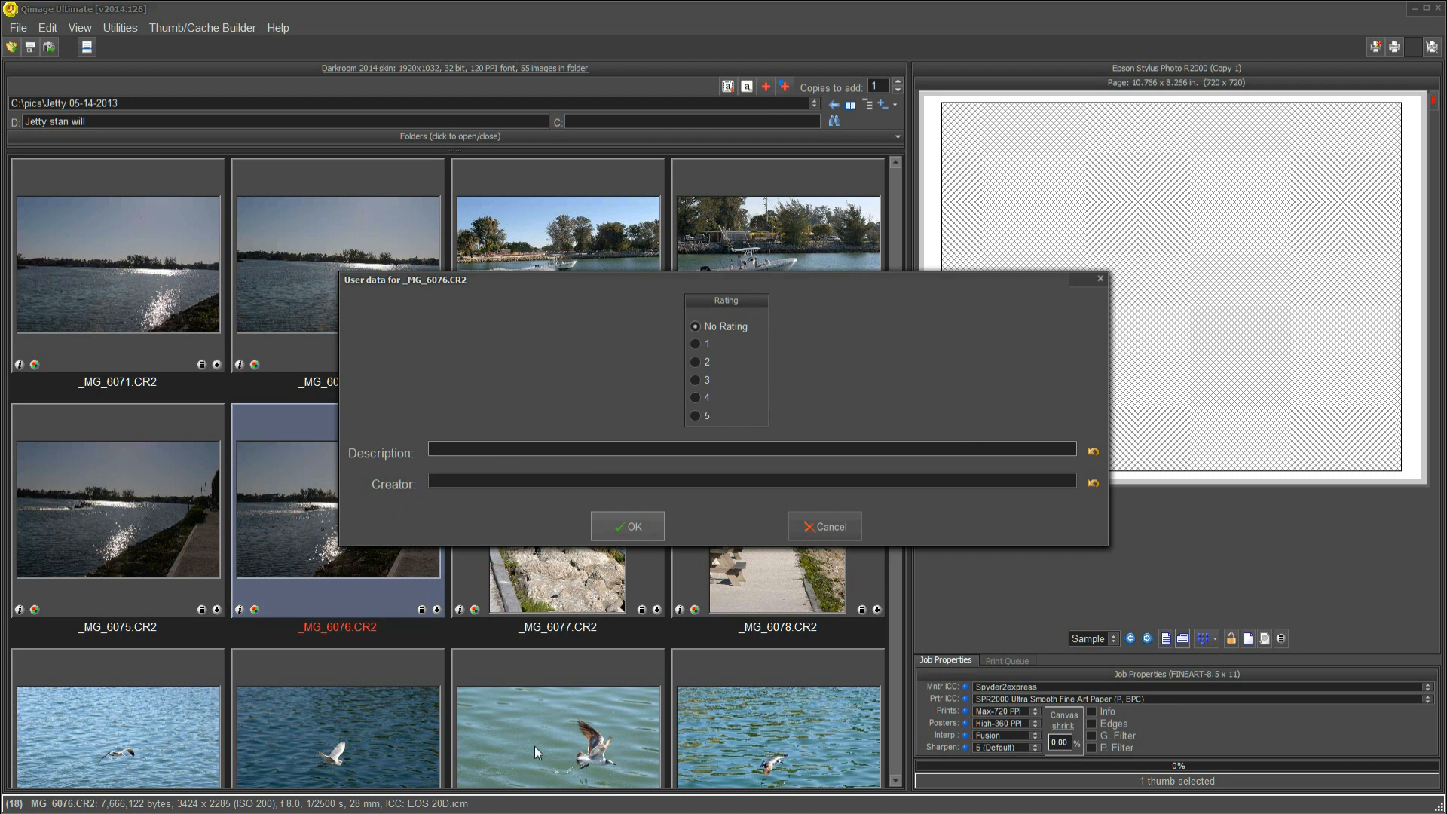
{"action": "mouse_move", "coordinate": [597, 586]}
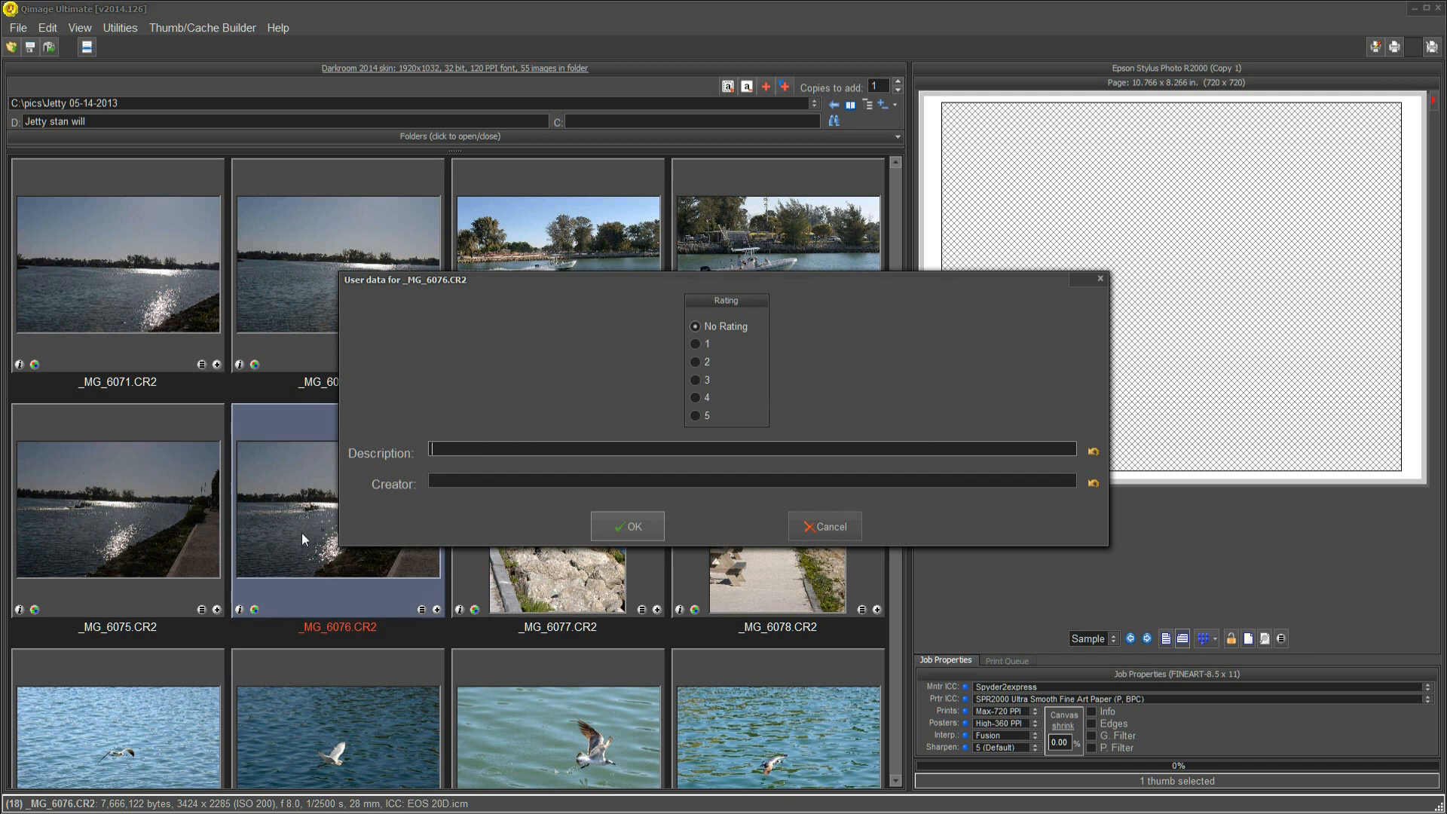
{"action": "mouse_move", "coordinate": [841, 564]}
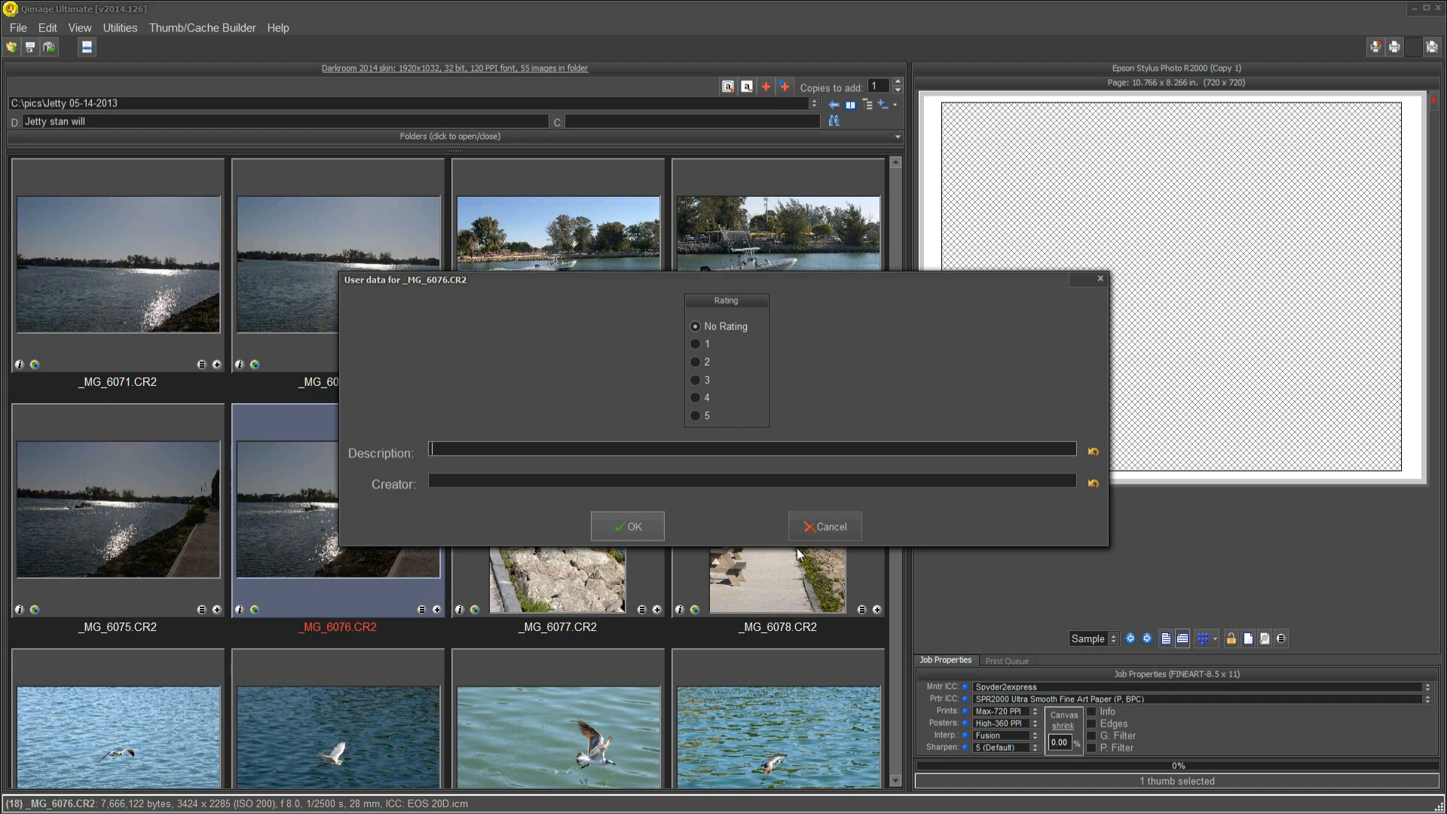
{"action": "left_click", "coordinate": [823, 526]}
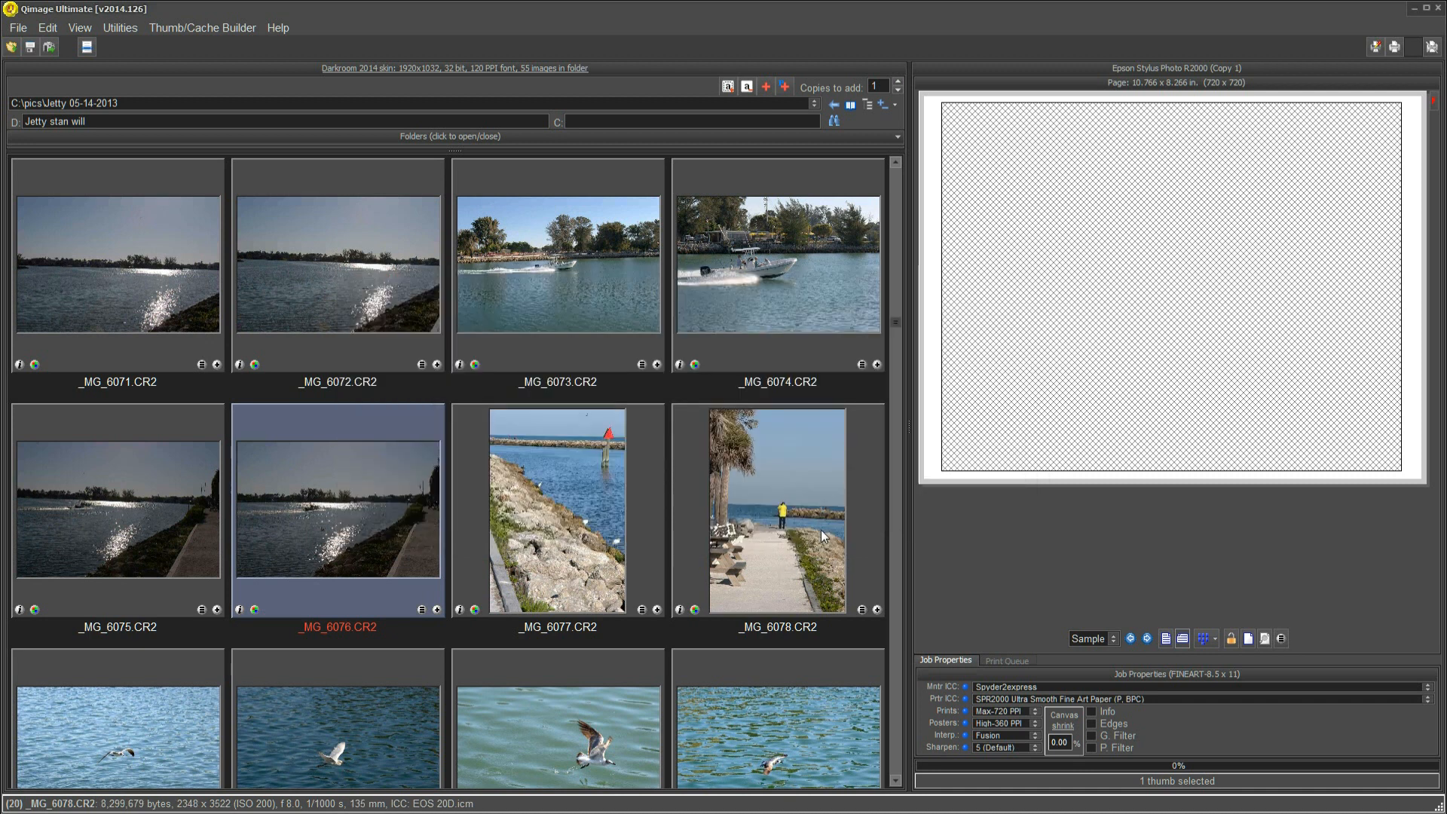
{"action": "mouse_move", "coordinate": [879, 587]}
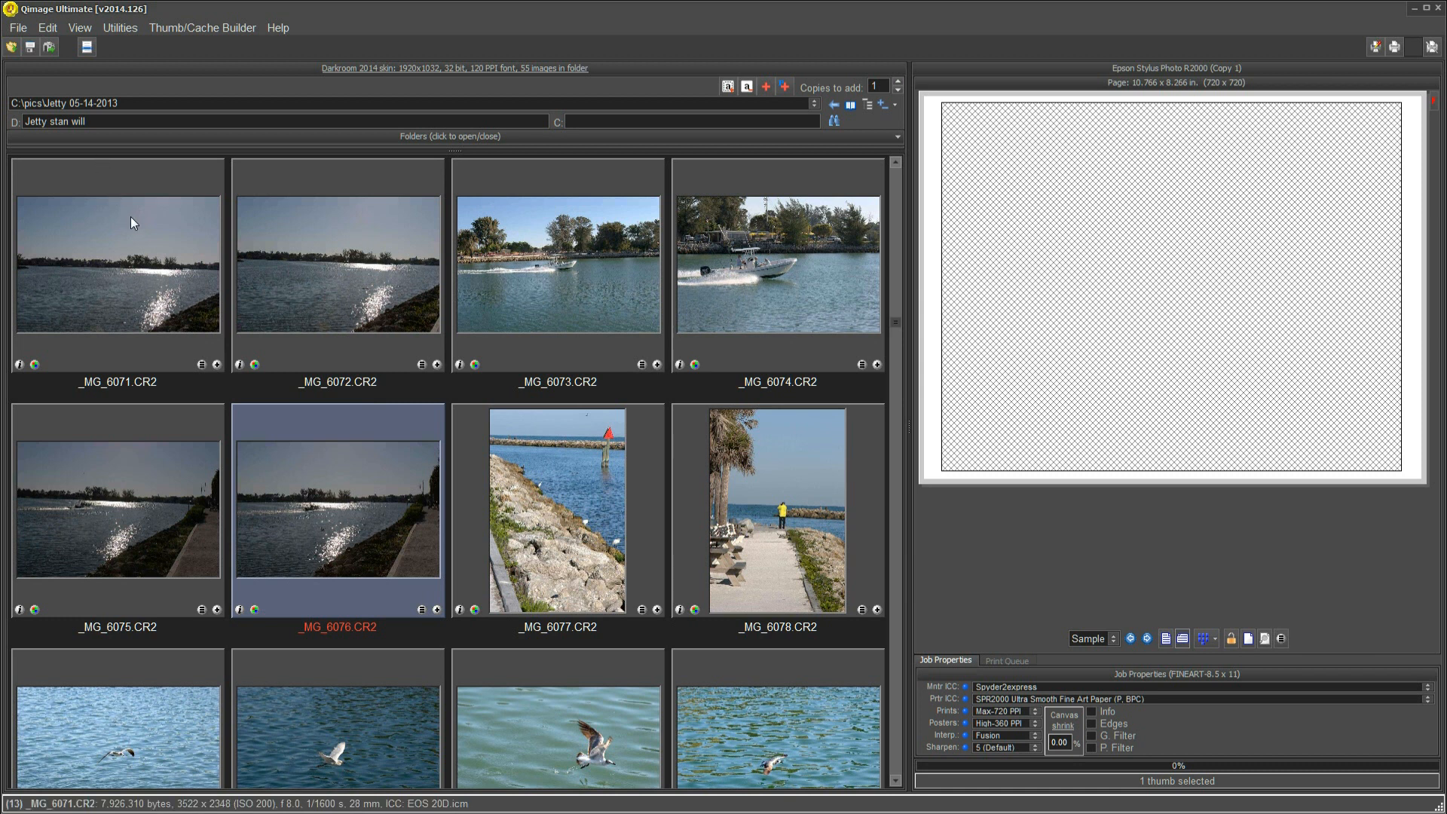
Open the Search User Data window with an empty term list
{"action": "left_click", "coordinate": [338, 264]}
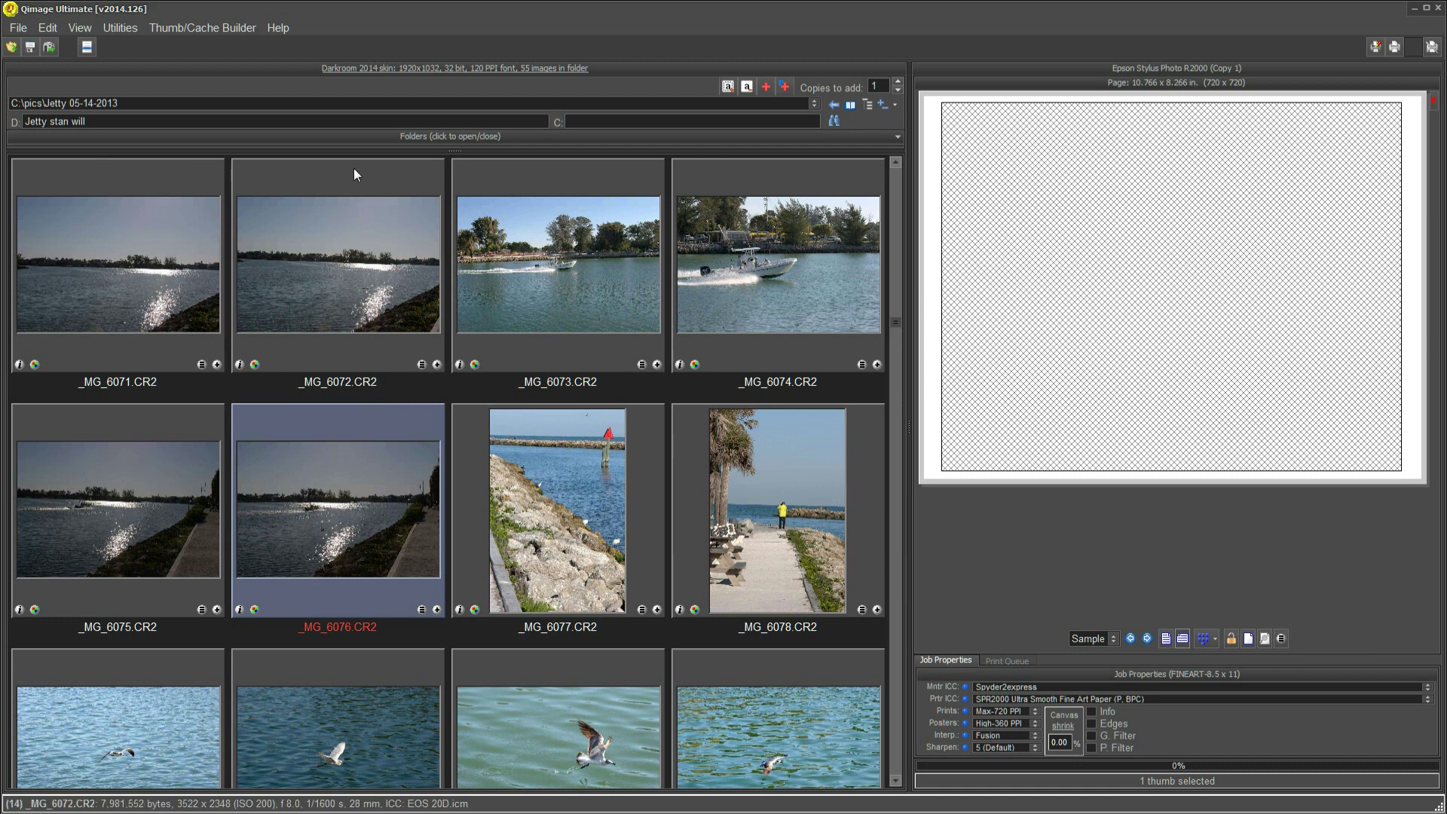
{"action": "mouse_move", "coordinate": [832, 121]}
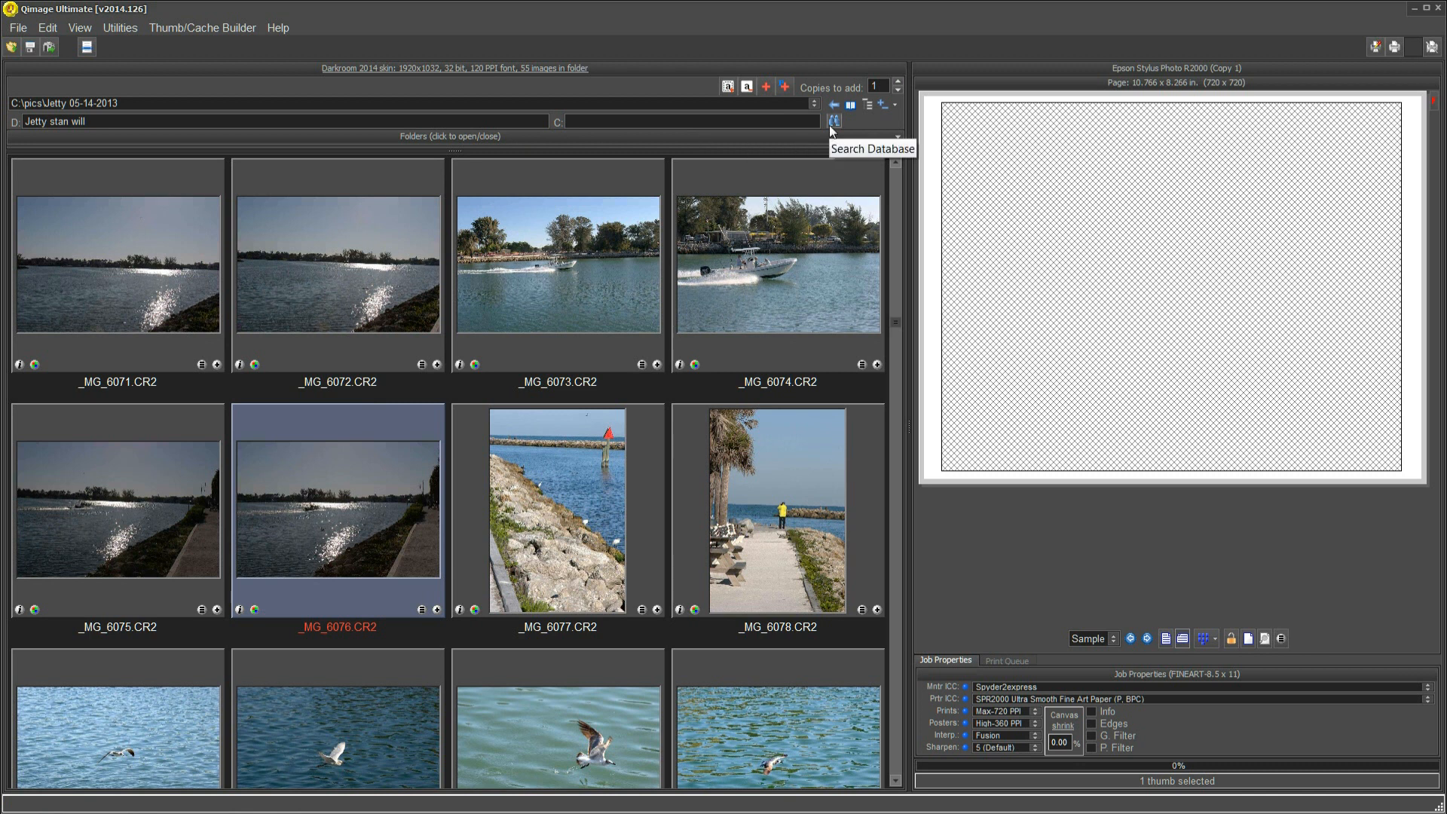
{"action": "mouse_move", "coordinate": [832, 127]}
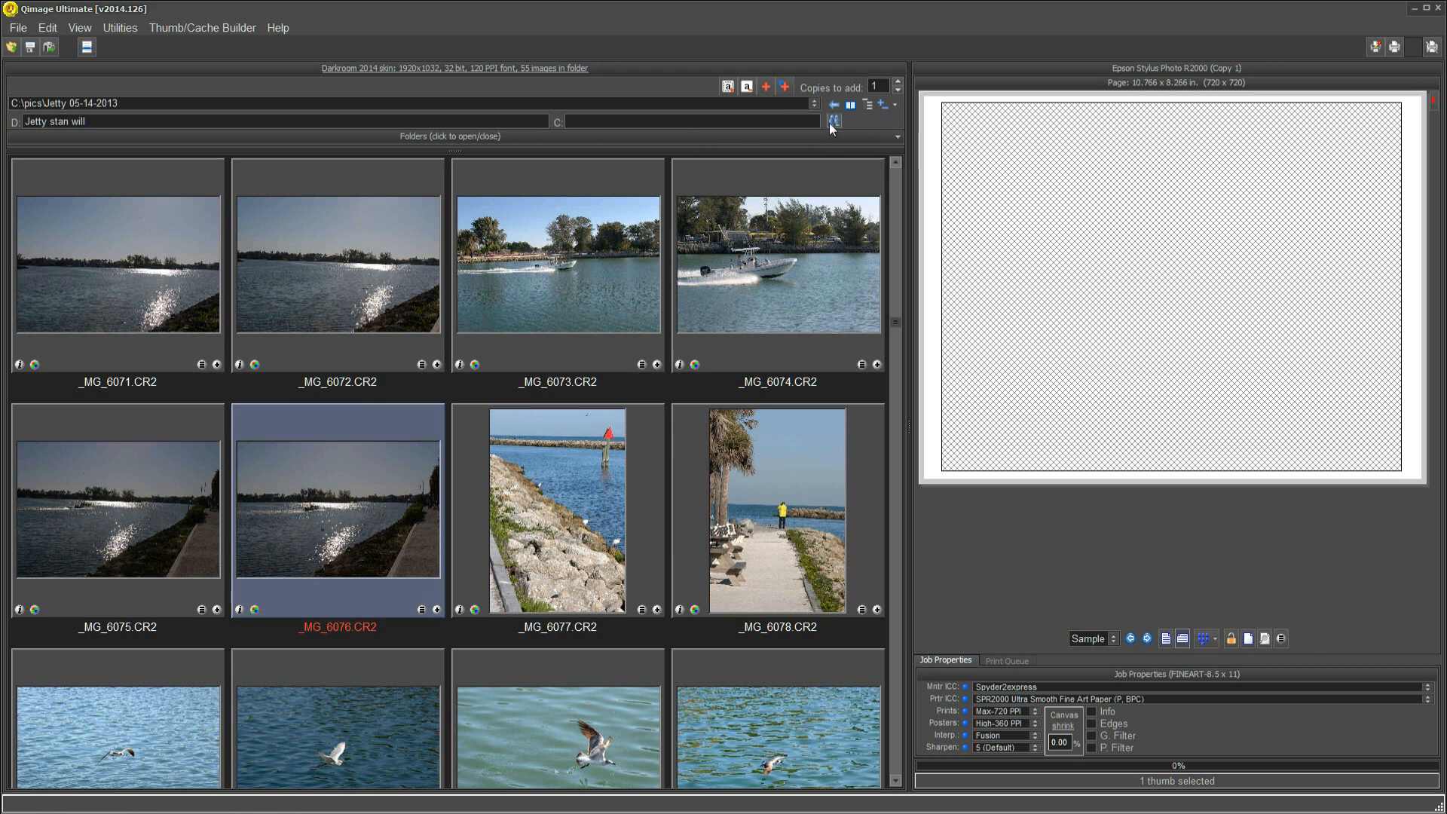
{"action": "mouse_move", "coordinate": [832, 122]}
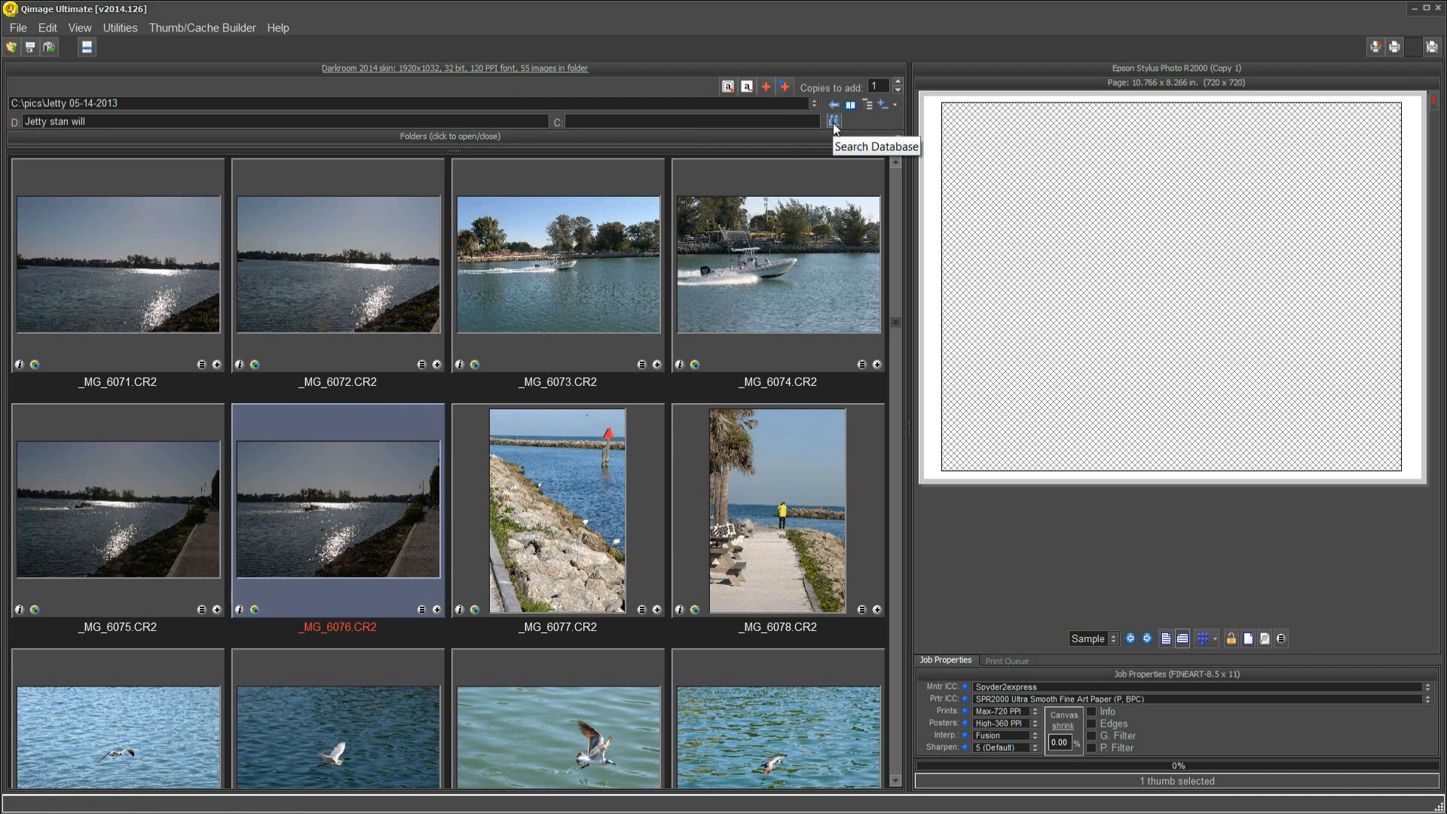
{"action": "left_click", "coordinate": [832, 121]}
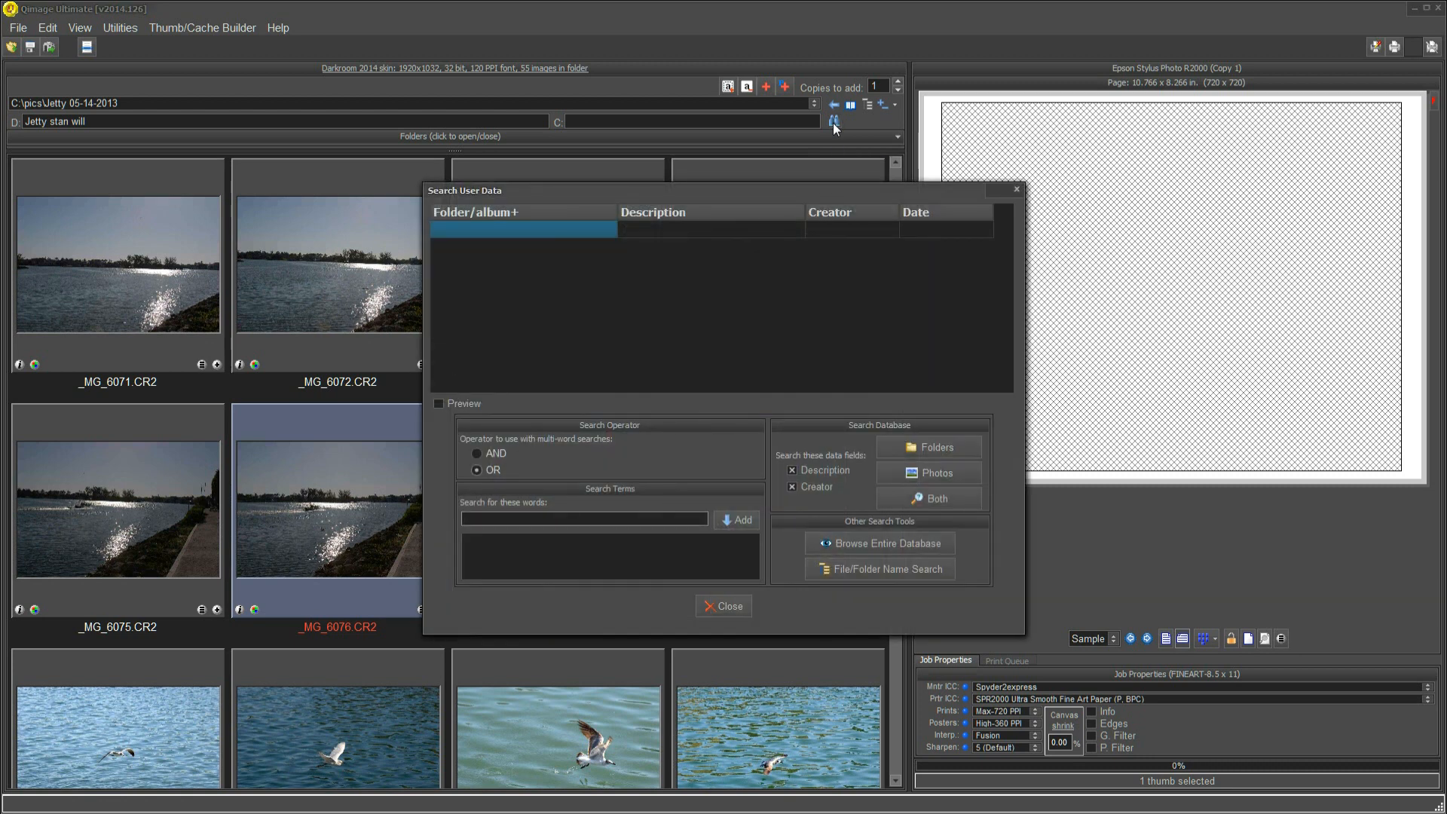
{"action": "mouse_move", "coordinate": [803, 304]}
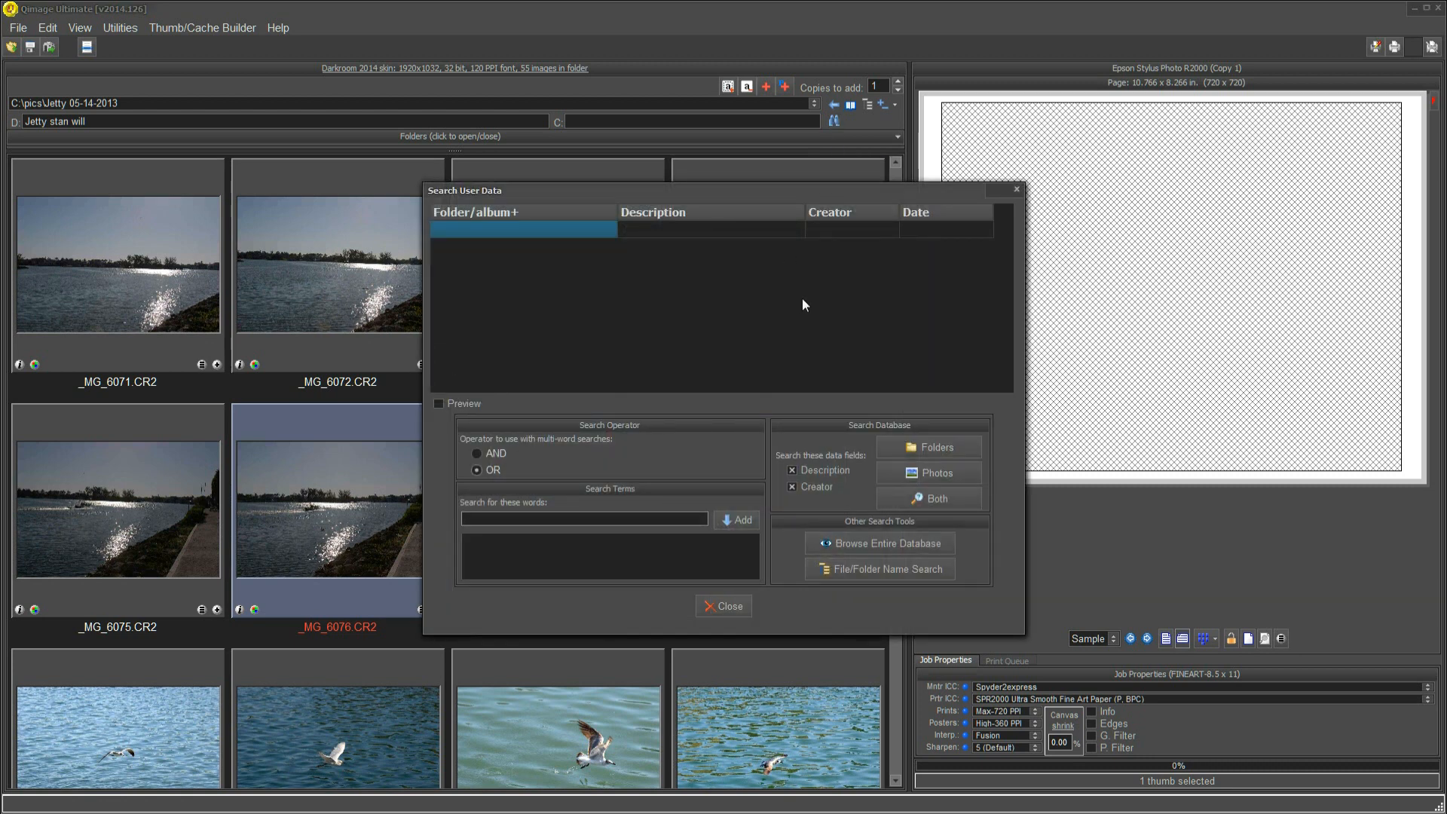
{"action": "mouse_move", "coordinate": [795, 323]}
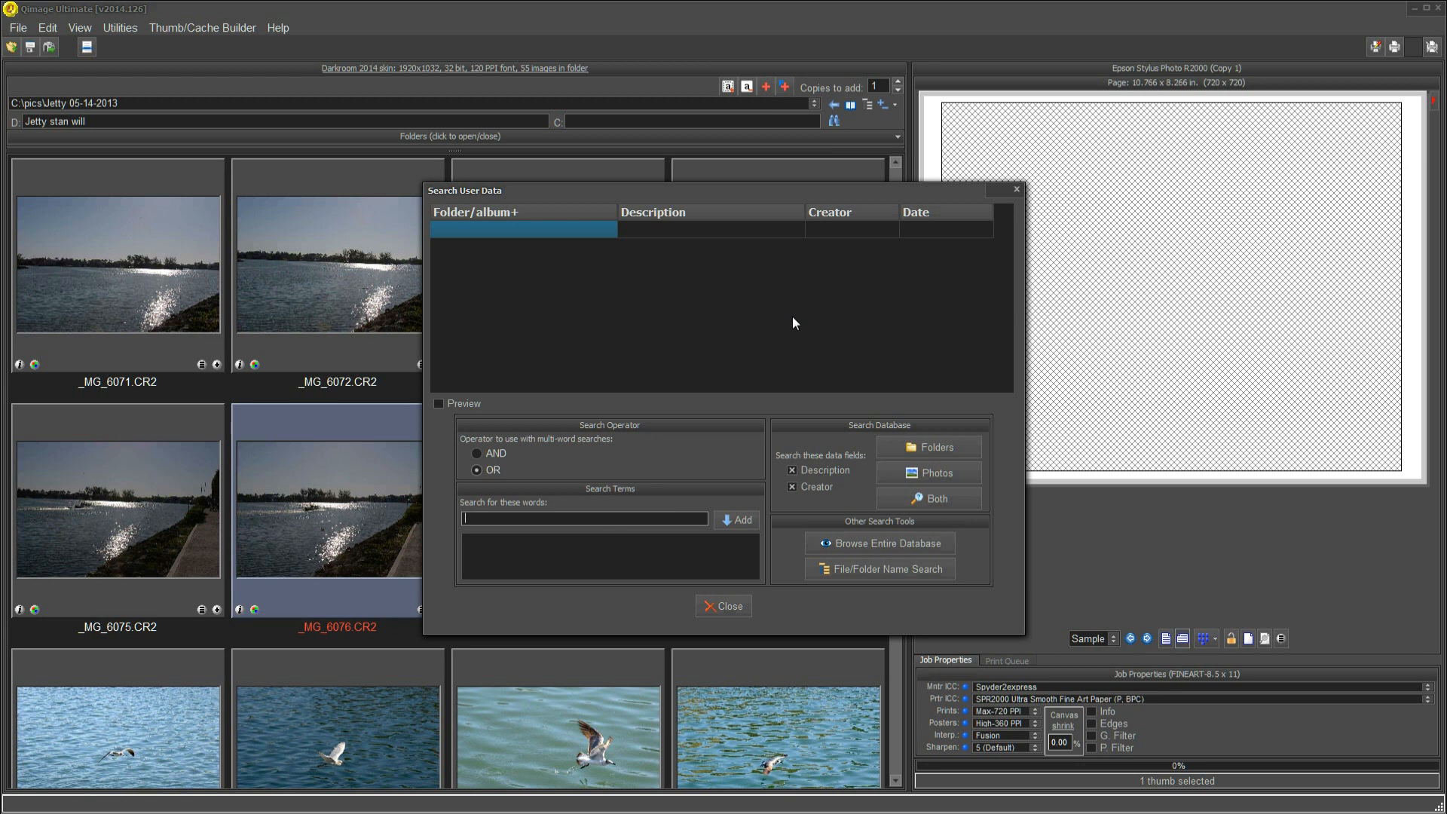
{"action": "mouse_move", "coordinate": [832, 338]}
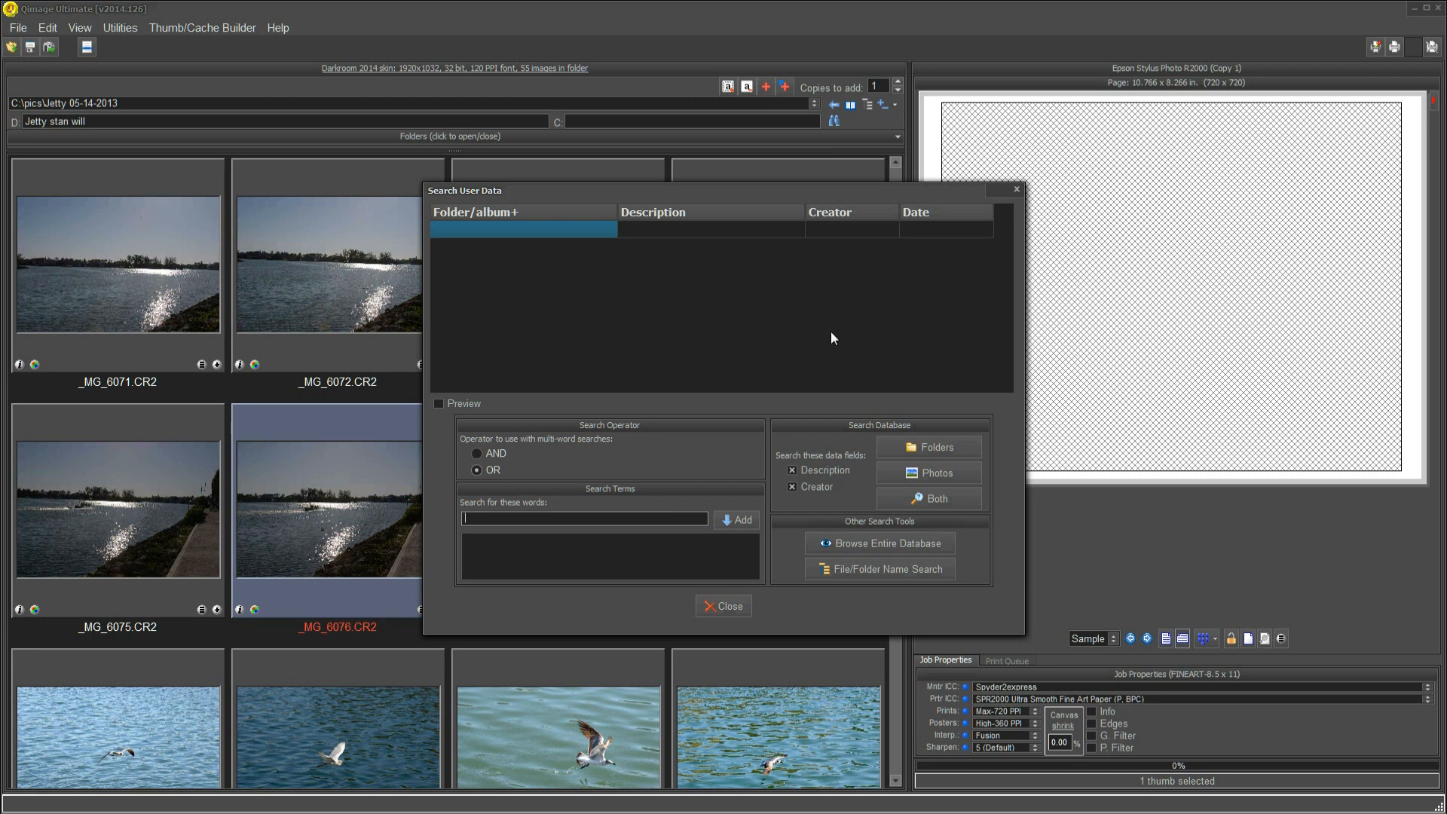
{"action": "mouse_move", "coordinate": [818, 353]}
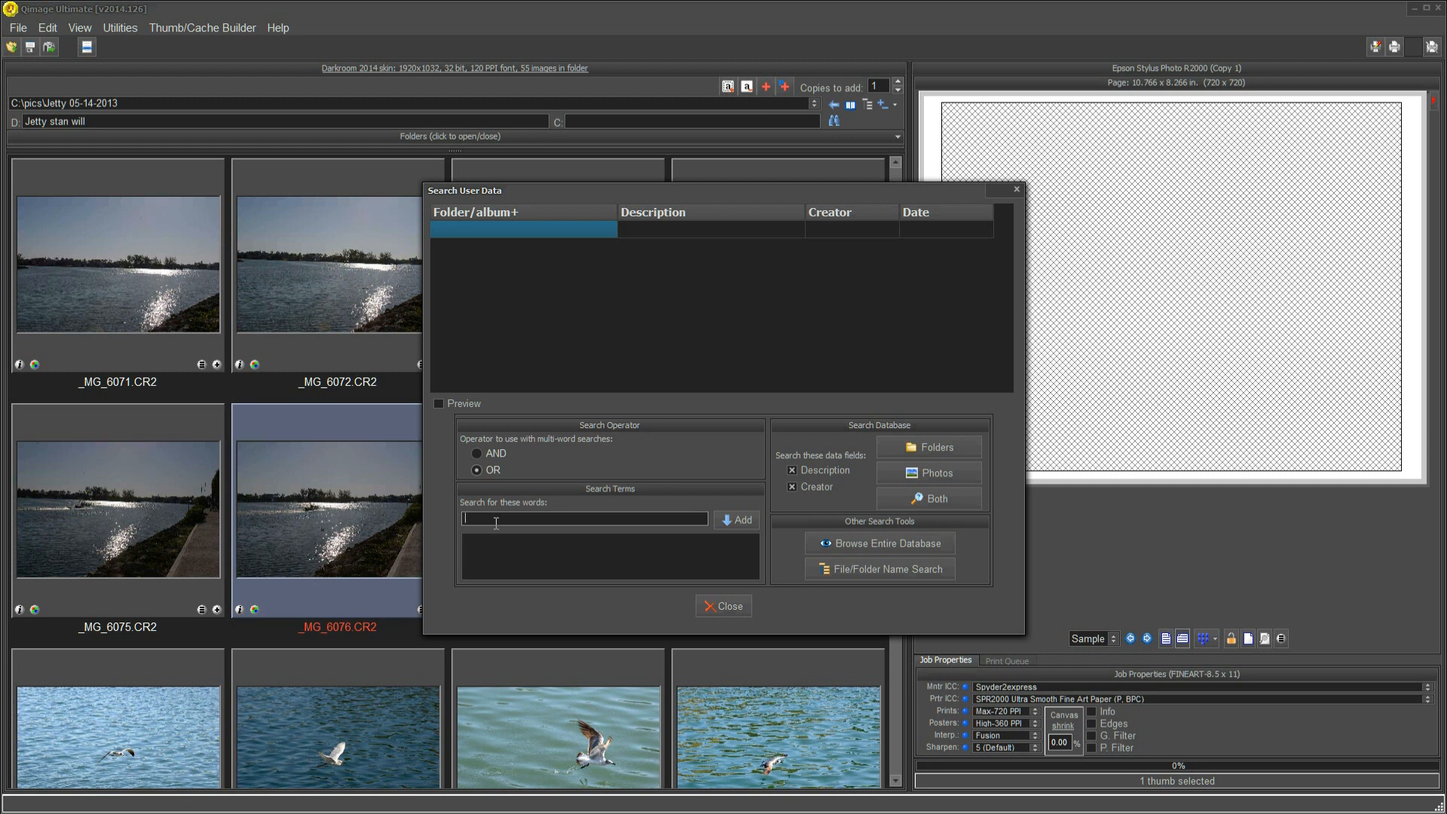
{"action": "type", "text": "tra"}
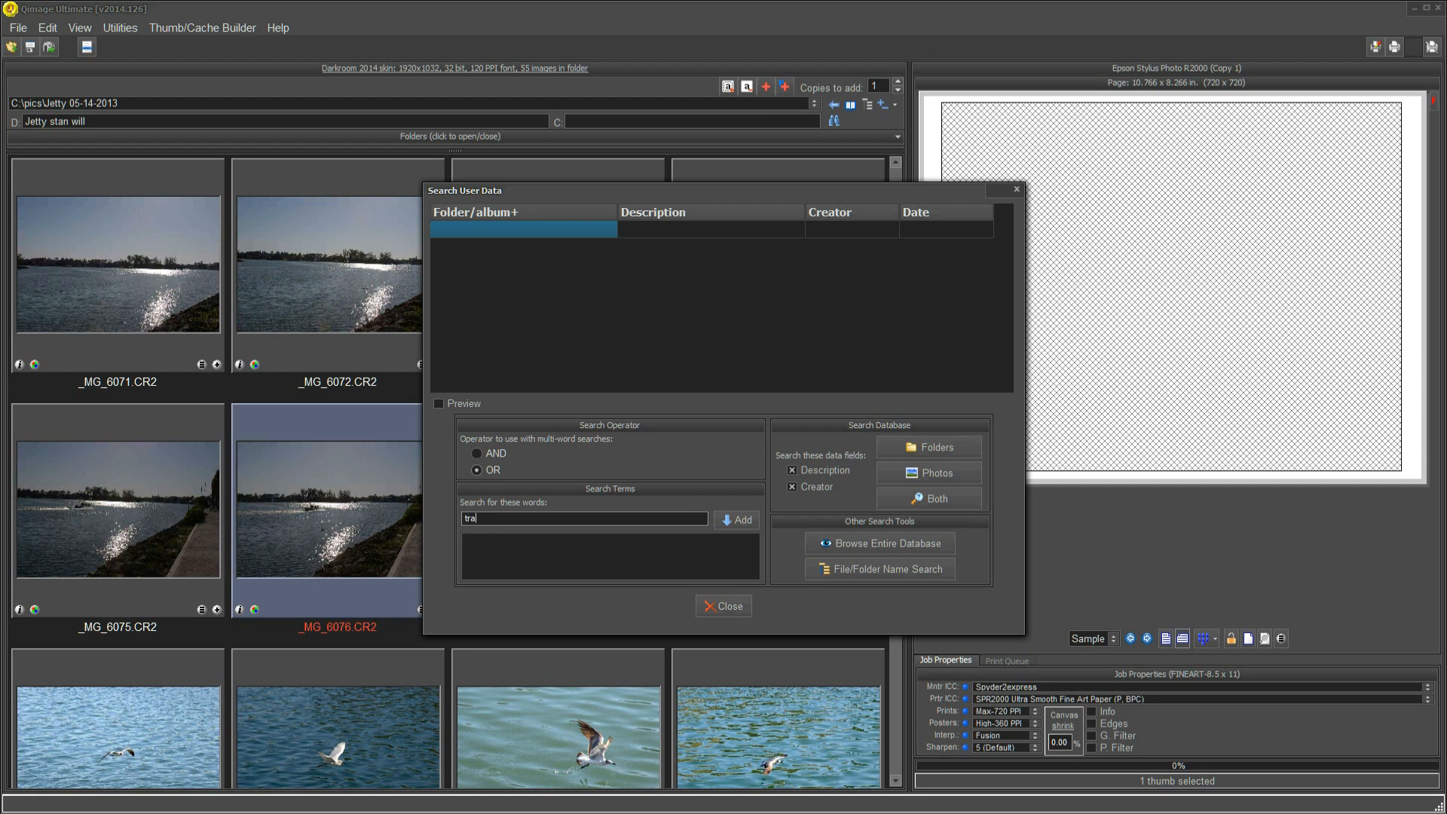
{"action": "left_click", "coordinate": [735, 520]}
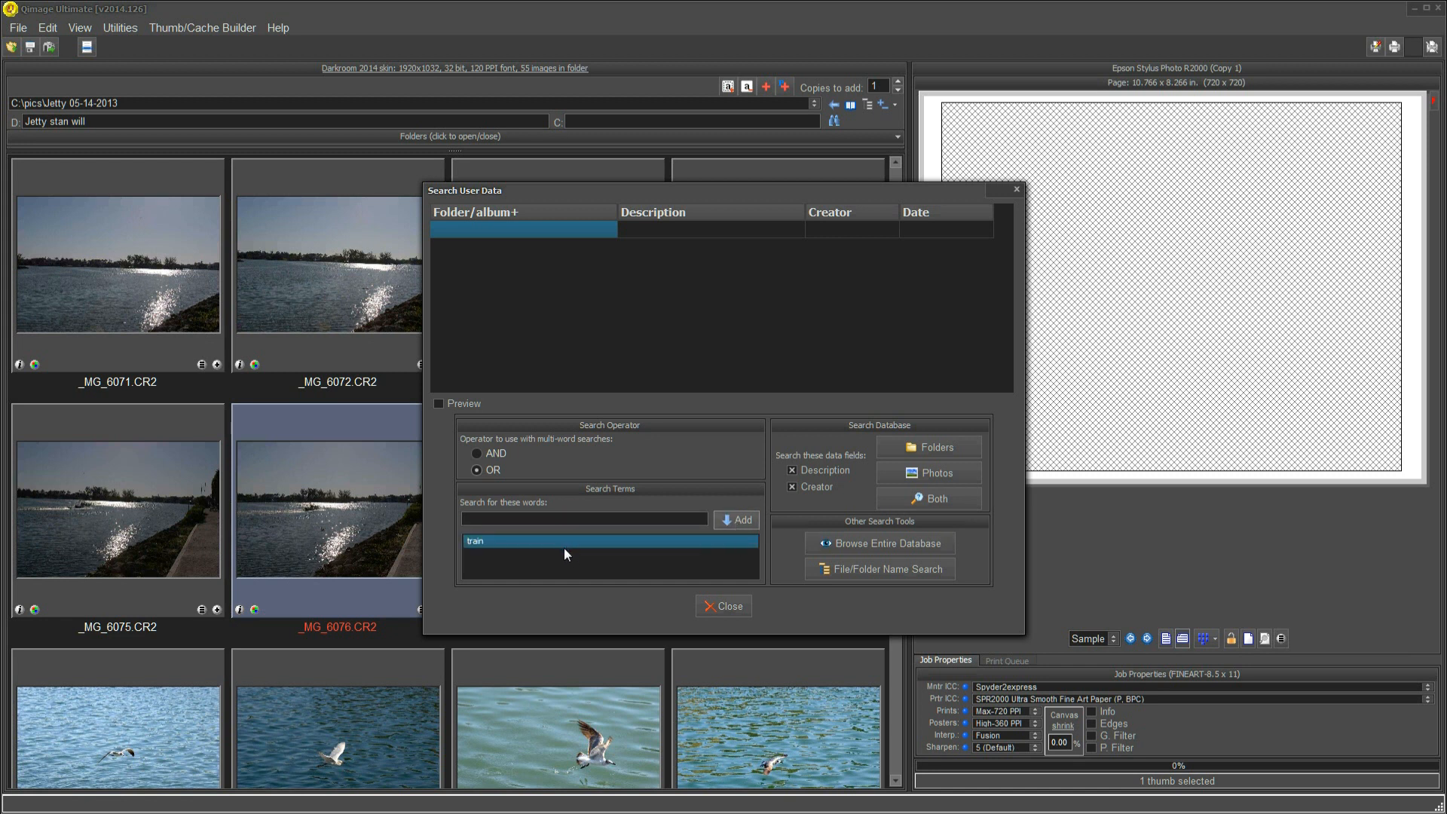
{"action": "mouse_move", "coordinate": [573, 561]}
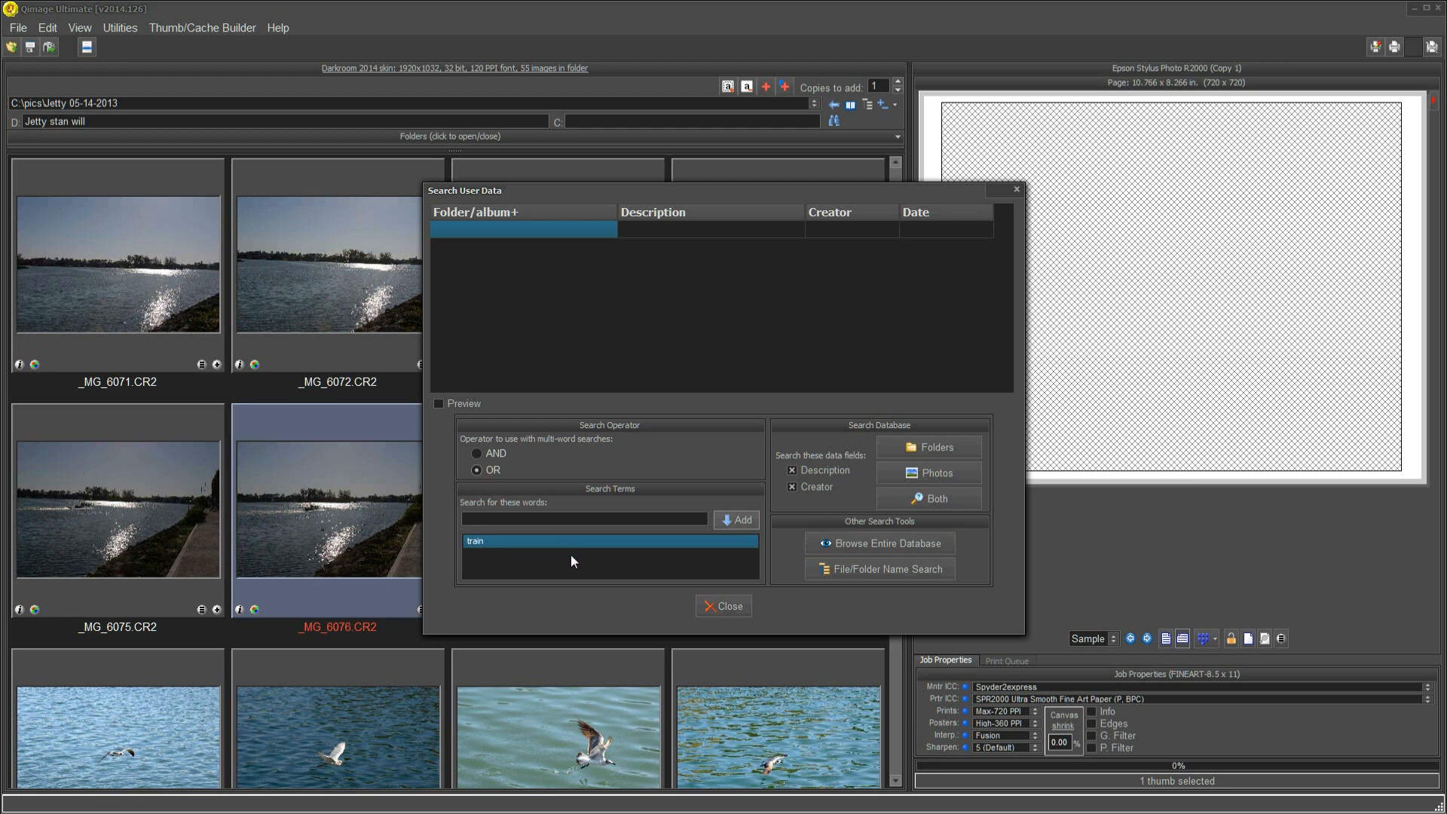
{"action": "mouse_move", "coordinate": [487, 564]}
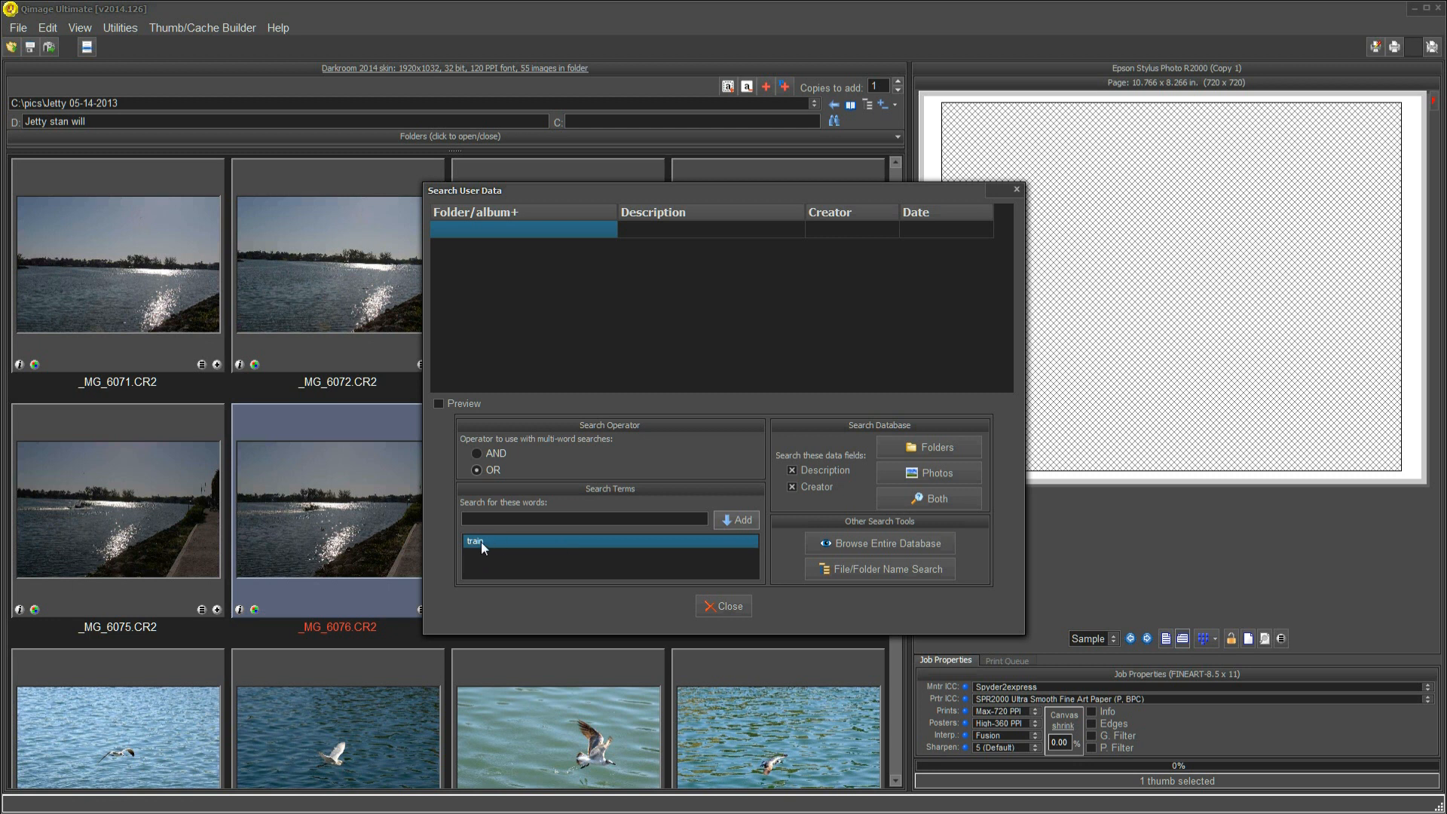
{"action": "mouse_move", "coordinate": [478, 556]}
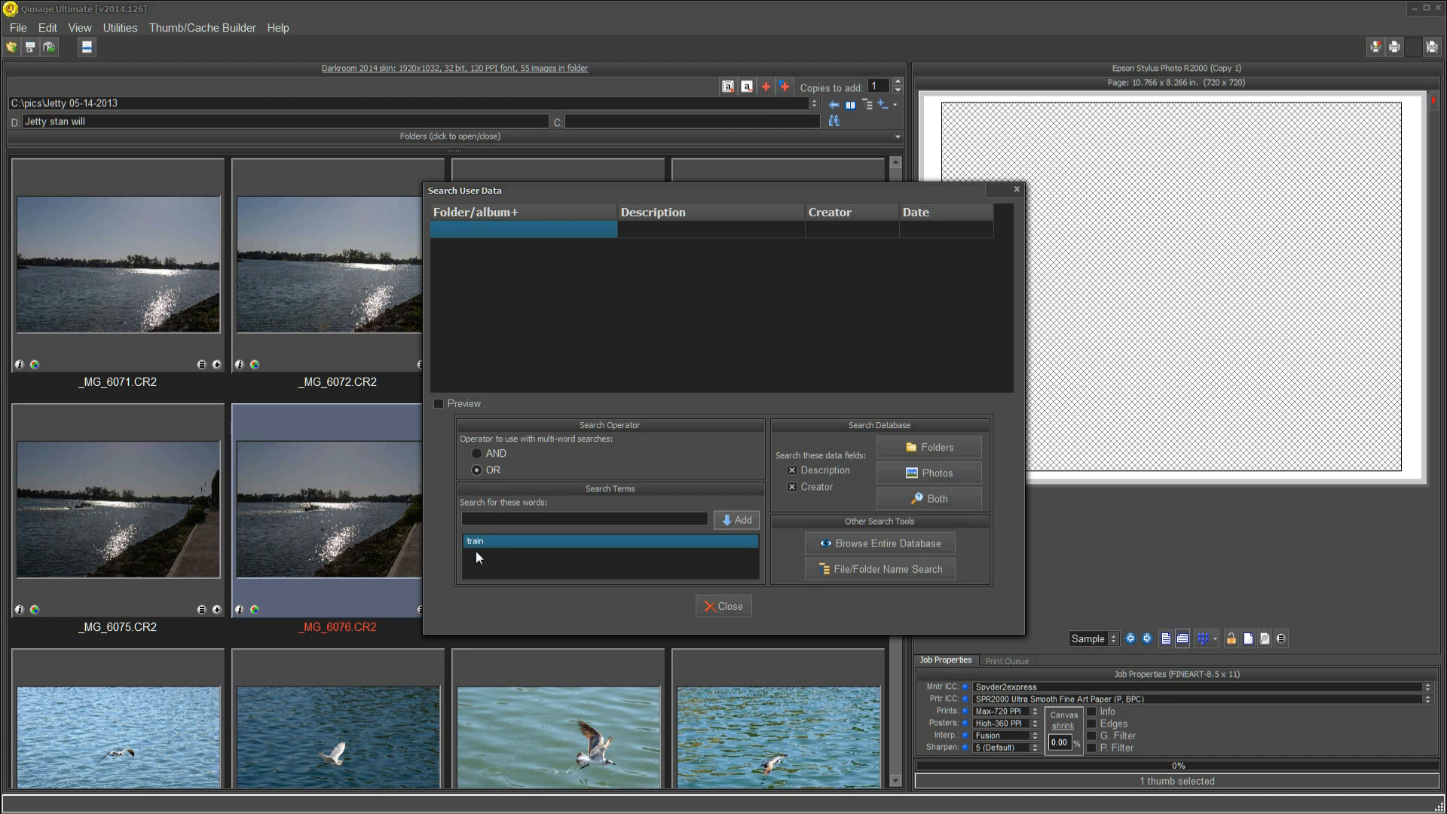
{"action": "mouse_move", "coordinate": [506, 558]}
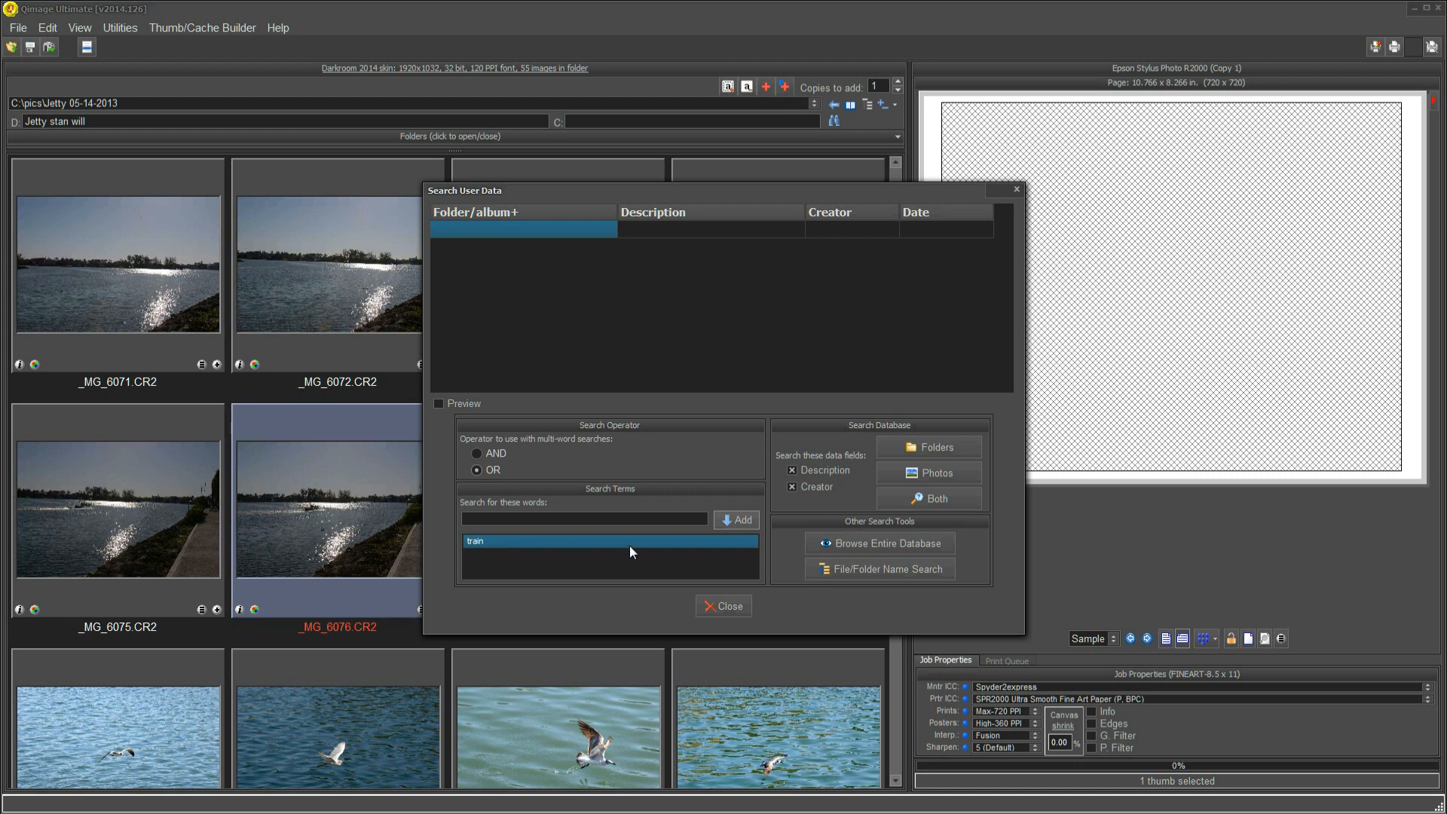
{"action": "mouse_move", "coordinate": [691, 559]}
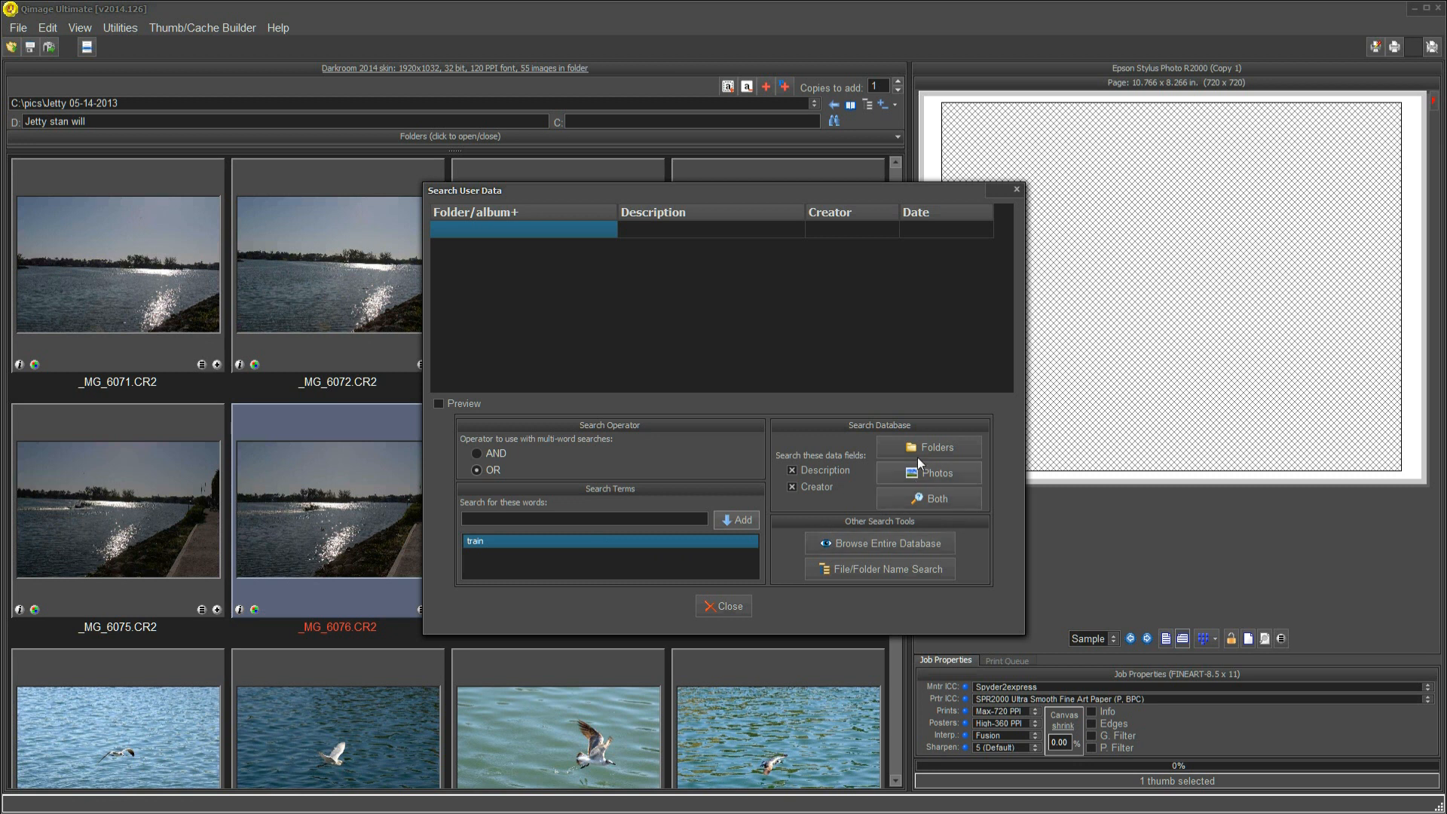
{"action": "mouse_move", "coordinate": [934, 446]}
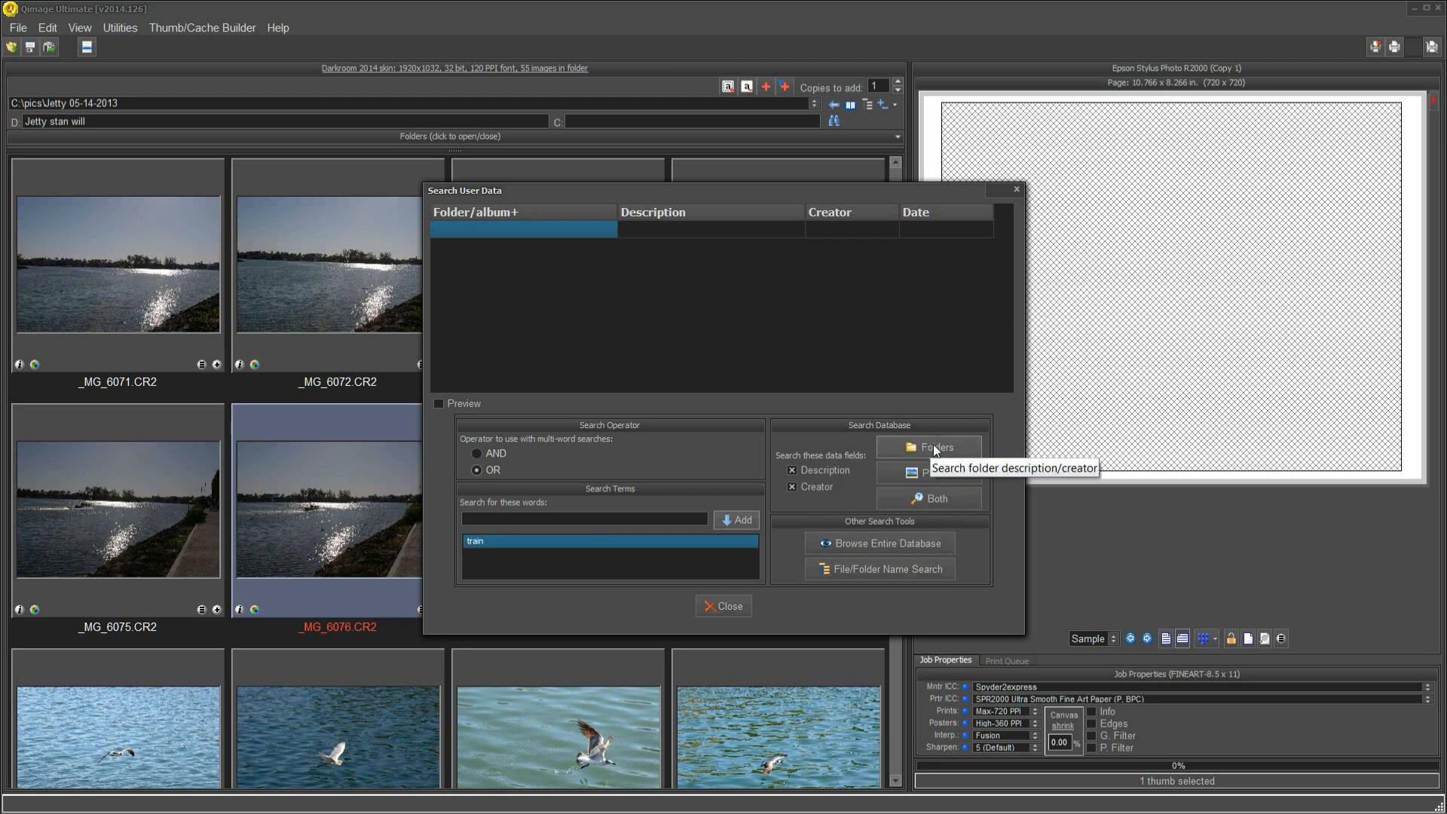
Search folder descriptions and creators for 'train', returning three matching albums
{"action": "left_click", "coordinate": [929, 447]}
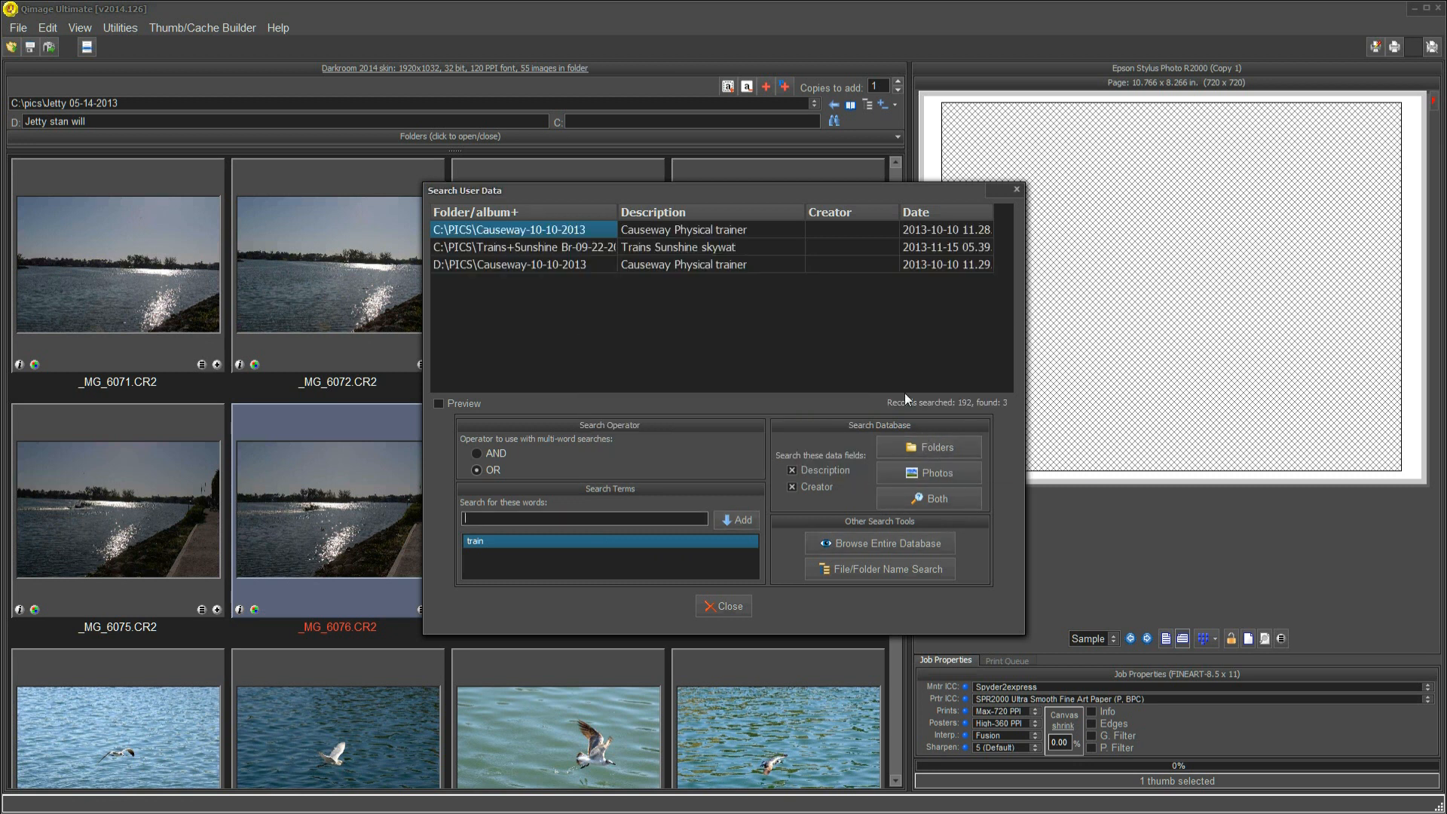
{"action": "mouse_move", "coordinate": [676, 316]}
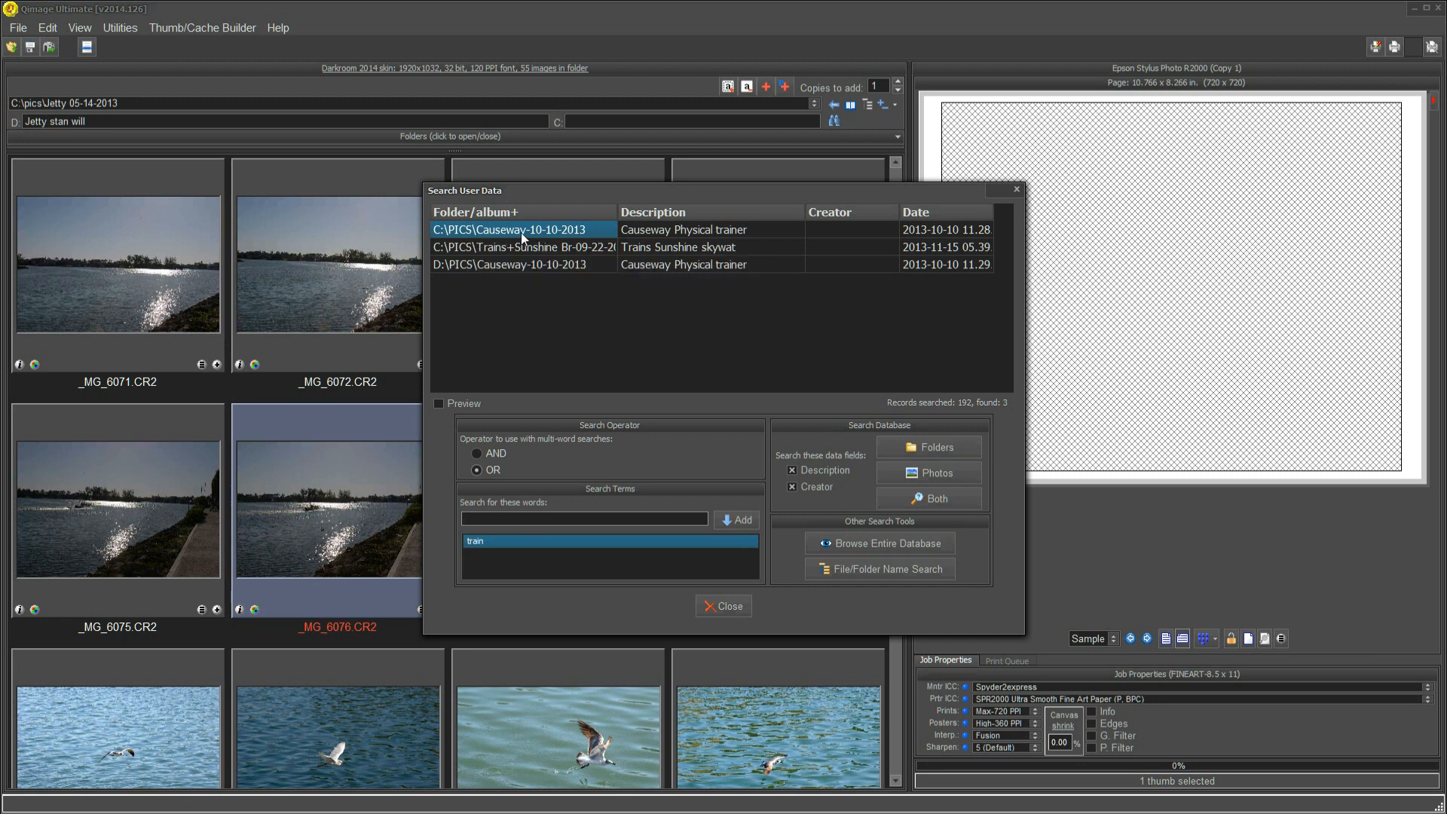
{"action": "mouse_move", "coordinate": [655, 237]}
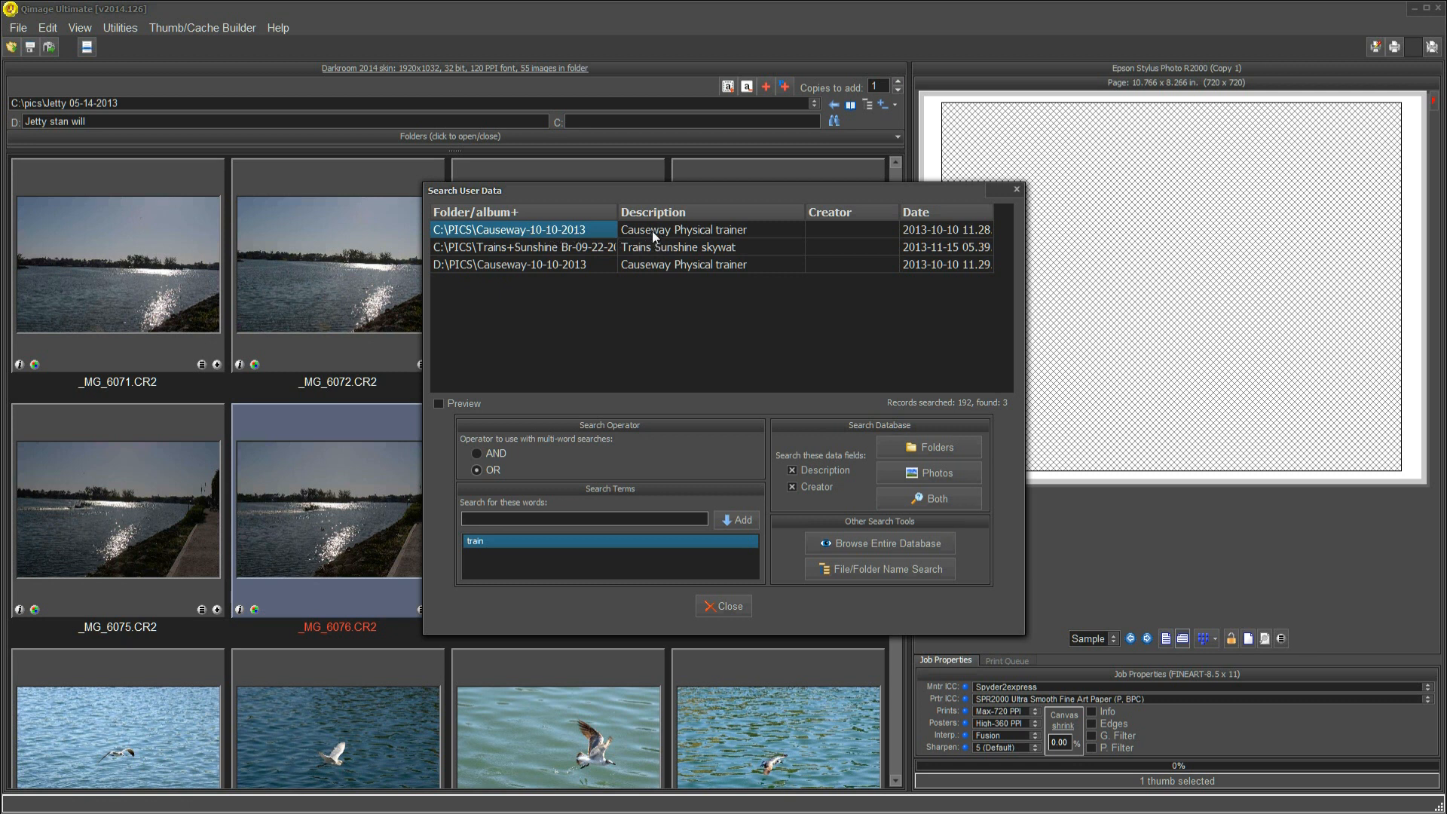
{"action": "mouse_move", "coordinate": [734, 242]}
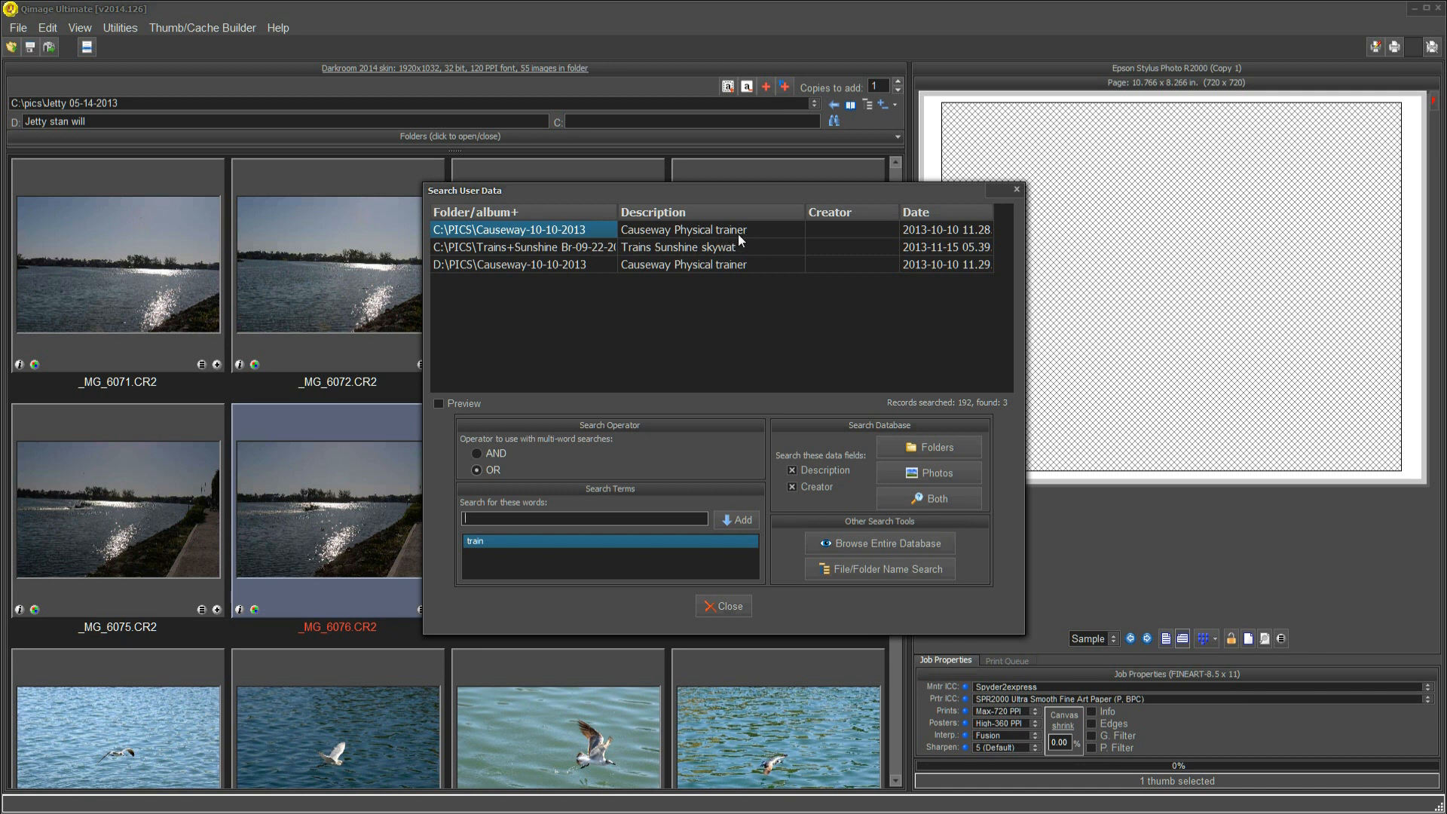
{"action": "mouse_move", "coordinate": [605, 261]}
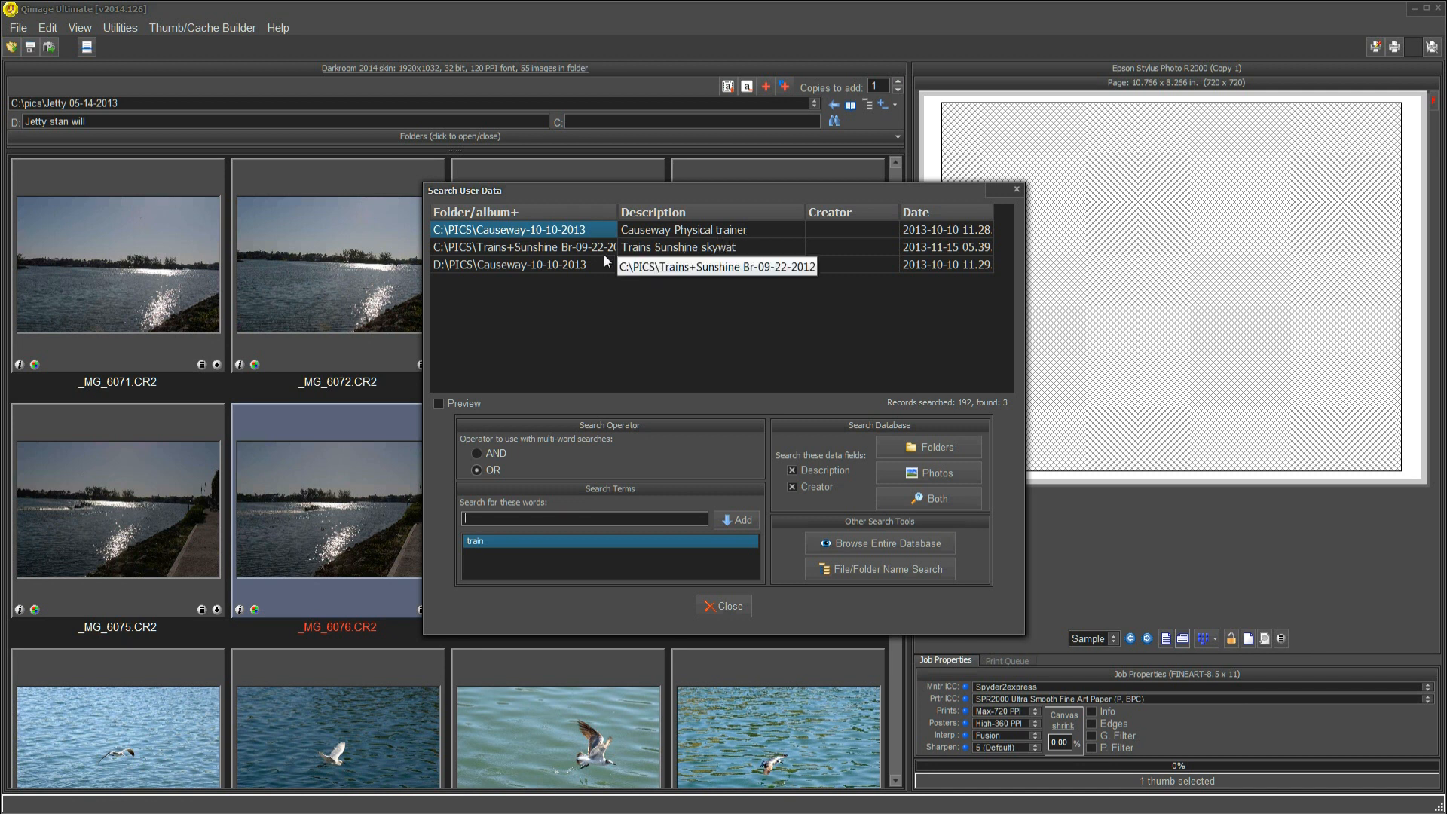
{"action": "mouse_move", "coordinate": [725, 264]}
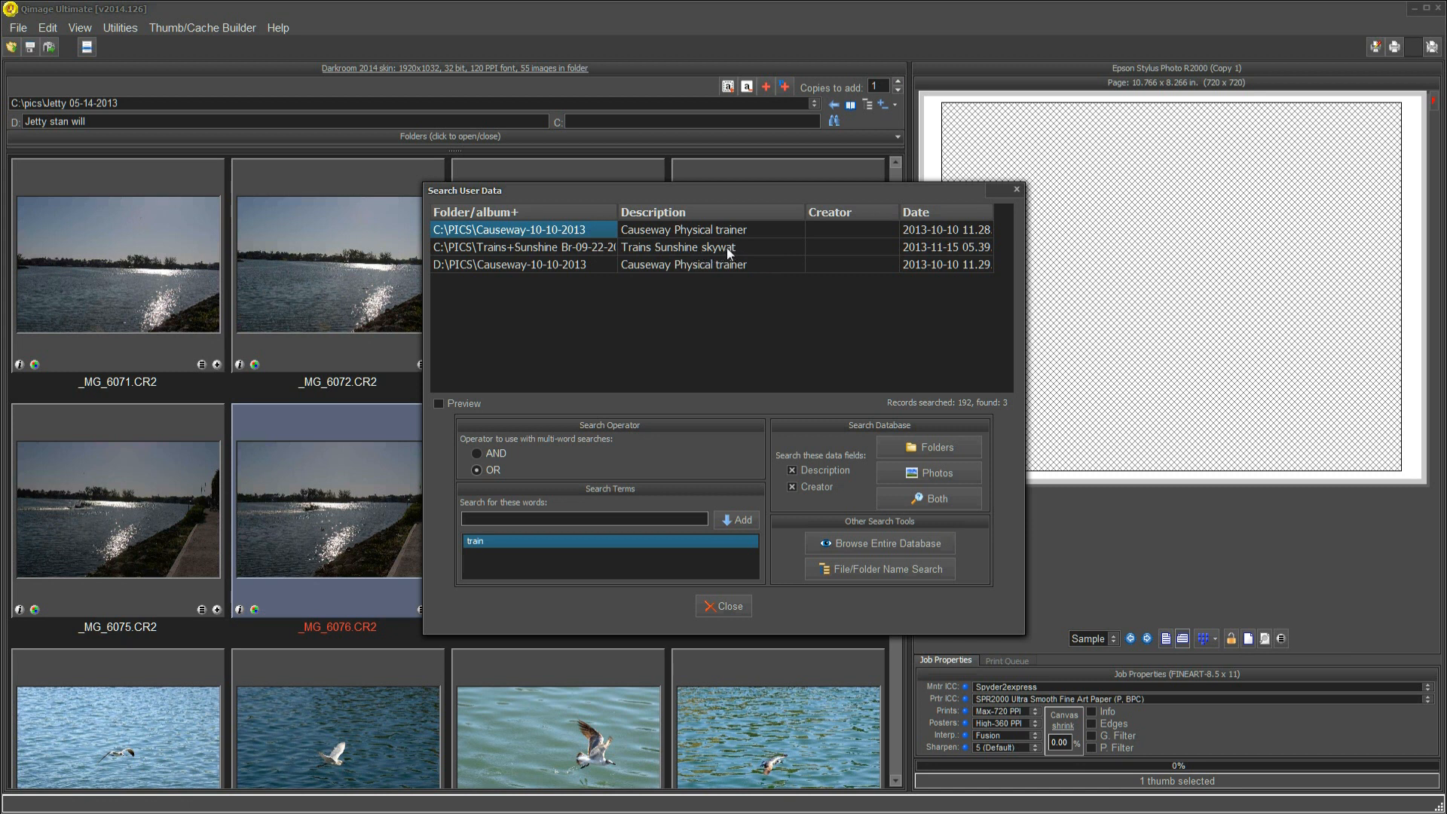
Begin editing the Trains+Sunshine folder's description in the search results
{"action": "left_click", "coordinate": [522, 246]}
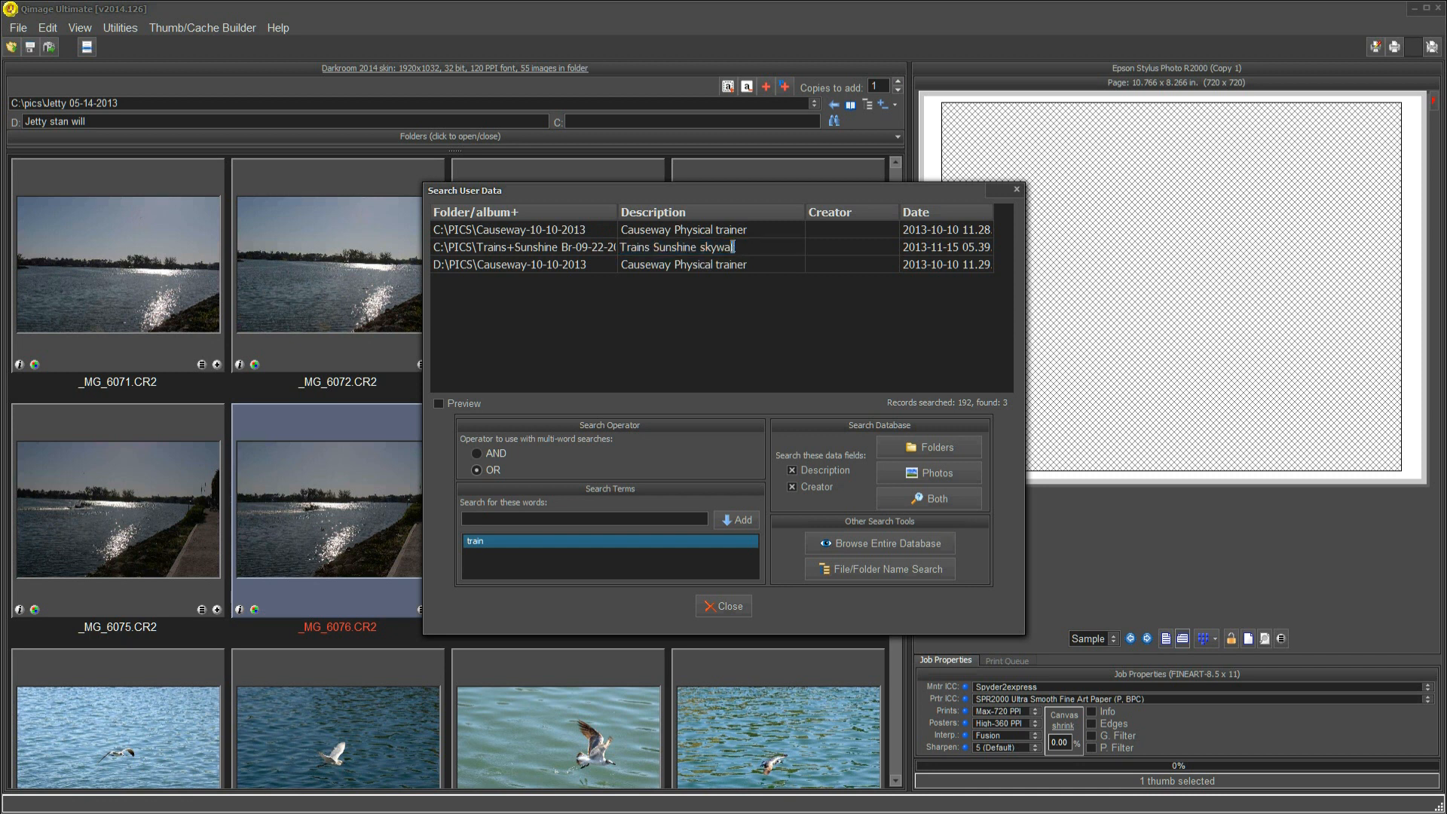
{"action": "mouse_move", "coordinate": [774, 265]}
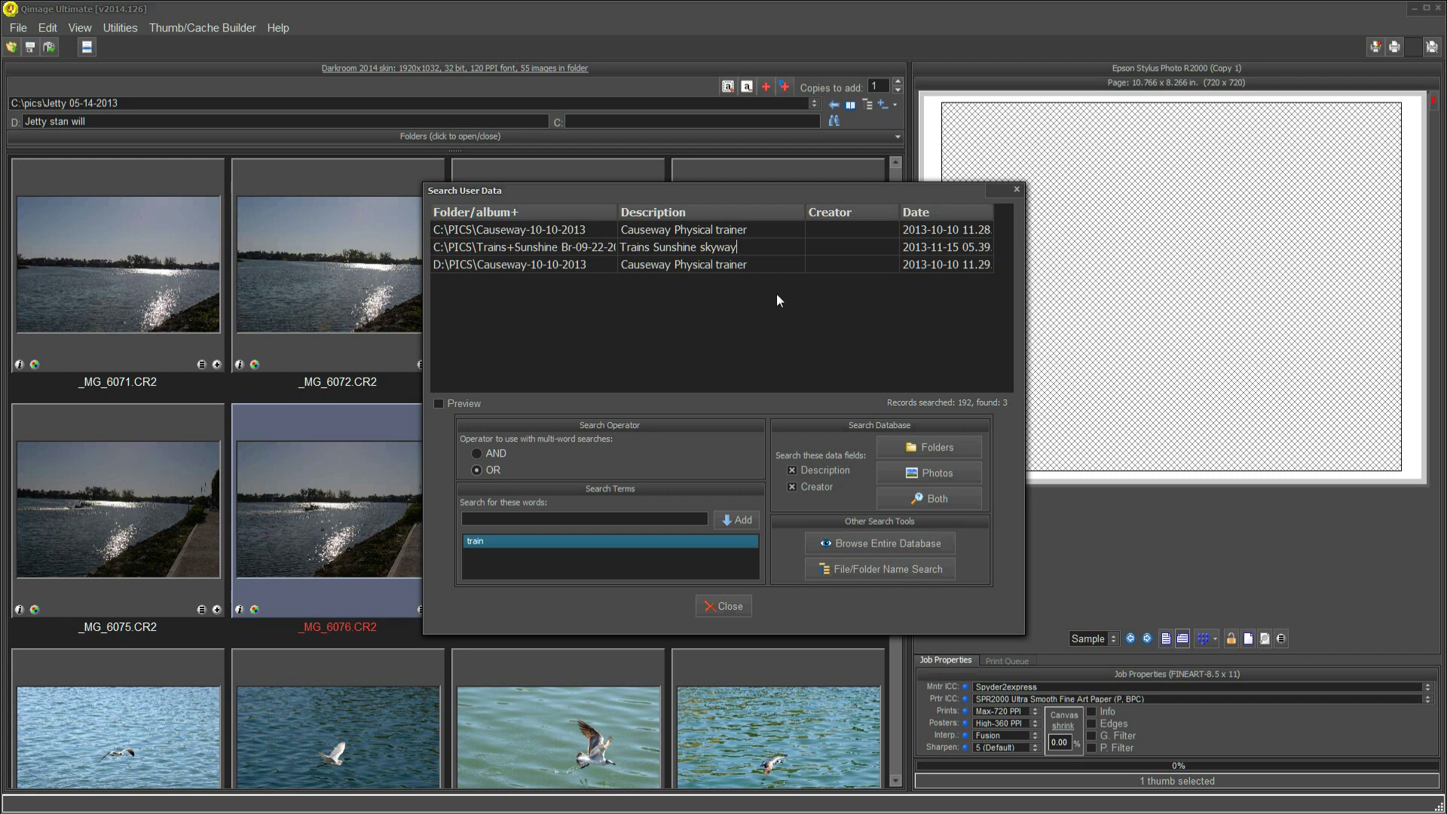
{"action": "mouse_move", "coordinate": [565, 268]}
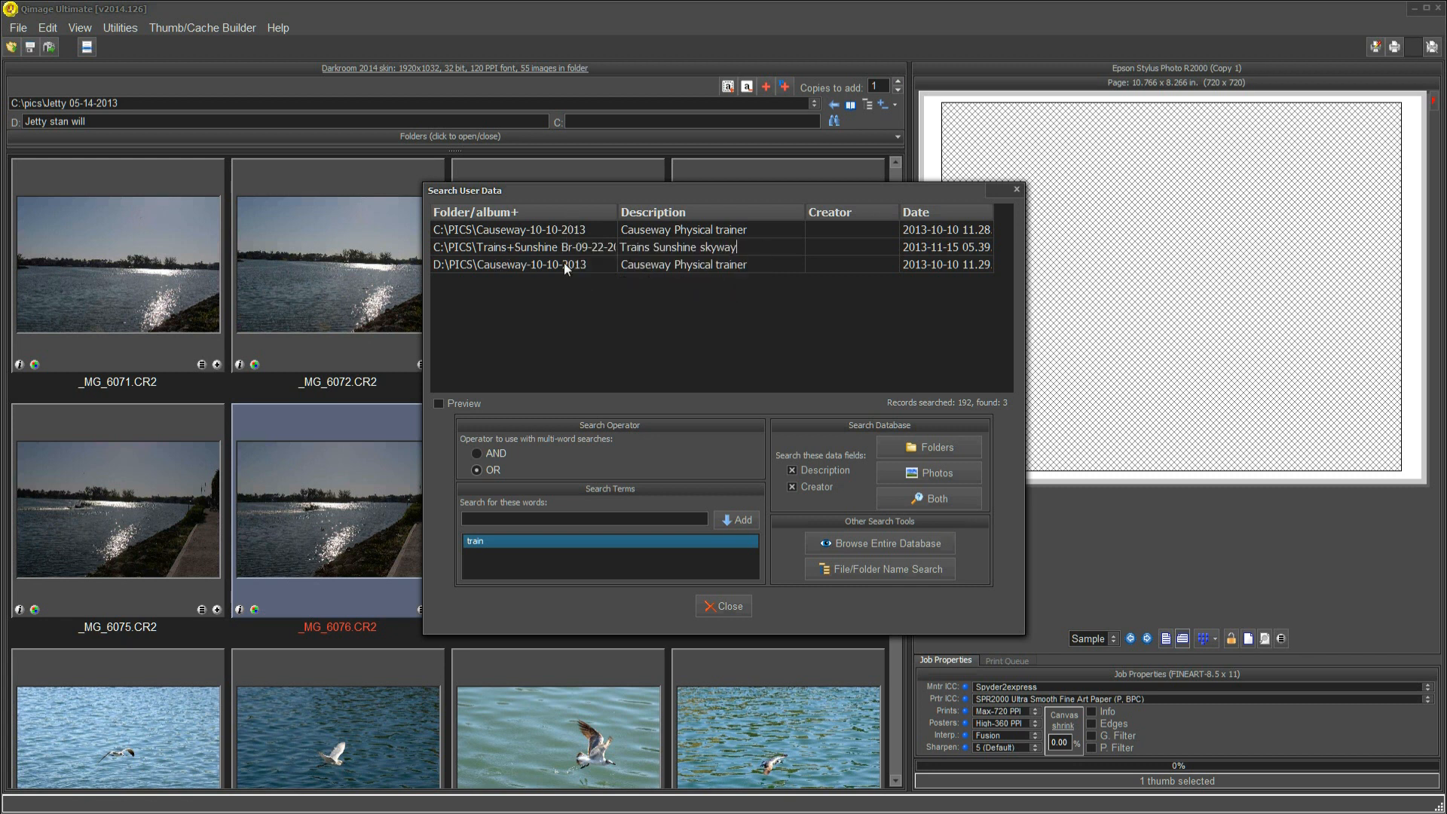
{"action": "mouse_move", "coordinate": [648, 285]}
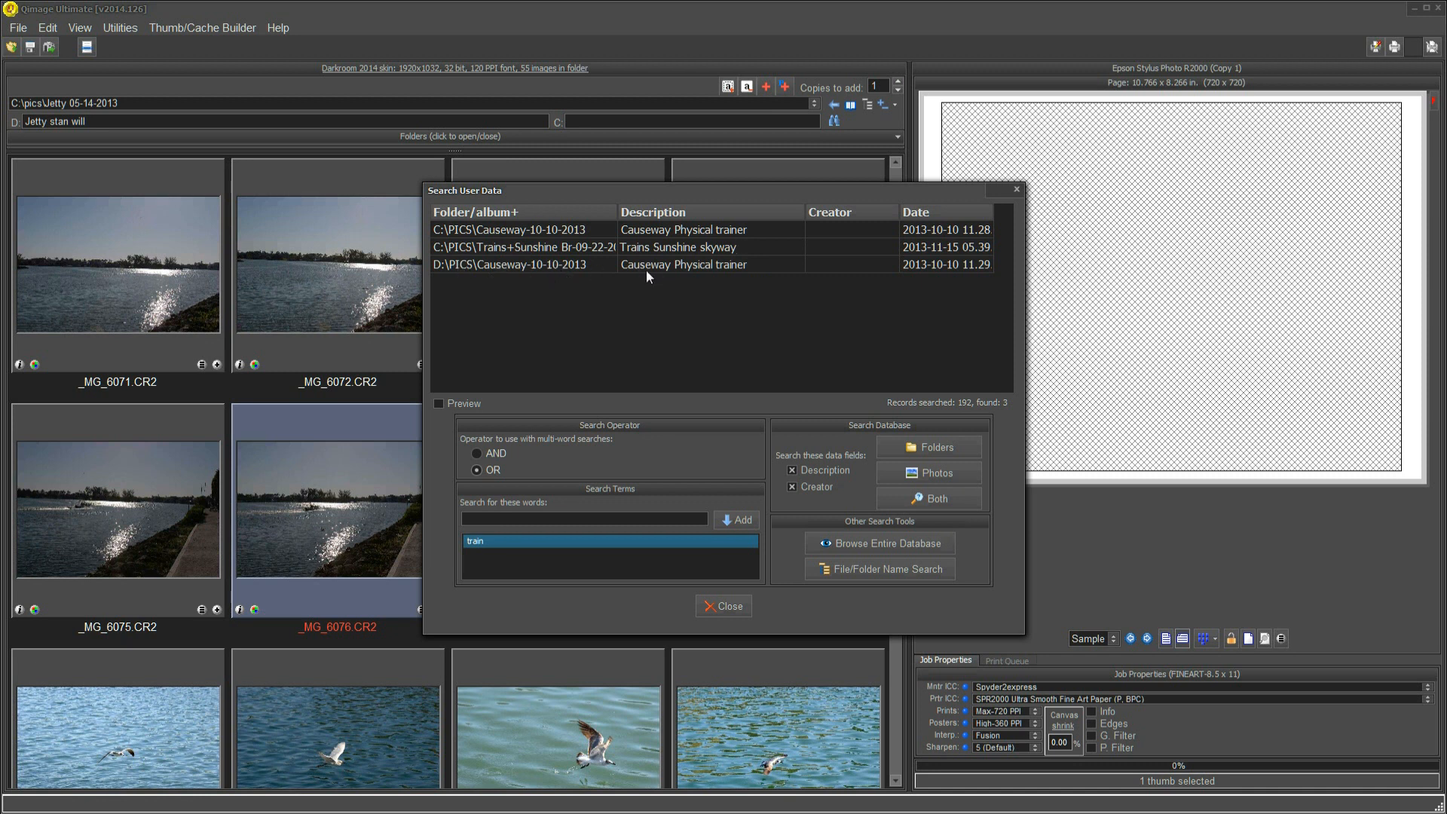
{"action": "mouse_move", "coordinate": [532, 268]}
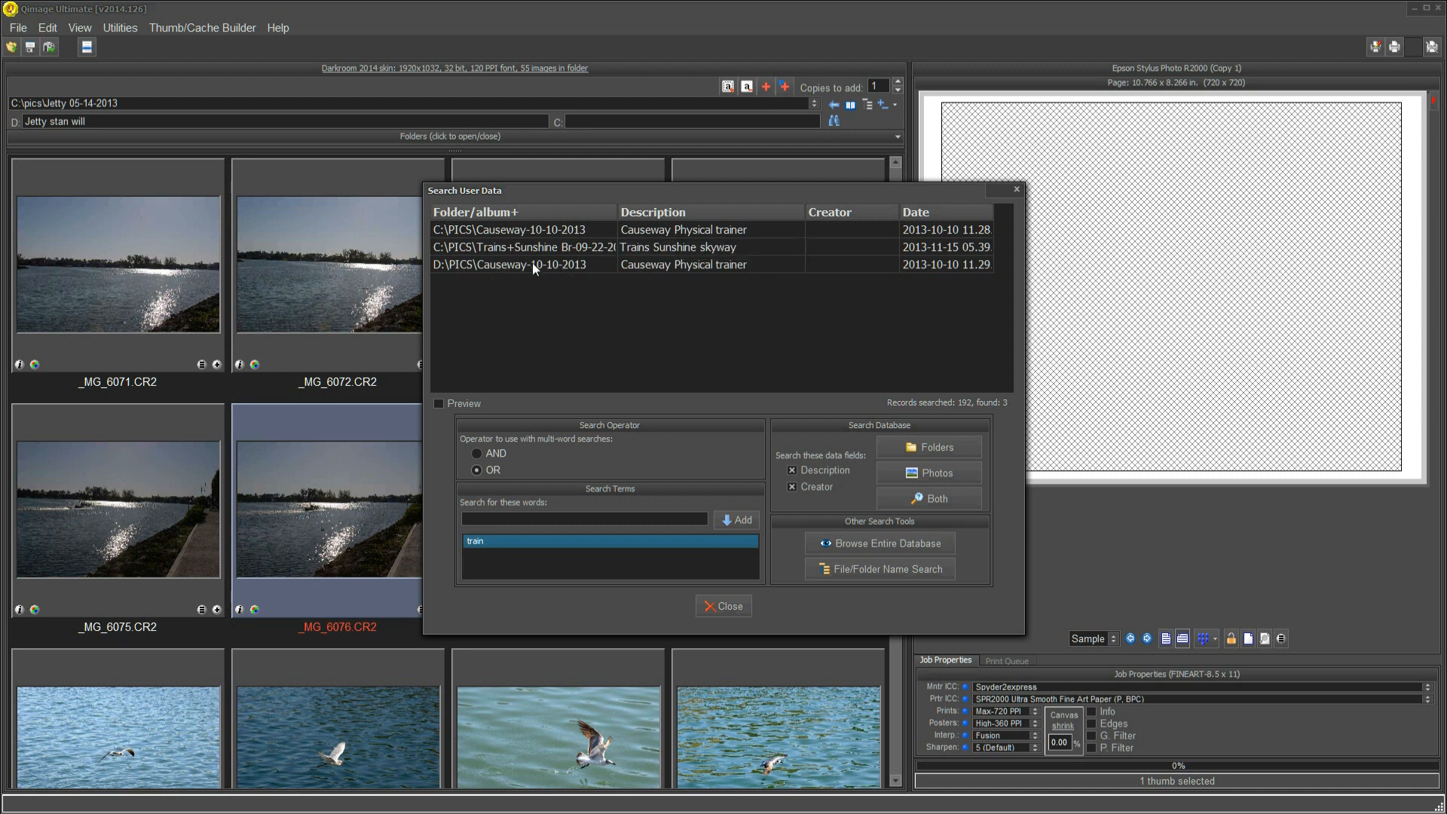
{"action": "mouse_move", "coordinate": [496, 275]}
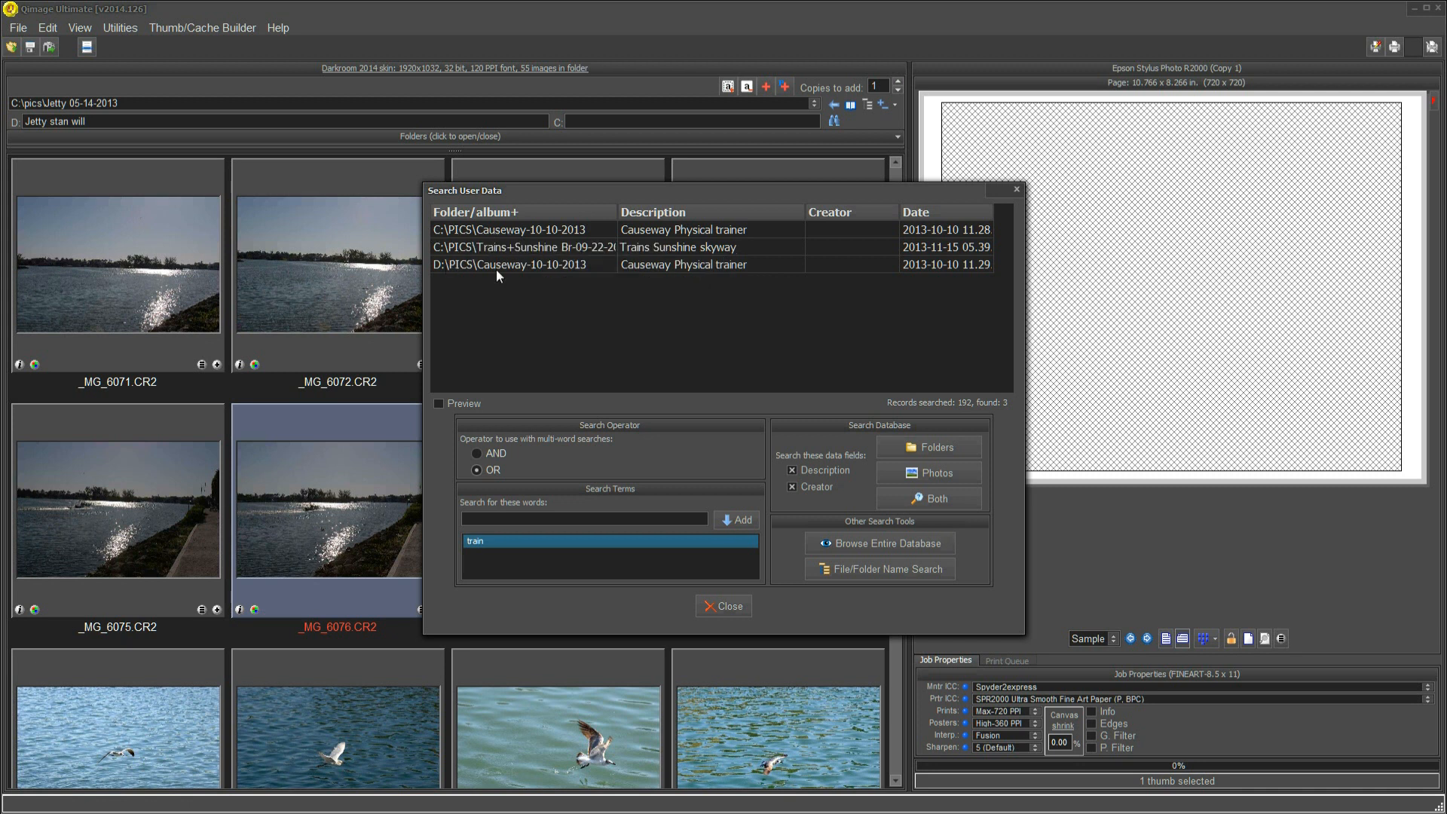
{"action": "mouse_move", "coordinate": [519, 274]}
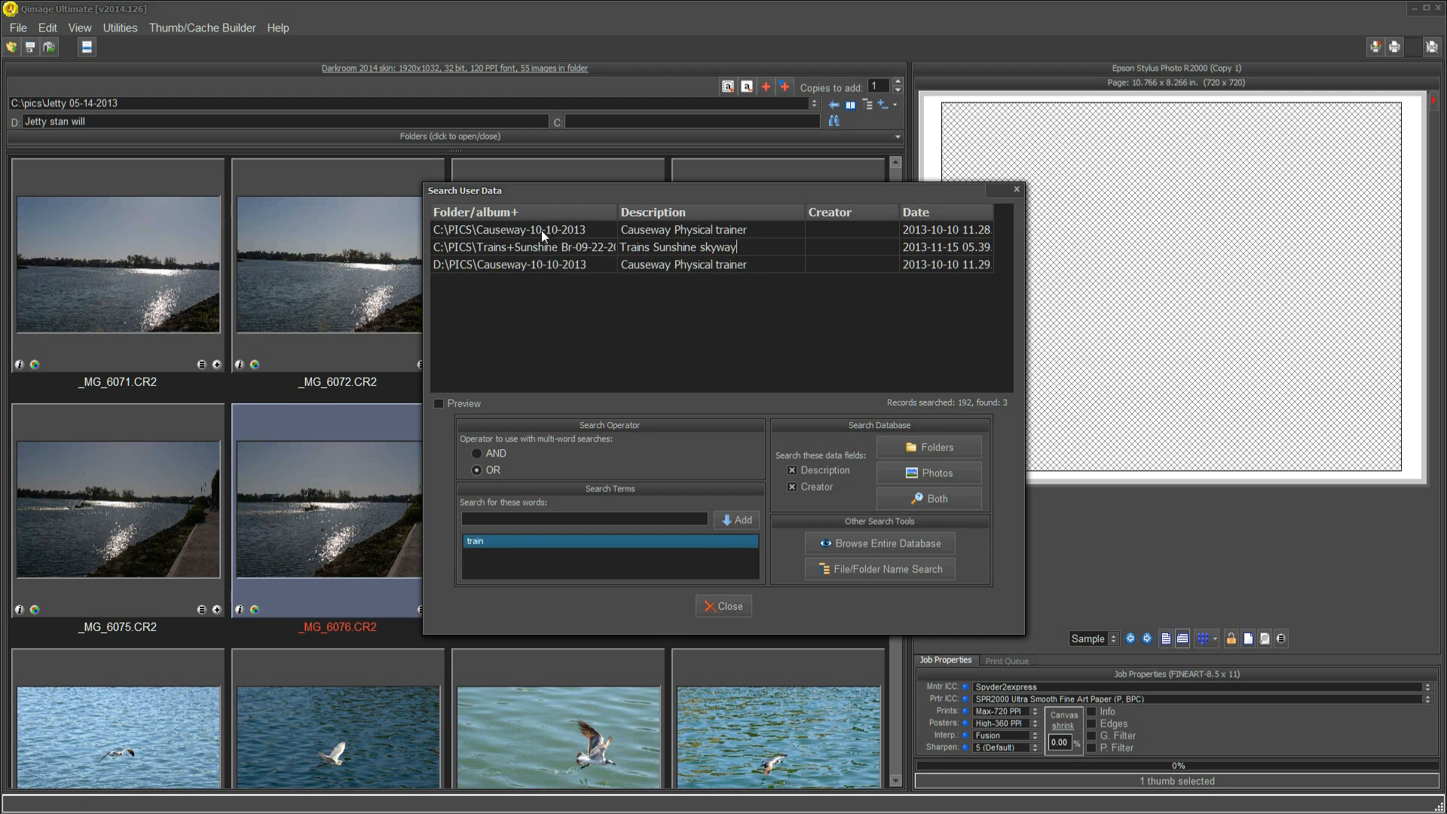
Select the Trains+Sunshine Br-09-22-2012 folder result, its description now reading 'Trains Sunshine skyway'
{"action": "left_click", "coordinate": [523, 246]}
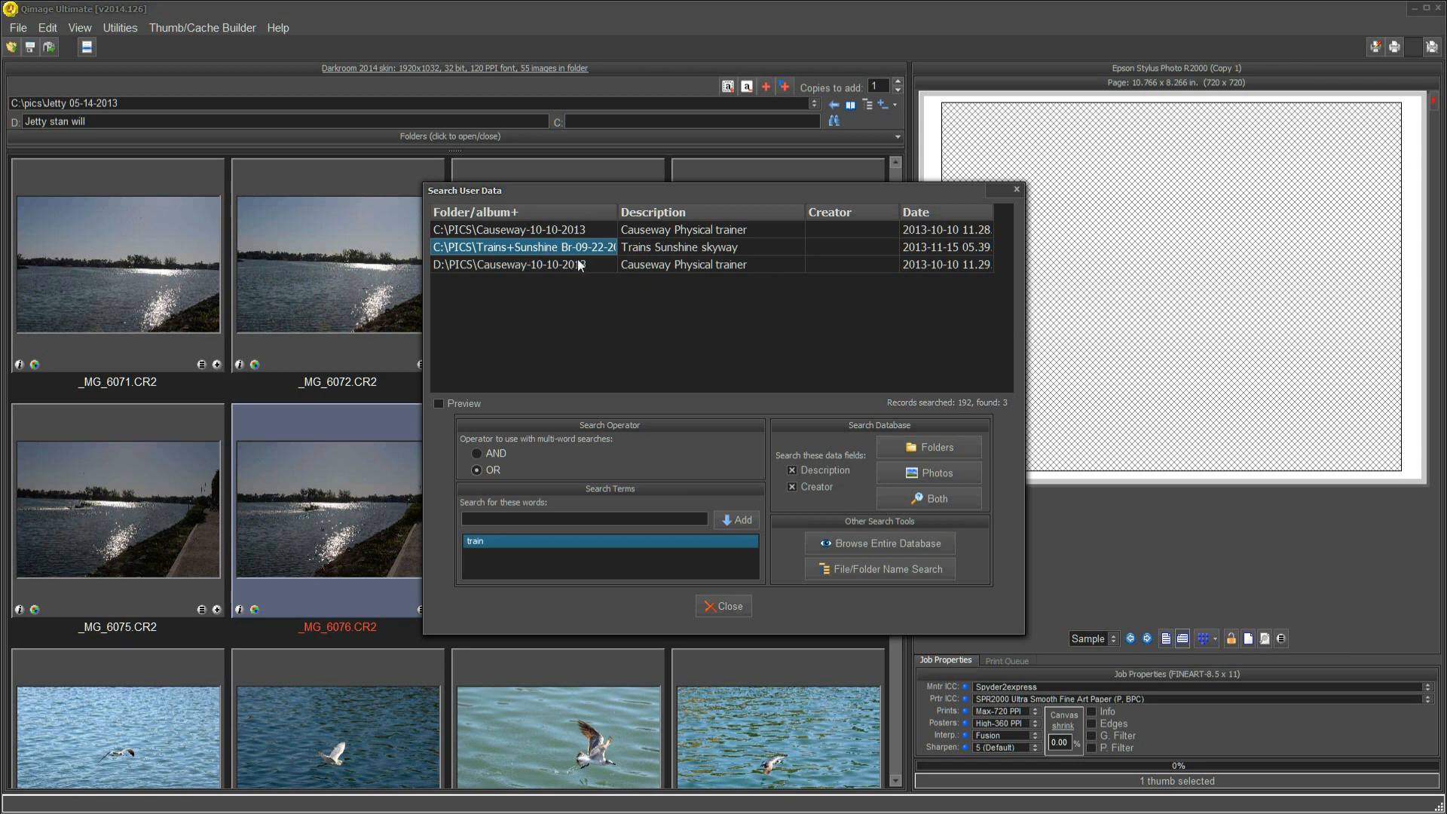
{"action": "mouse_move", "coordinate": [521, 248]}
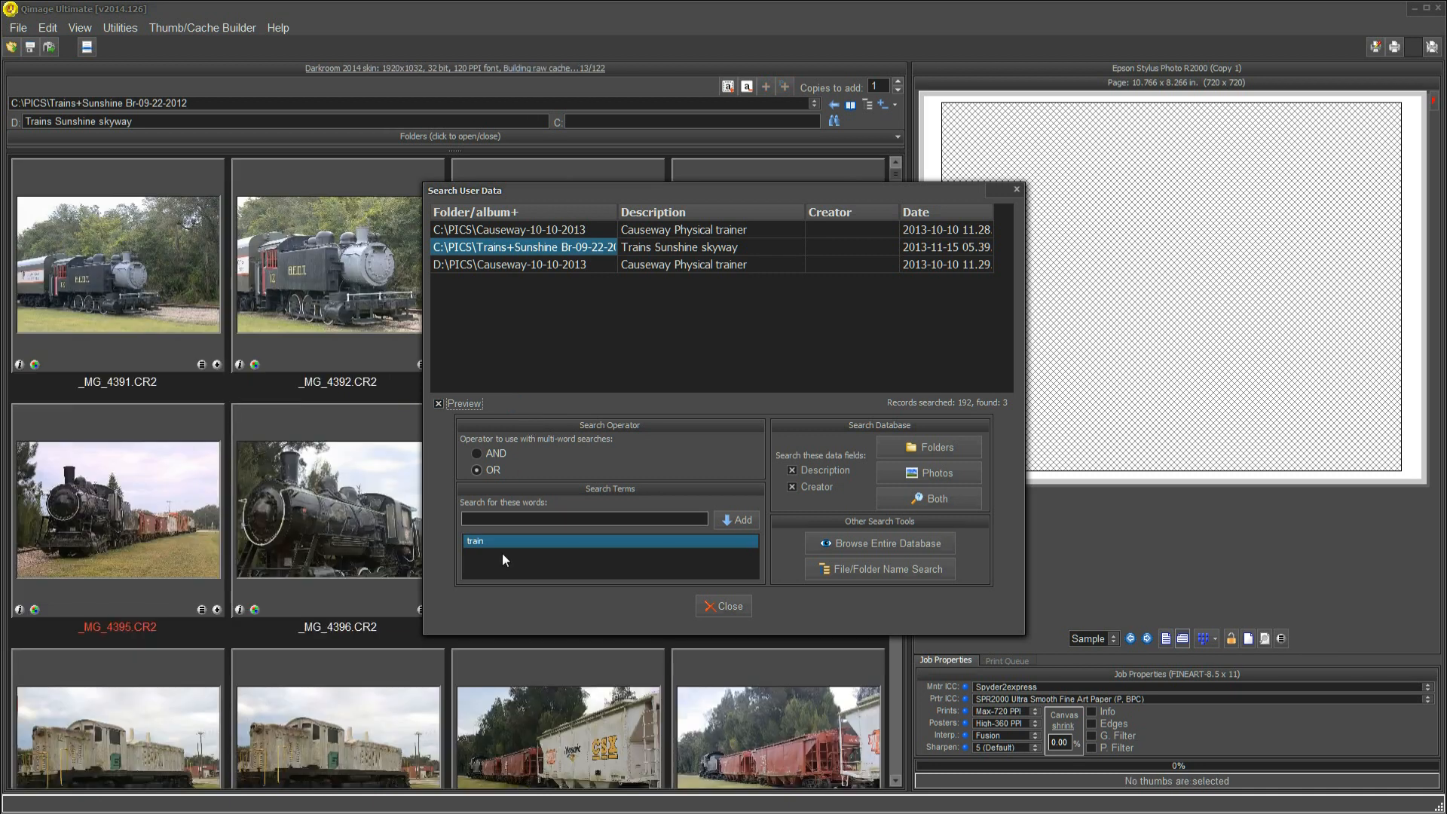
{"action": "mouse_move", "coordinate": [346, 404]}
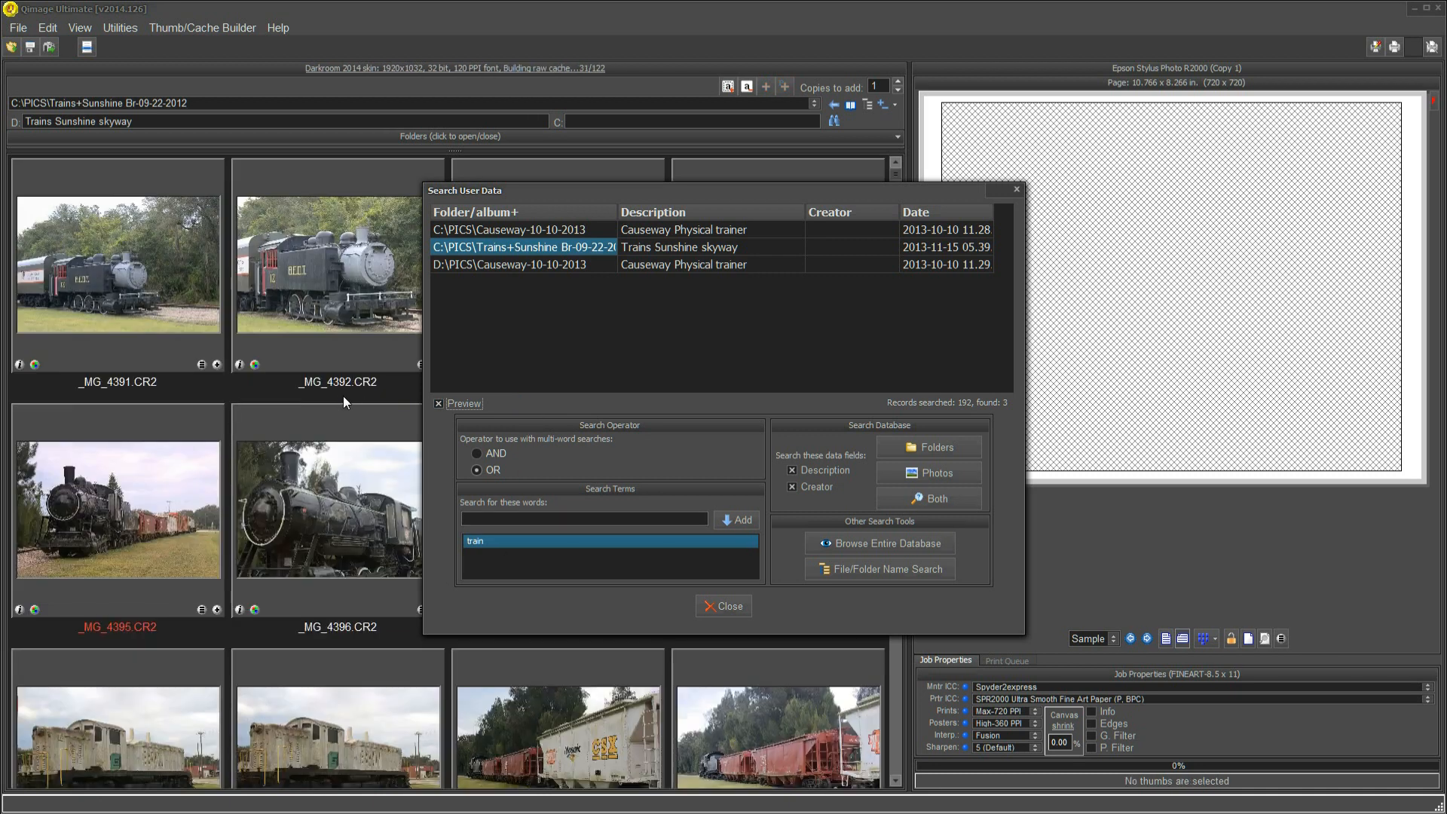
{"action": "mouse_move", "coordinate": [625, 501]}
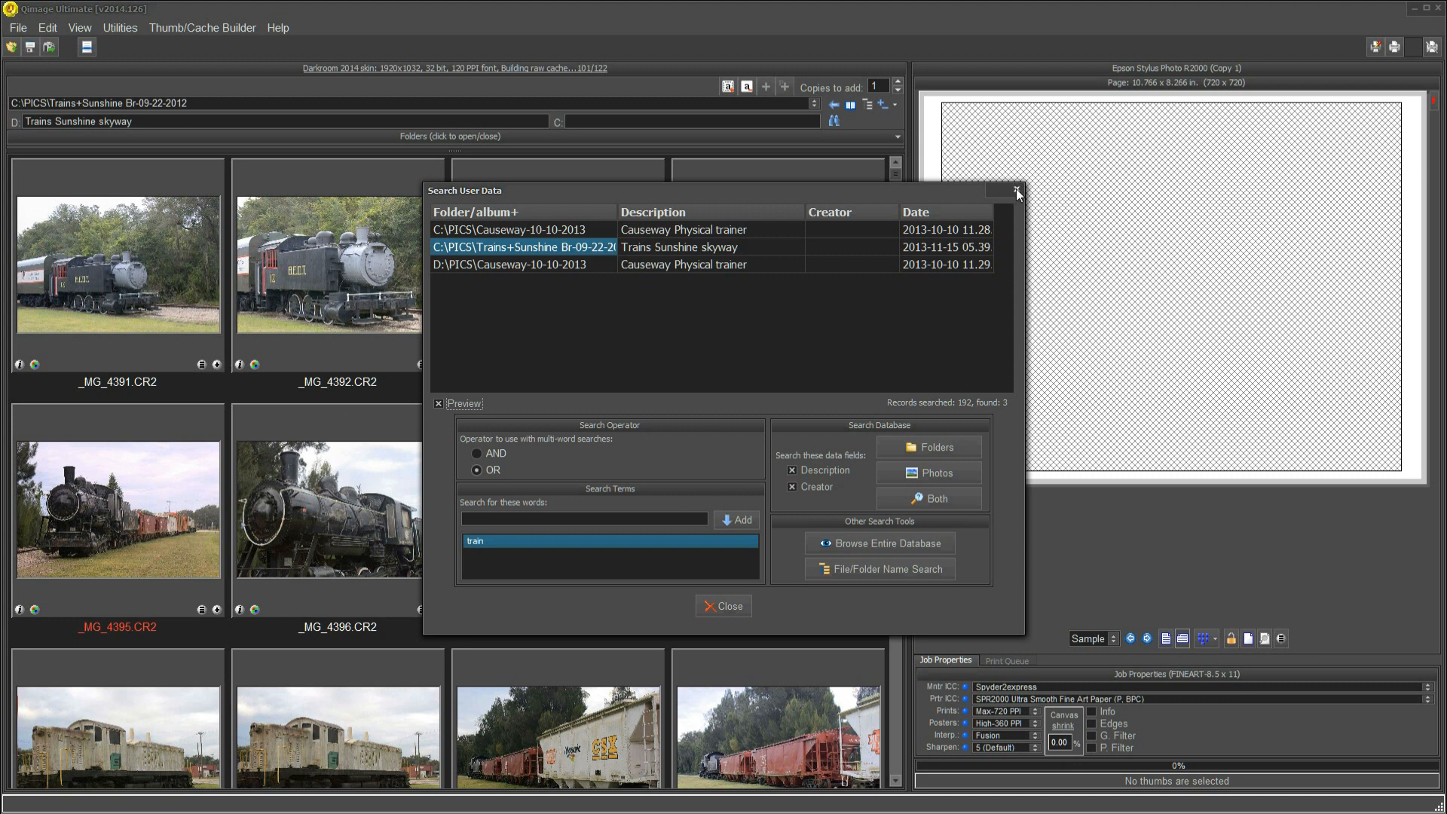
Reopen Search User Data and add 'nurse' as the first search term
{"action": "left_click", "coordinate": [1015, 191]}
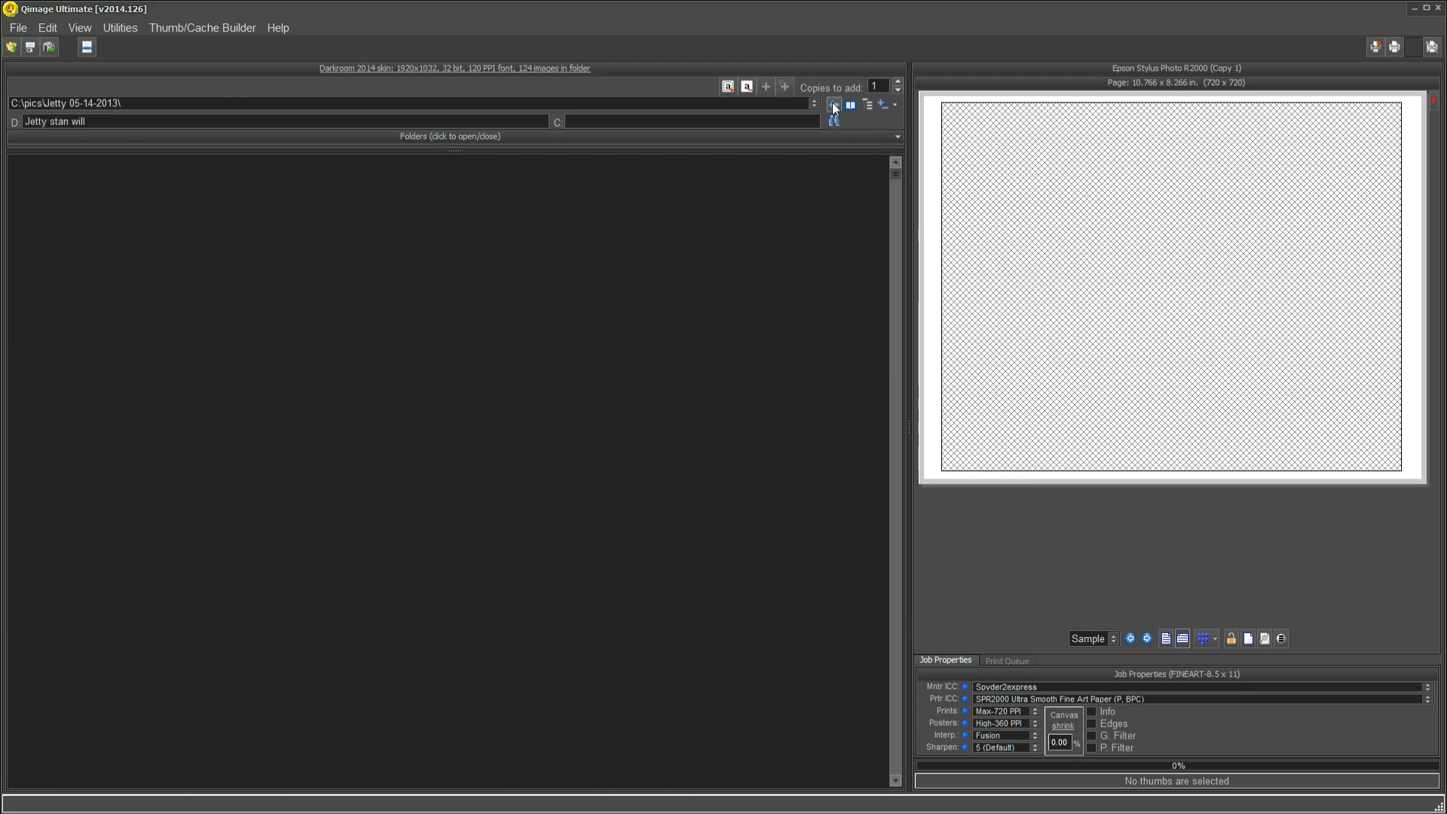
{"action": "left_click", "coordinate": [832, 121]}
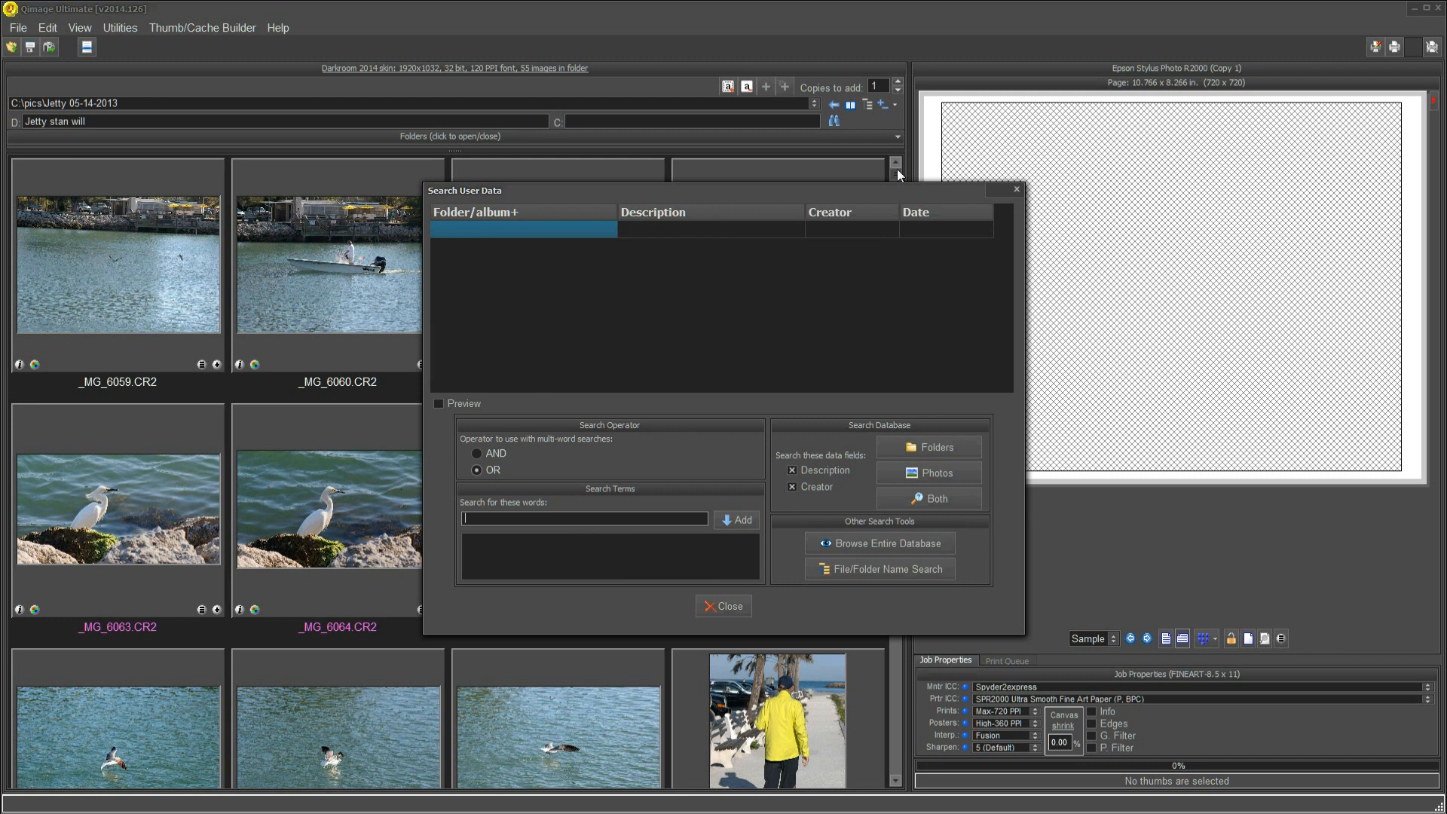
{"action": "mouse_move", "coordinate": [656, 520]}
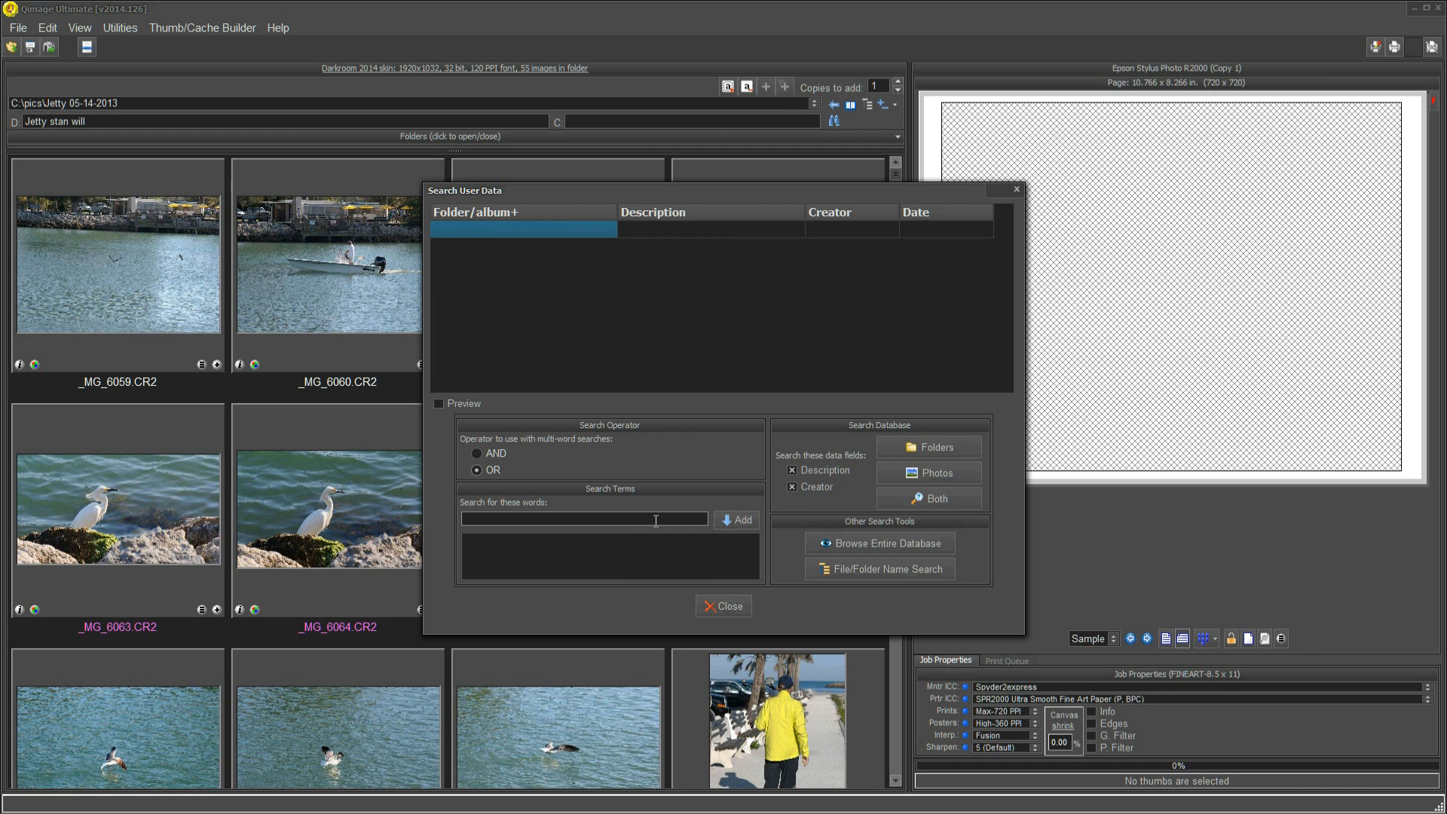
{"action": "mouse_move", "coordinate": [681, 517]}
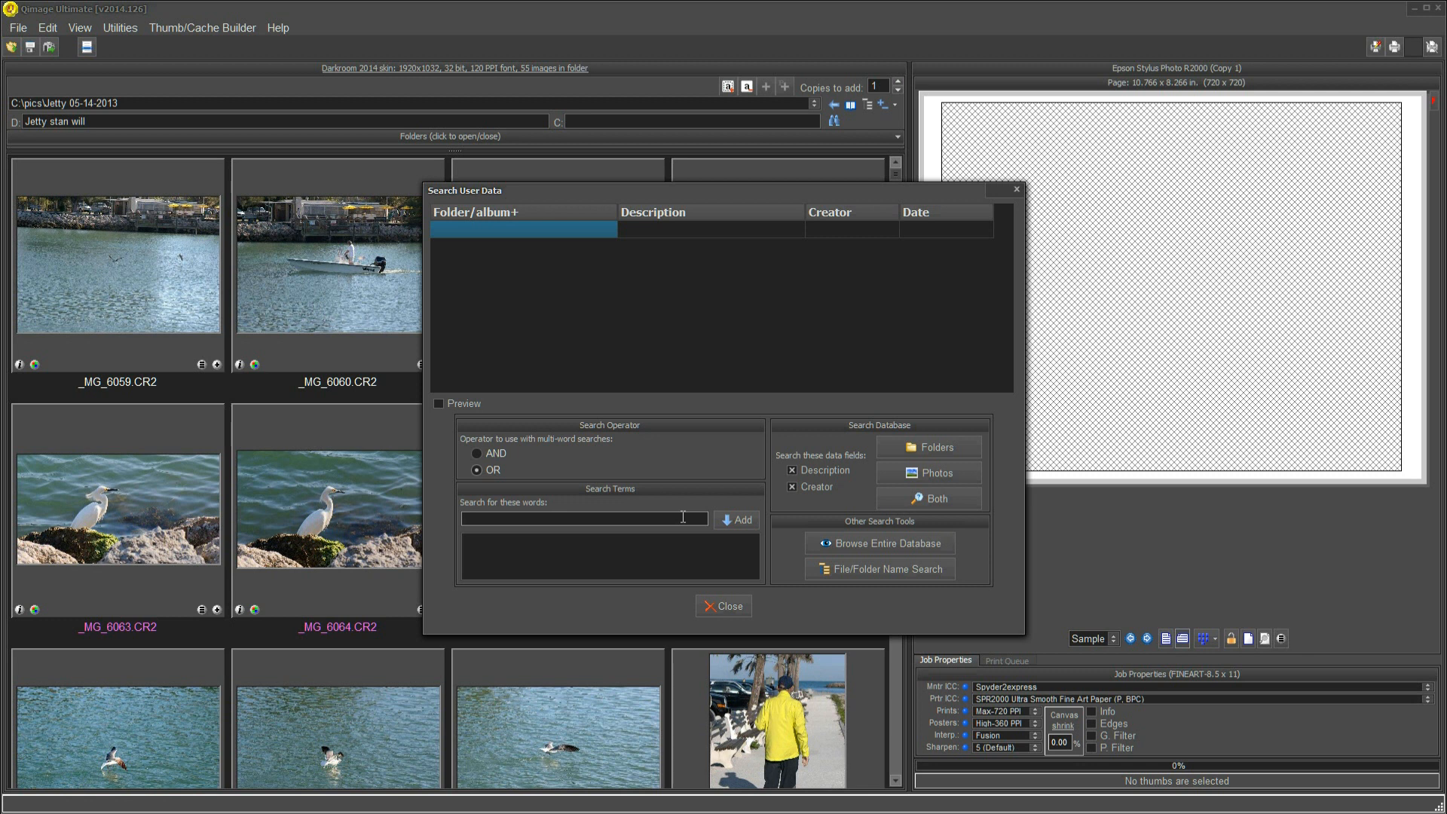
{"action": "type", "text": "n"}
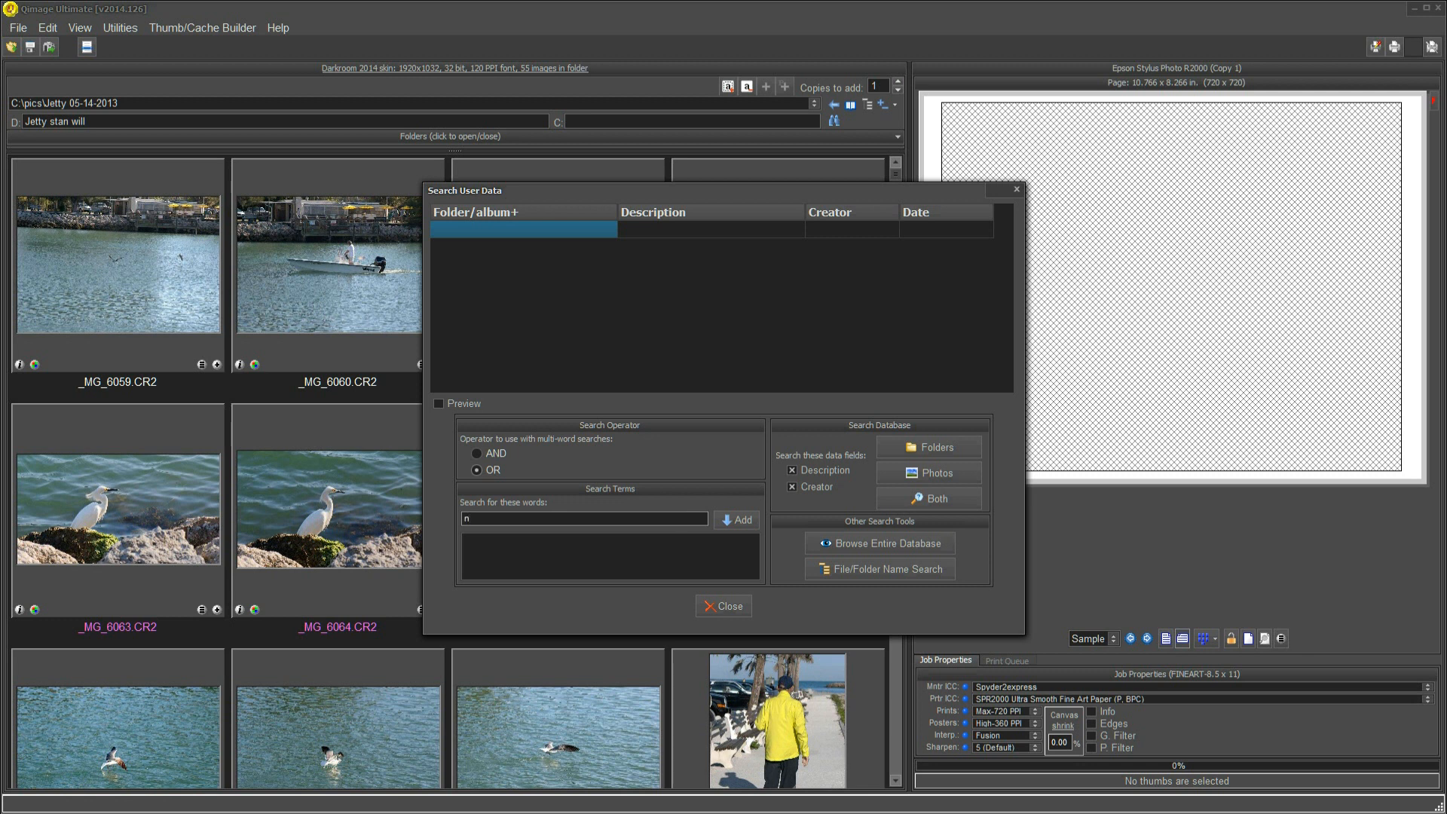
{"action": "type", "text": "urse"}
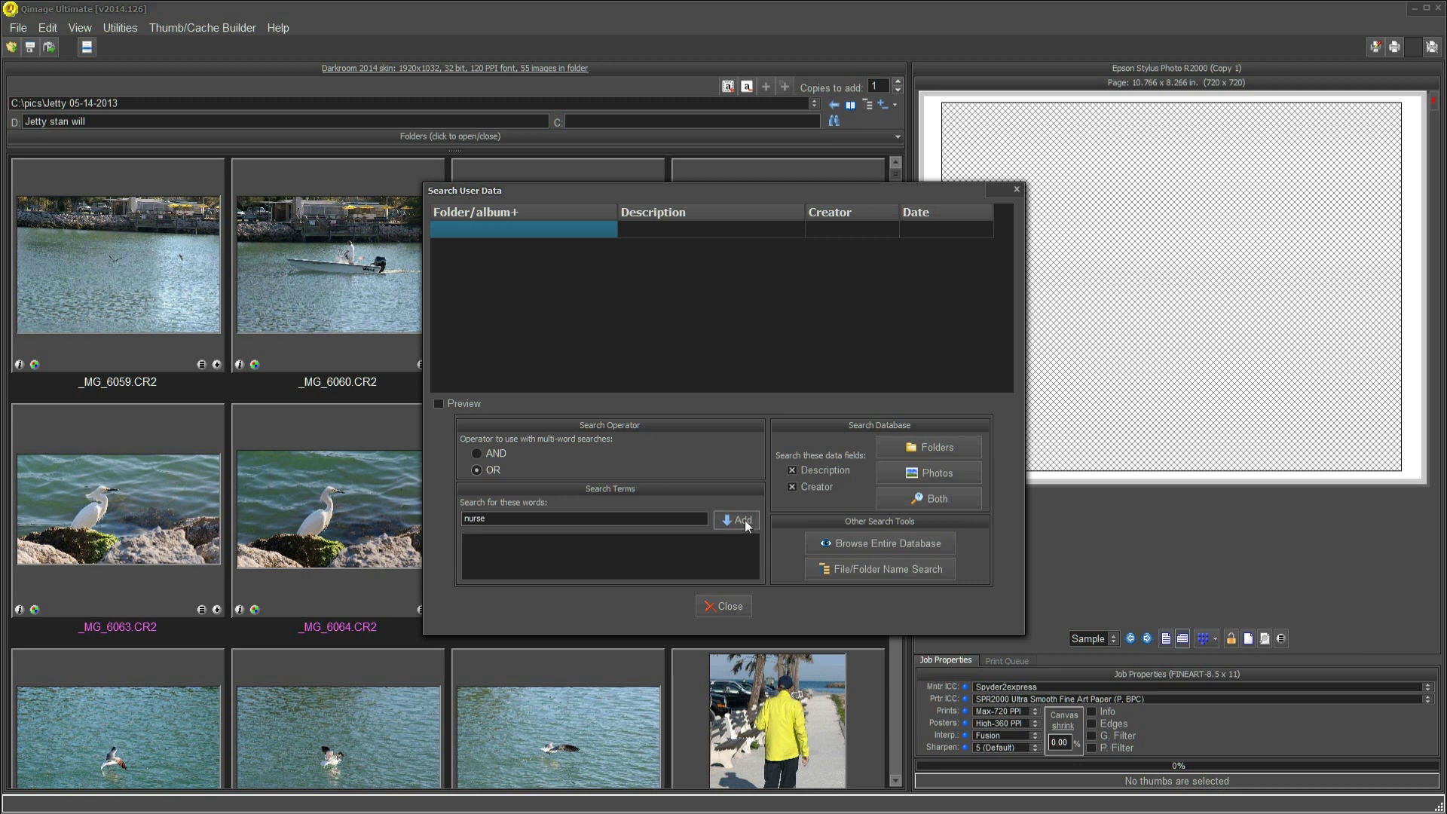
{"action": "left_click", "coordinate": [737, 520]}
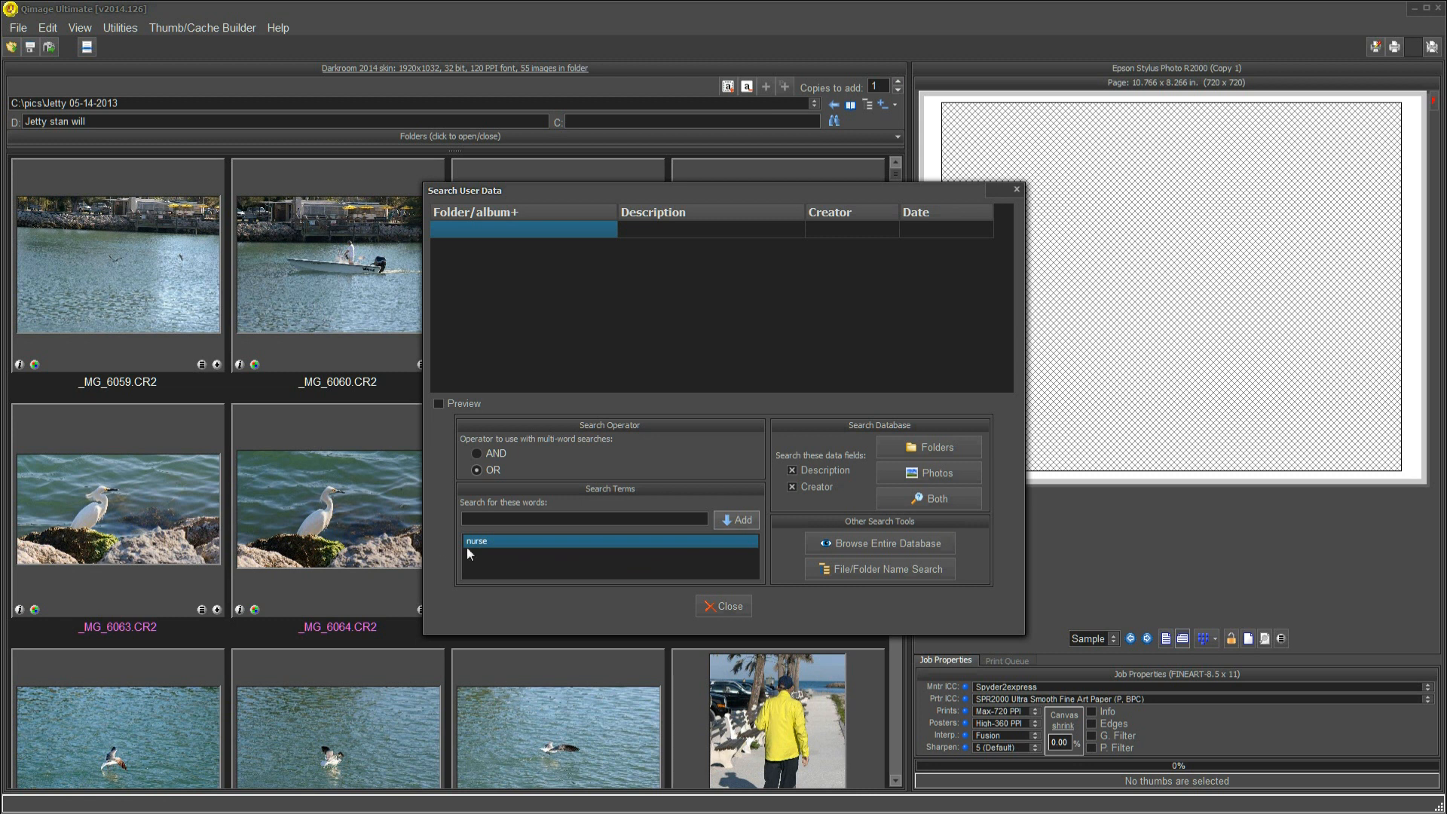
{"action": "mouse_move", "coordinate": [486, 551]}
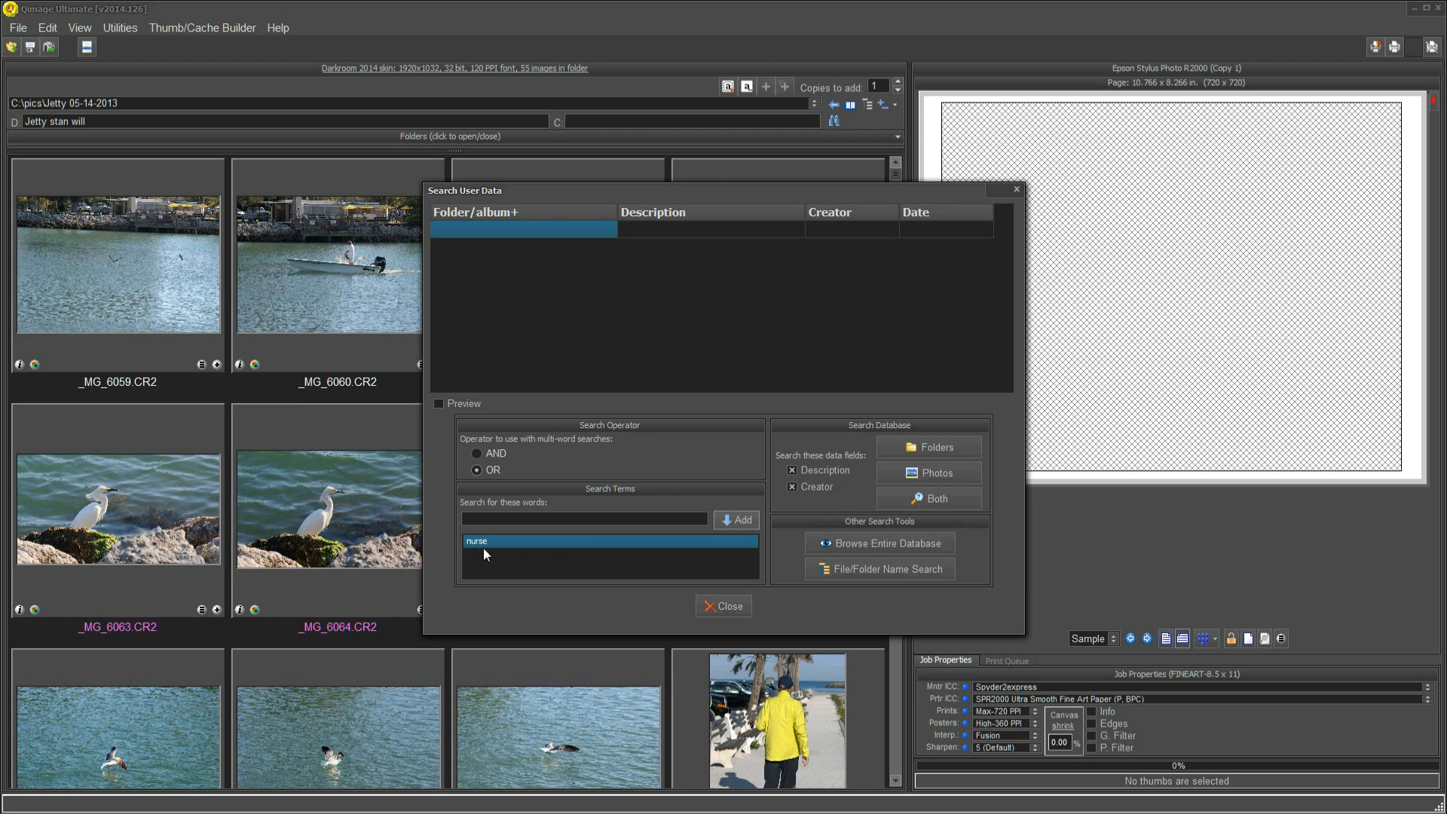
{"action": "mouse_move", "coordinate": [243, 612]}
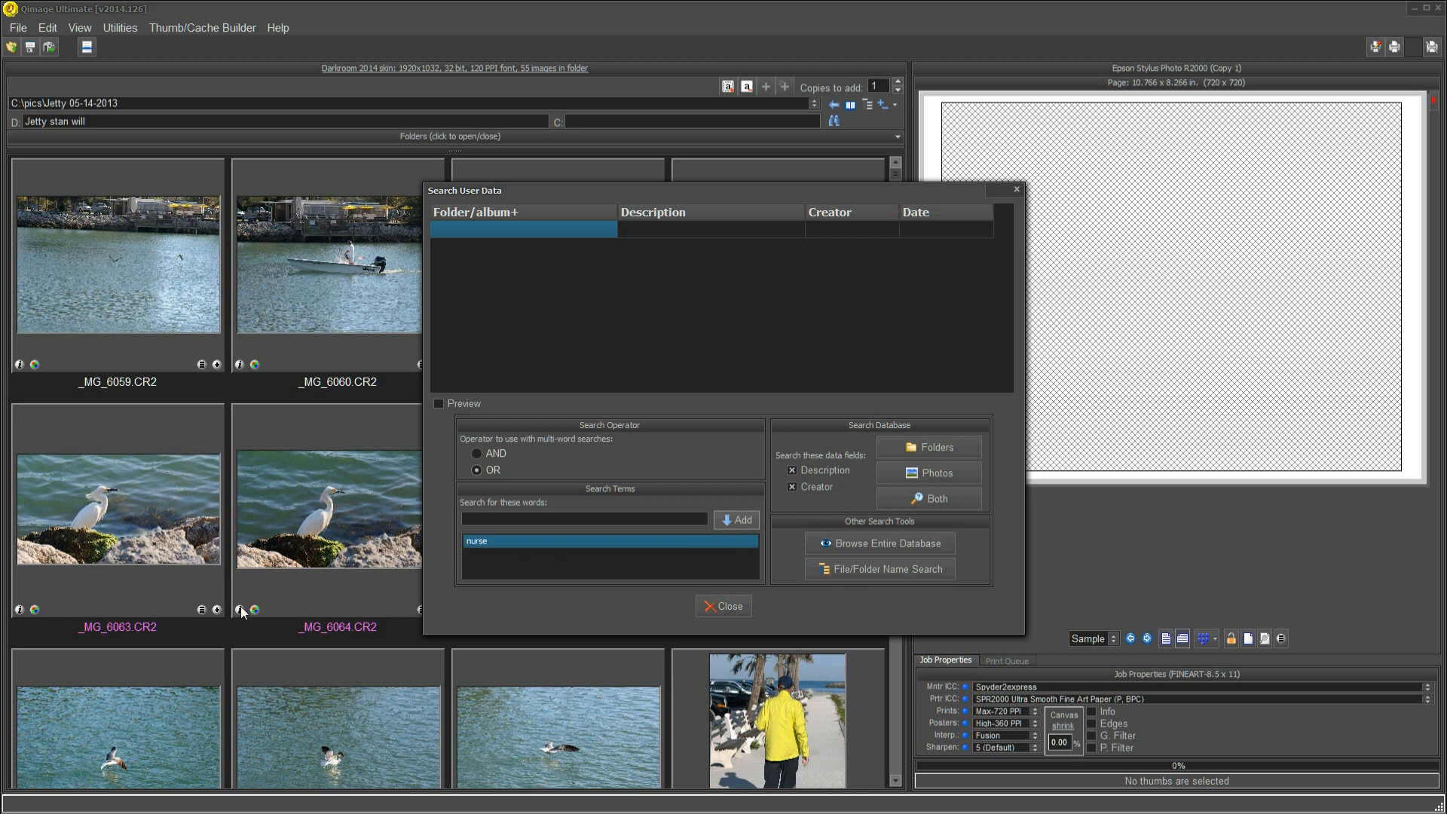
{"action": "mouse_move", "coordinate": [359, 574]}
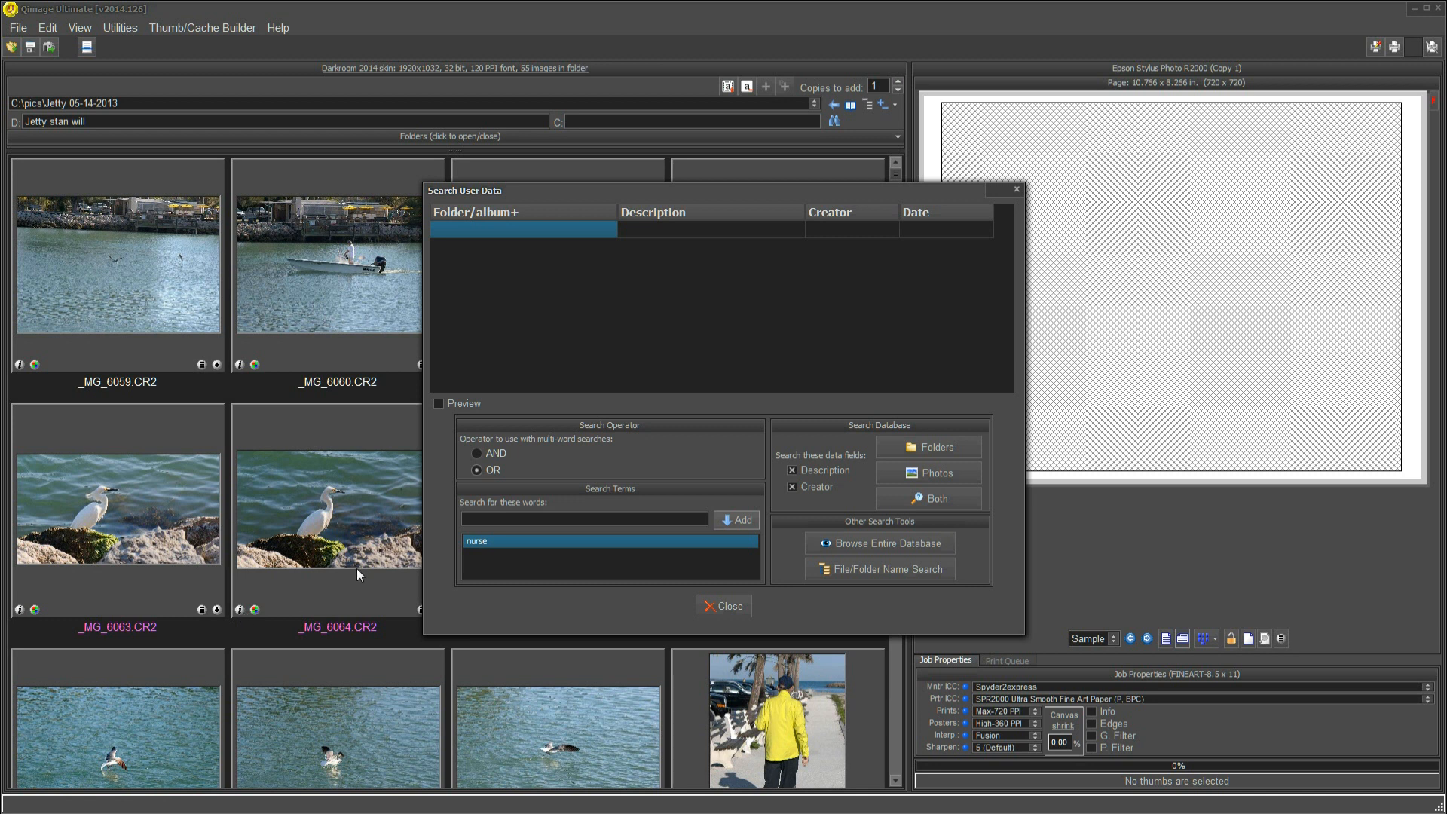
{"action": "mouse_move", "coordinate": [640, 560]}
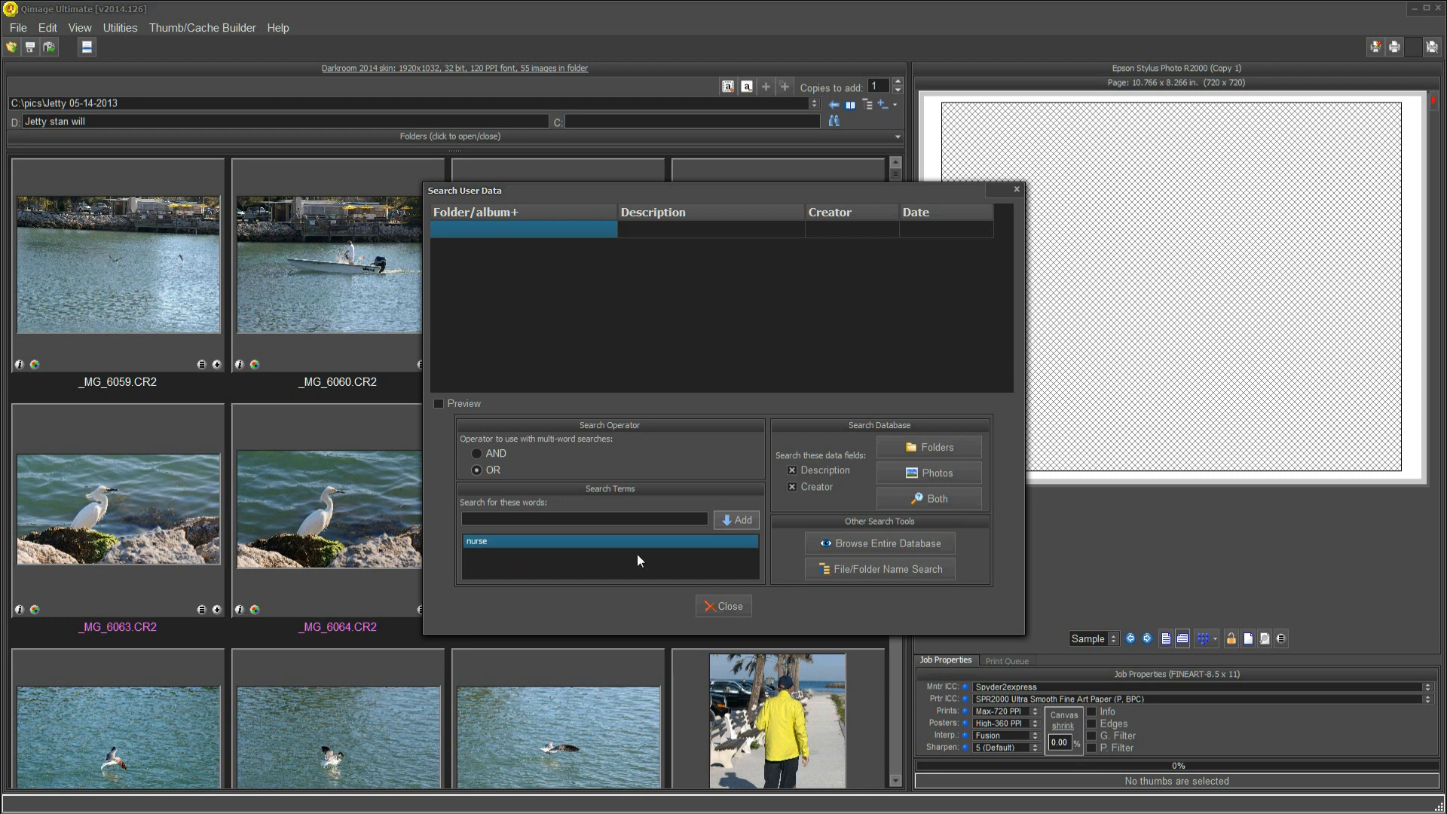
Add 'marcia' as a second search term alongside 'nurse'
{"action": "left_click", "coordinate": [583, 517]}
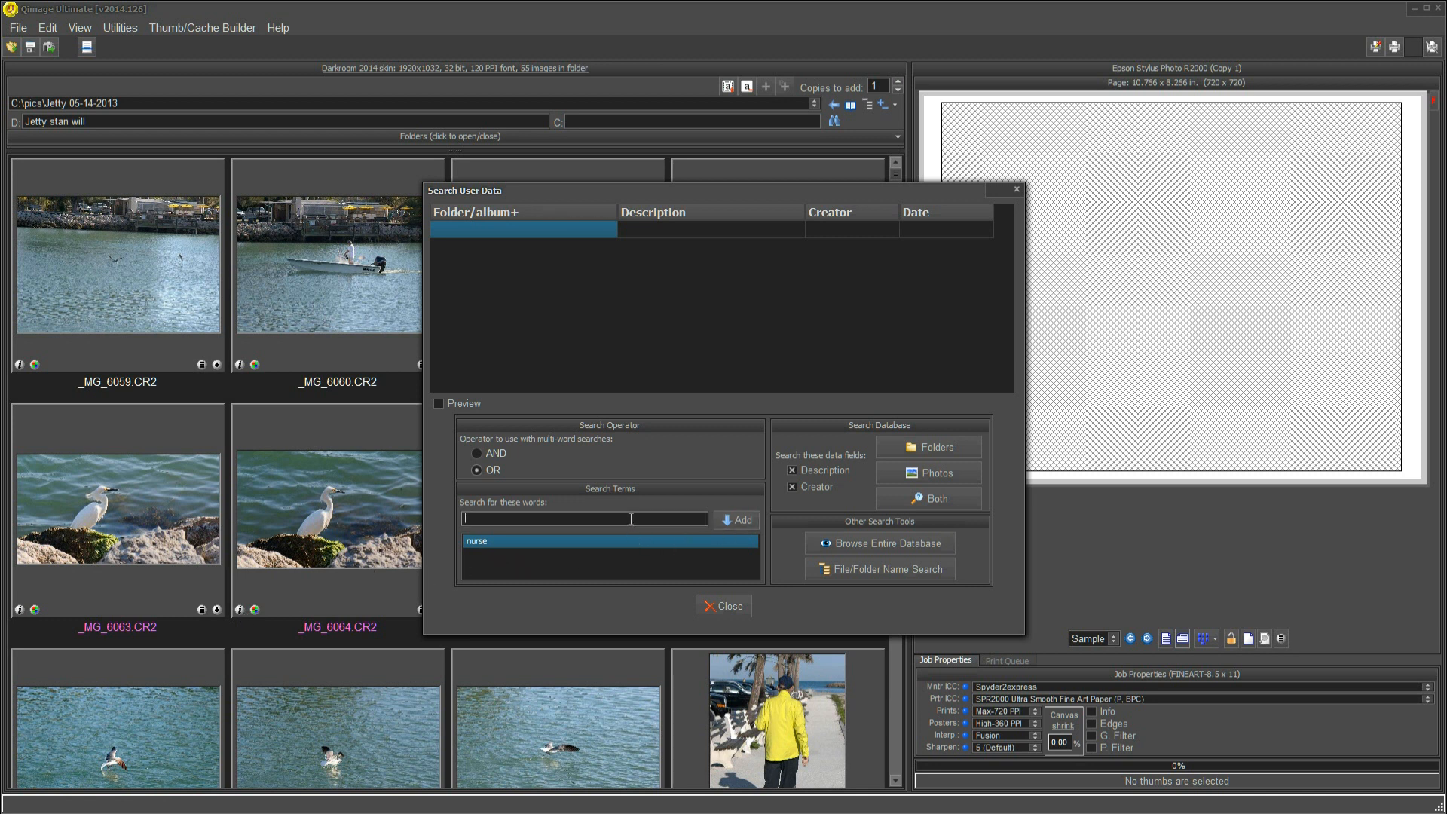
{"action": "type", "text": "marci"}
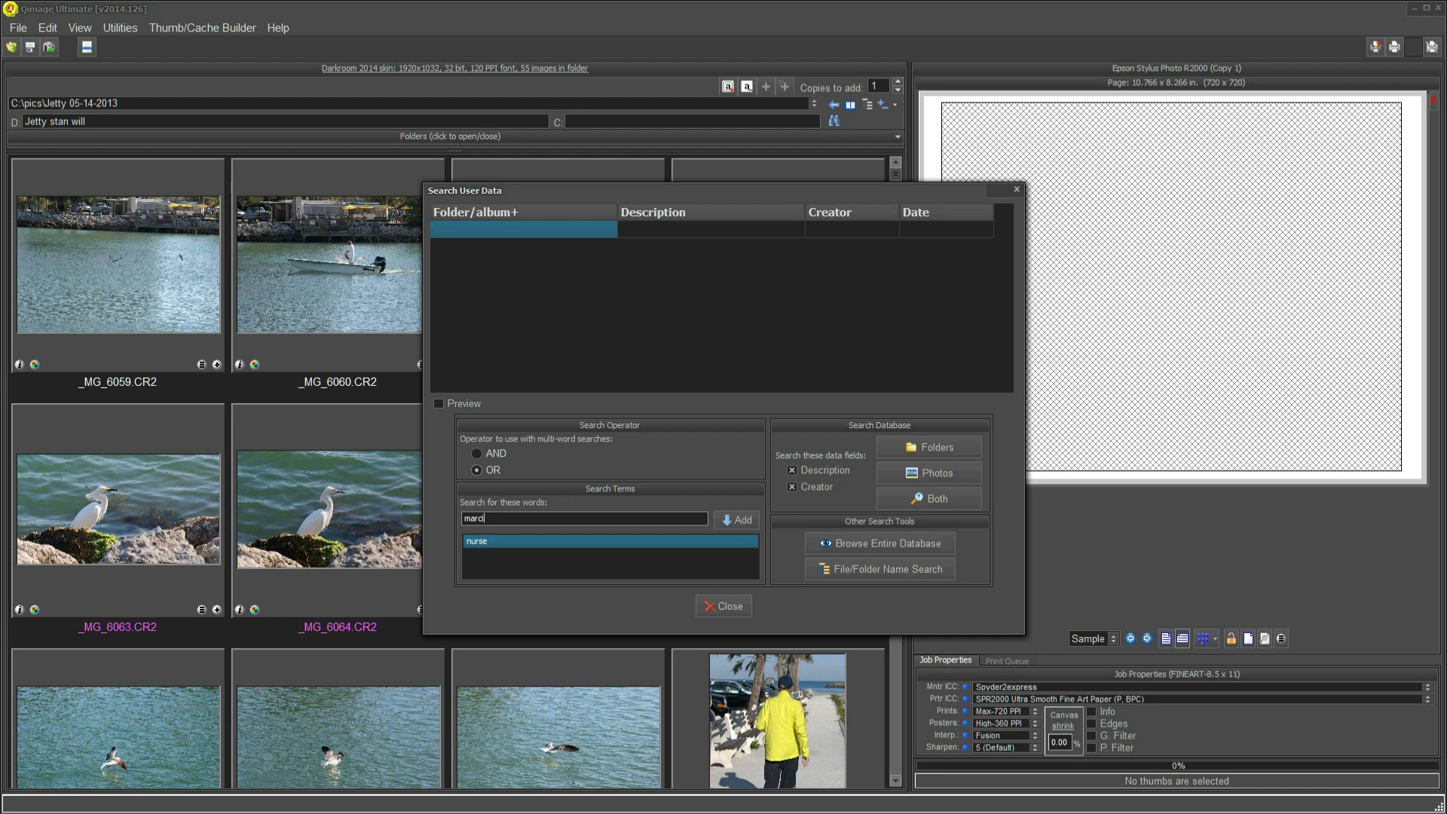
{"action": "mouse_move", "coordinate": [627, 544]}
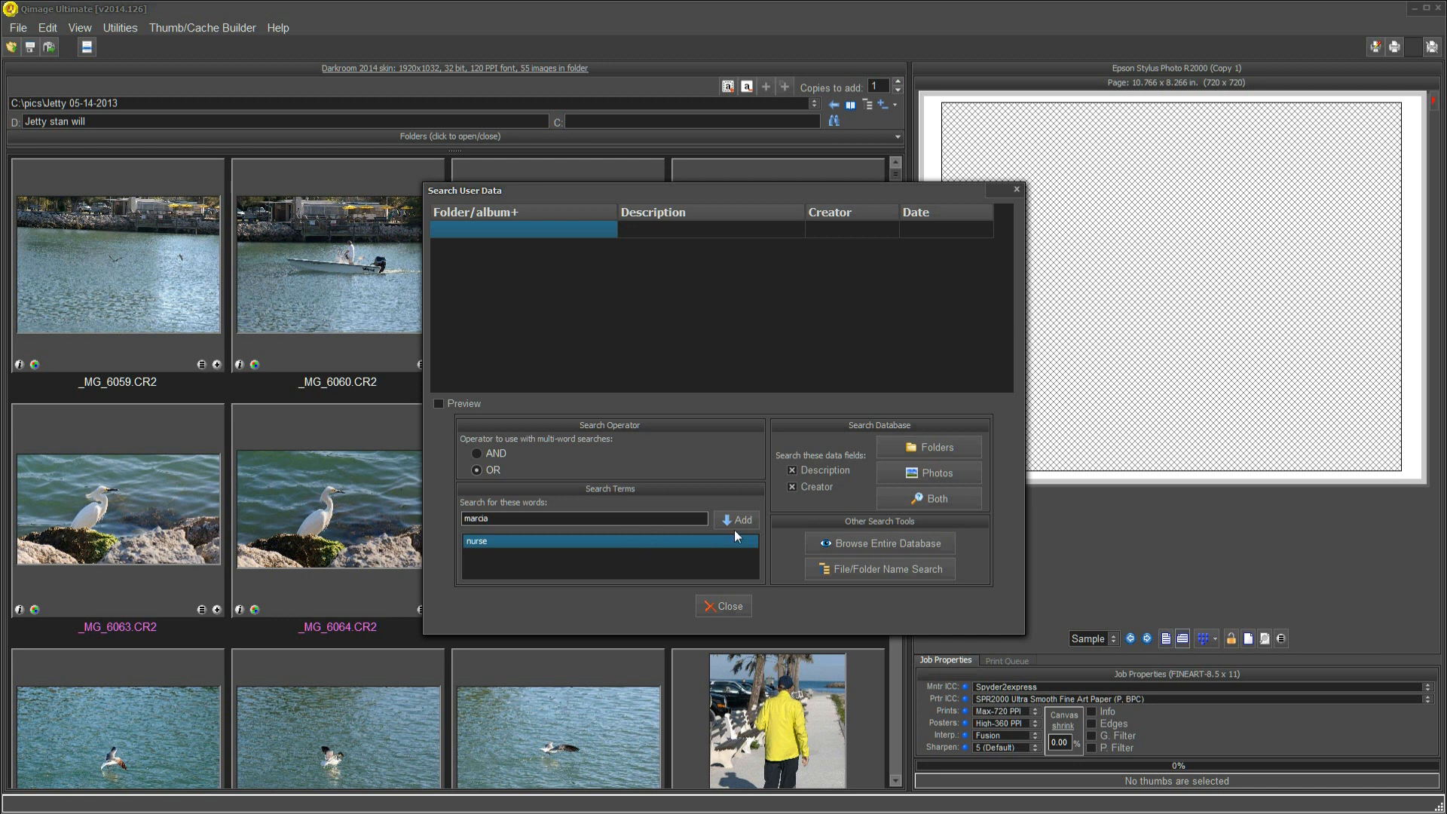
{"action": "mouse_move", "coordinate": [737, 520]}
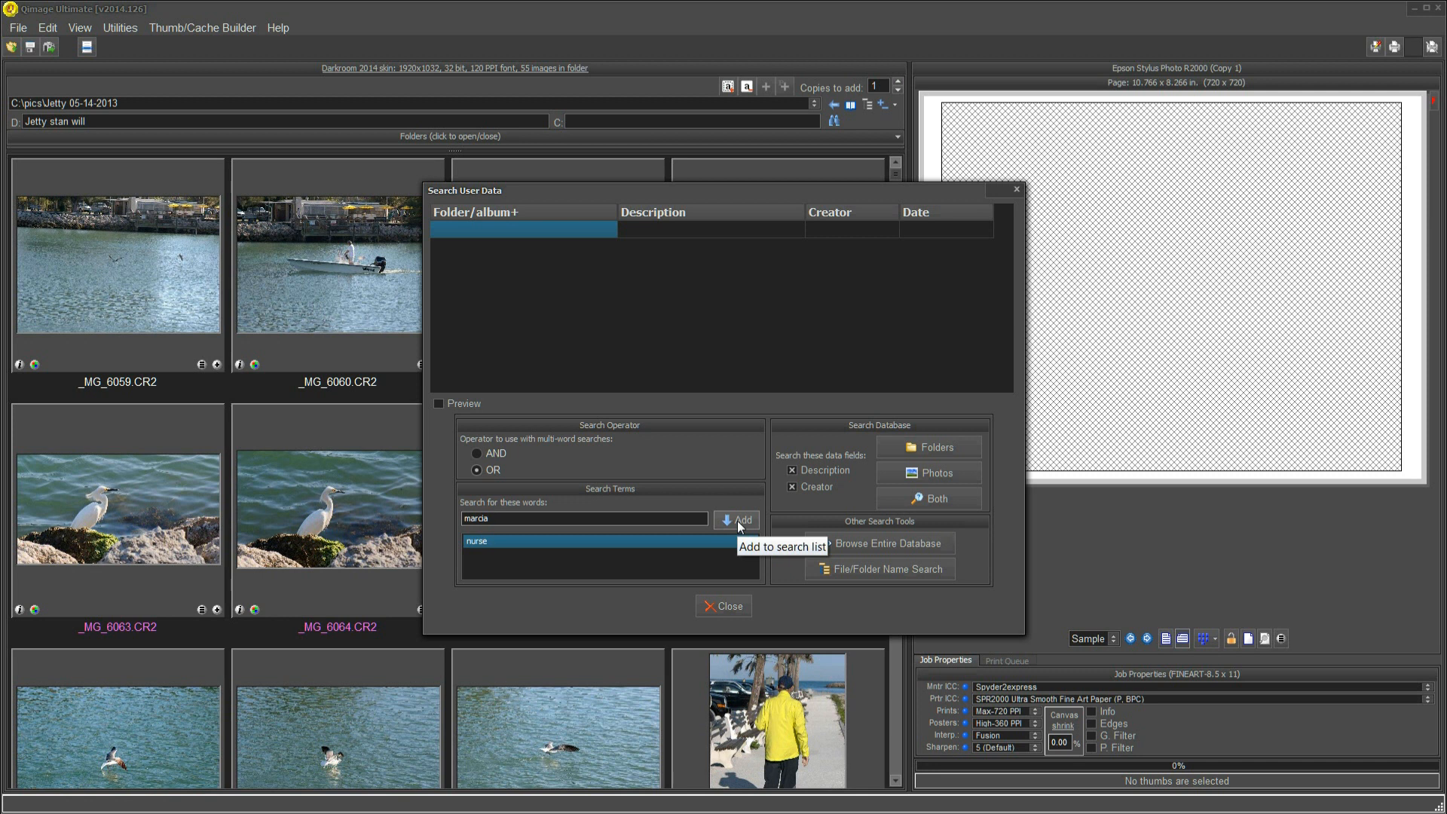
{"action": "left_click", "coordinate": [741, 520]}
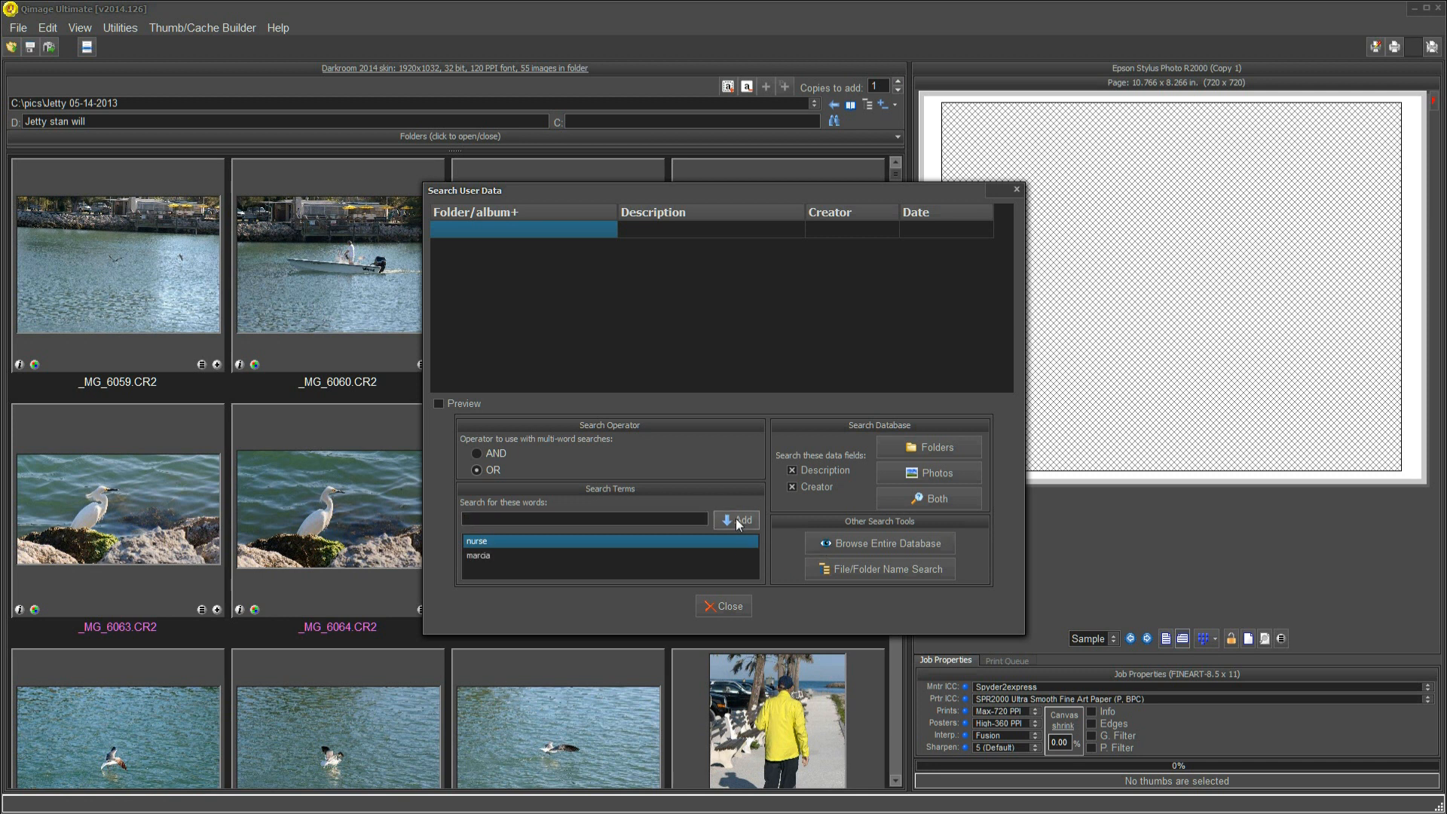
{"action": "mouse_move", "coordinate": [533, 560]}
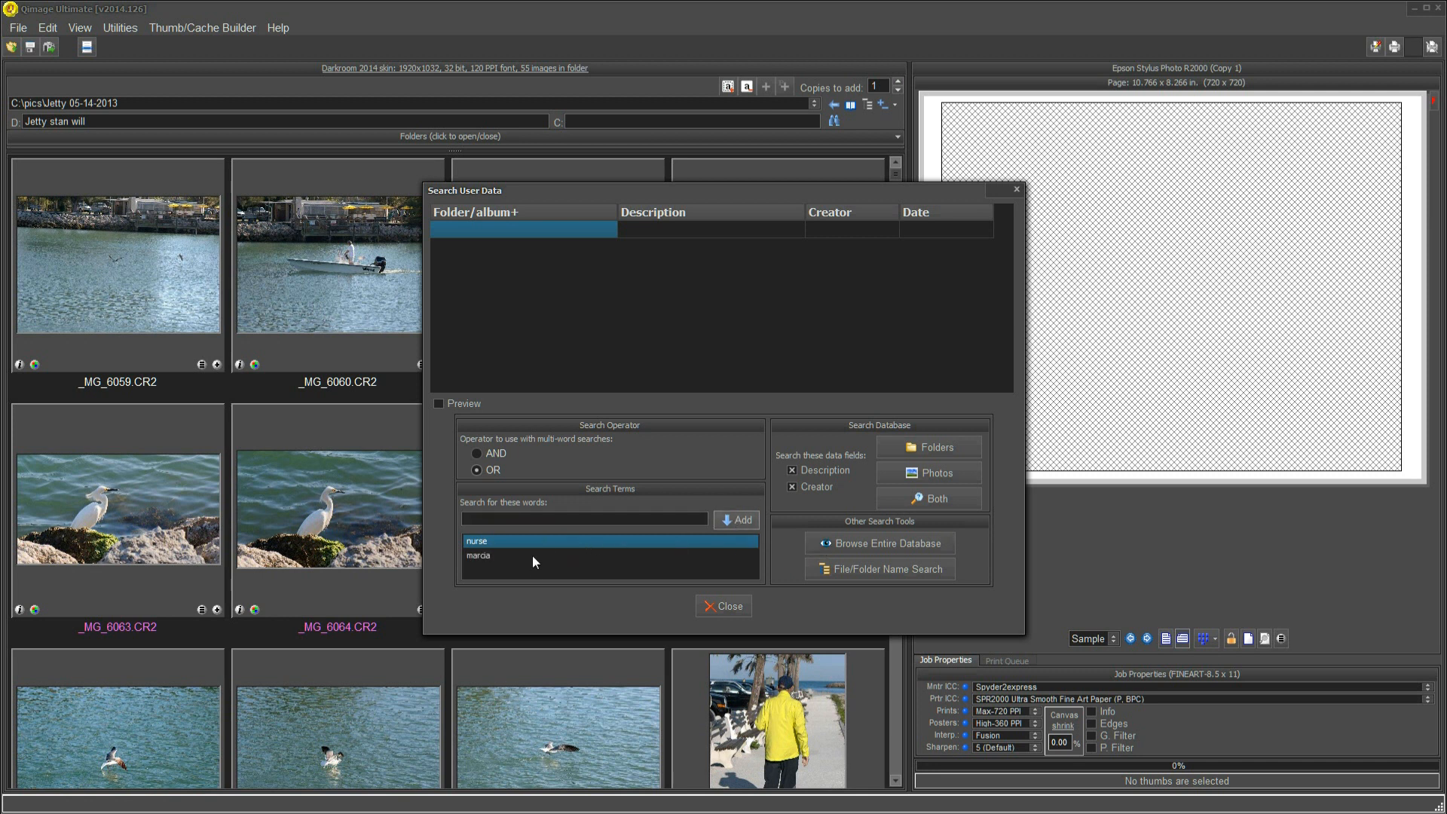
{"action": "mouse_move", "coordinate": [936, 472]}
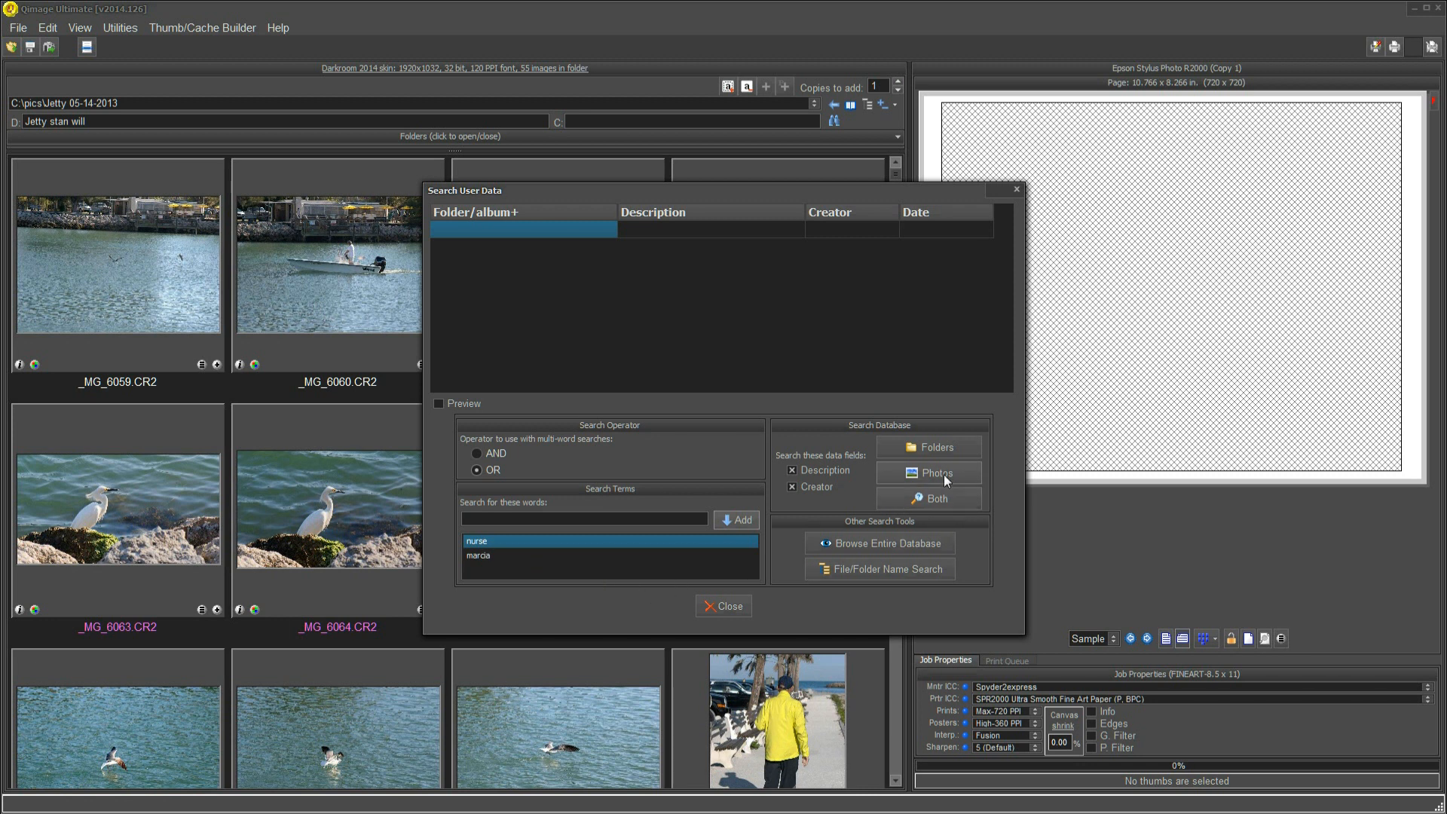
{"action": "mouse_move", "coordinate": [934, 472]}
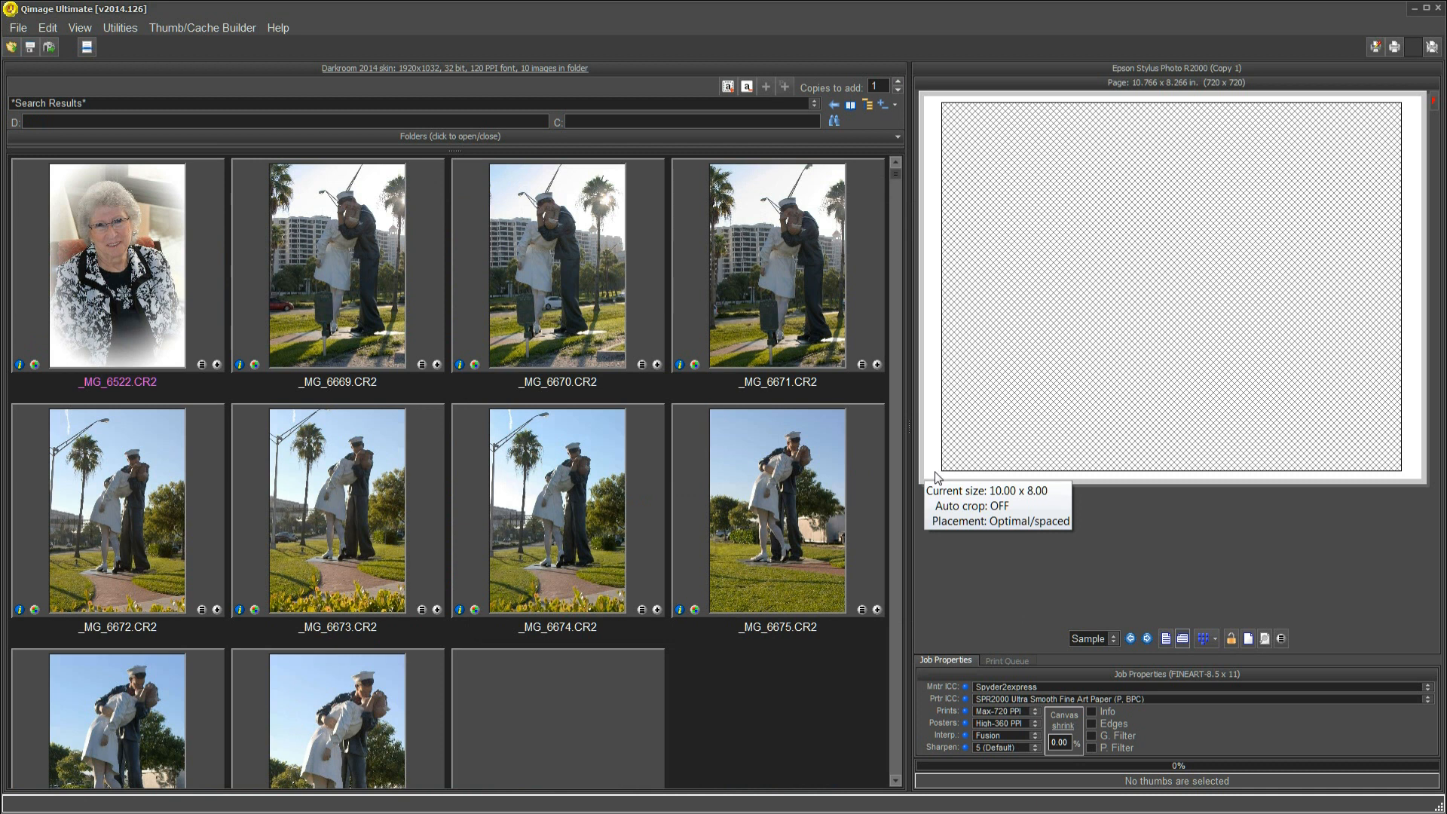
{"action": "mouse_move", "coordinate": [698, 574]}
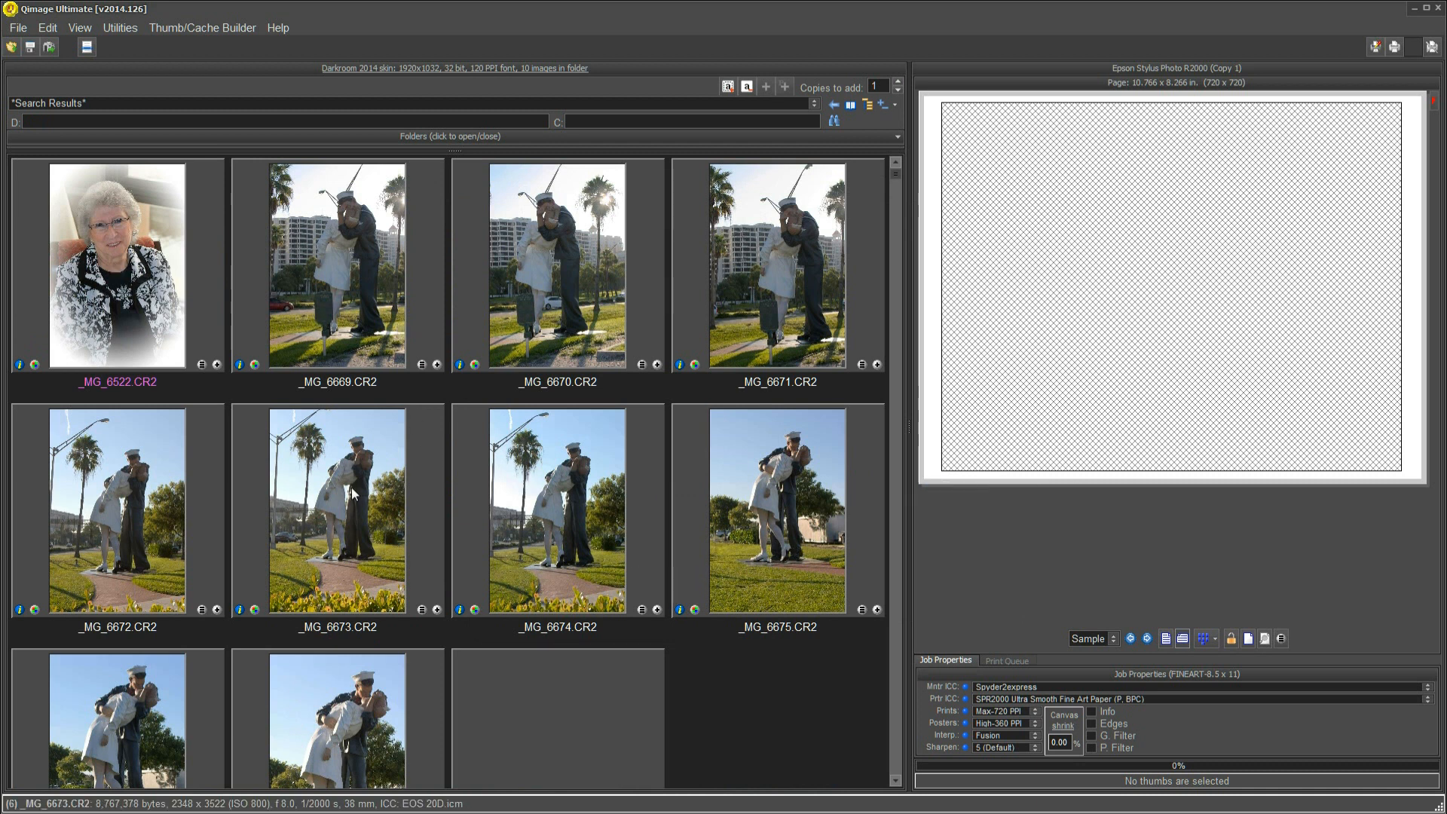
{"action": "mouse_move", "coordinate": [589, 490]}
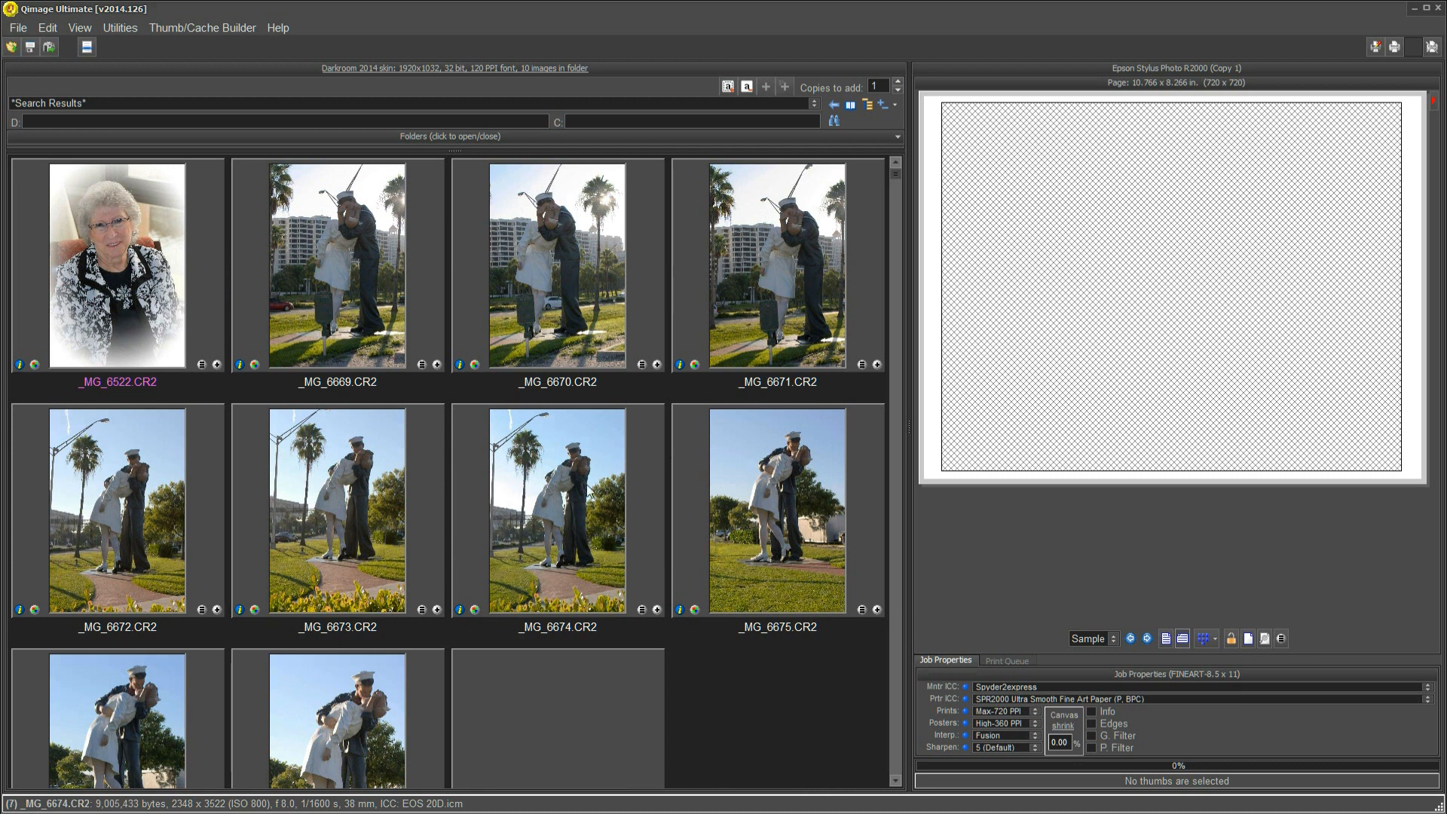
{"action": "mouse_move", "coordinate": [426, 544]}
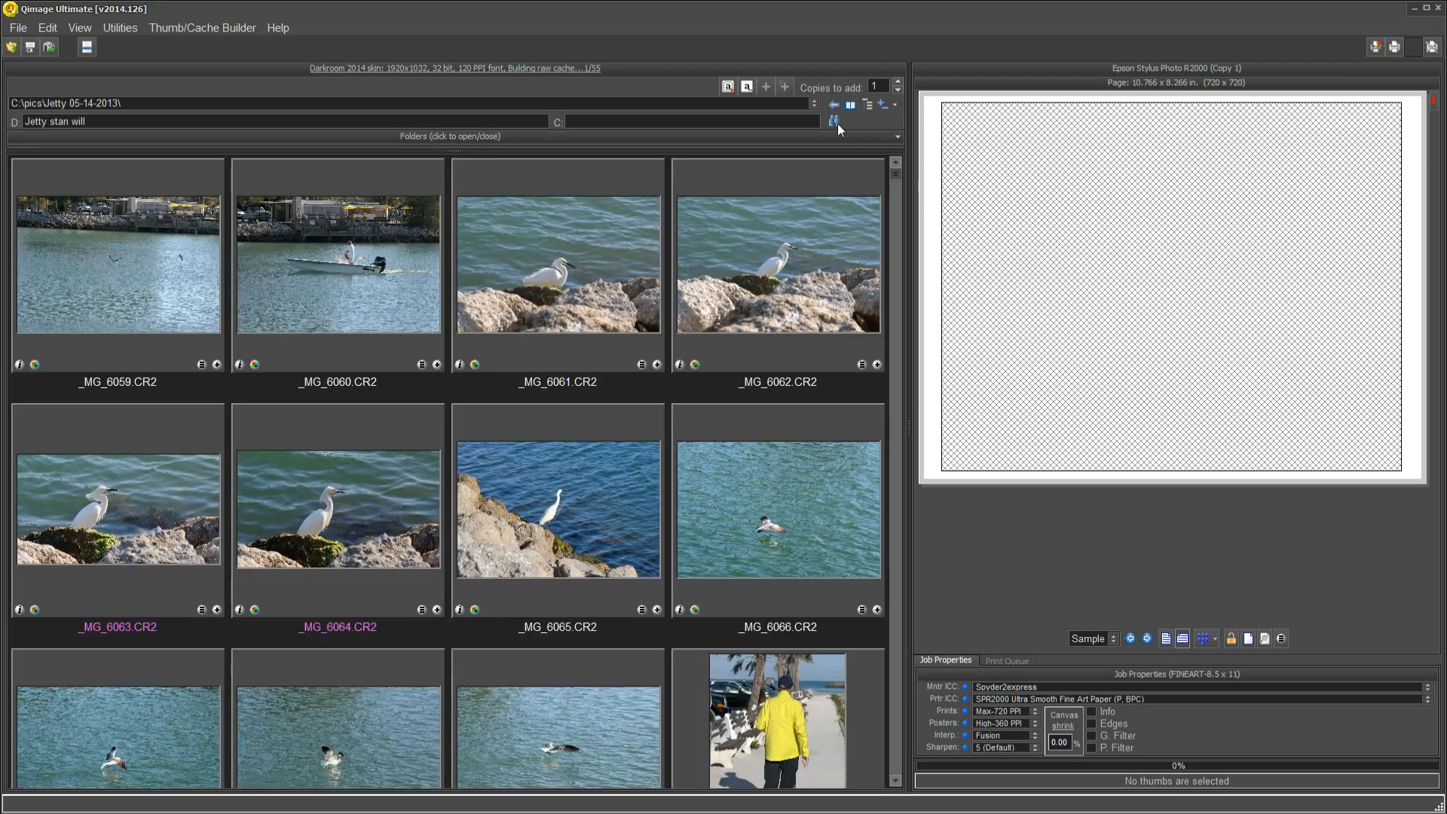
Open Search User Data and add 'stan' to the search term list
{"action": "left_click", "coordinate": [833, 121]}
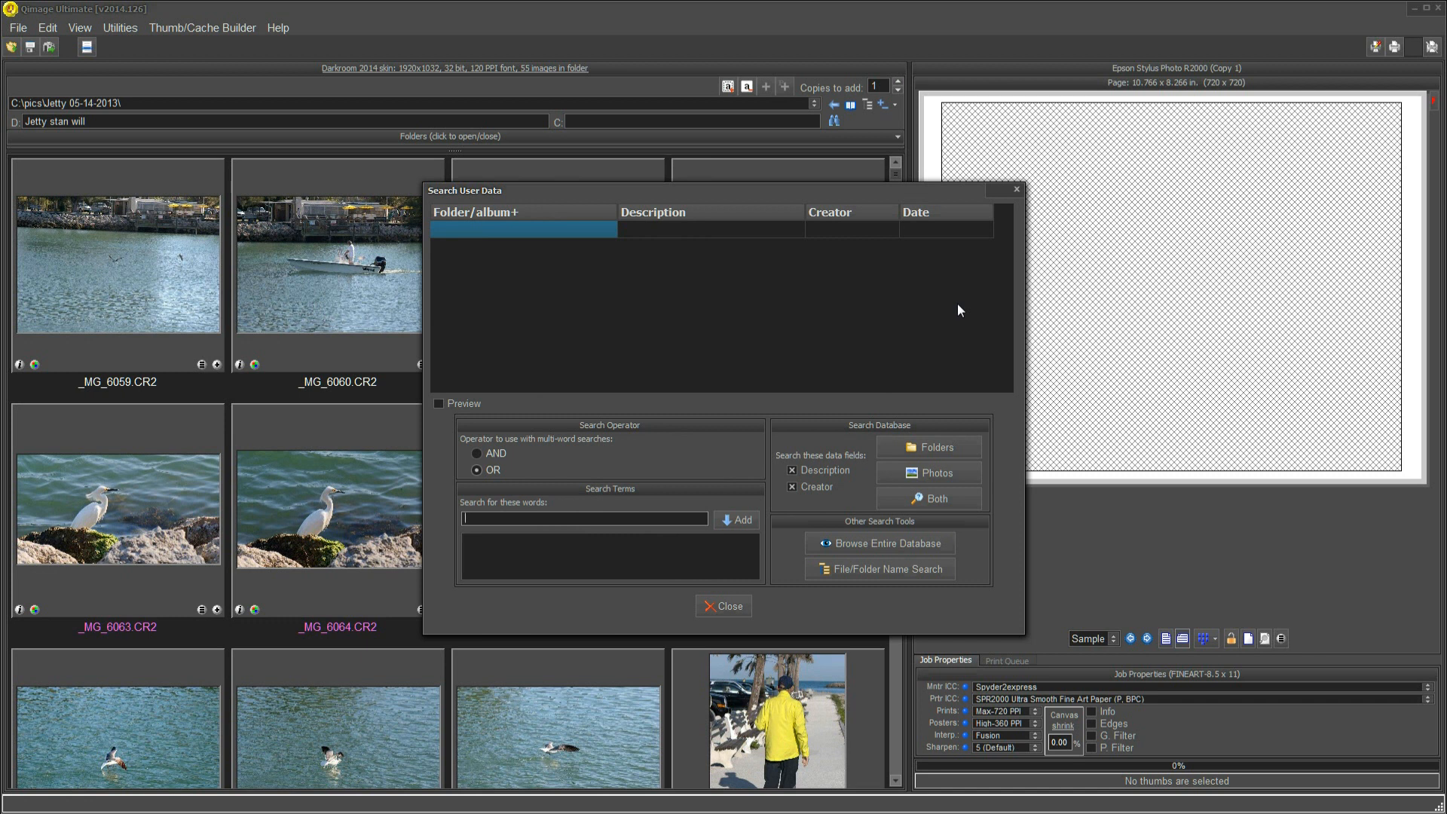
{"action": "type", "text": "st"}
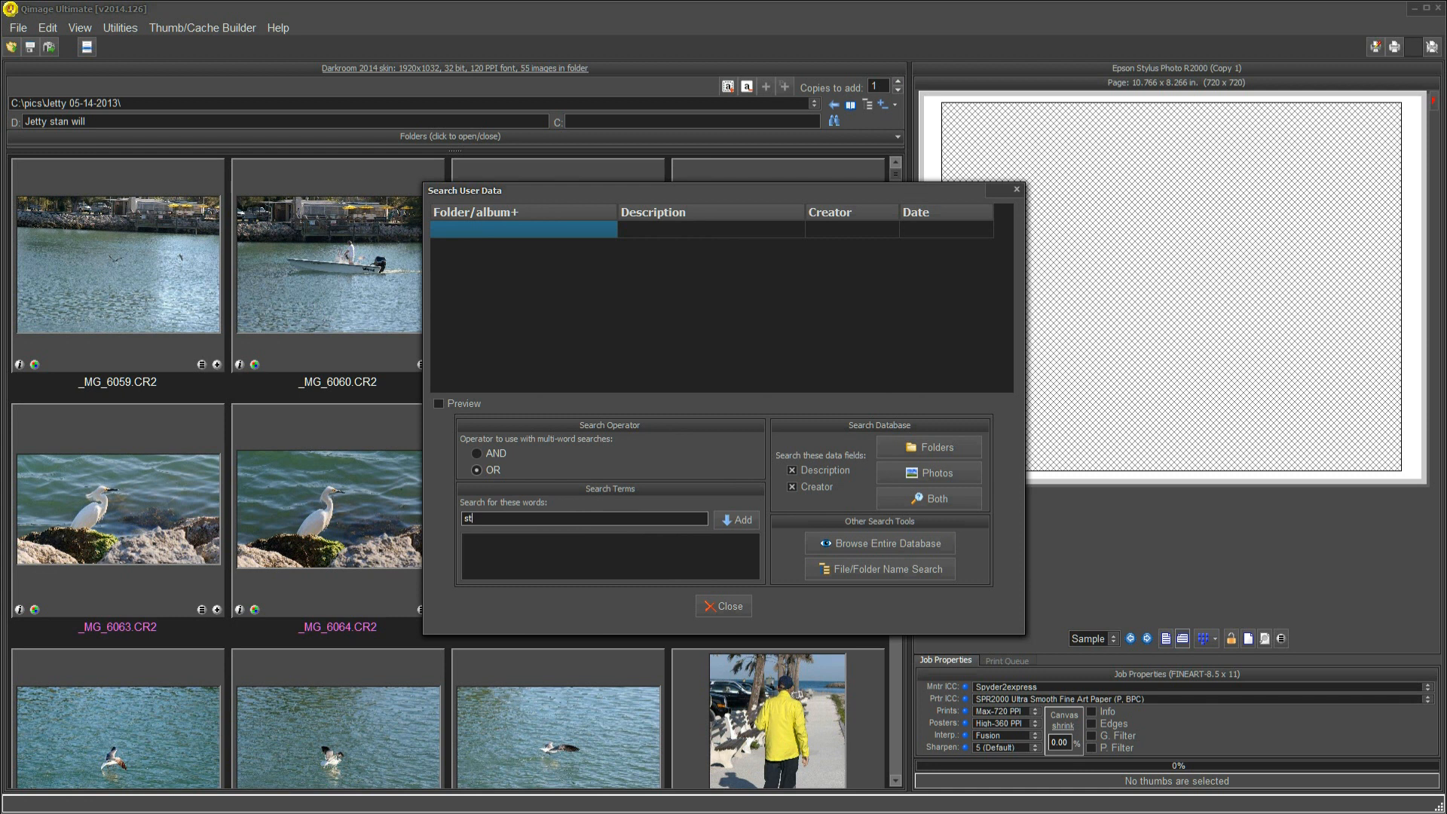
{"action": "type", "text": "an"}
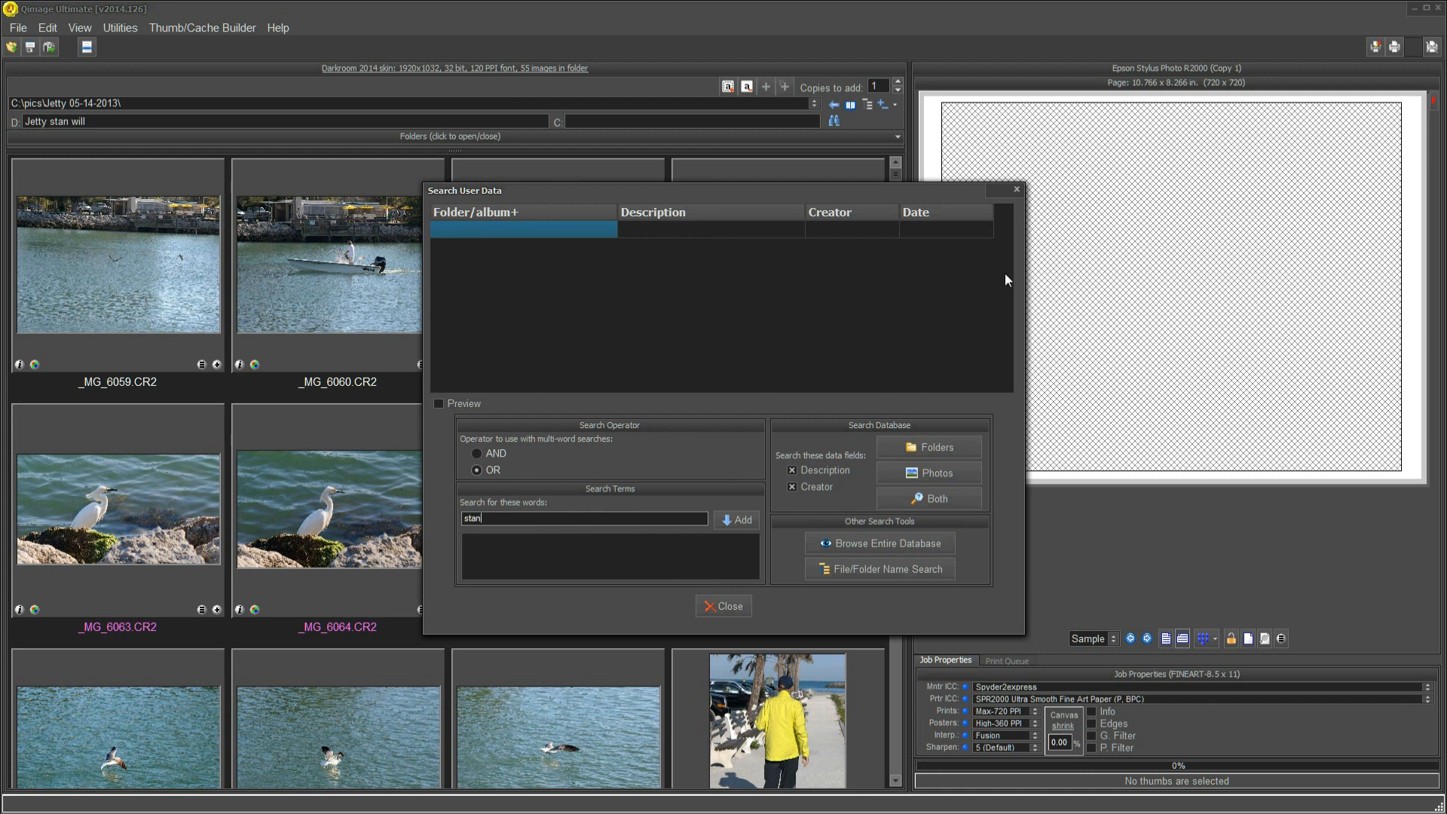
{"action": "left_click", "coordinate": [737, 520]}
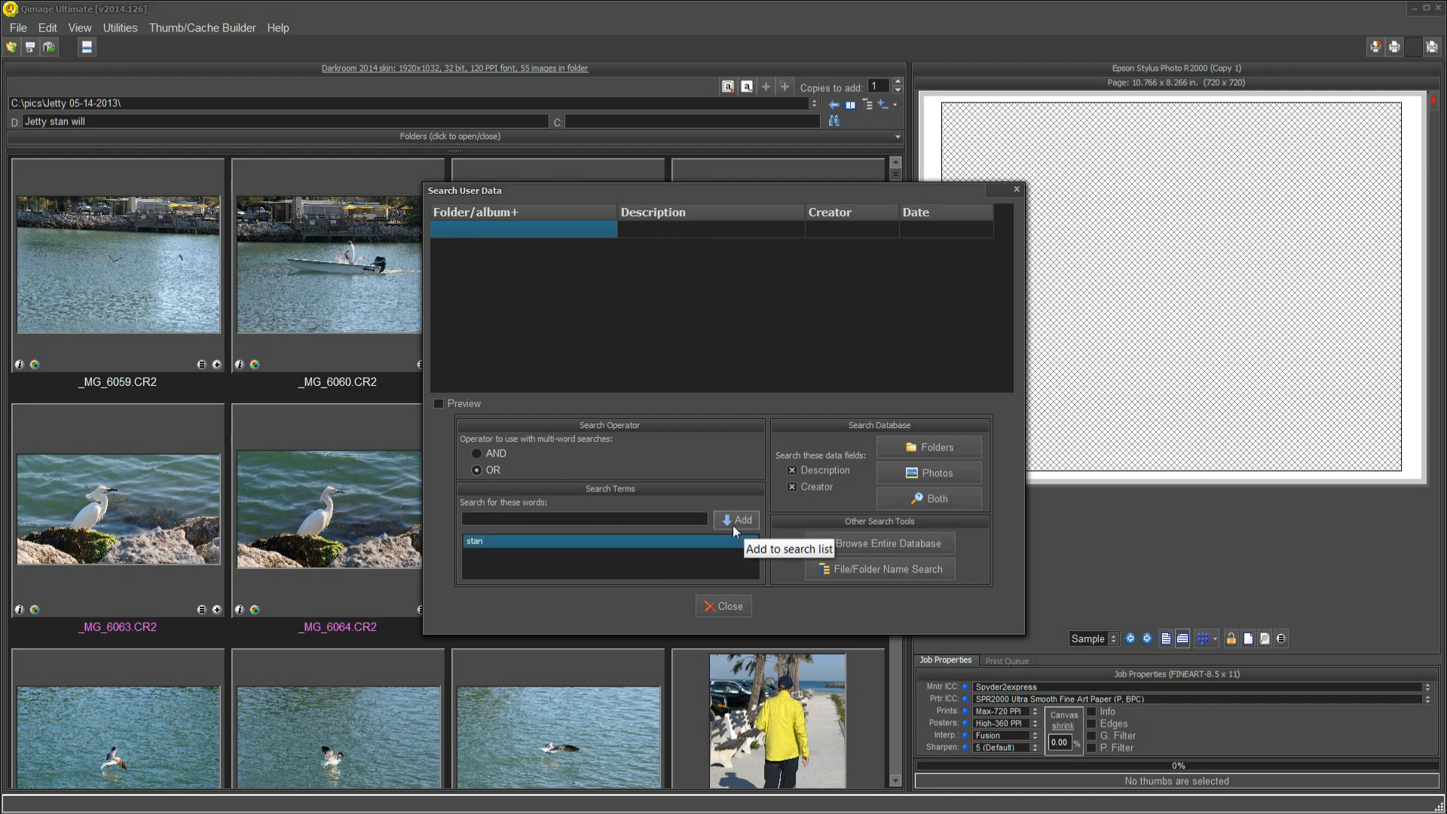
{"action": "mouse_move", "coordinate": [921, 523]}
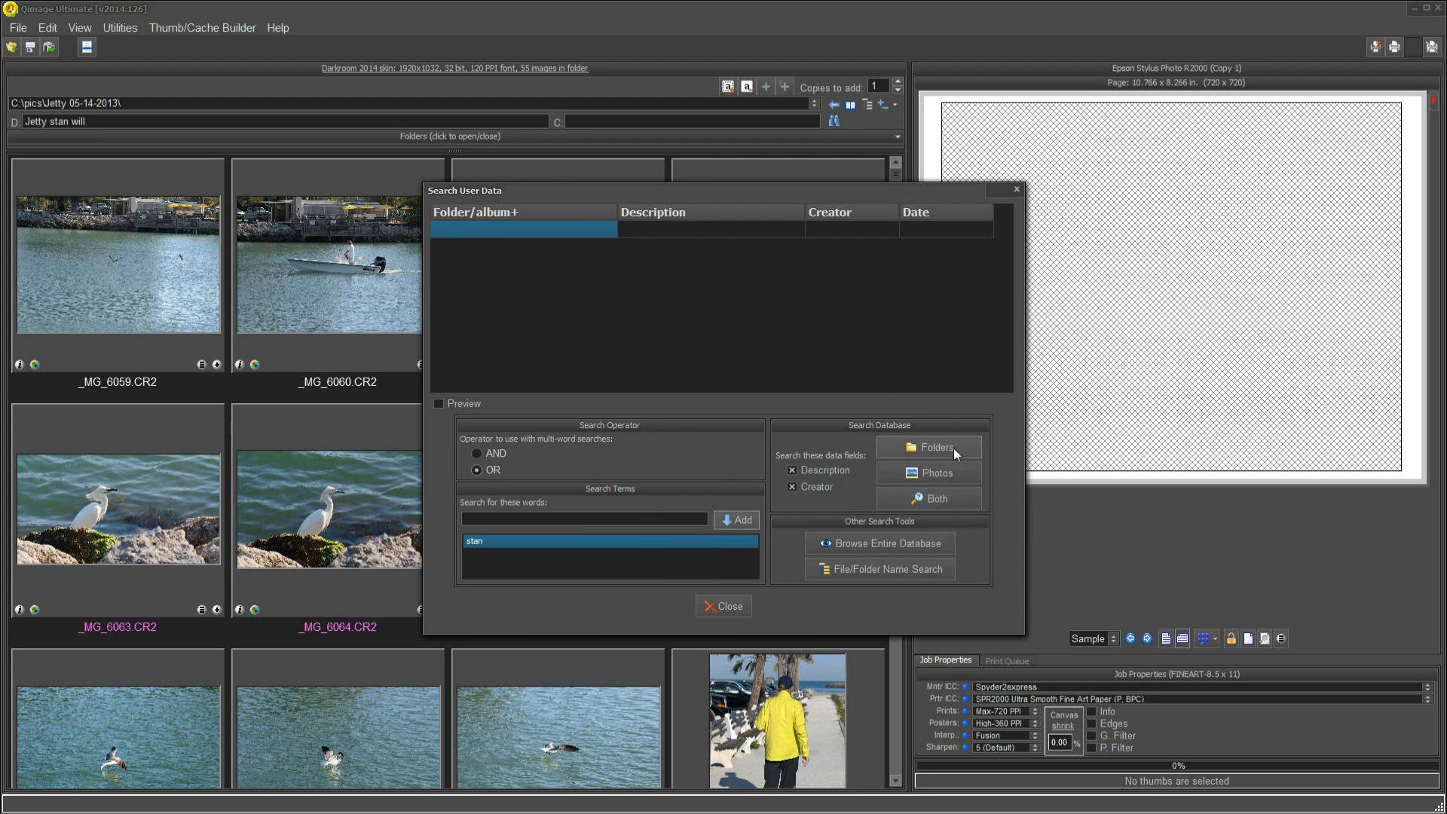
{"action": "mouse_move", "coordinate": [945, 505]}
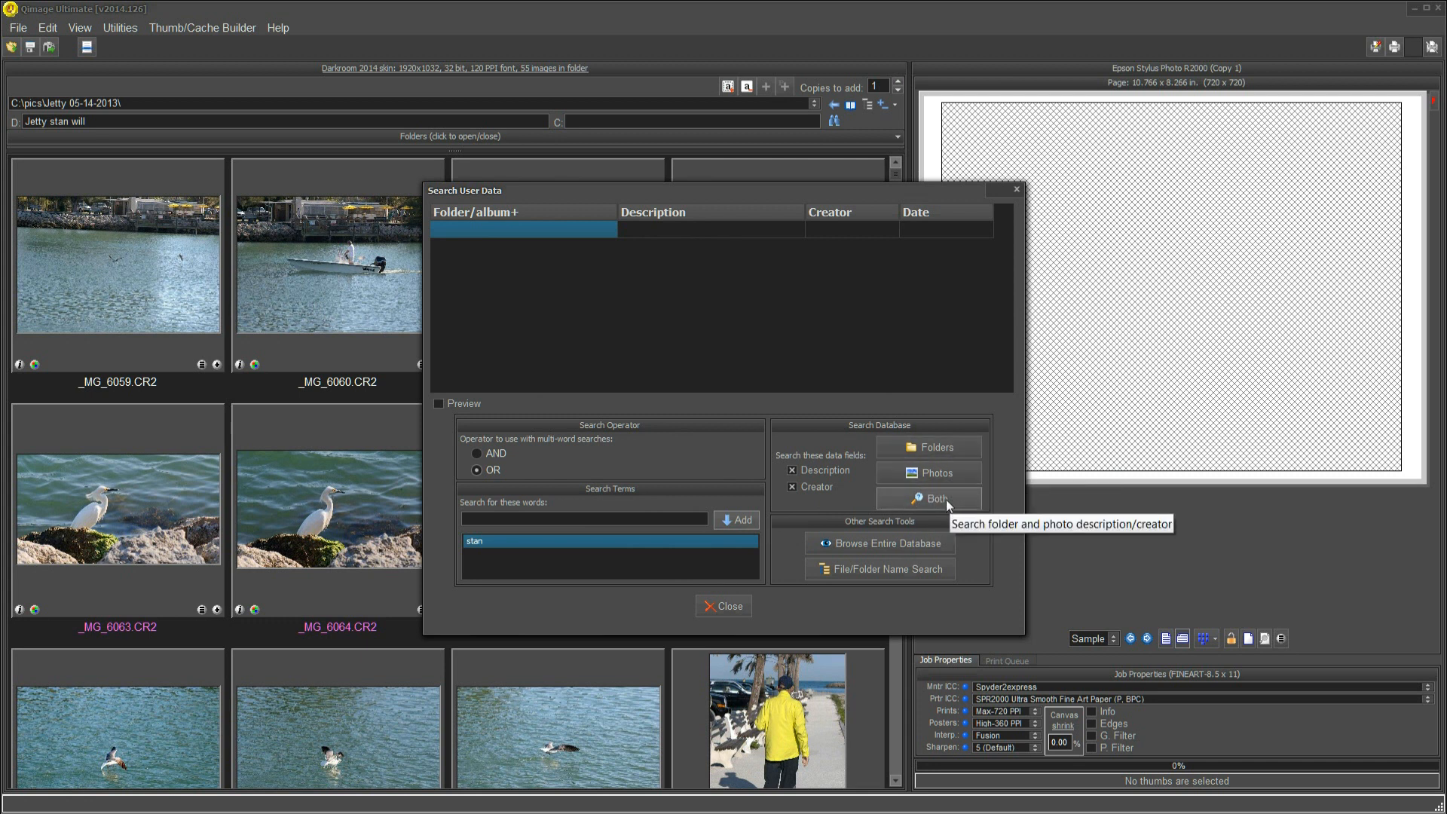
Search both folder and photo descriptions for 'stan', returning 5 matches of 192 records
{"action": "left_click", "coordinate": [928, 499]}
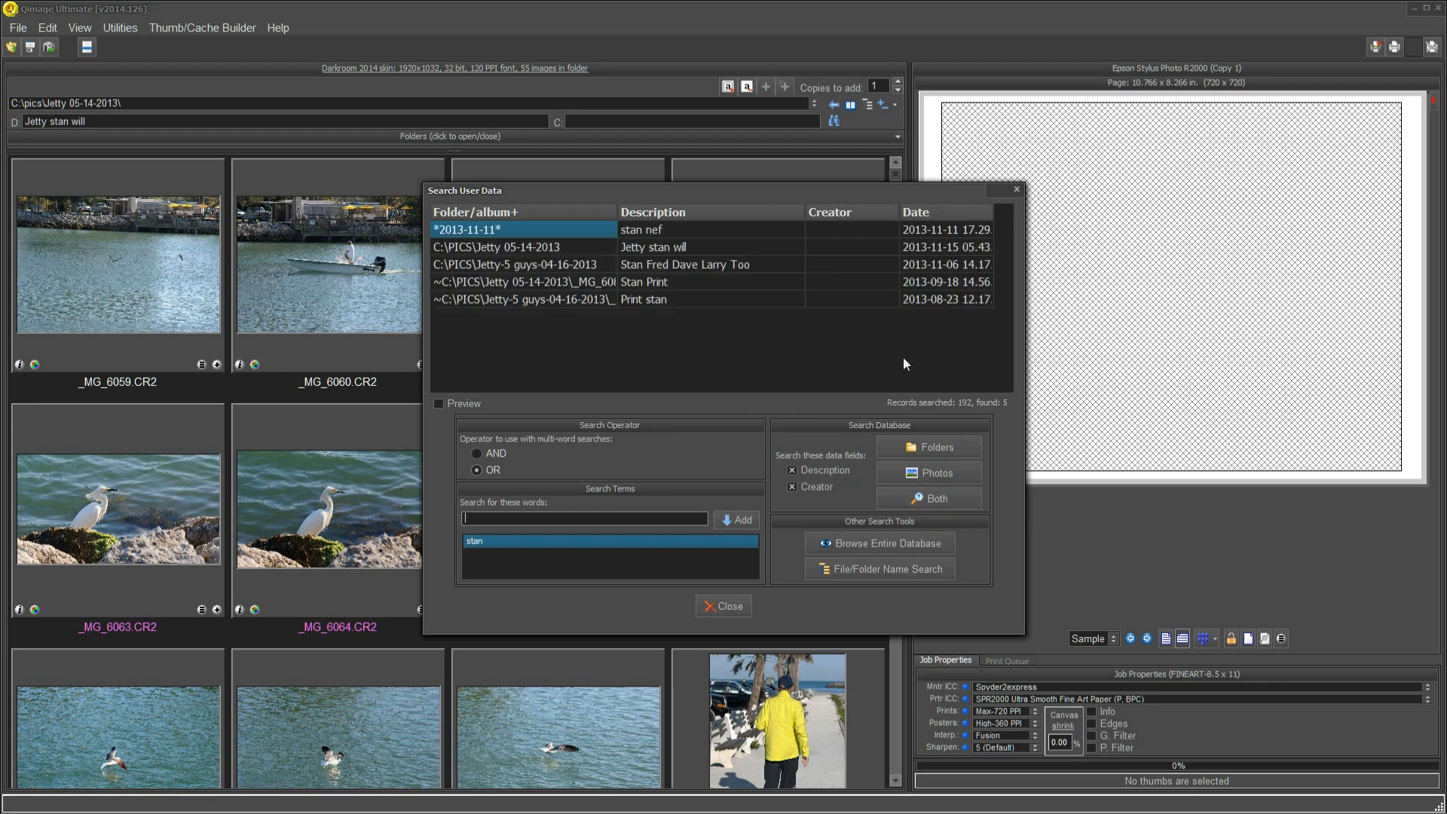
{"action": "mouse_move", "coordinate": [619, 244]}
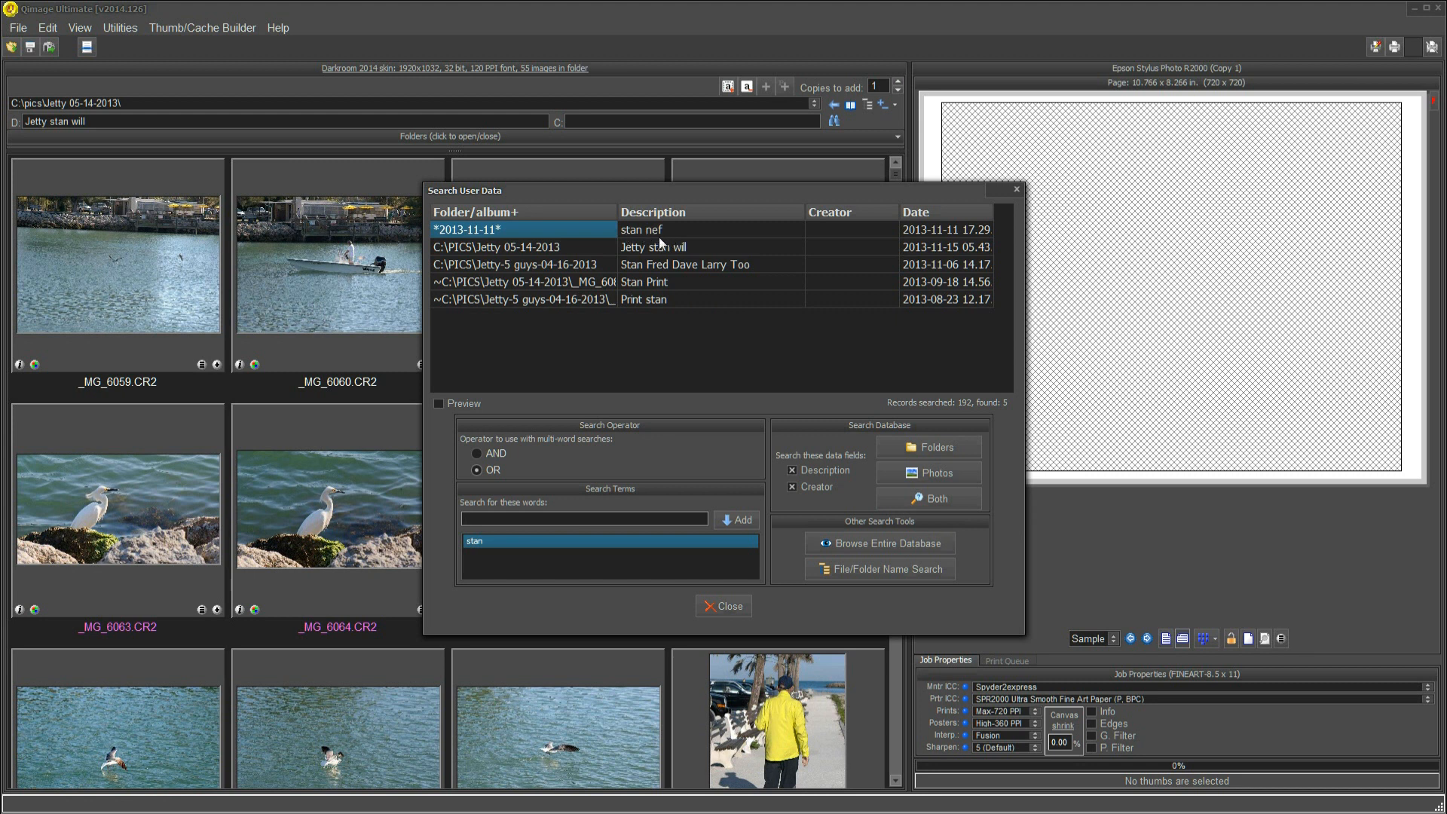
{"action": "mouse_move", "coordinate": [615, 259]}
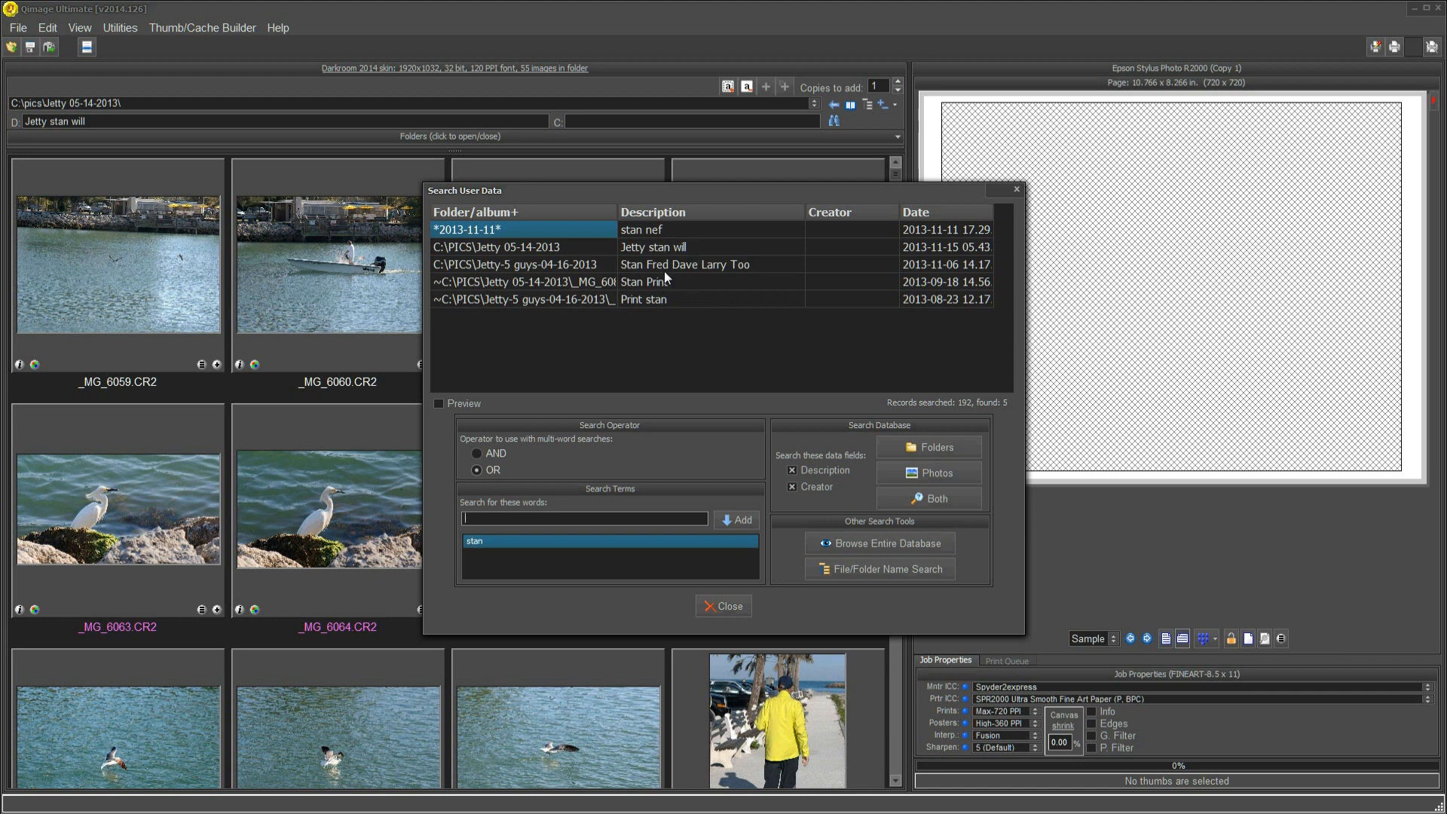
{"action": "mouse_move", "coordinate": [668, 292]}
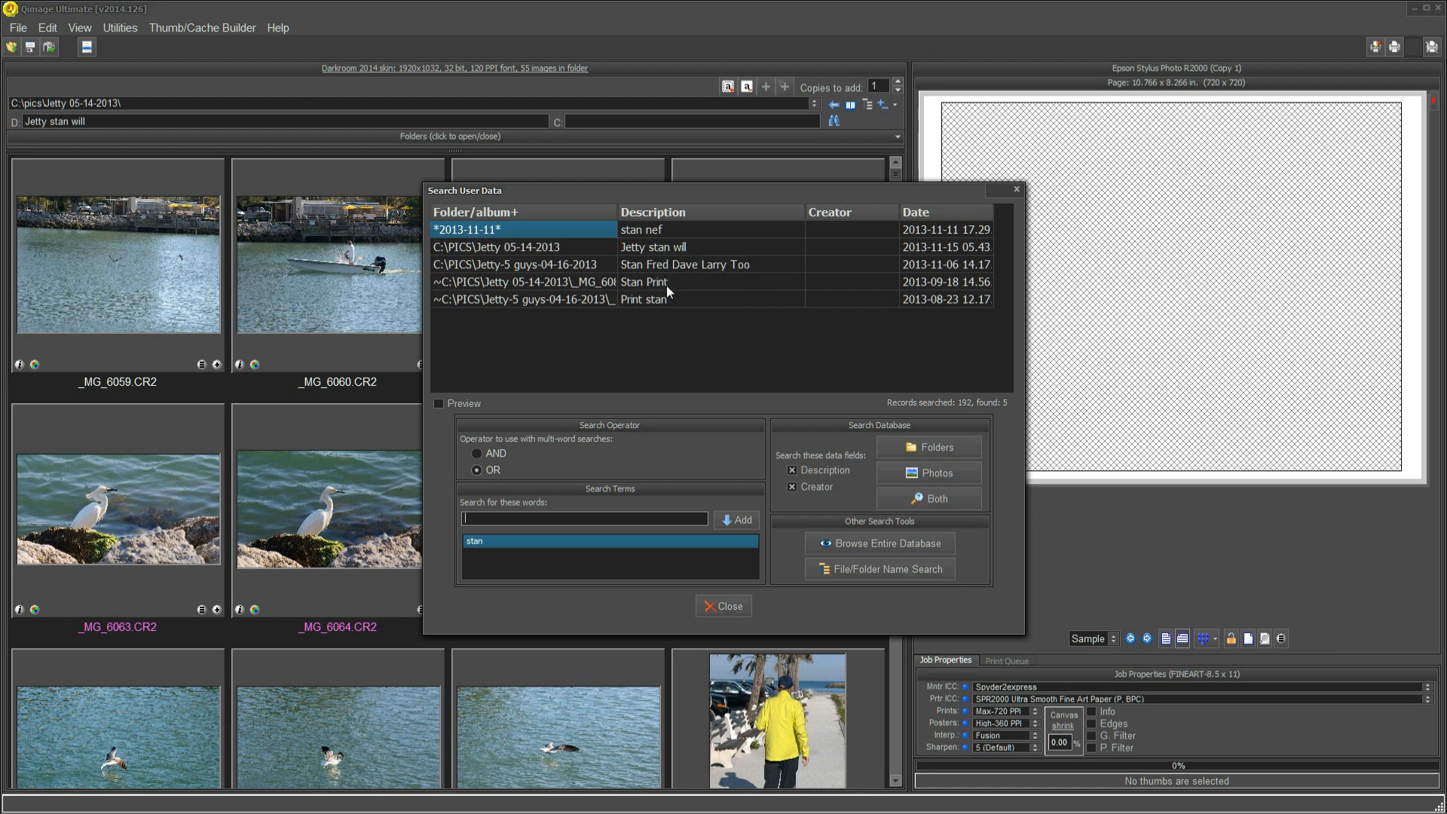
{"action": "mouse_move", "coordinate": [447, 291]}
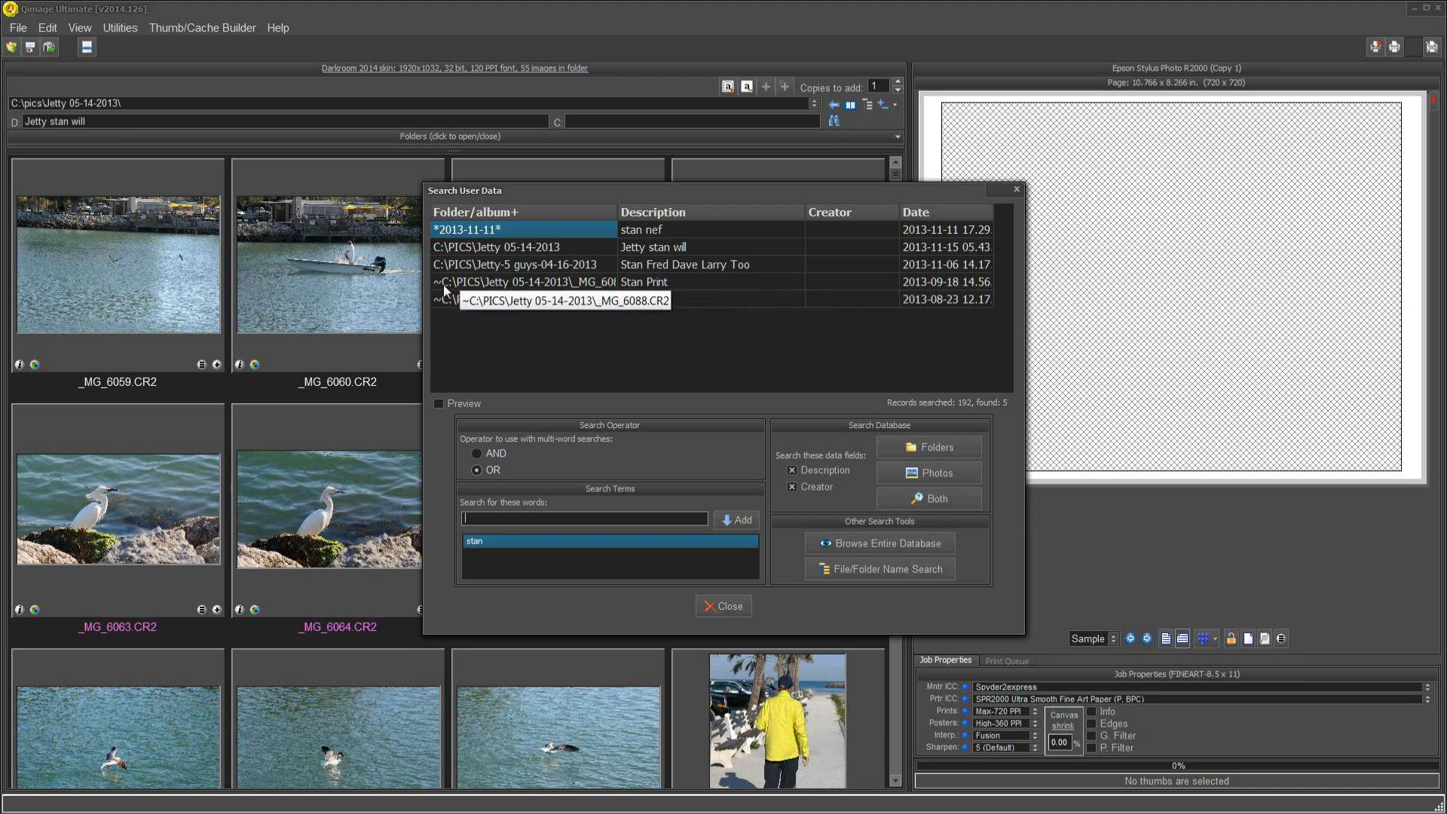
{"action": "mouse_move", "coordinate": [439, 315]}
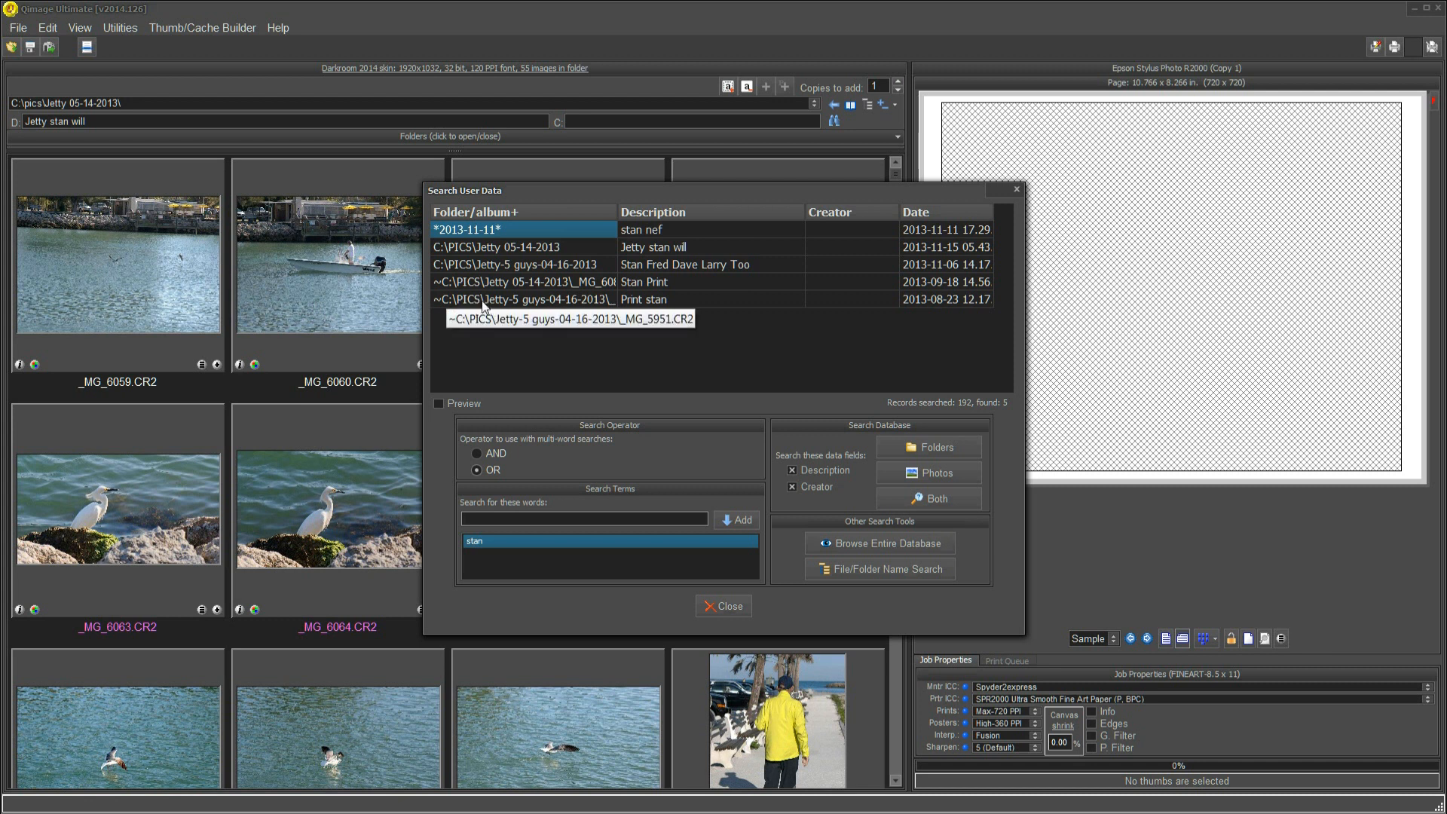
{"action": "left_click", "coordinate": [521, 298]}
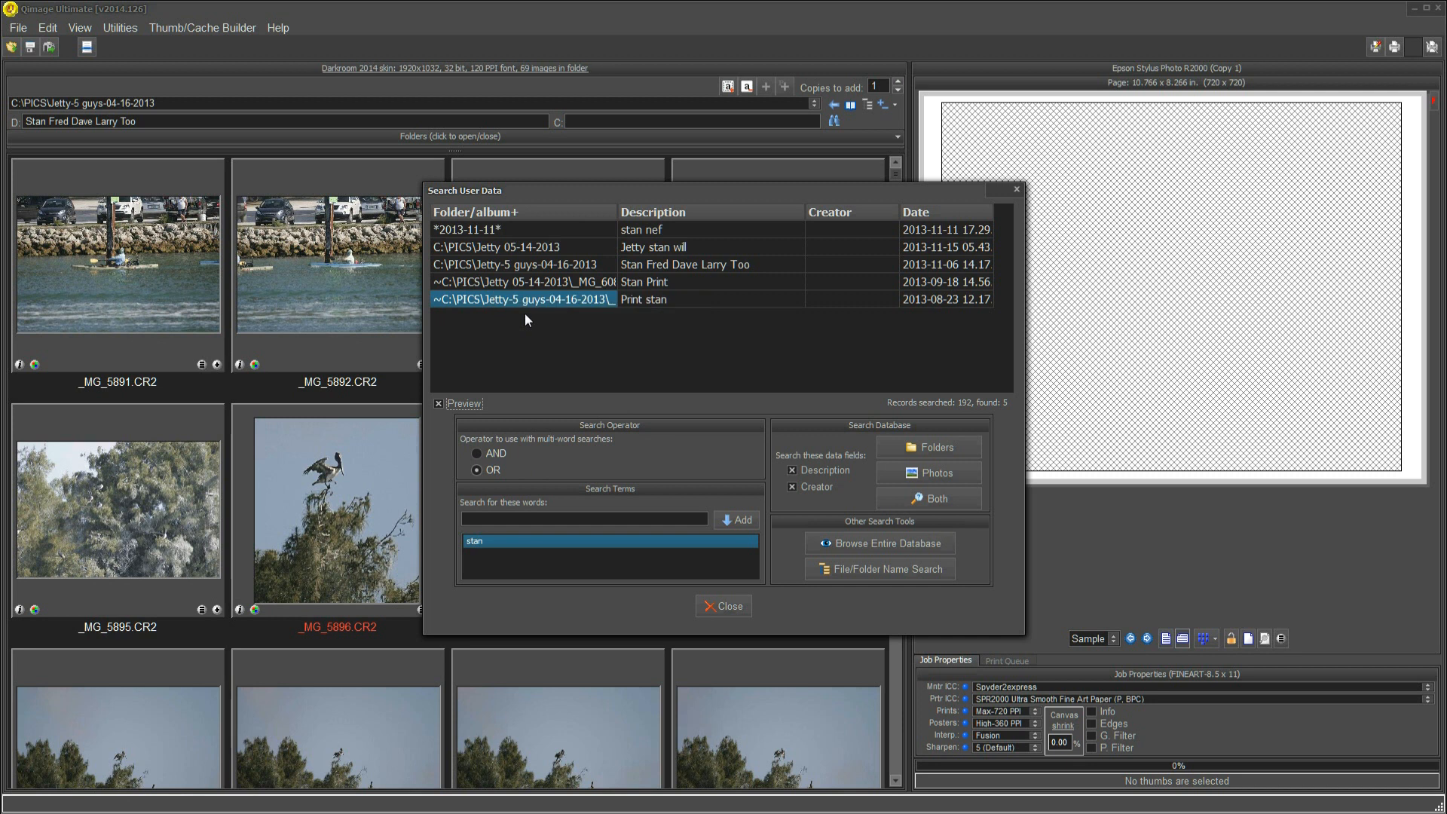
{"action": "mouse_move", "coordinate": [493, 272]}
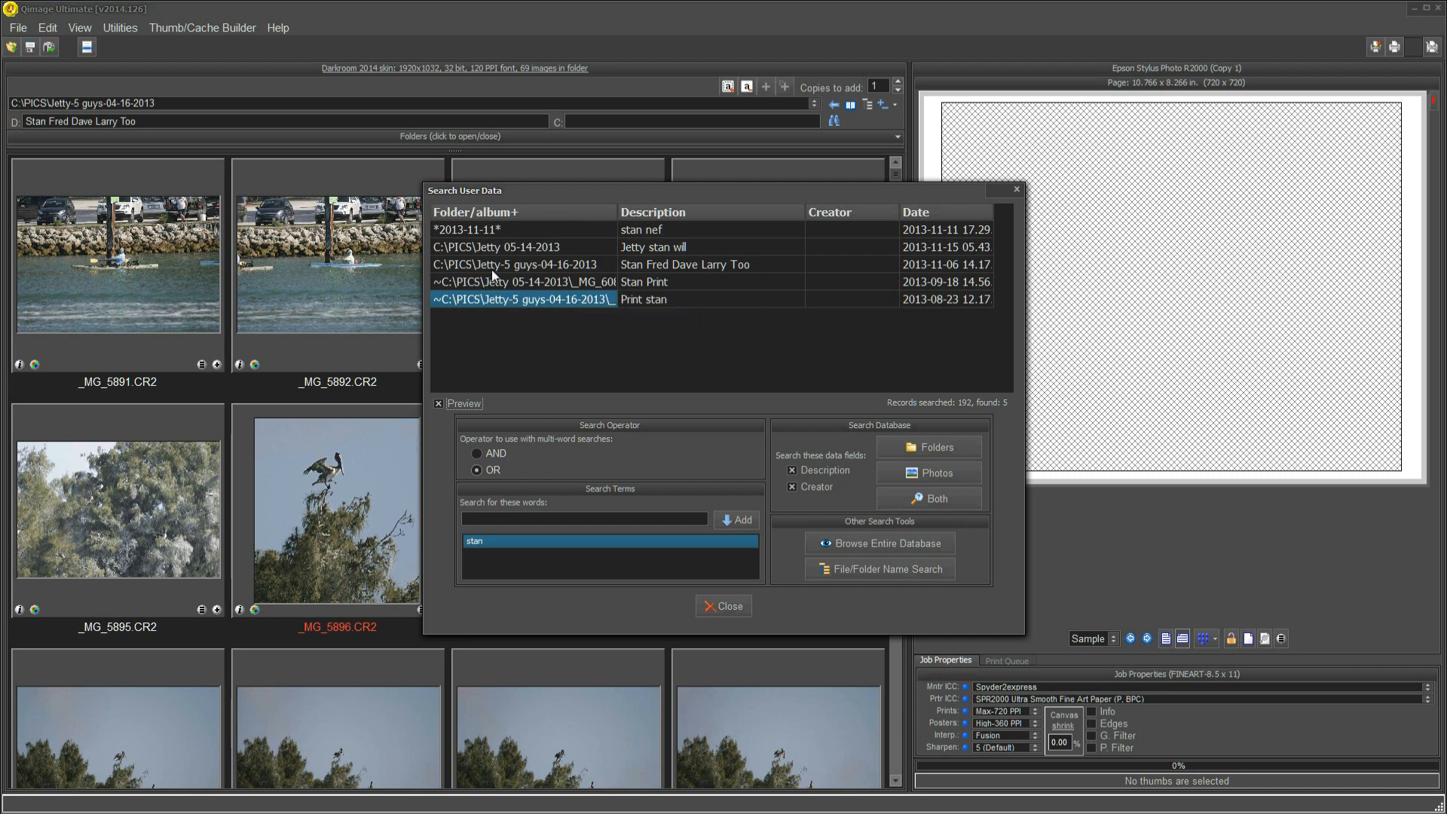
{"action": "mouse_move", "coordinate": [539, 275]}
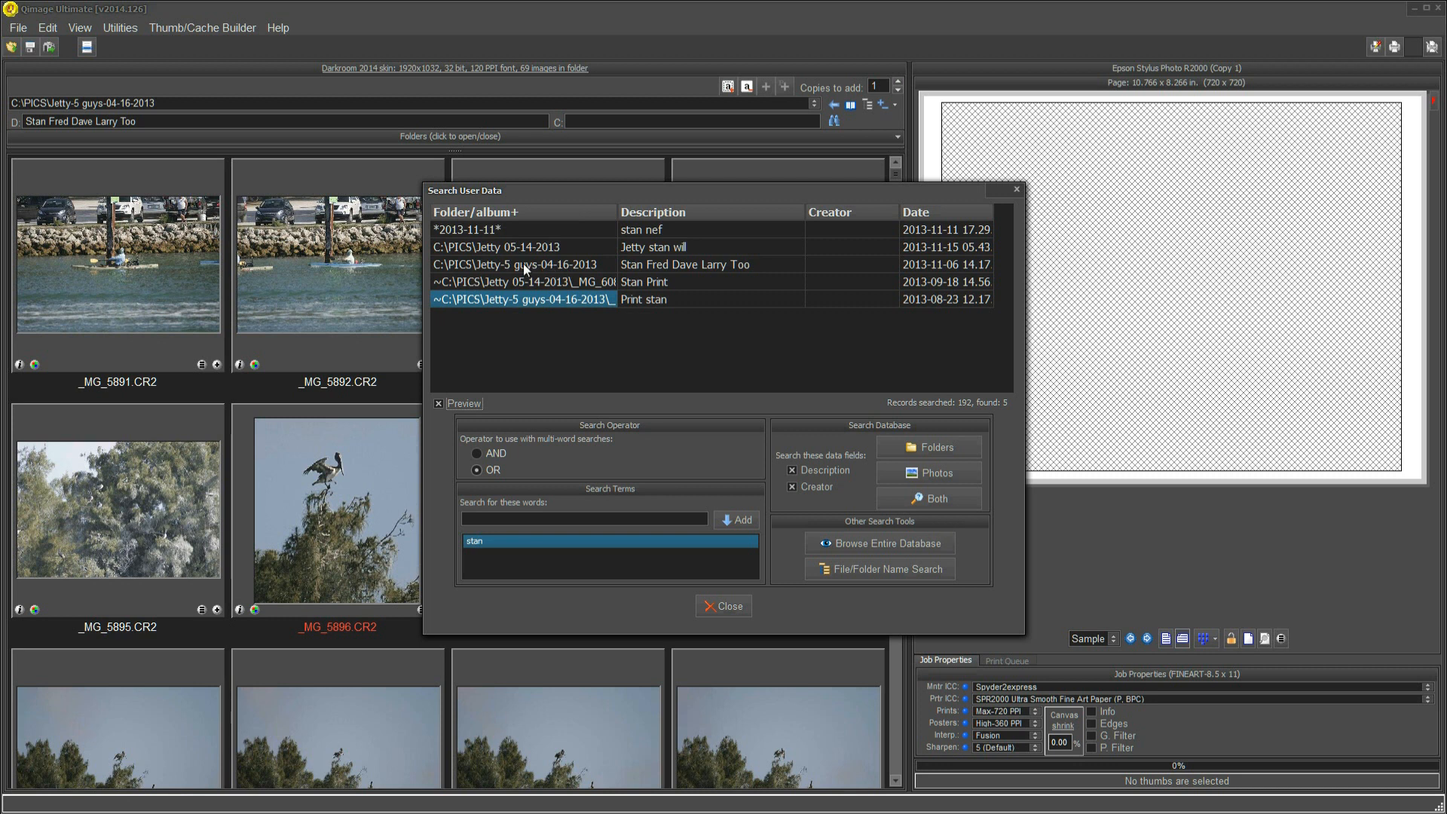
{"action": "mouse_move", "coordinate": [644, 314]}
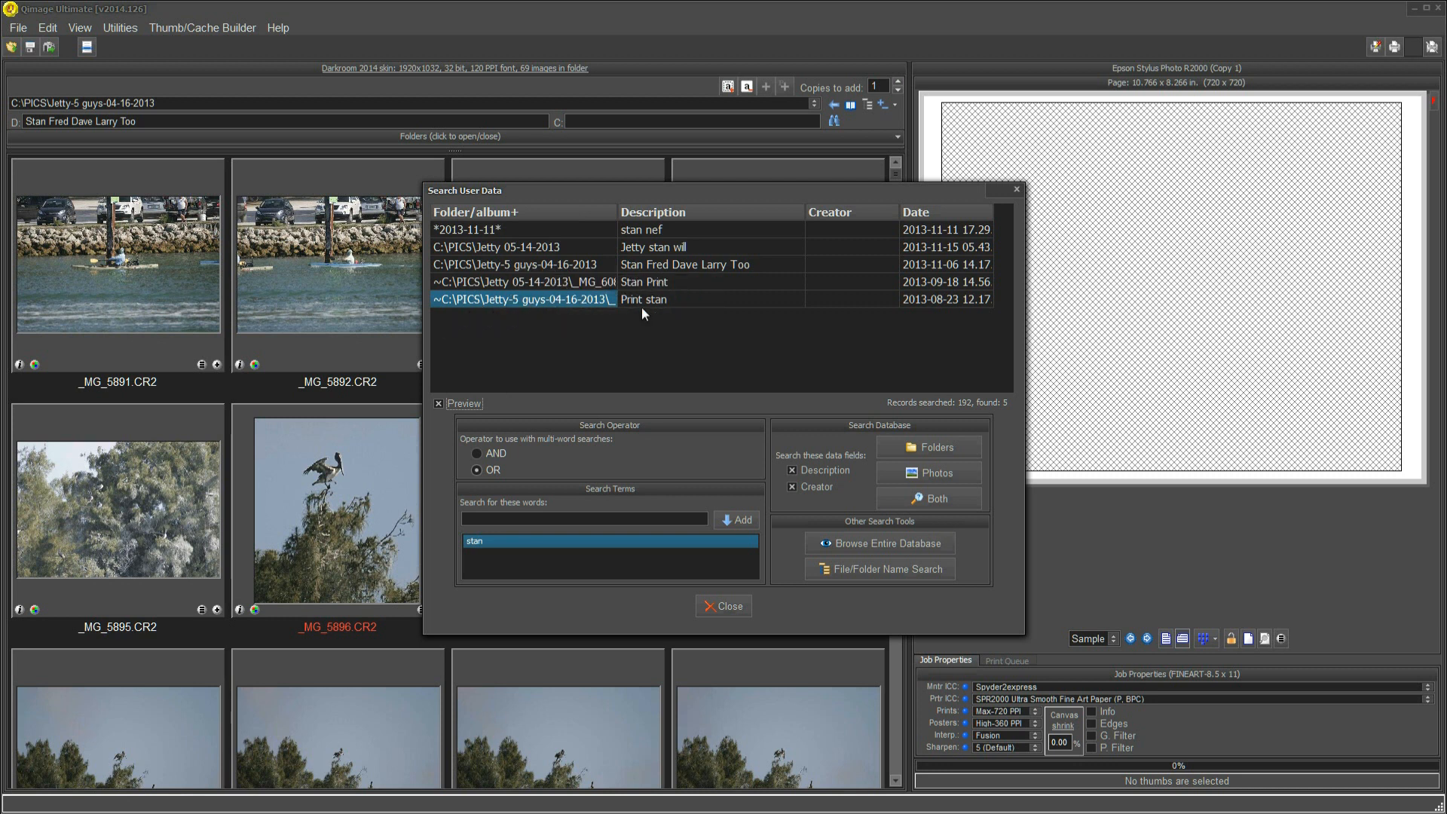
{"action": "mouse_move", "coordinate": [384, 458]}
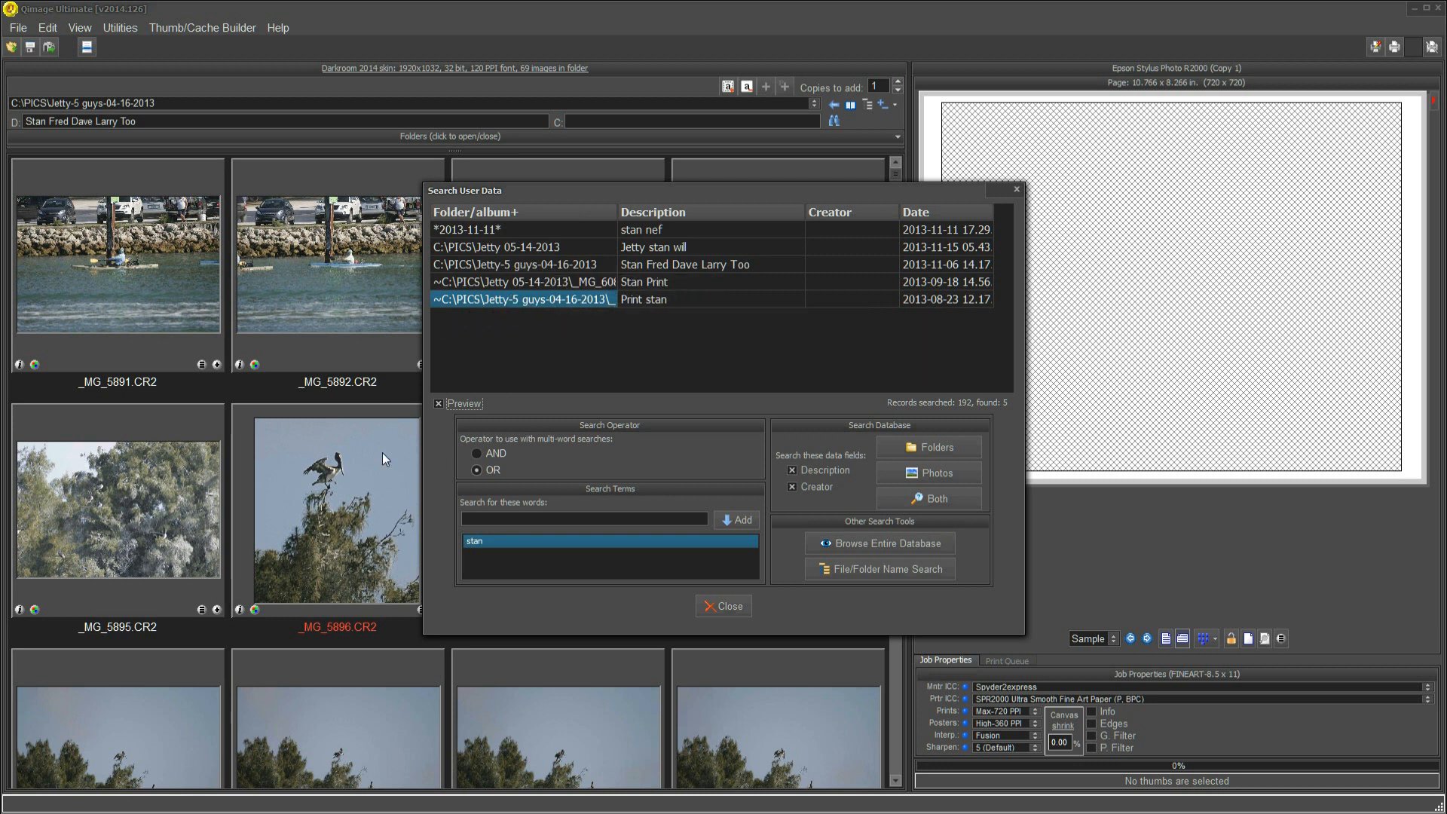
{"action": "mouse_move", "coordinate": [758, 659]}
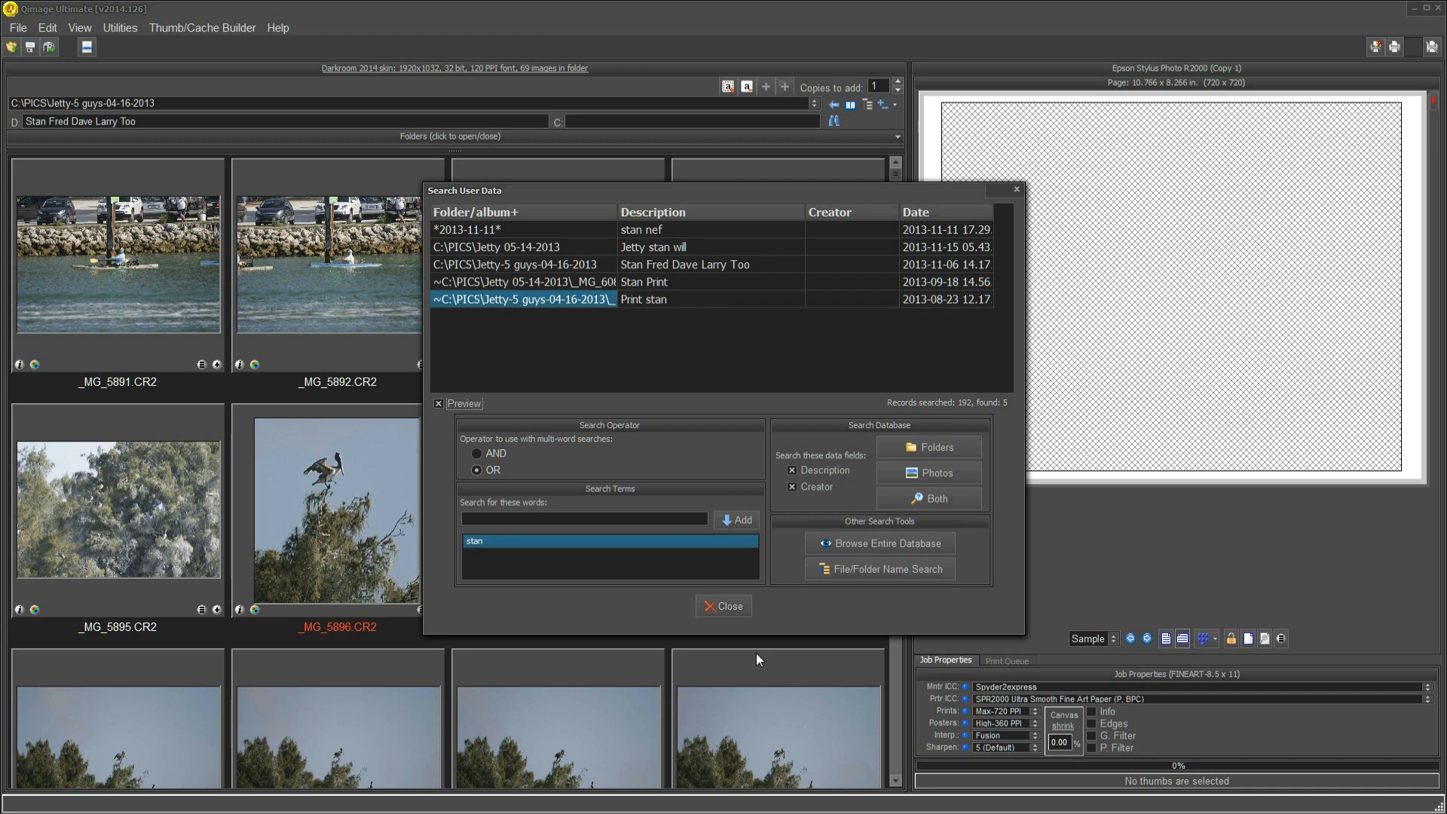
{"action": "left_click", "coordinate": [724, 606]}
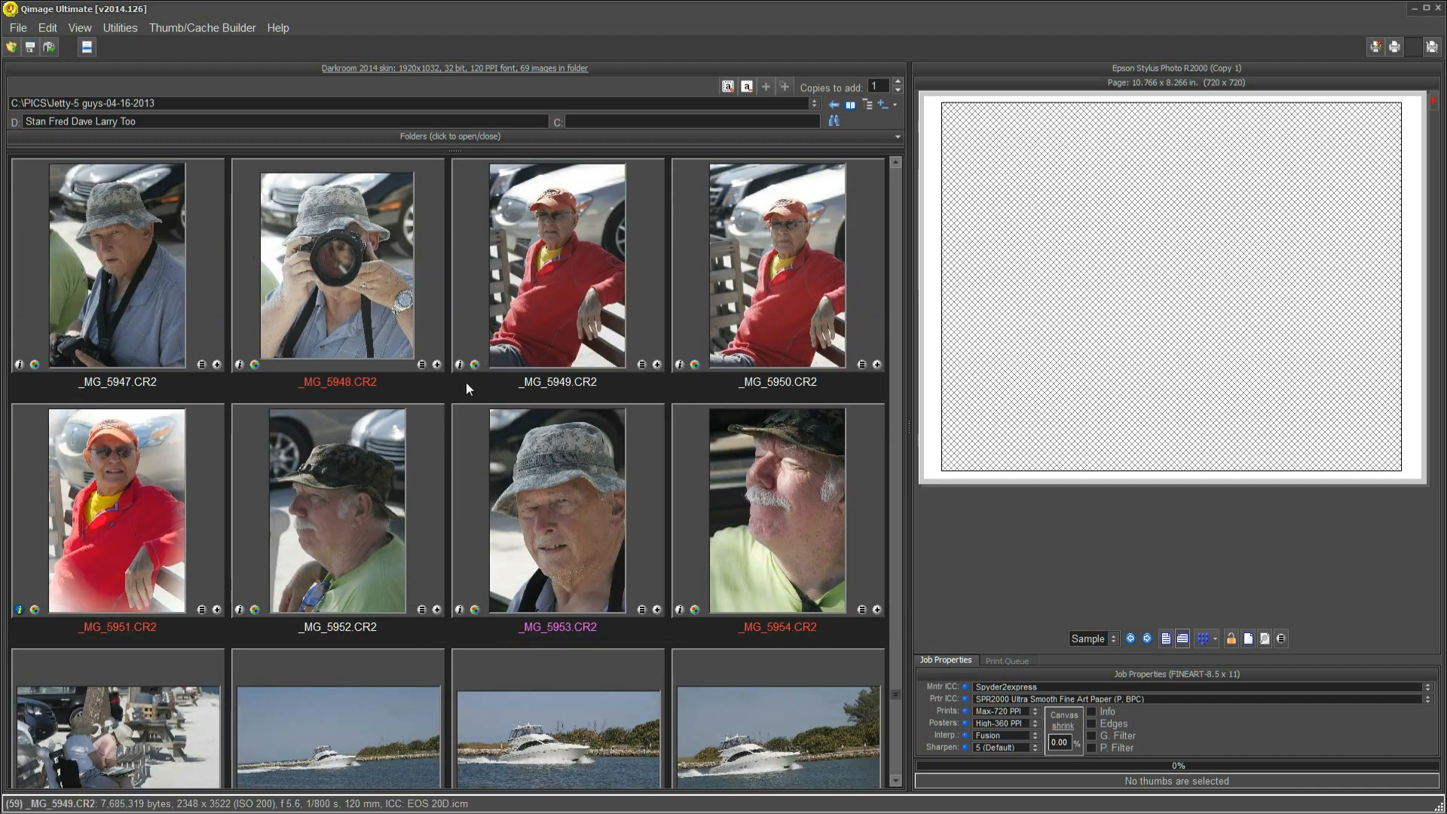
{"action": "mouse_move", "coordinate": [157, 450]}
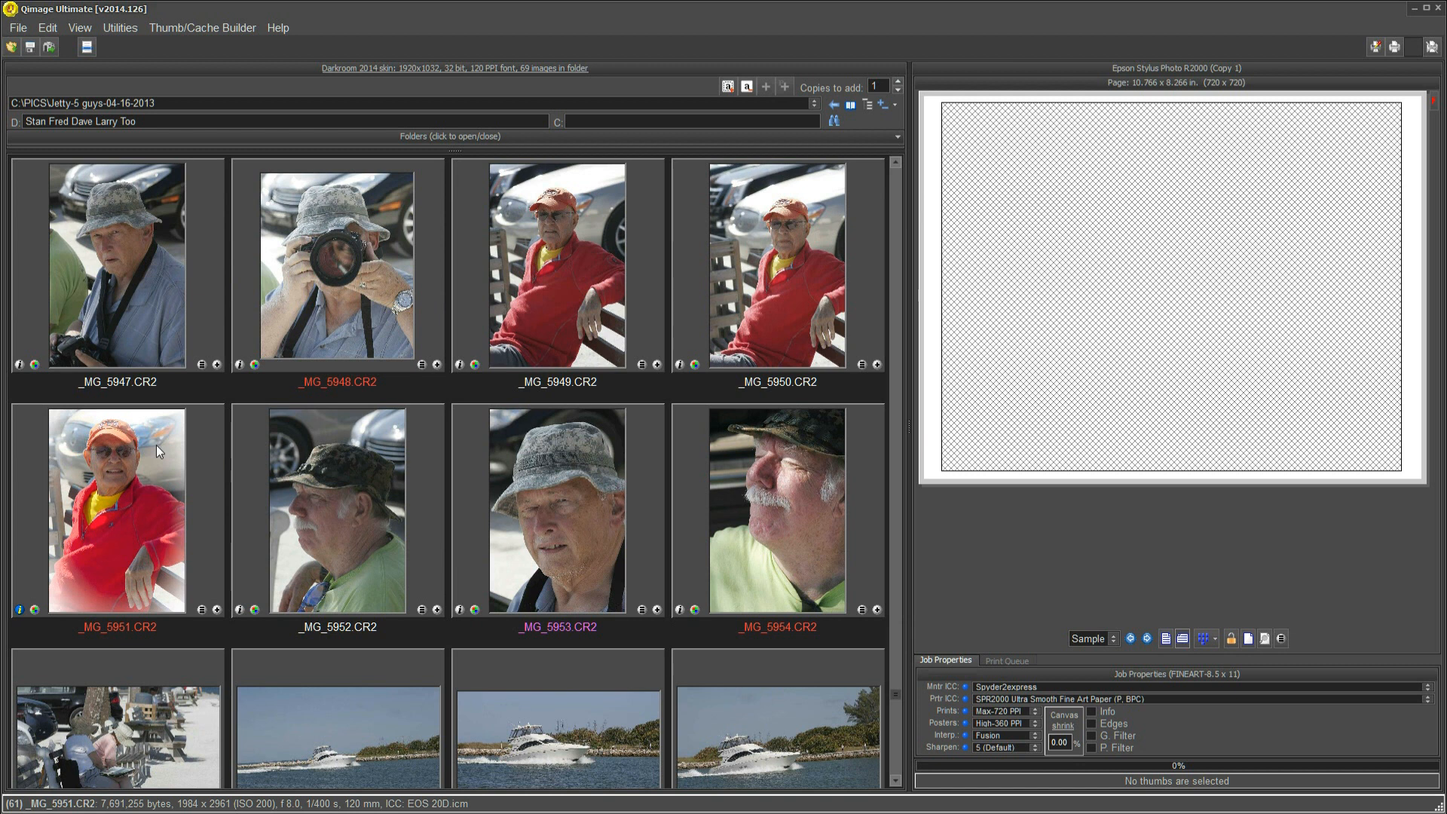
{"action": "mouse_move", "coordinate": [151, 523]}
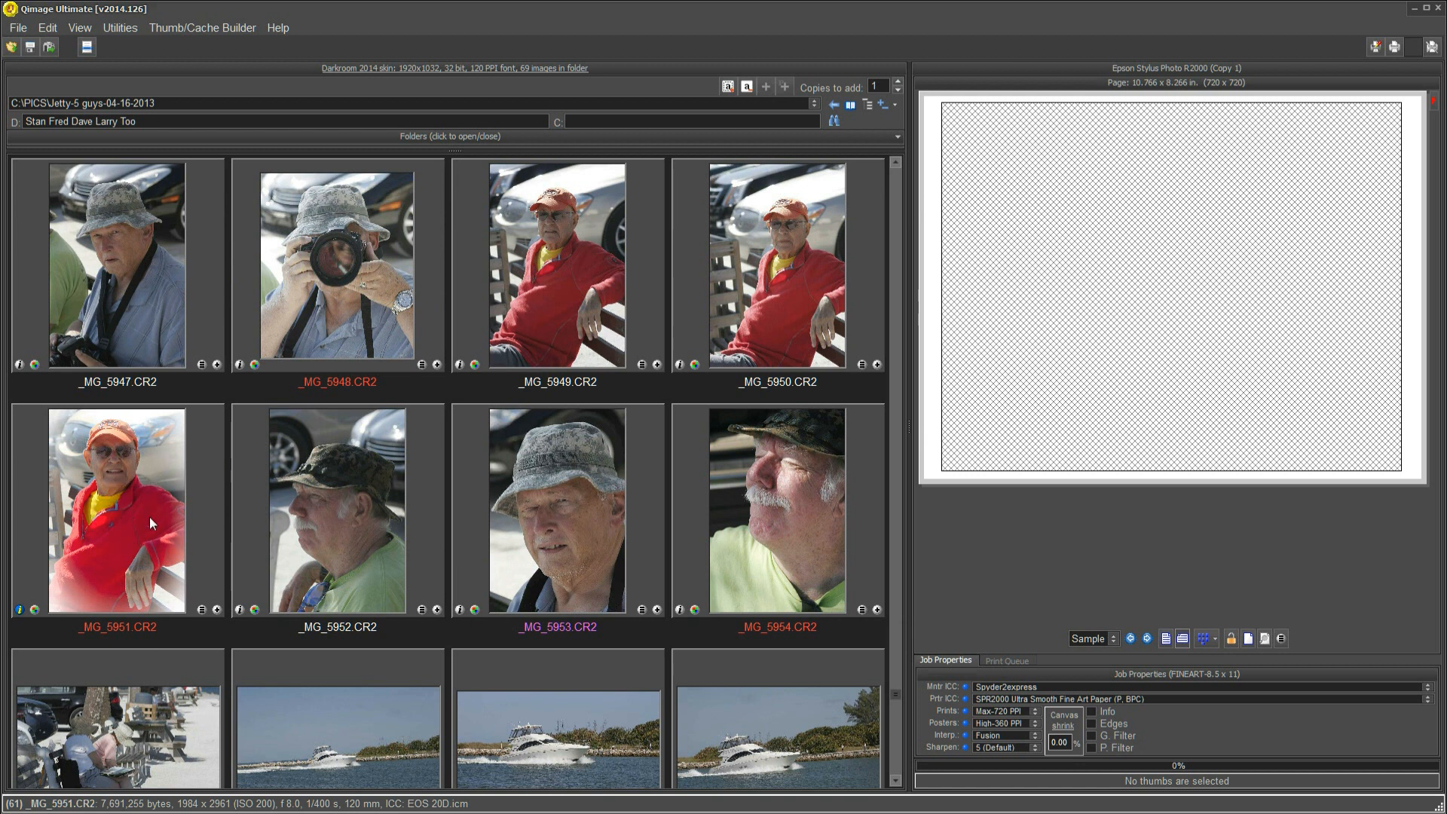
{"action": "mouse_move", "coordinate": [51, 597]}
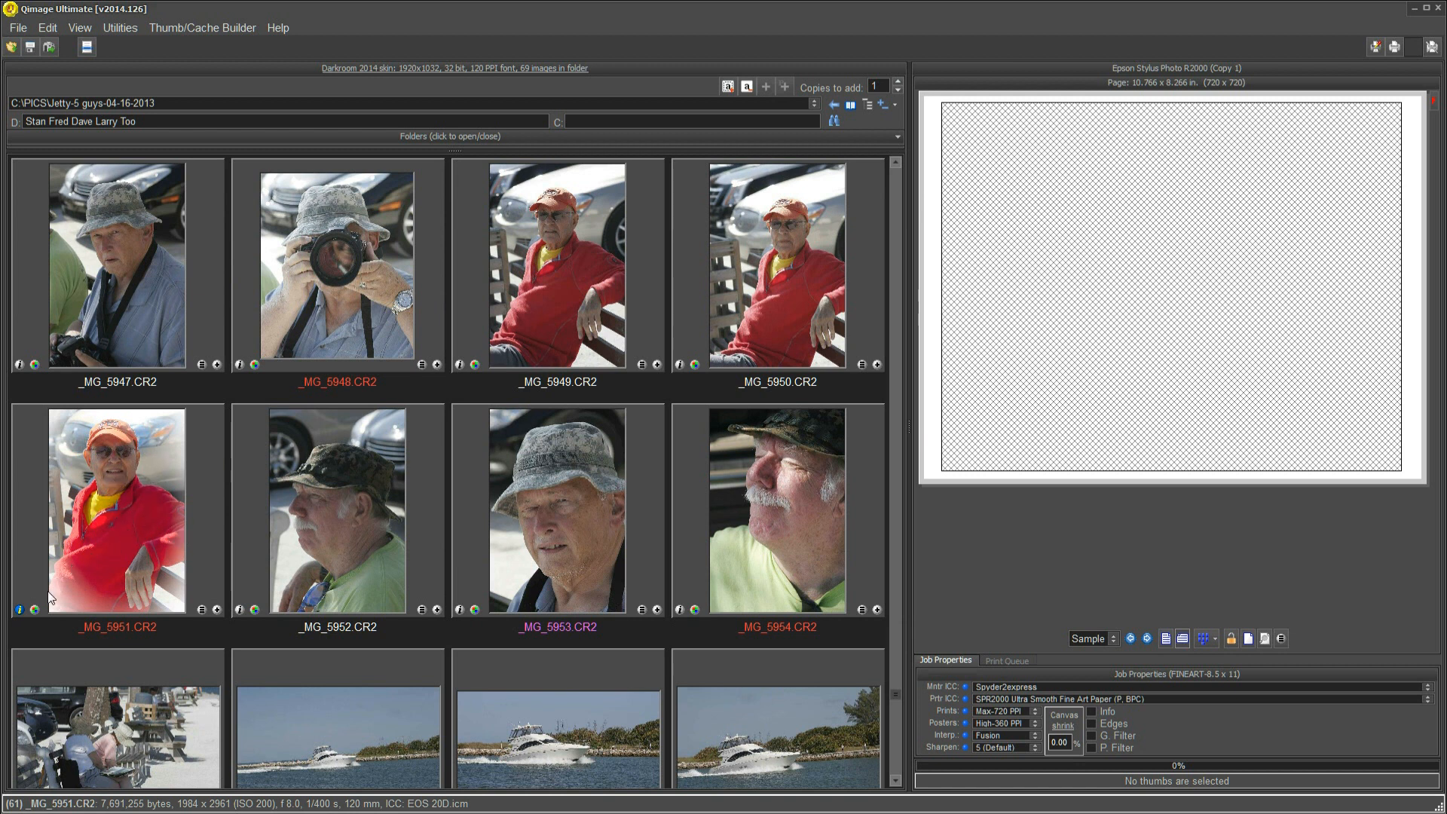
{"action": "mouse_move", "coordinate": [18, 610]}
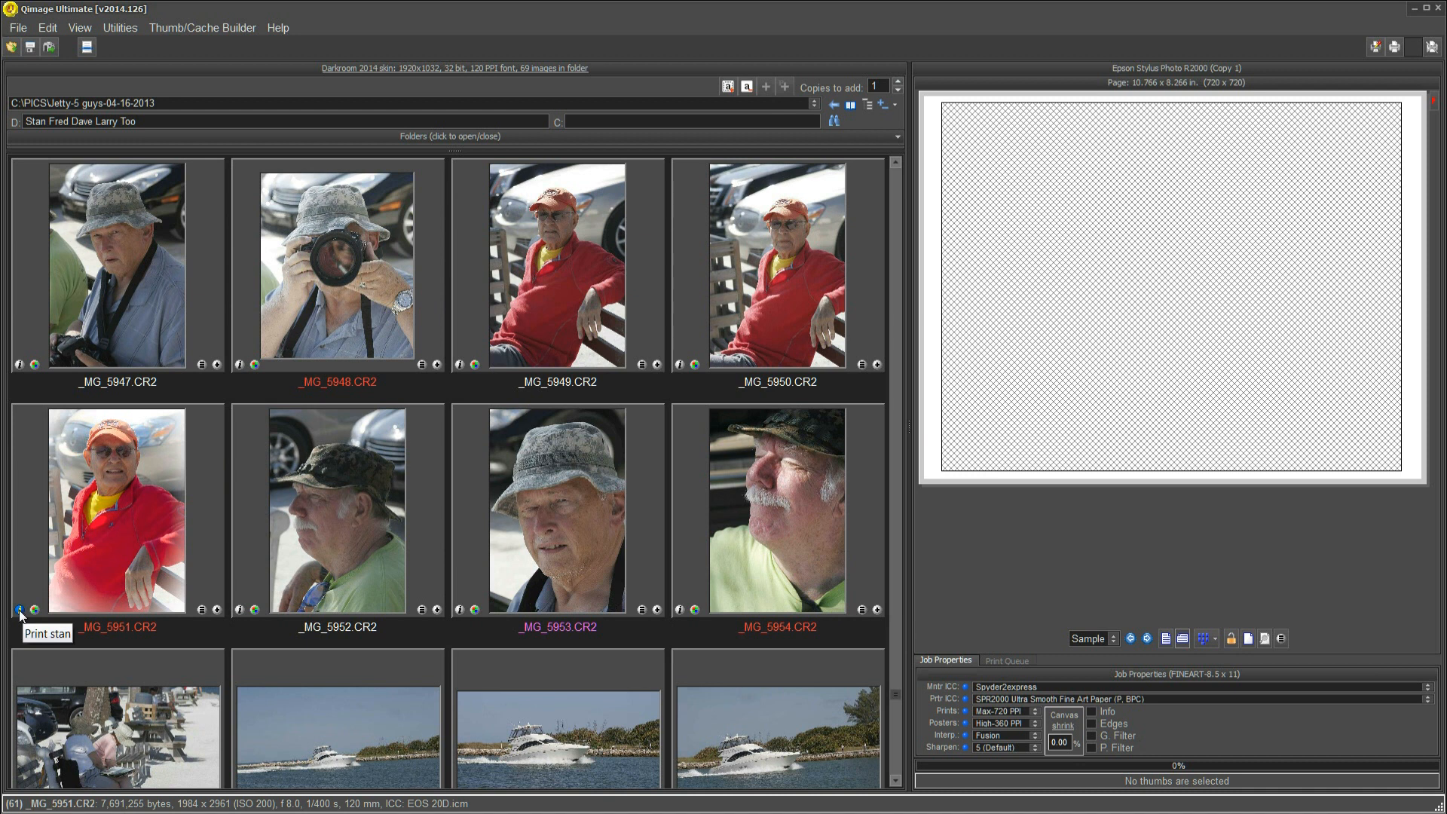
{"action": "mouse_move", "coordinate": [110, 529]}
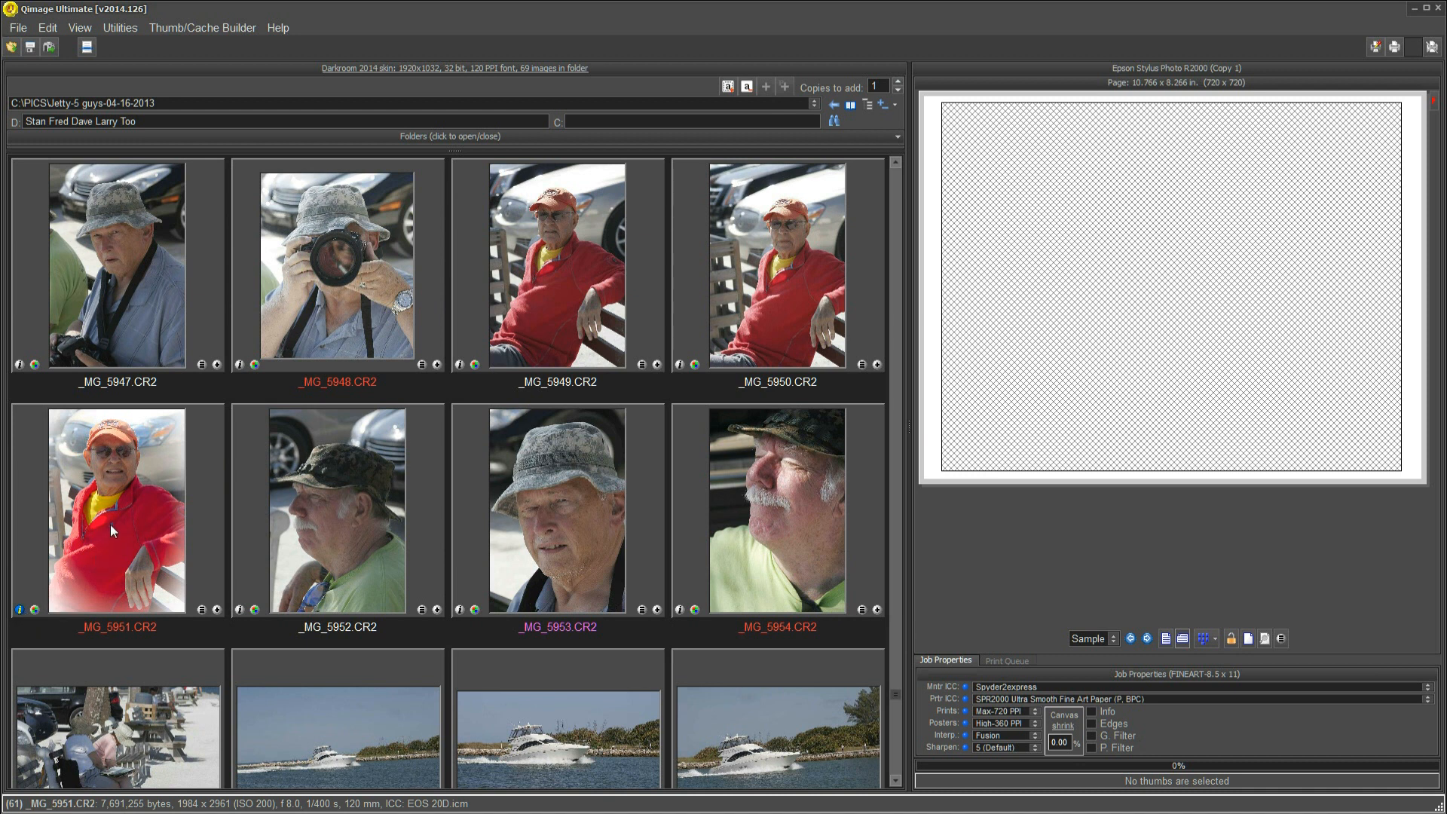
{"action": "mouse_move", "coordinate": [35, 615]}
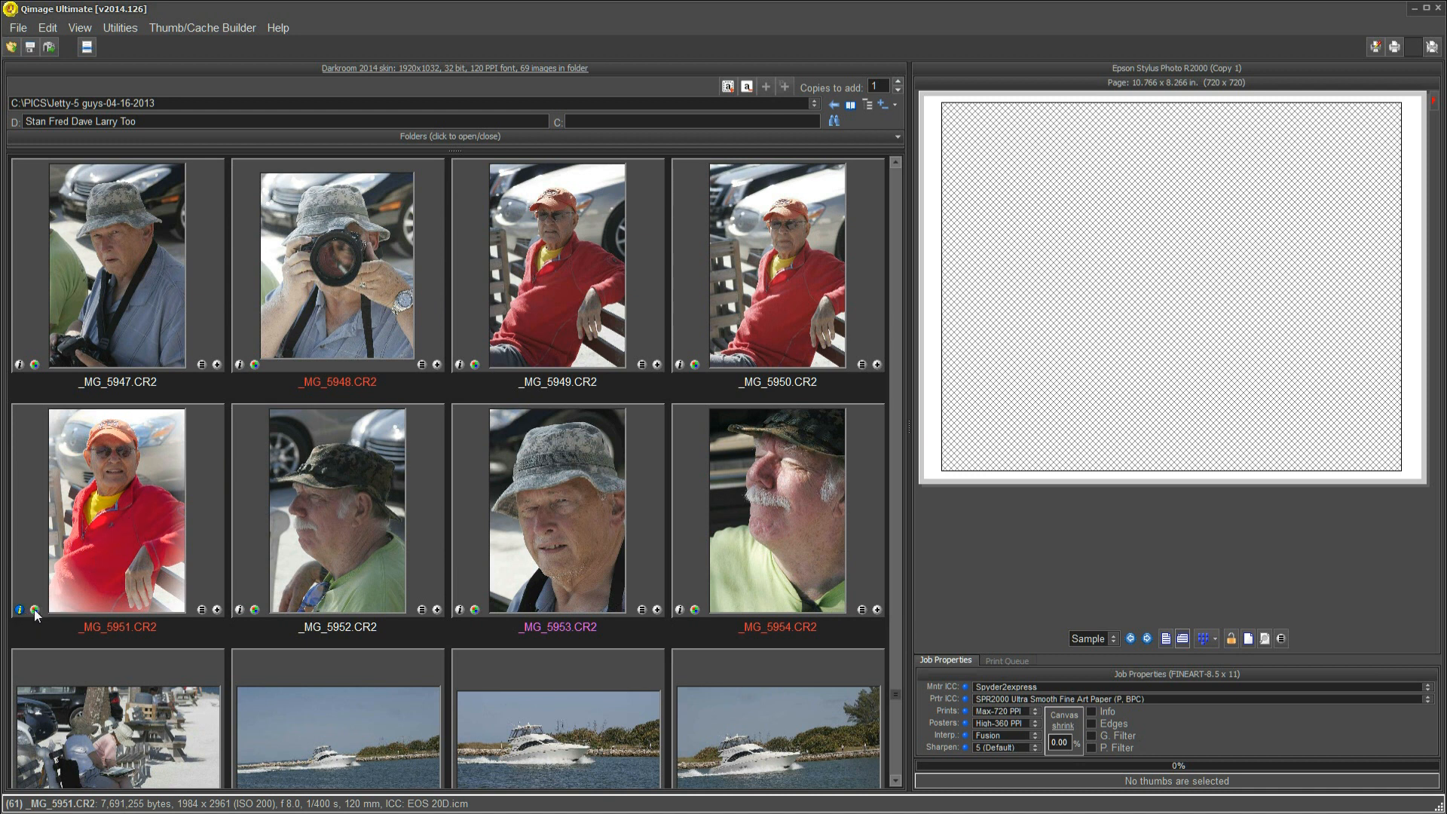
Switch the browser to the C:\pics\Jetty 05-14-2013 folder of egret and water photos
{"action": "left_click", "coordinate": [118, 508]}
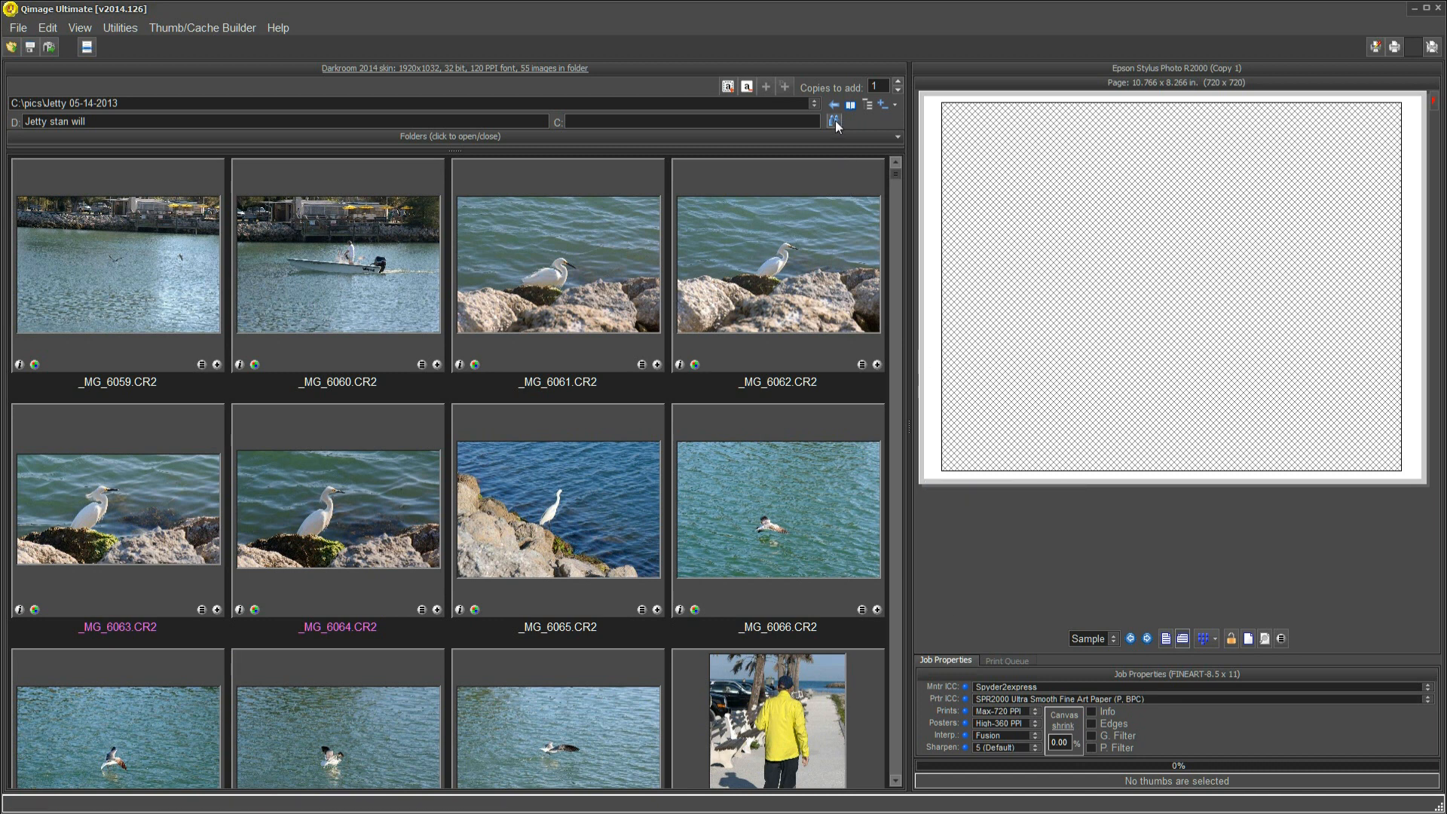
Bring up the Search User Data window over the Jetty folder with no terms or results
{"action": "left_click", "coordinate": [833, 120]}
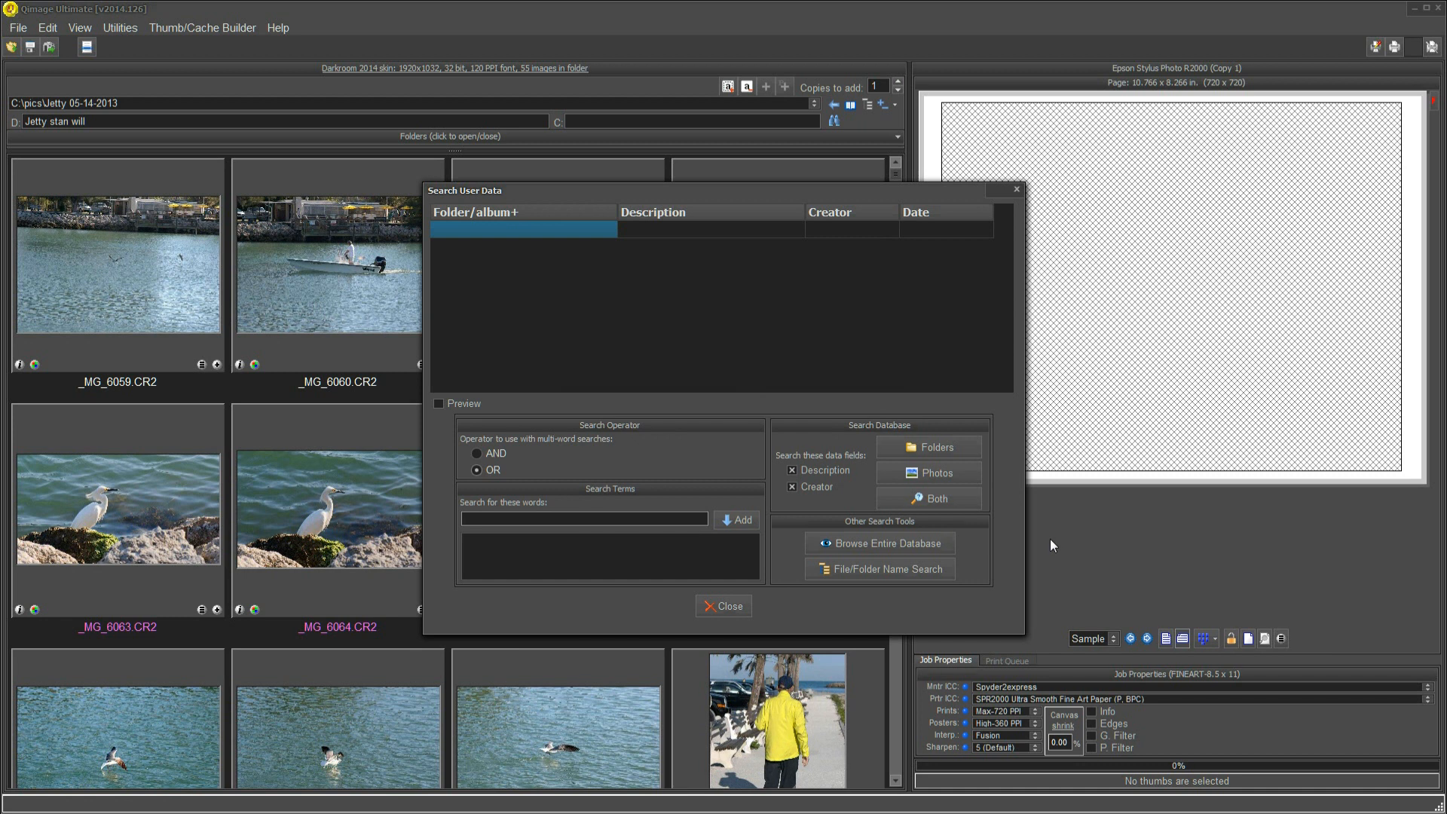
{"action": "left_click", "coordinate": [583, 517]}
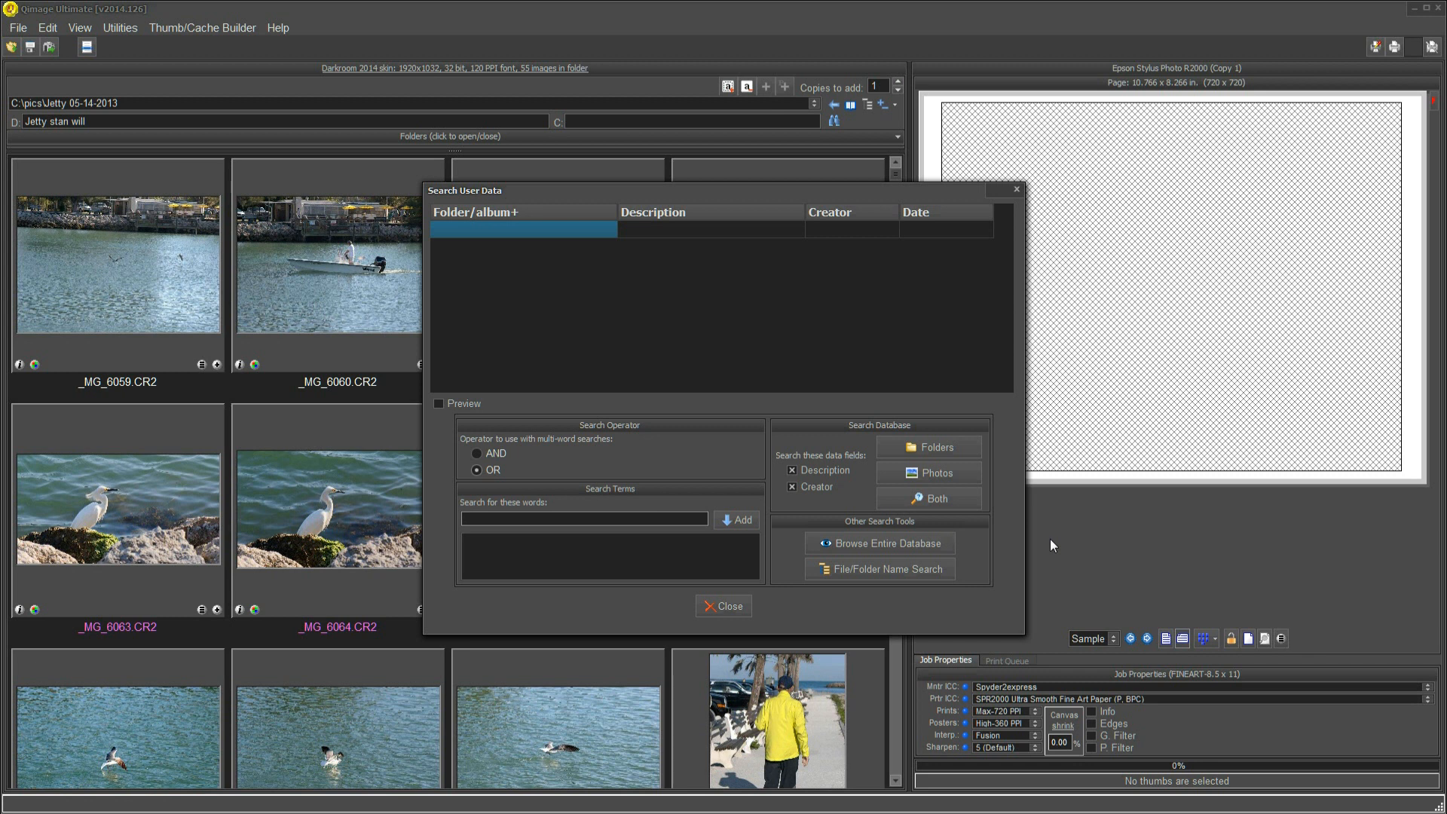
{"action": "left_click", "coordinate": [583, 517]}
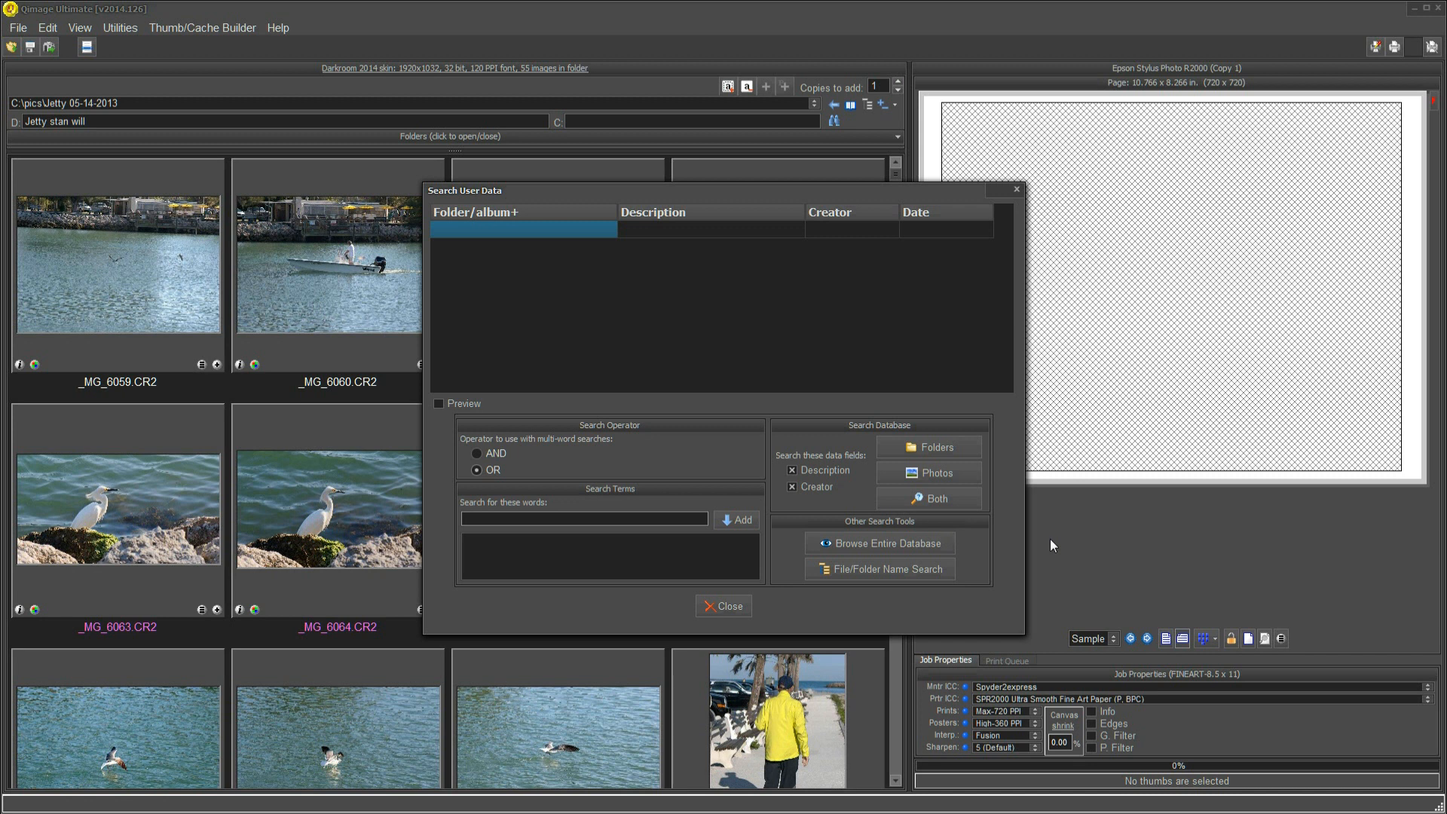
Add 7187 as a term and run a File/Folder Name Search across C:\PICS\, finding three folders
{"action": "type", "text": "7187"}
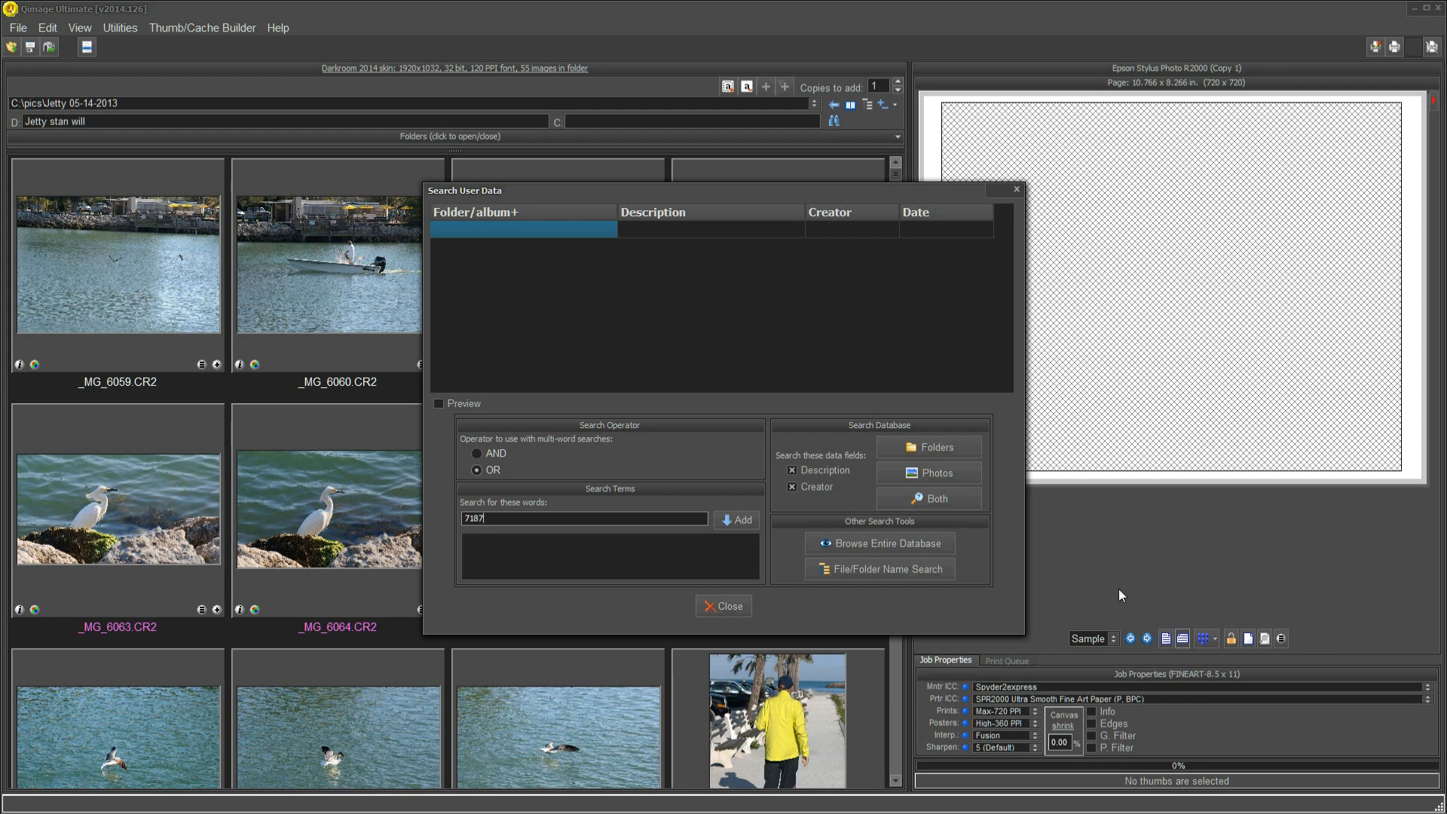
{"action": "left_click", "coordinate": [737, 520]}
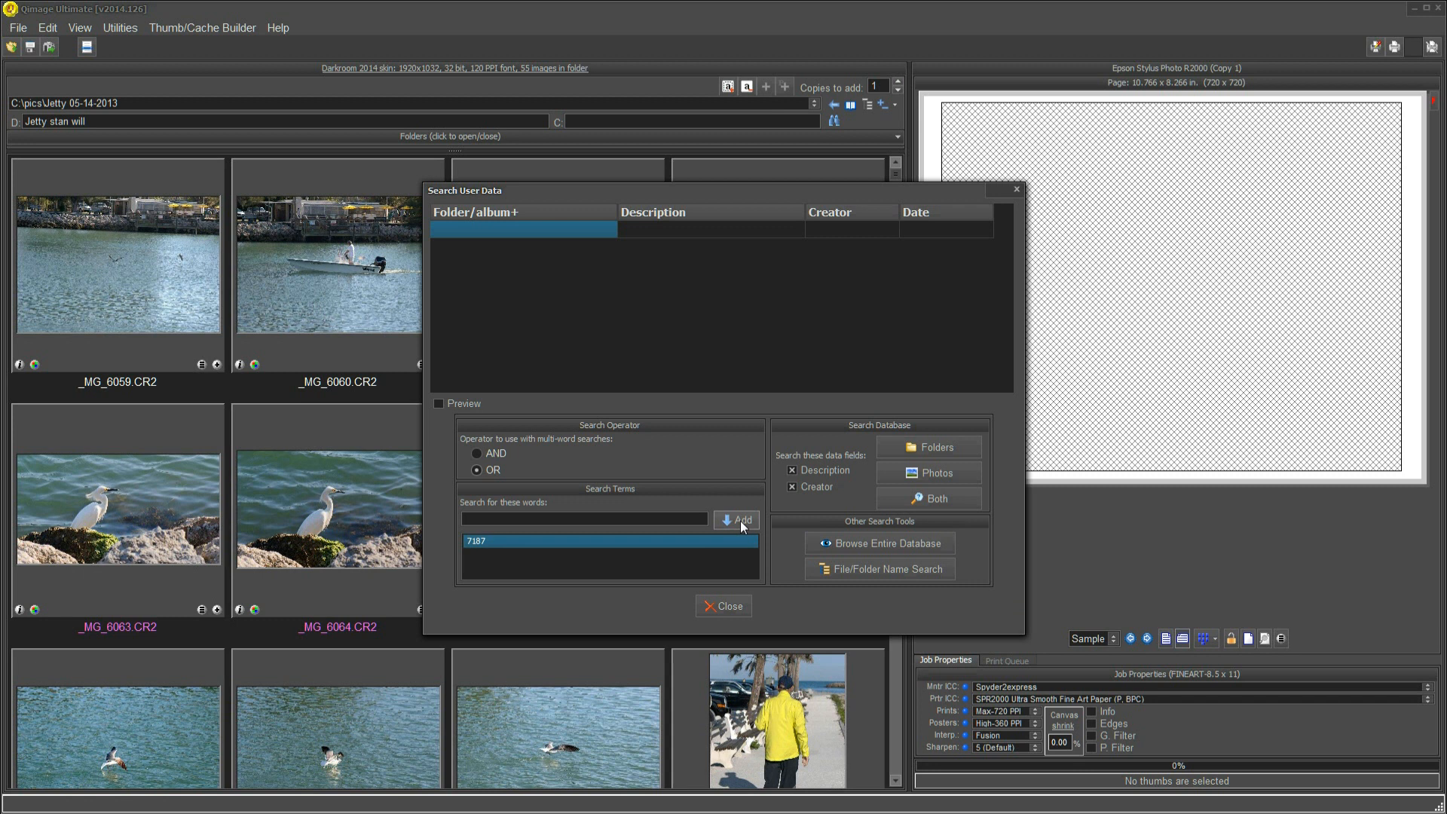
{"action": "mouse_move", "coordinate": [835, 578]}
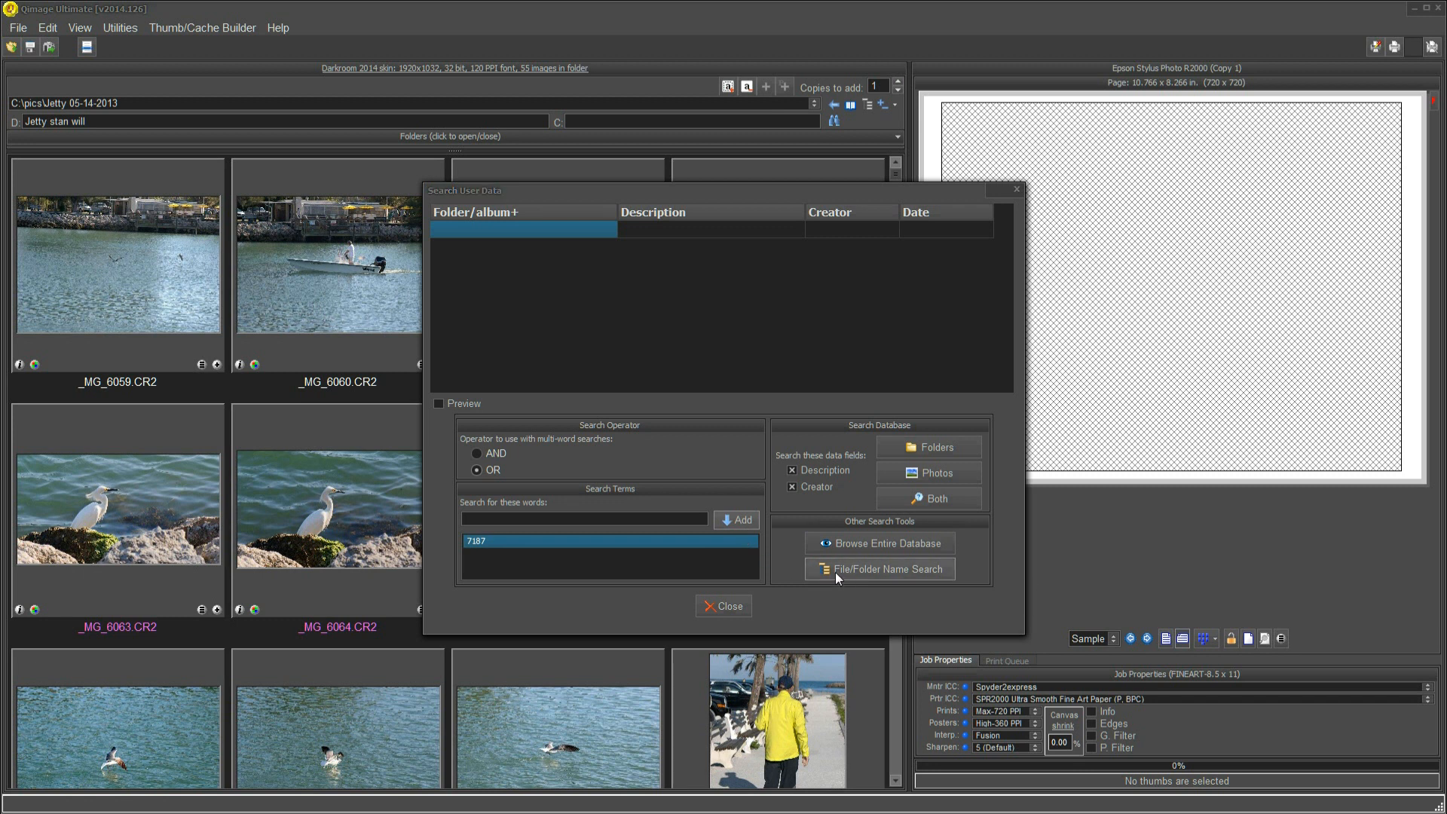
{"action": "left_click", "coordinate": [877, 568]}
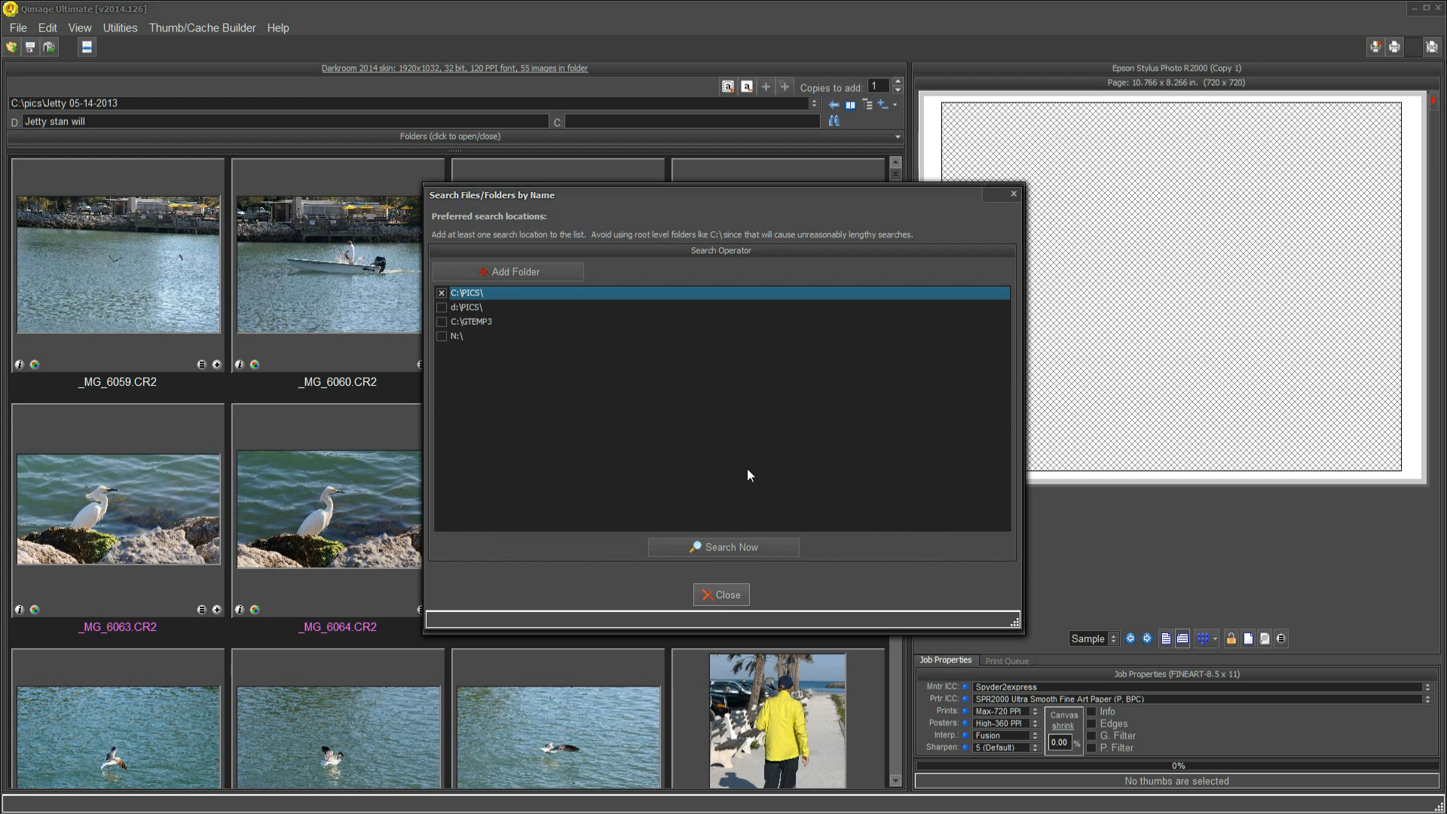
{"action": "mouse_move", "coordinate": [579, 371]}
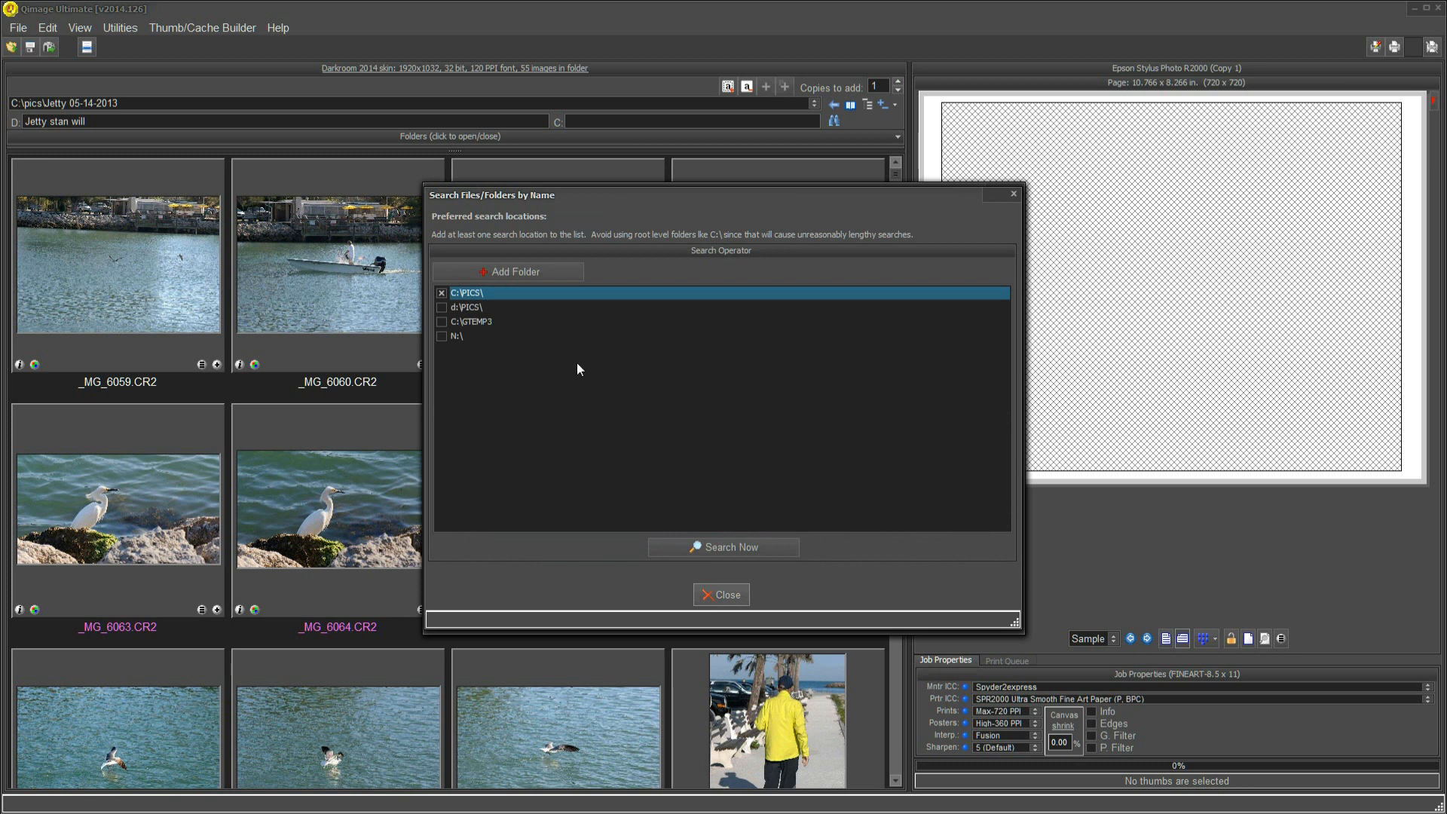
{"action": "mouse_move", "coordinate": [451, 294]}
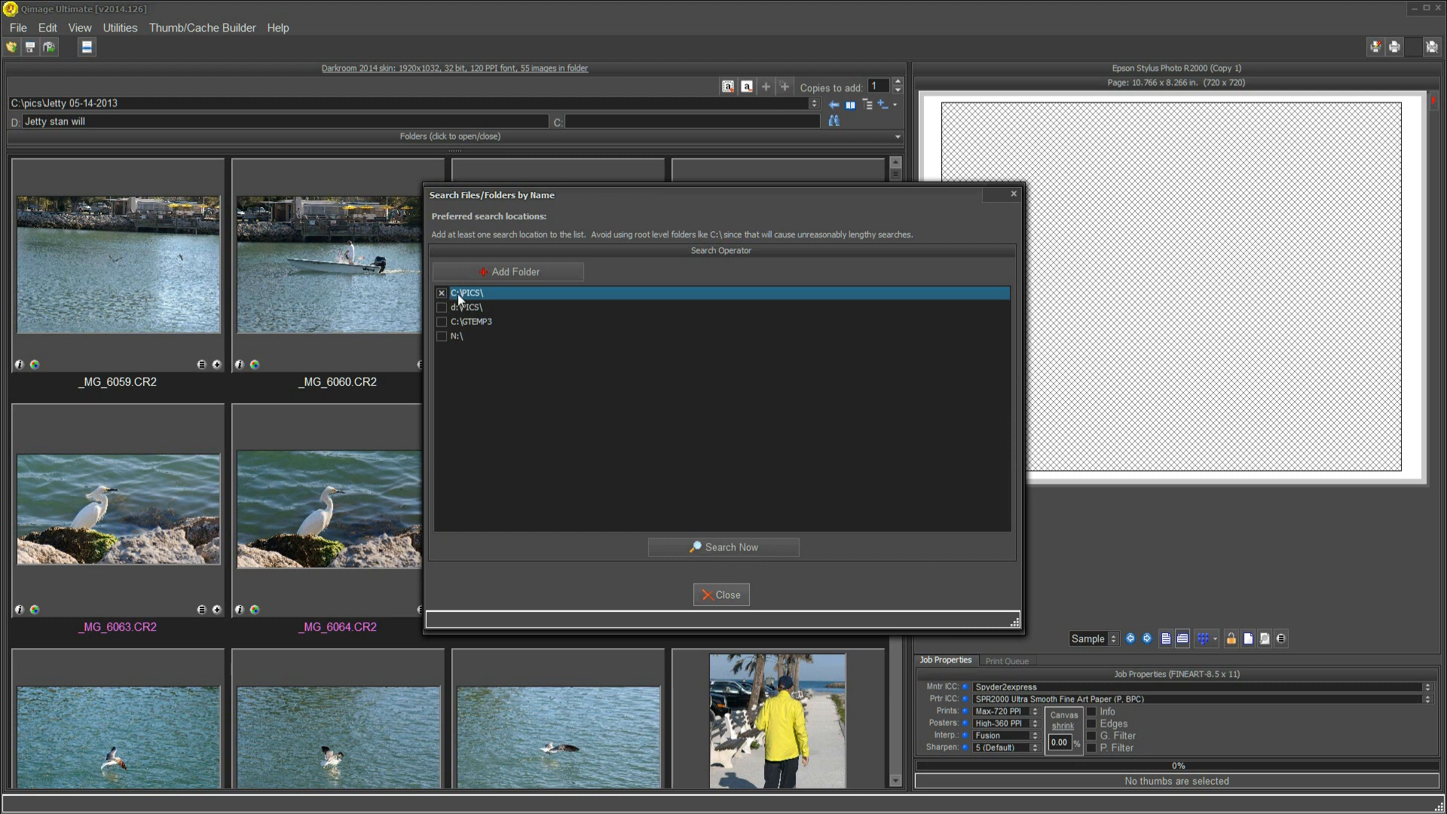
{"action": "mouse_move", "coordinate": [517, 303]}
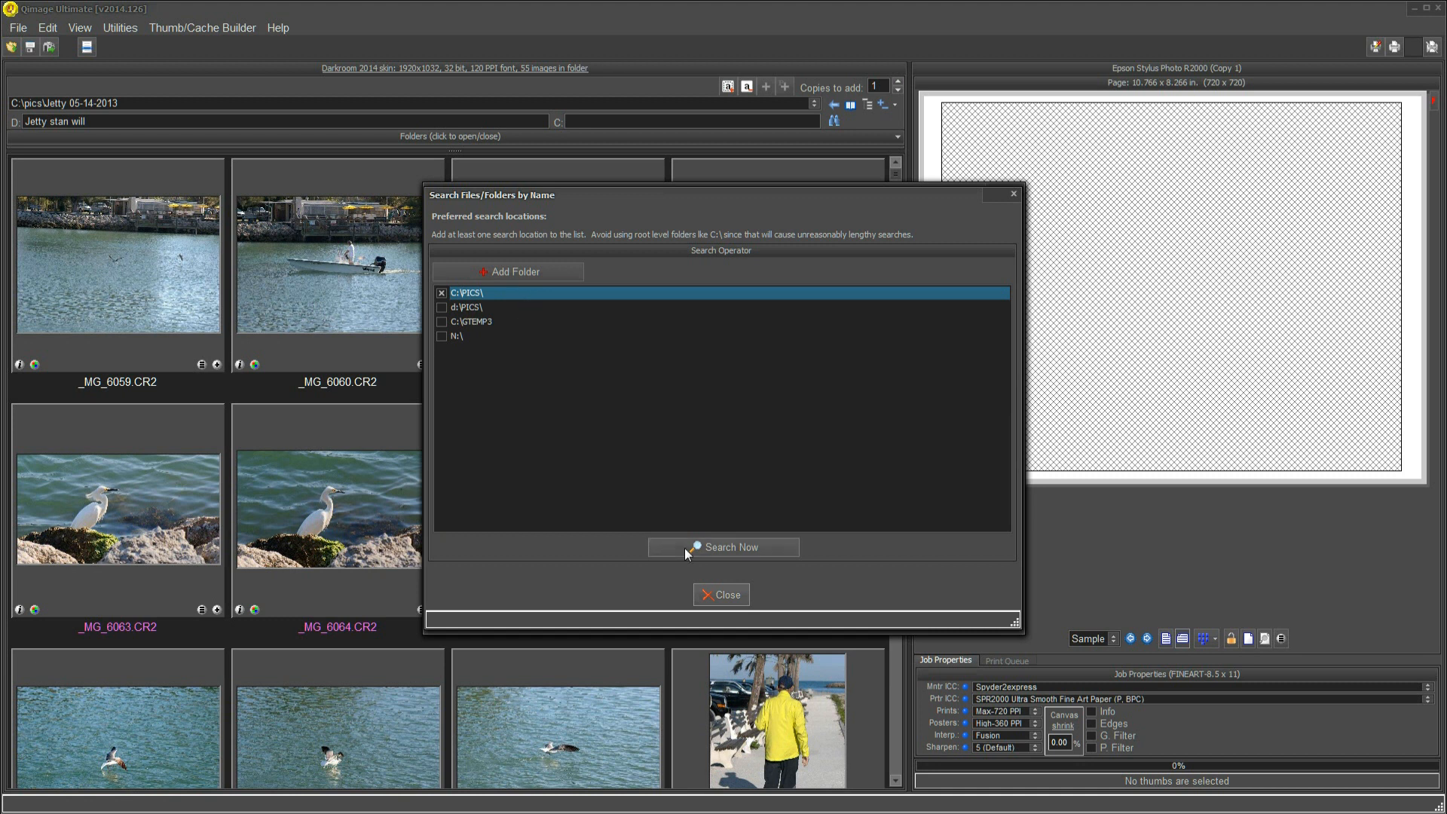
{"action": "left_click", "coordinate": [724, 546]}
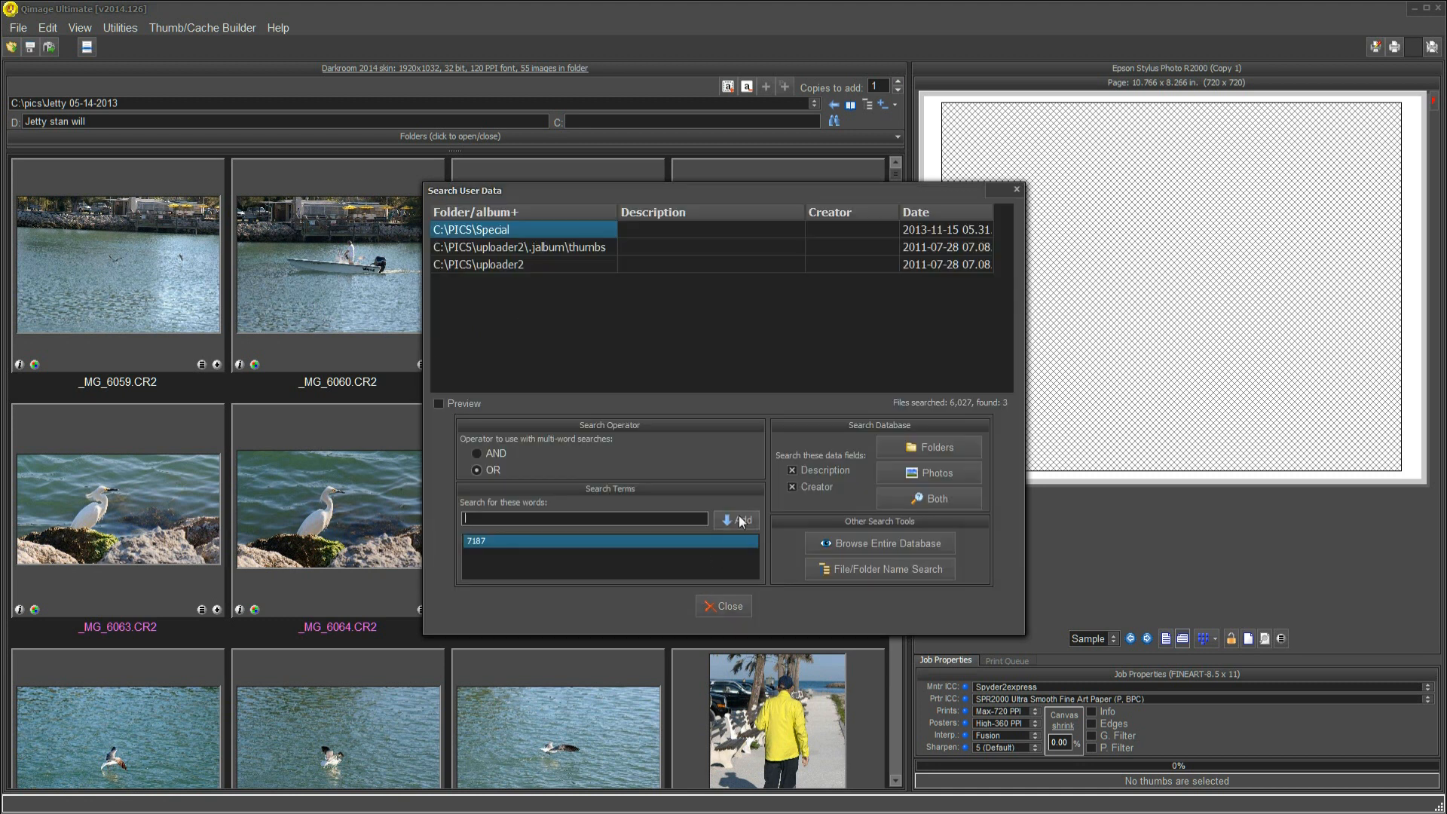
{"action": "mouse_move", "coordinate": [523, 287]}
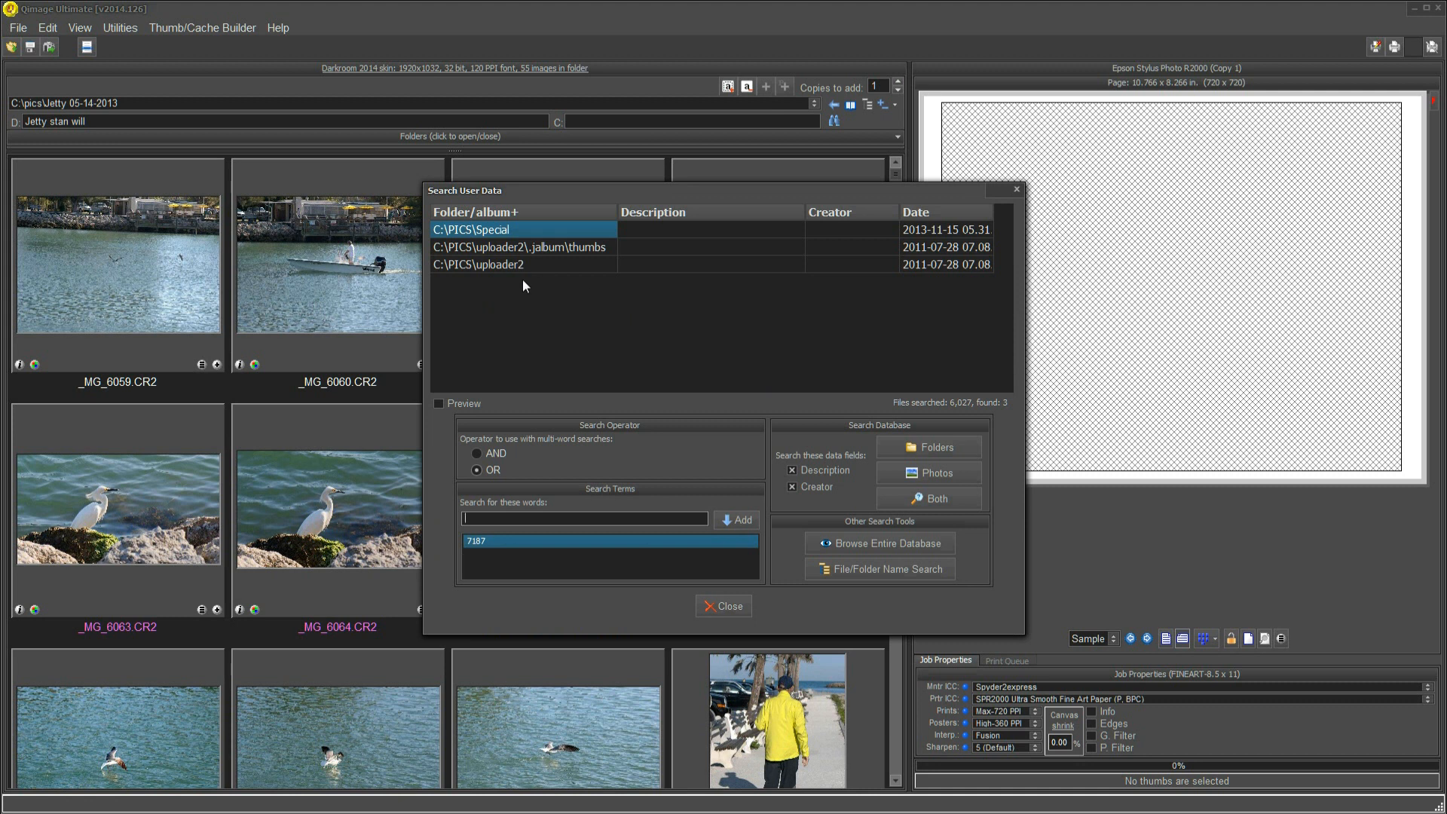
{"action": "mouse_move", "coordinate": [509, 261]}
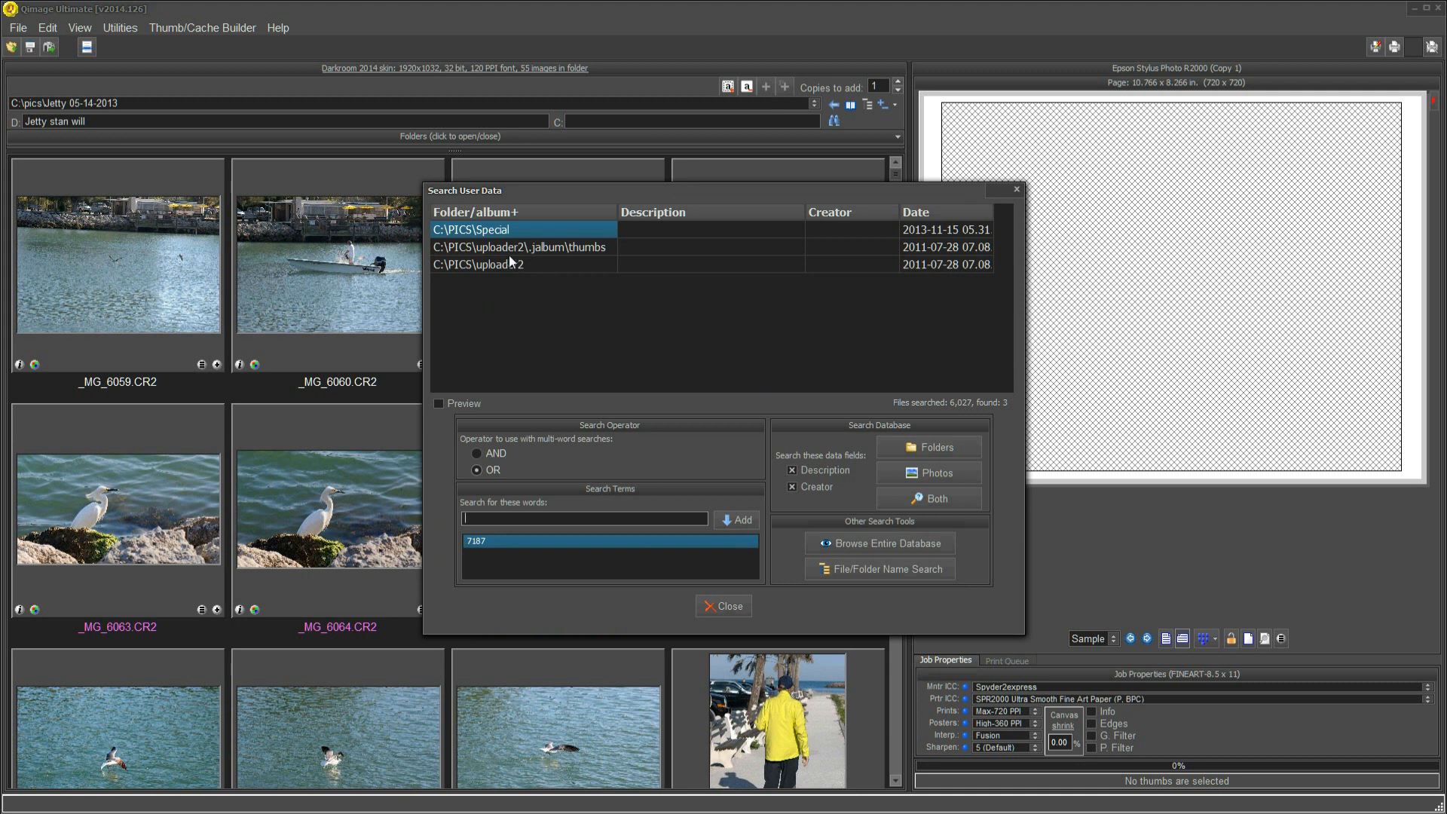
{"action": "mouse_move", "coordinate": [541, 296]}
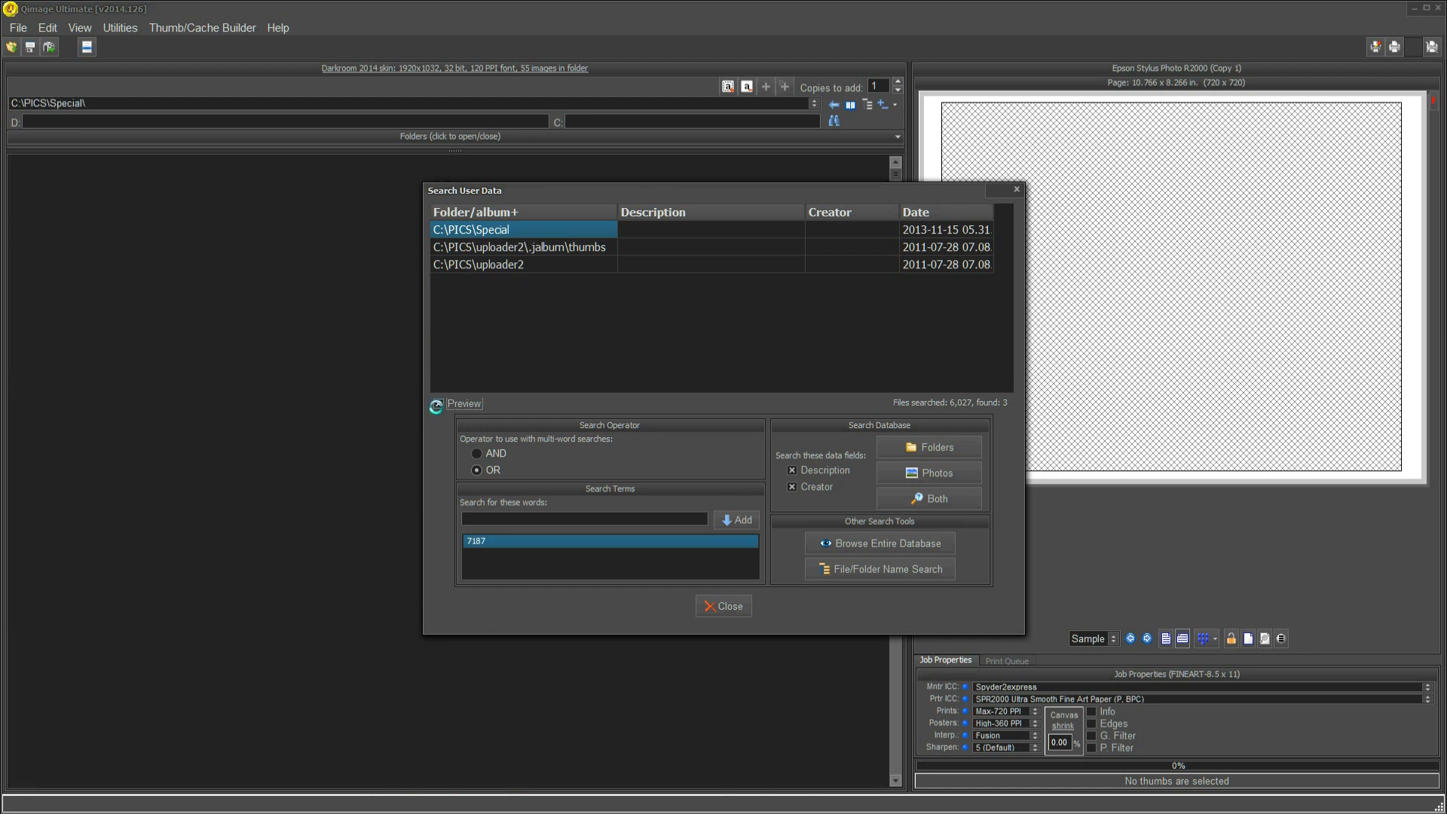
Preview the C:\PICS\Special result so its cat and peacock thumbnails load
{"action": "left_click", "coordinate": [439, 404]}
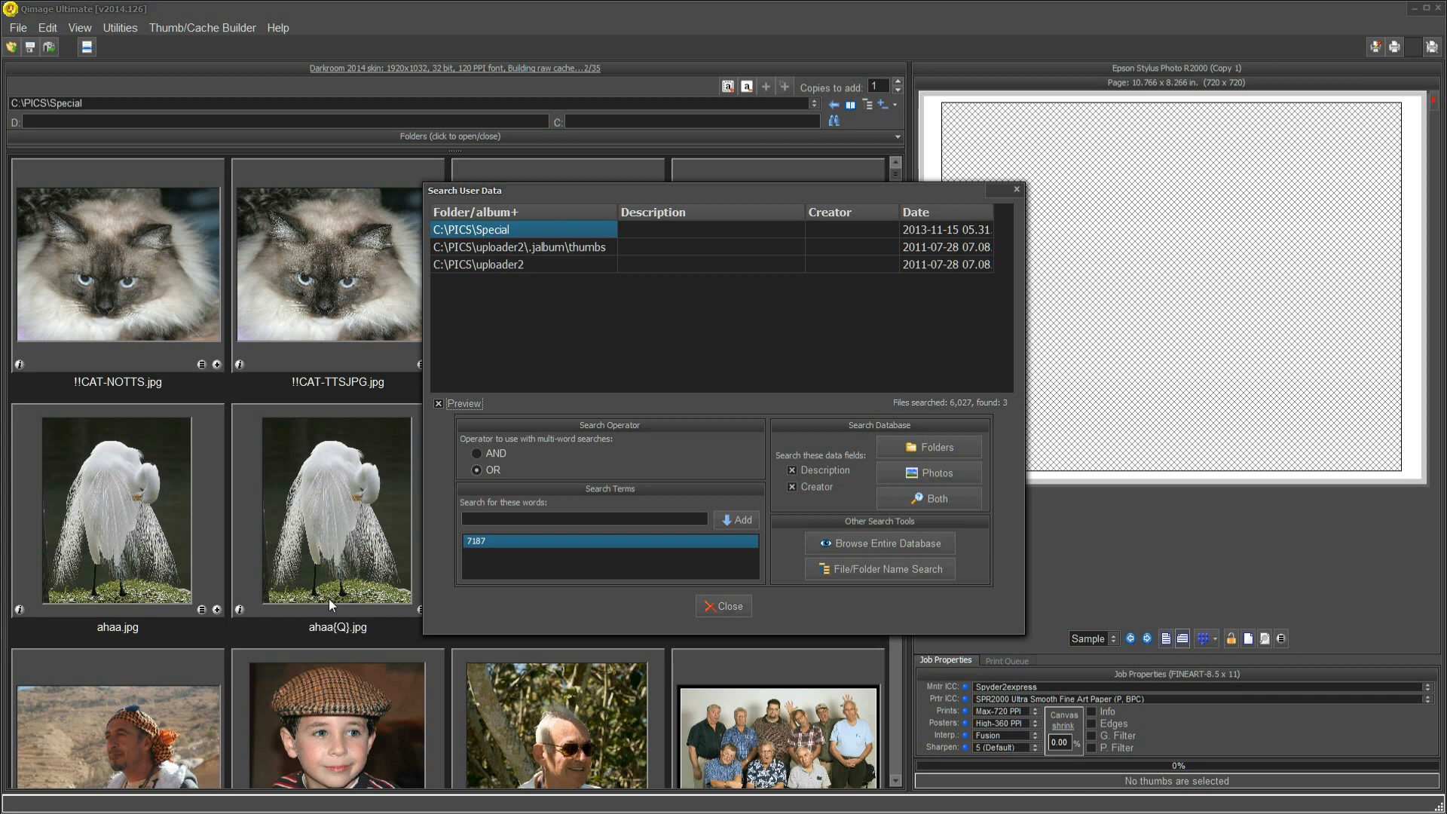
{"action": "mouse_move", "coordinate": [442, 639]}
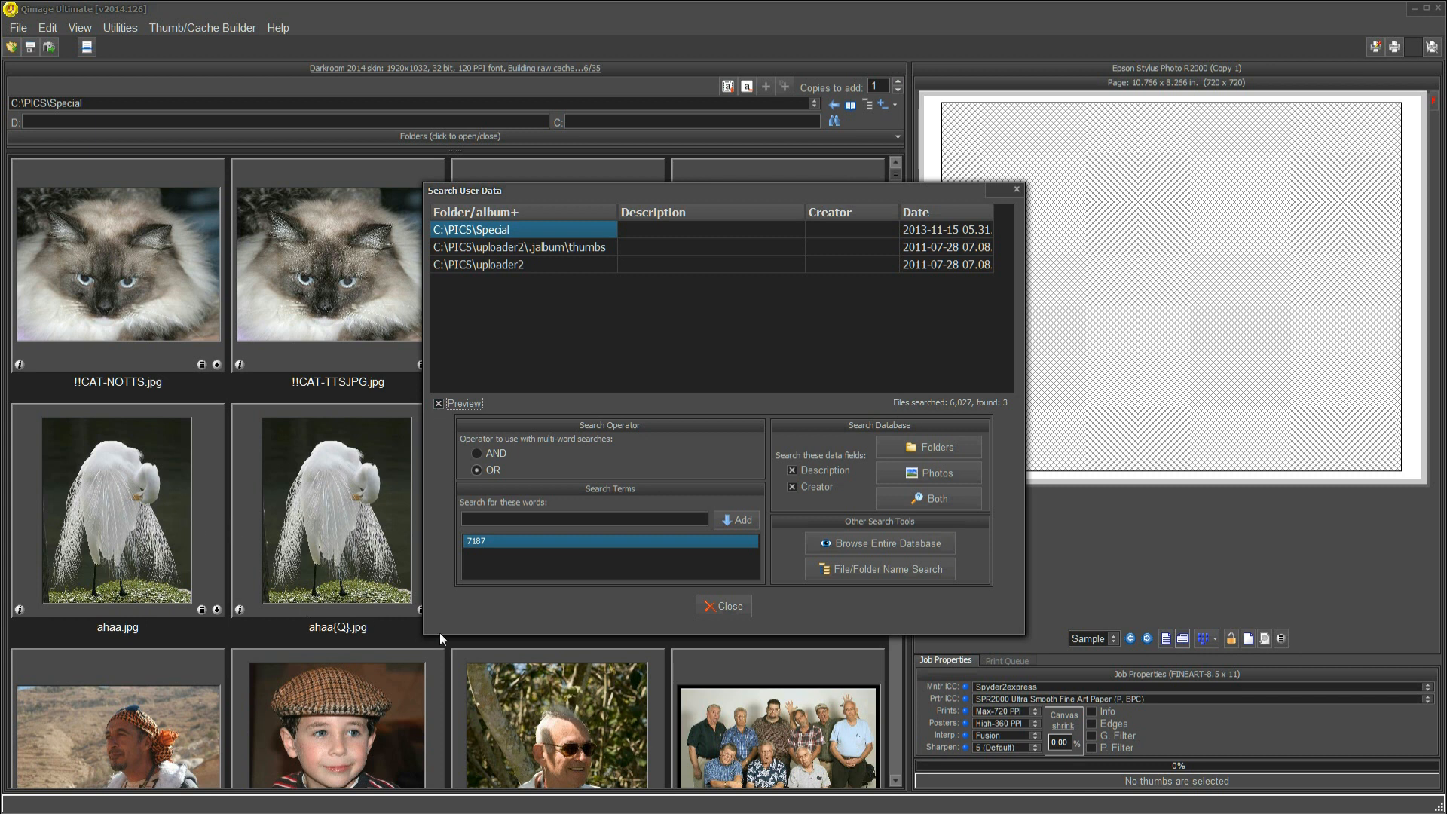
{"action": "mouse_move", "coordinate": [728, 605]}
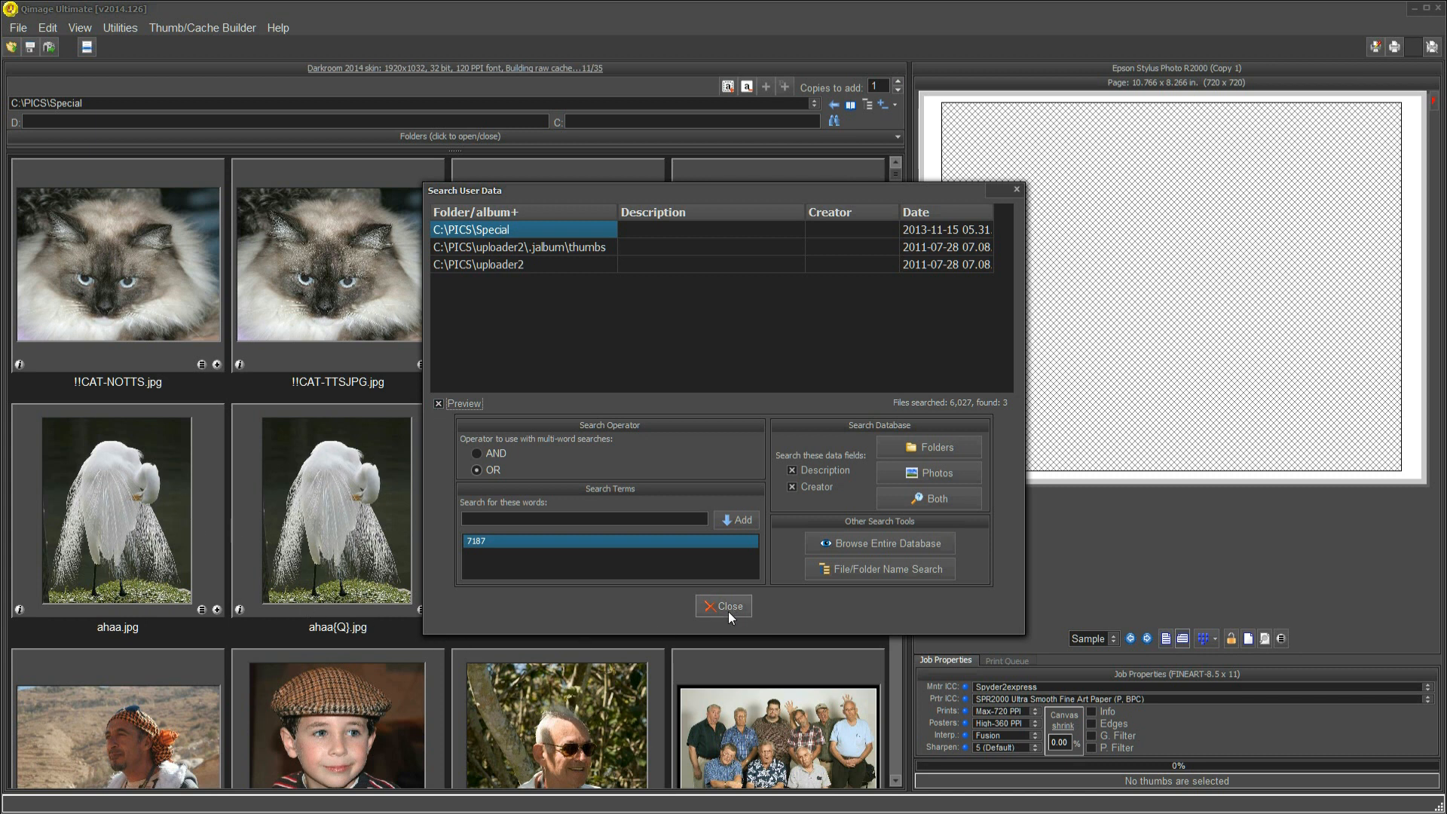
{"action": "left_click", "coordinate": [725, 605]}
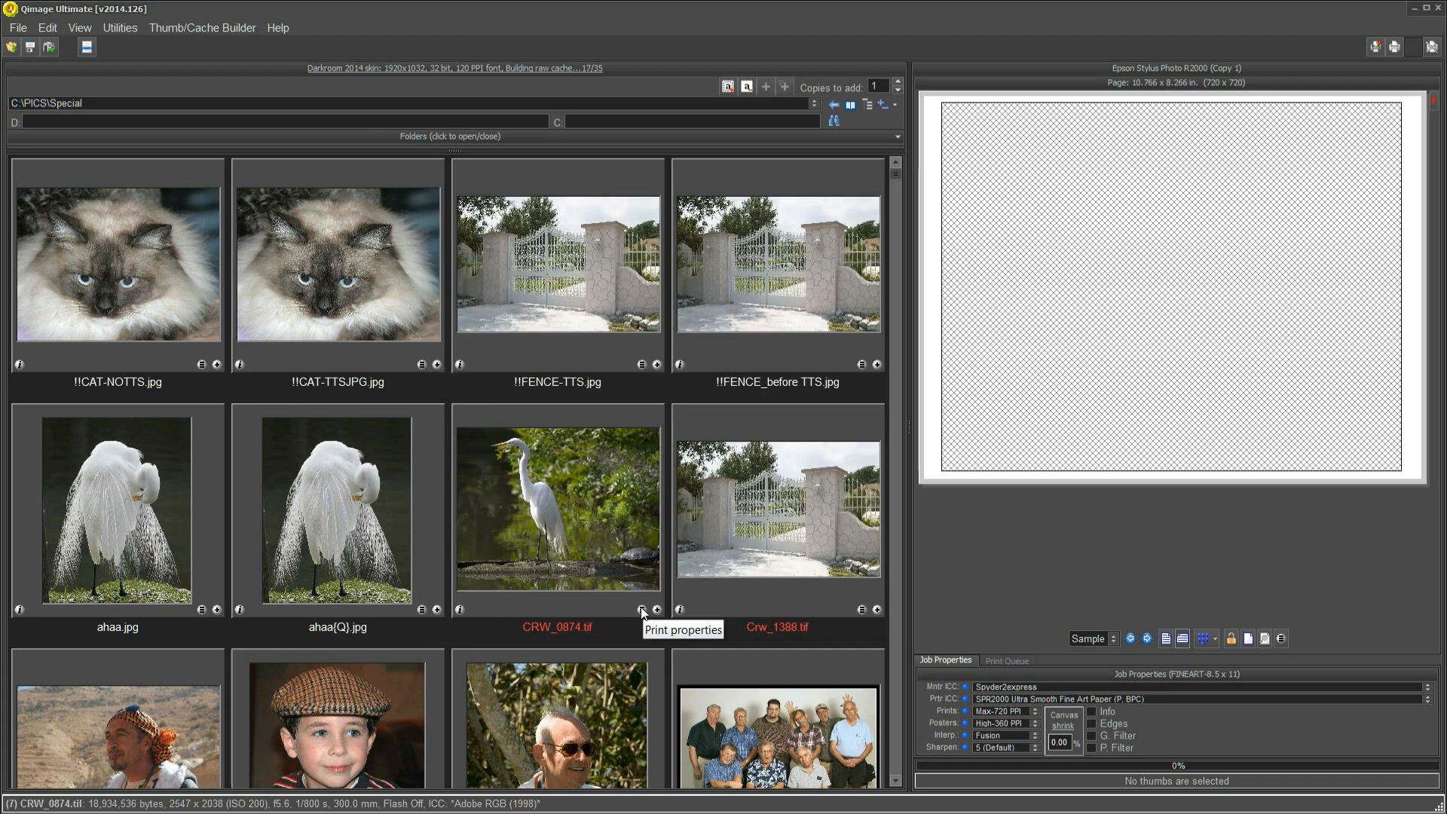
{"action": "scroll", "scroll_direction": "down", "scroll_amount": 3}
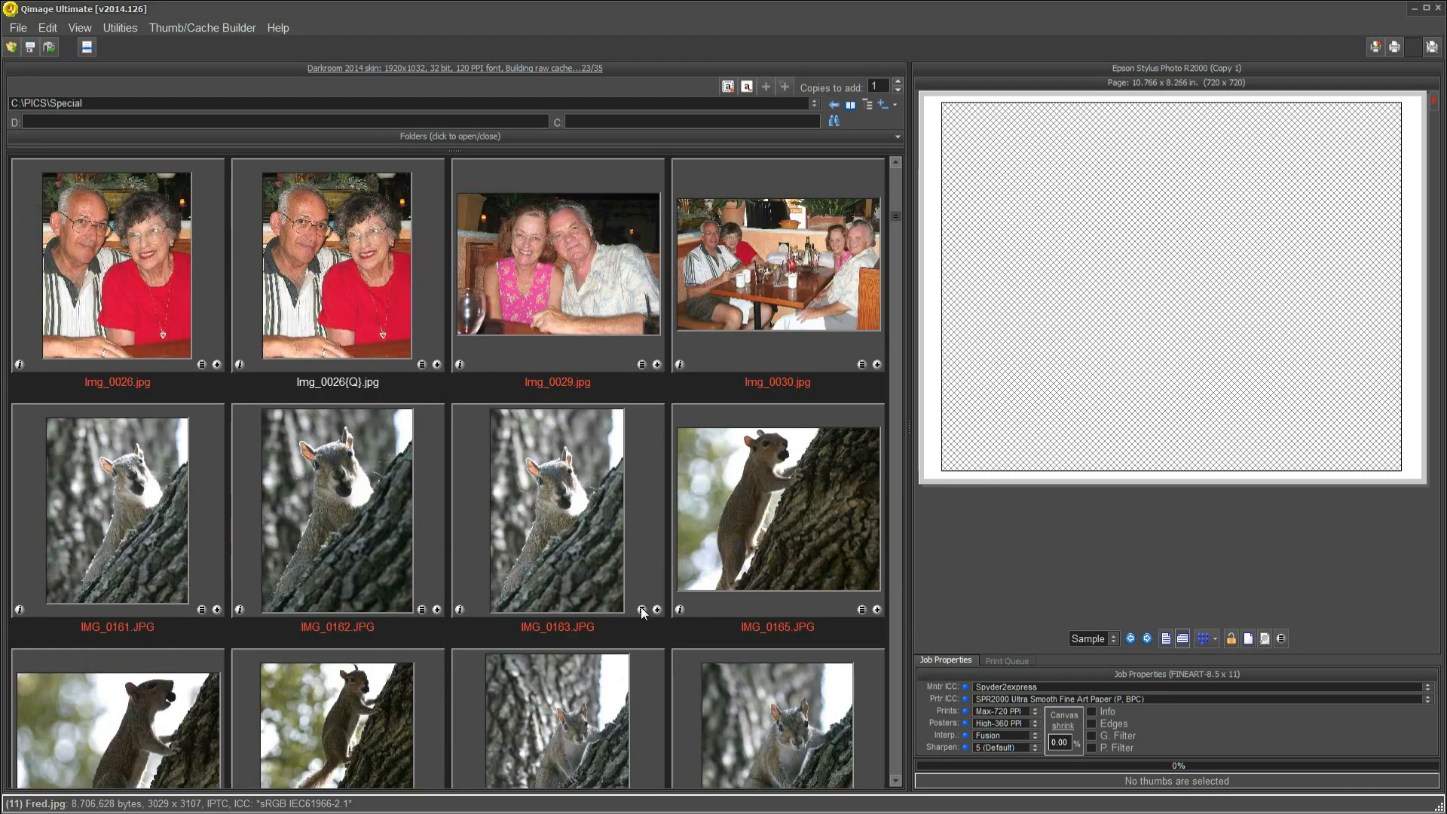
{"action": "scroll", "scroll_direction": "down", "scroll_amount": 3}
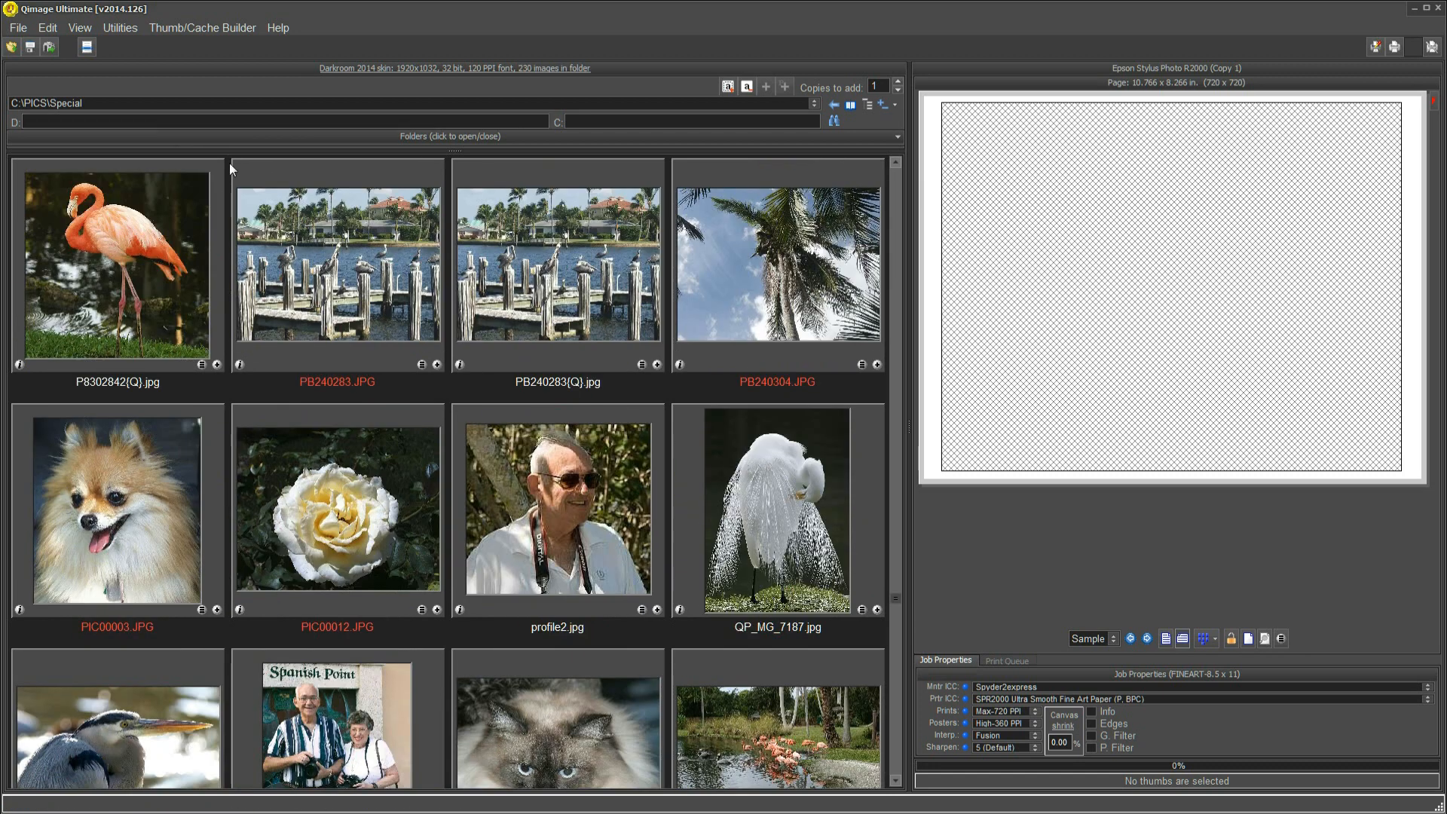
{"action": "mouse_move", "coordinate": [767, 510]}
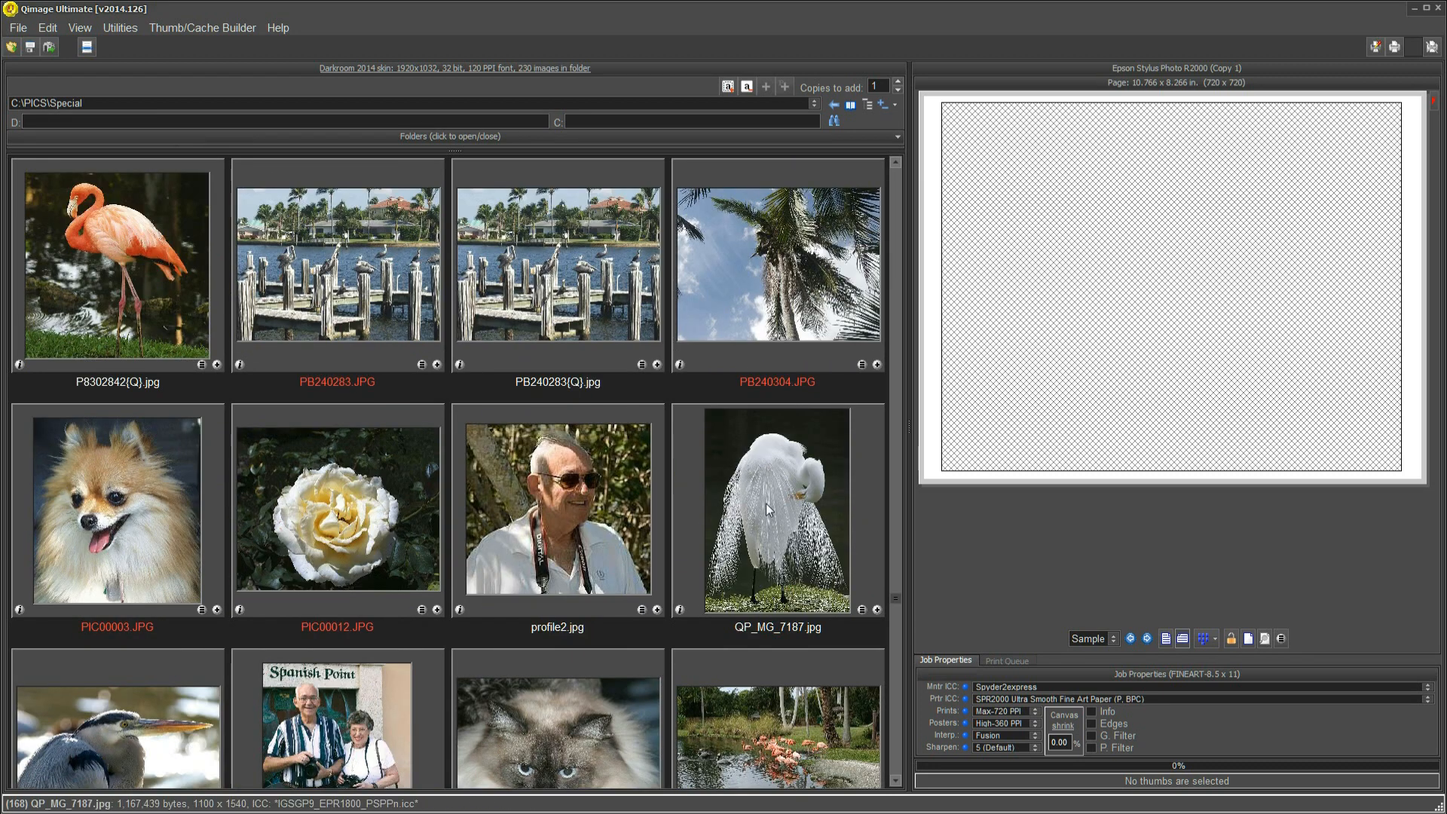
{"action": "mouse_move", "coordinate": [773, 635]}
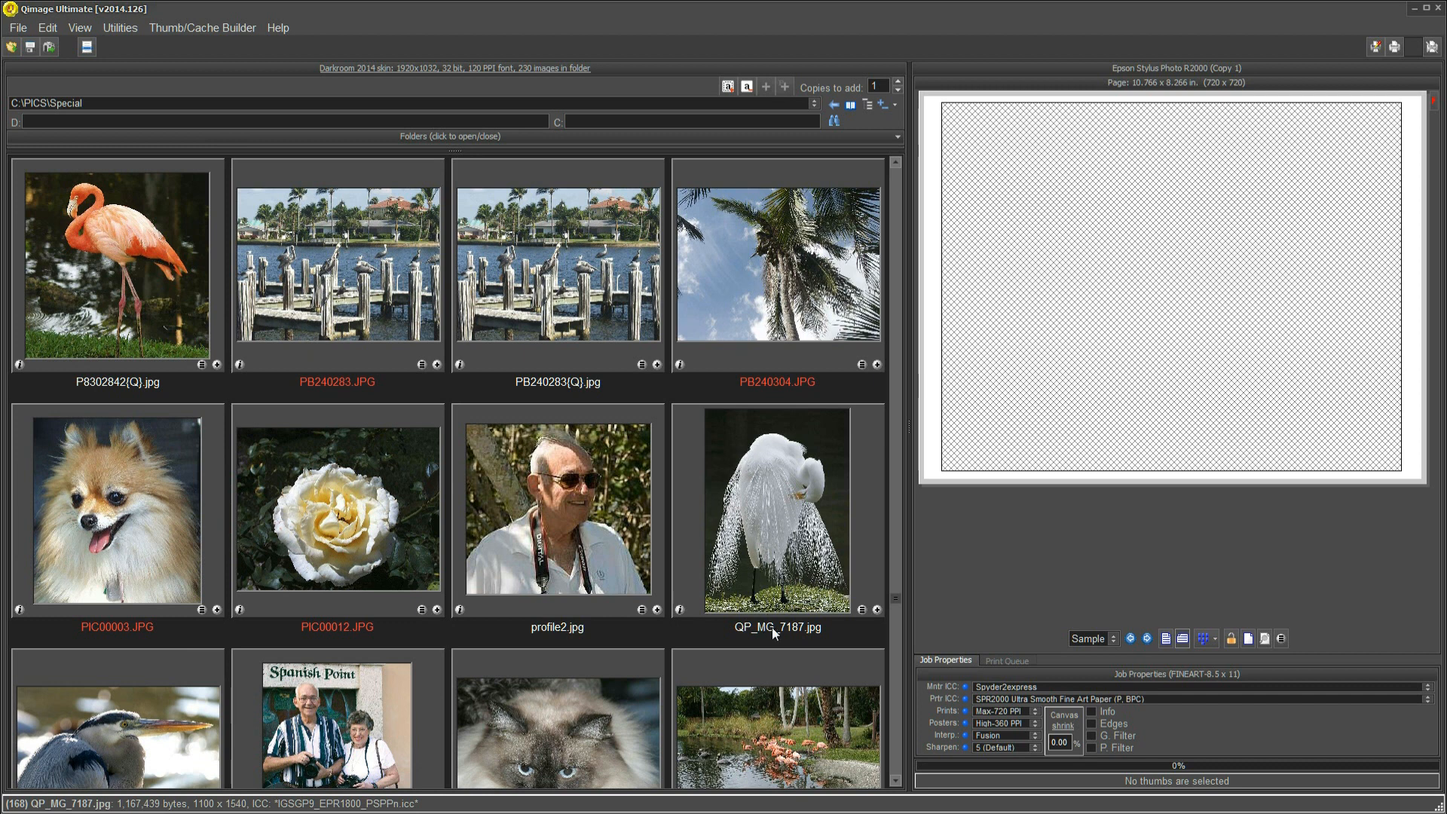
{"action": "mouse_move", "coordinate": [841, 207]}
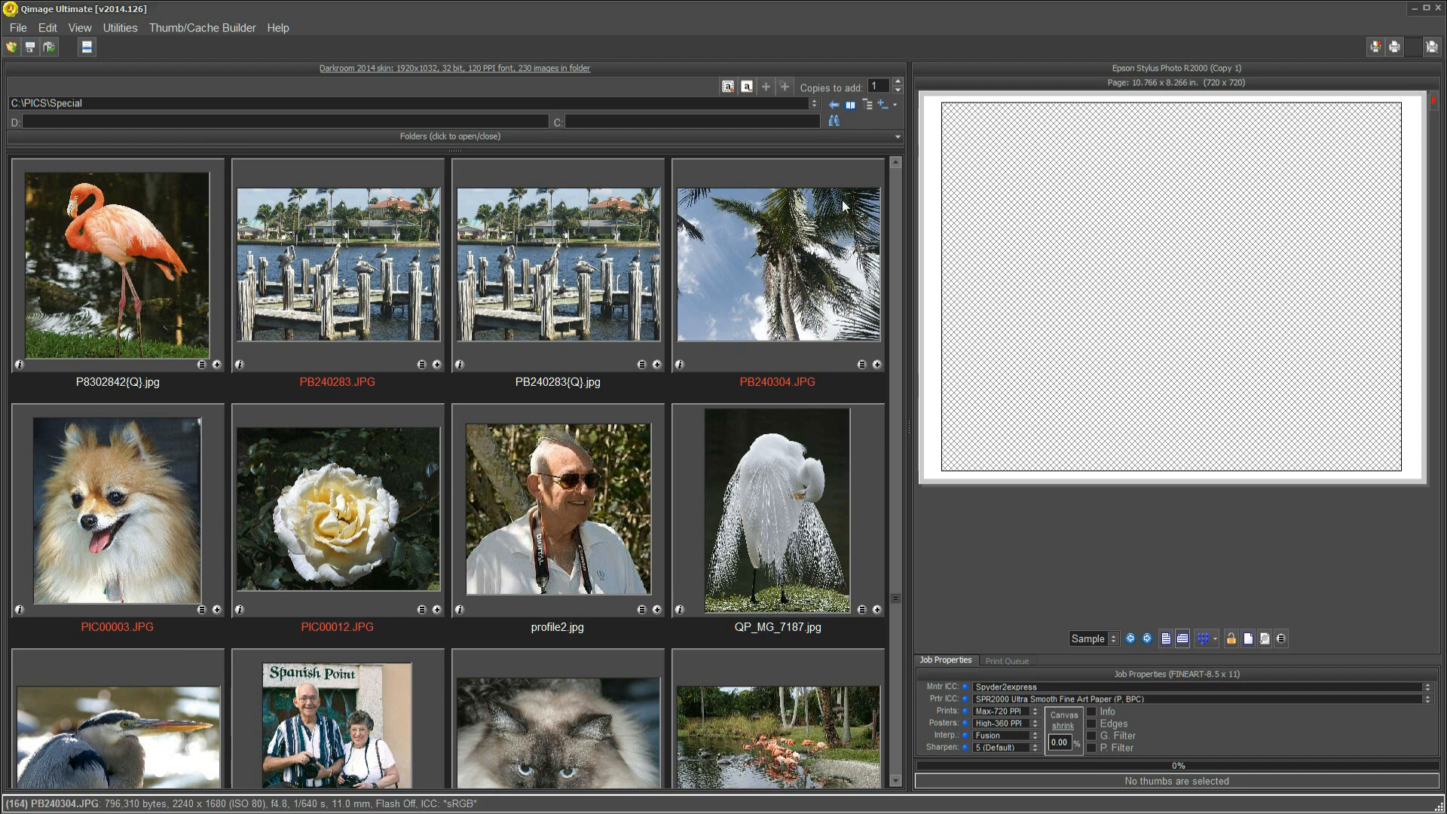
{"action": "mouse_move", "coordinate": [833, 104]}
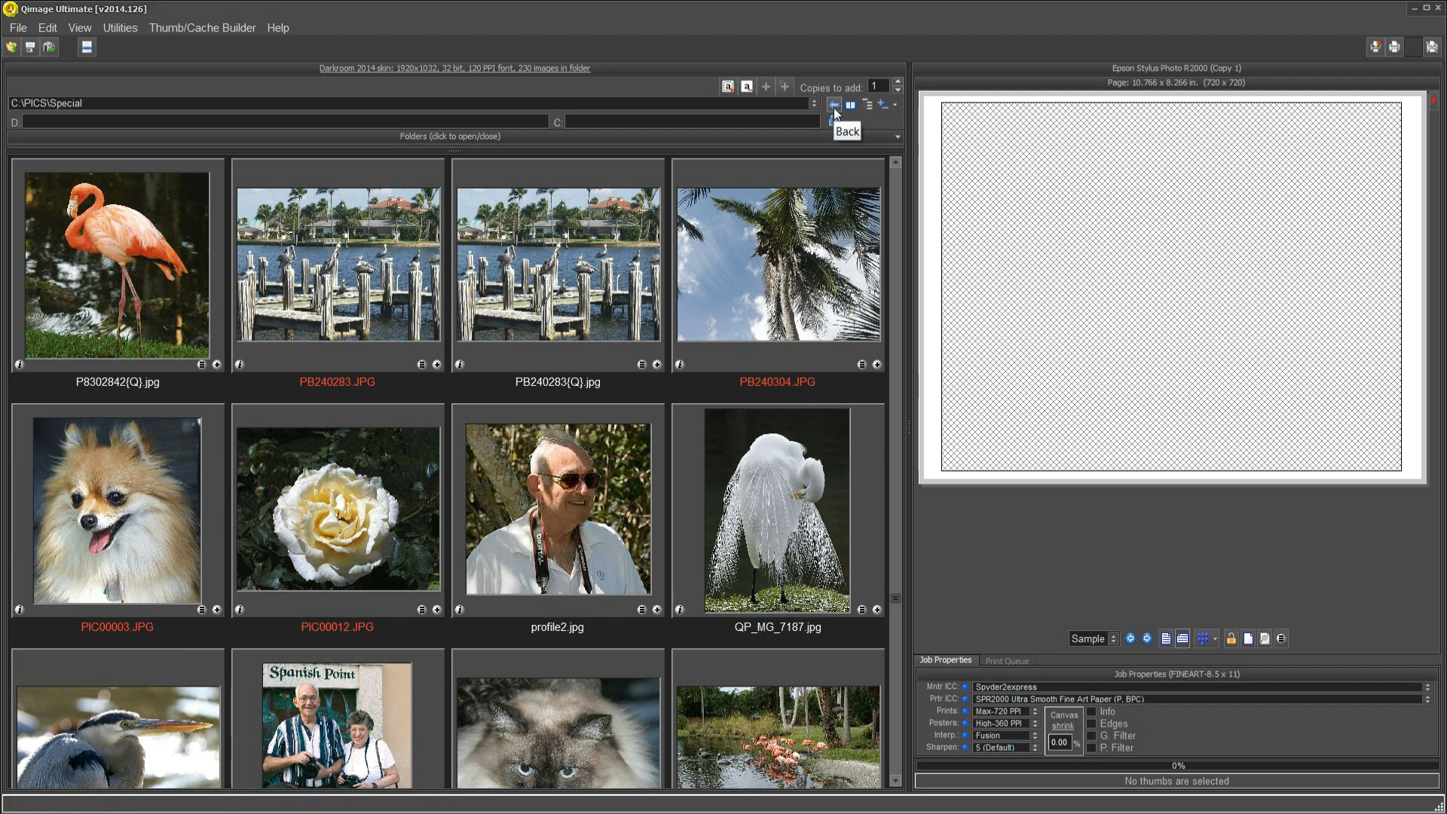
Go back to the Jetty folder, reopen Search User Data and add 7187 as a search word
{"action": "left_click", "coordinate": [832, 104]}
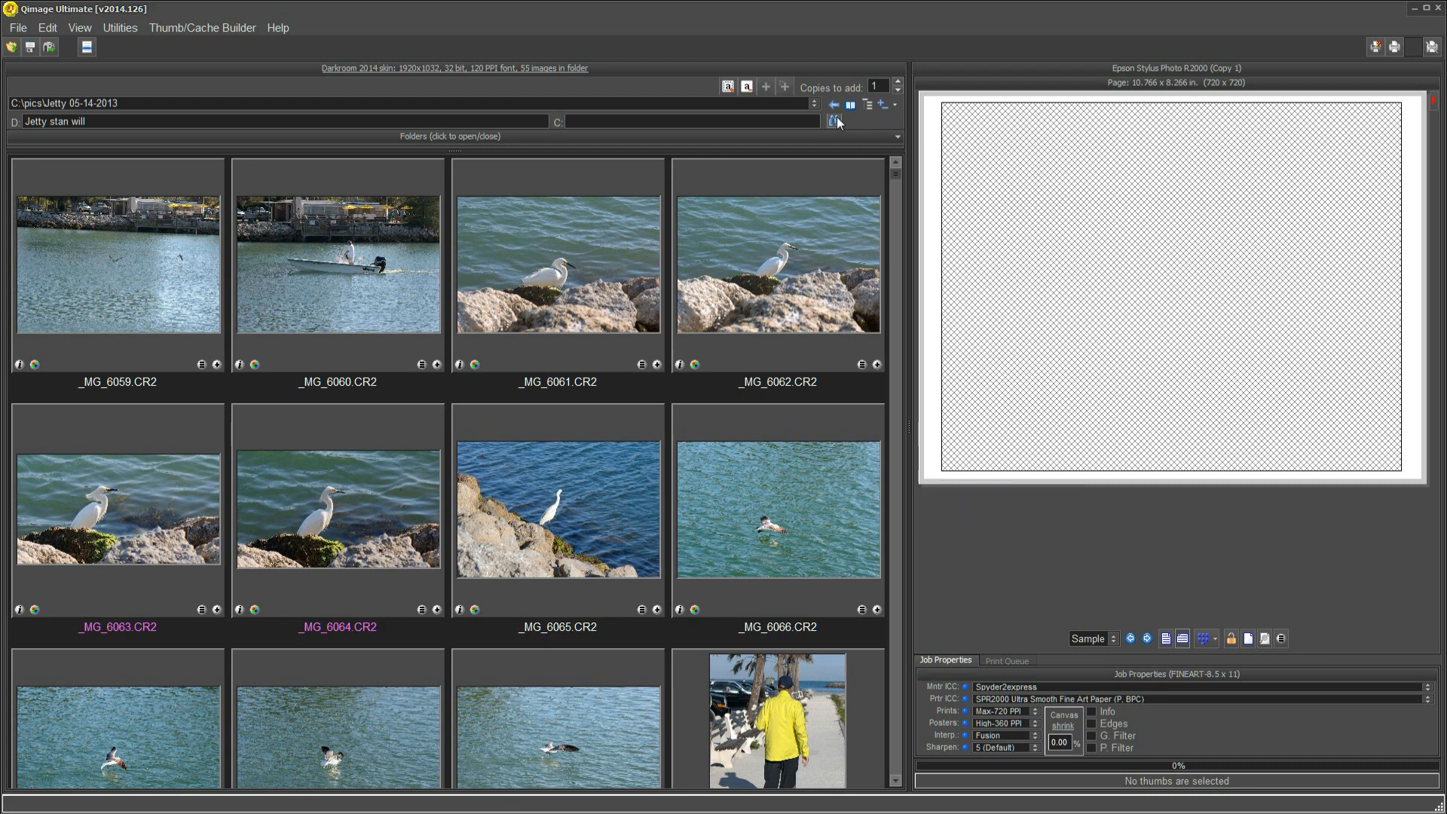
{"action": "left_click", "coordinate": [832, 121]}
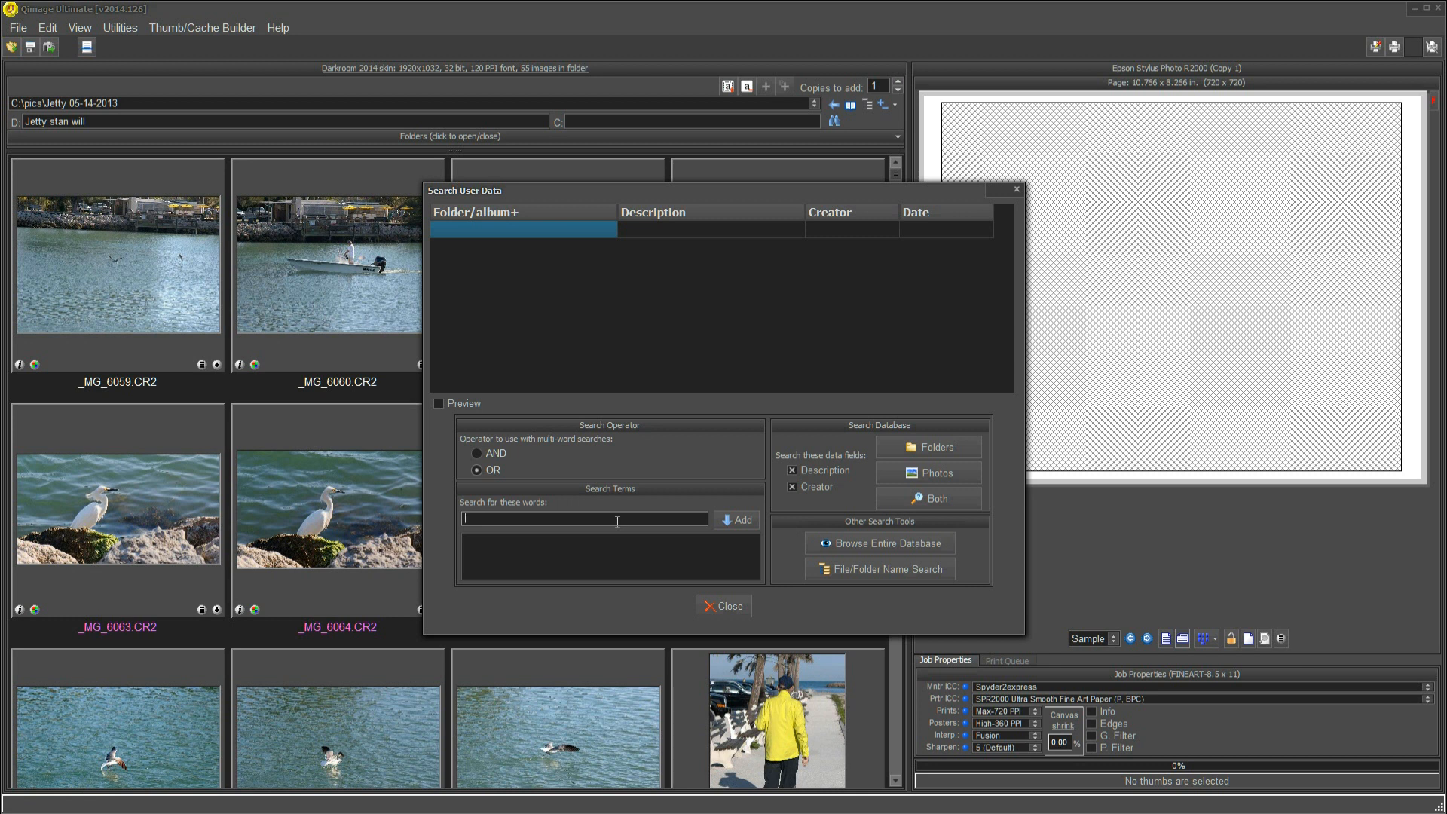
{"action": "type", "text": "718"}
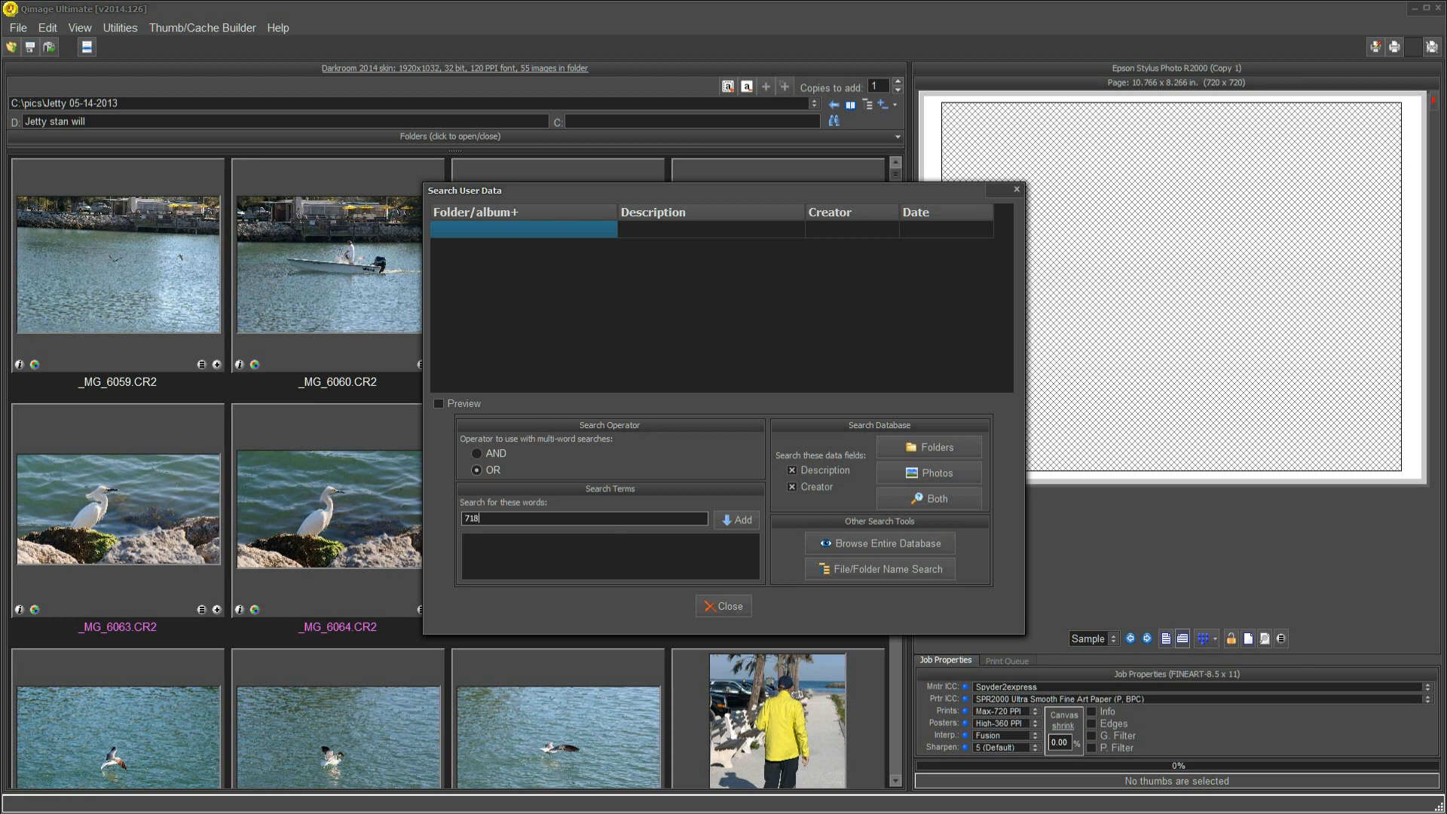
{"action": "type", "text": "7"}
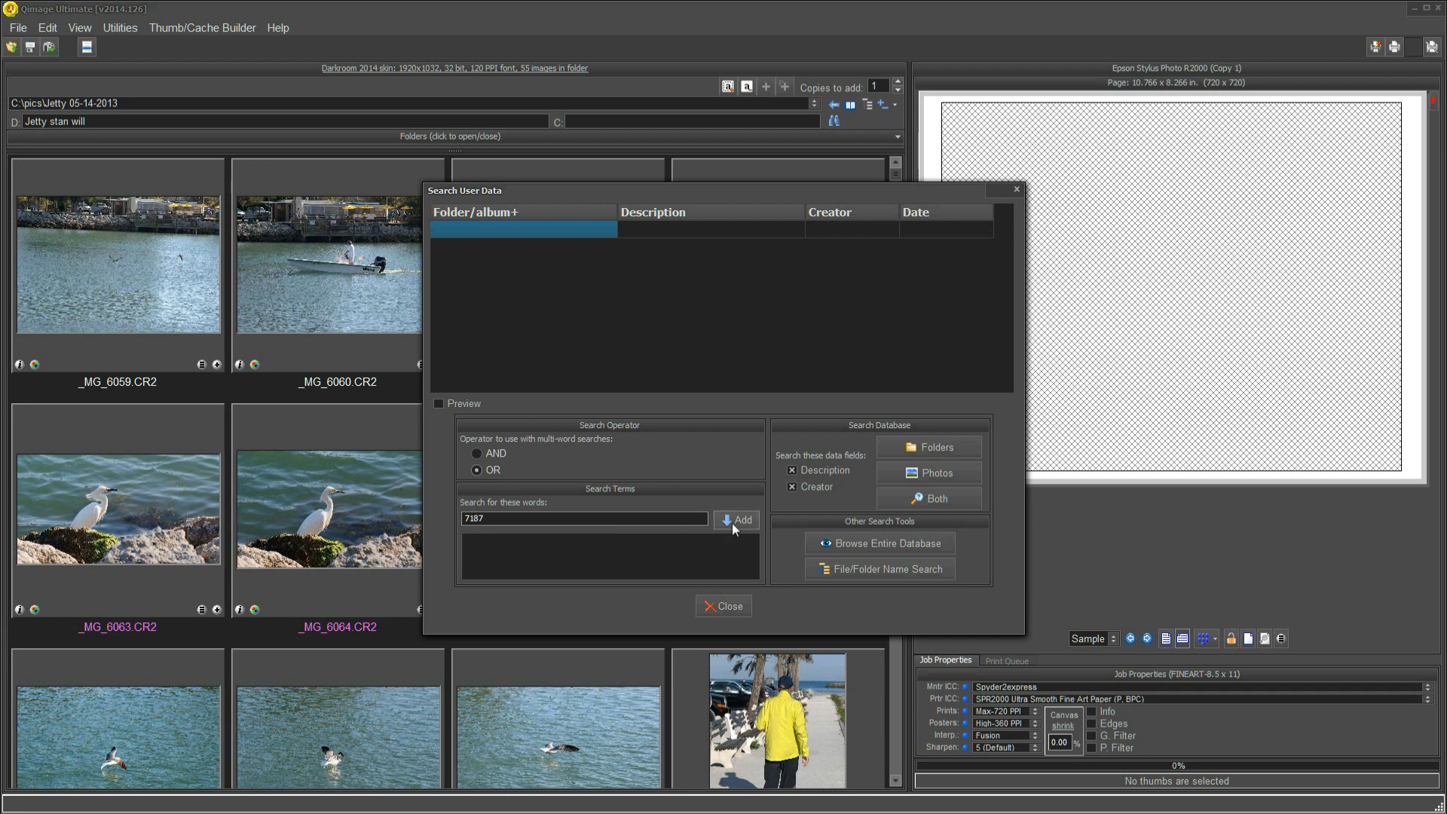
{"action": "left_click", "coordinate": [736, 519]}
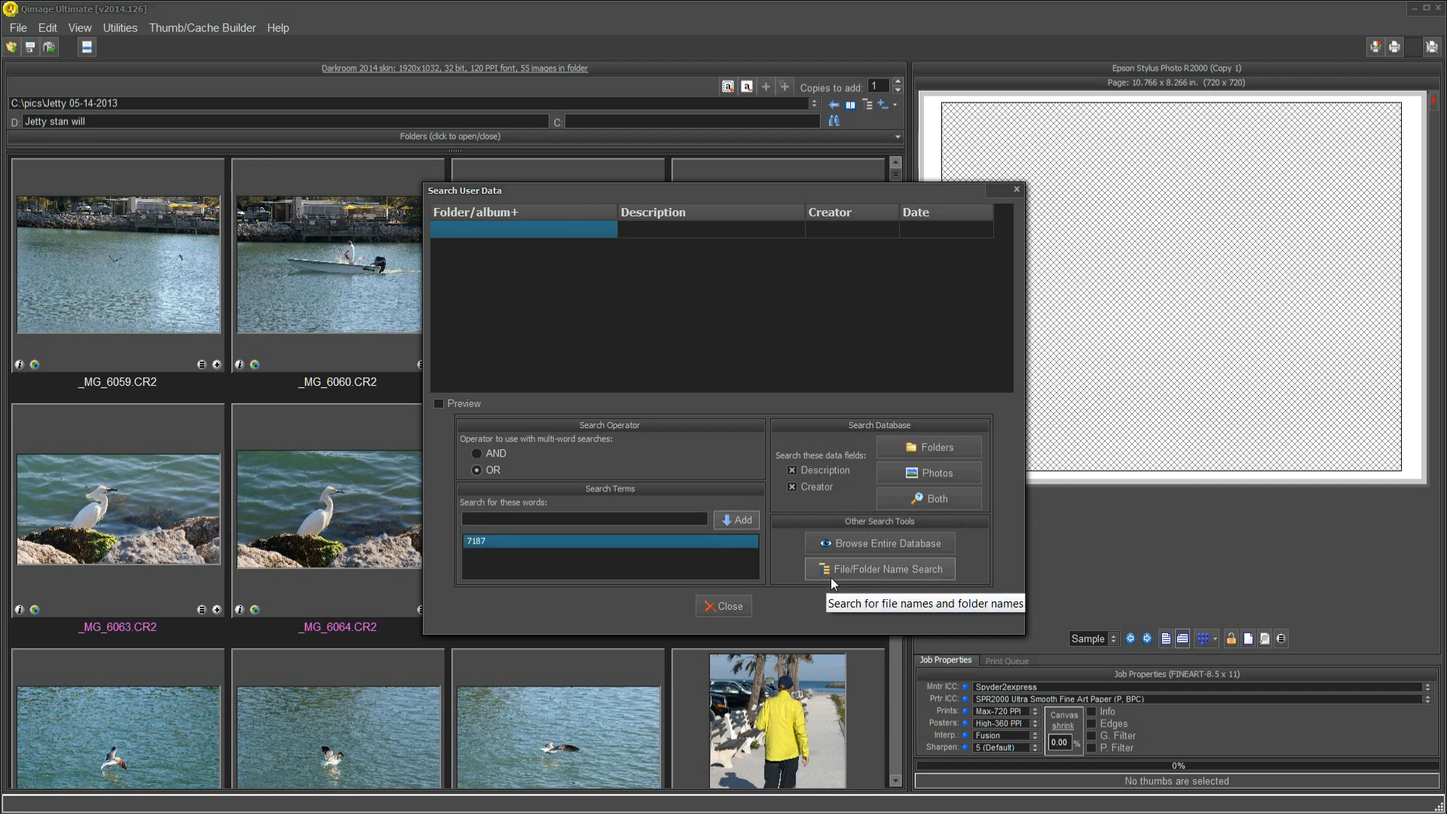
{"action": "mouse_move", "coordinate": [800, 552]}
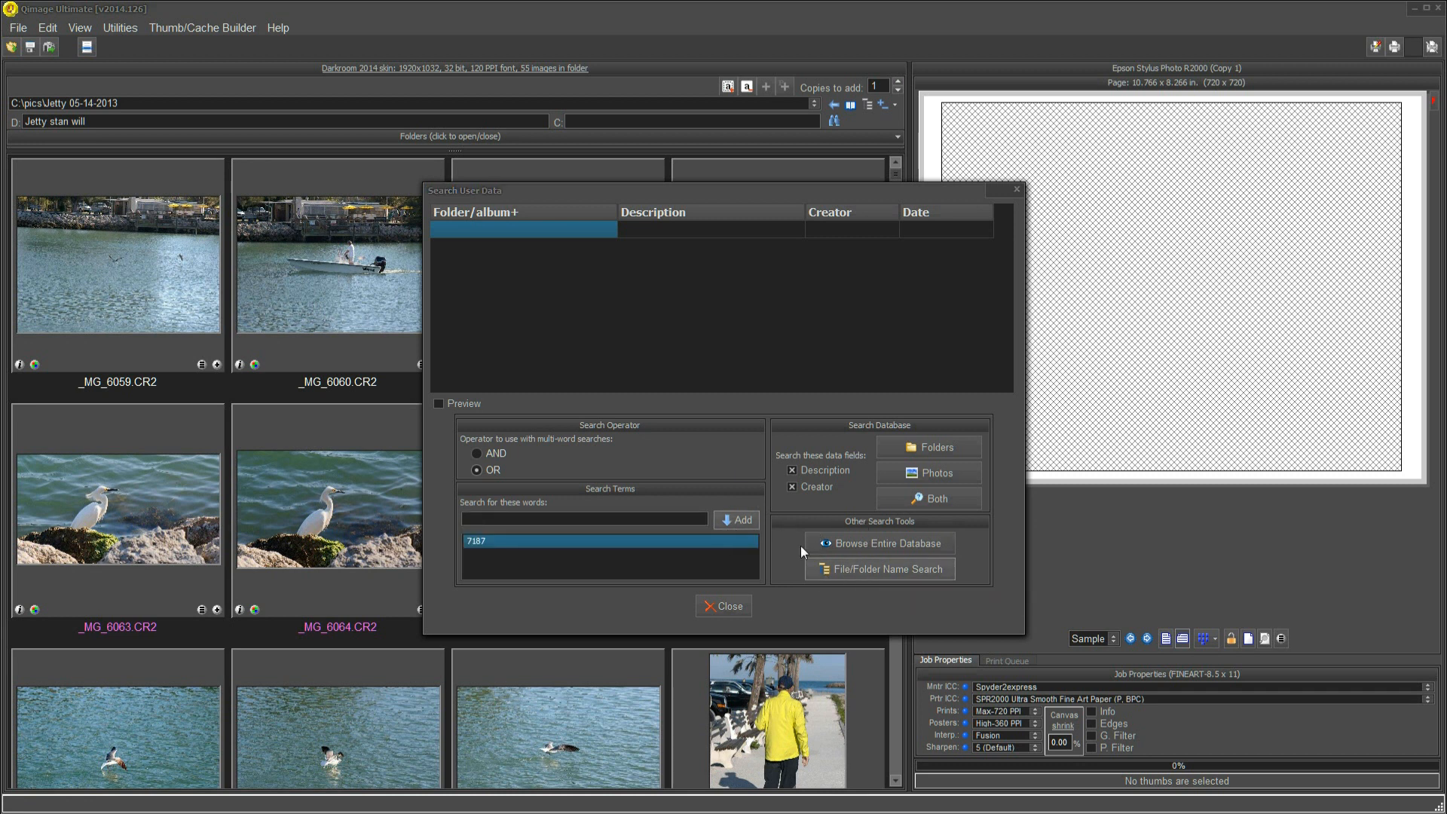
Open File/Folder Name Search, ticking then unticking d:\PICS\ so only C:\PICS\ stays chosen
{"action": "left_click", "coordinate": [878, 568]}
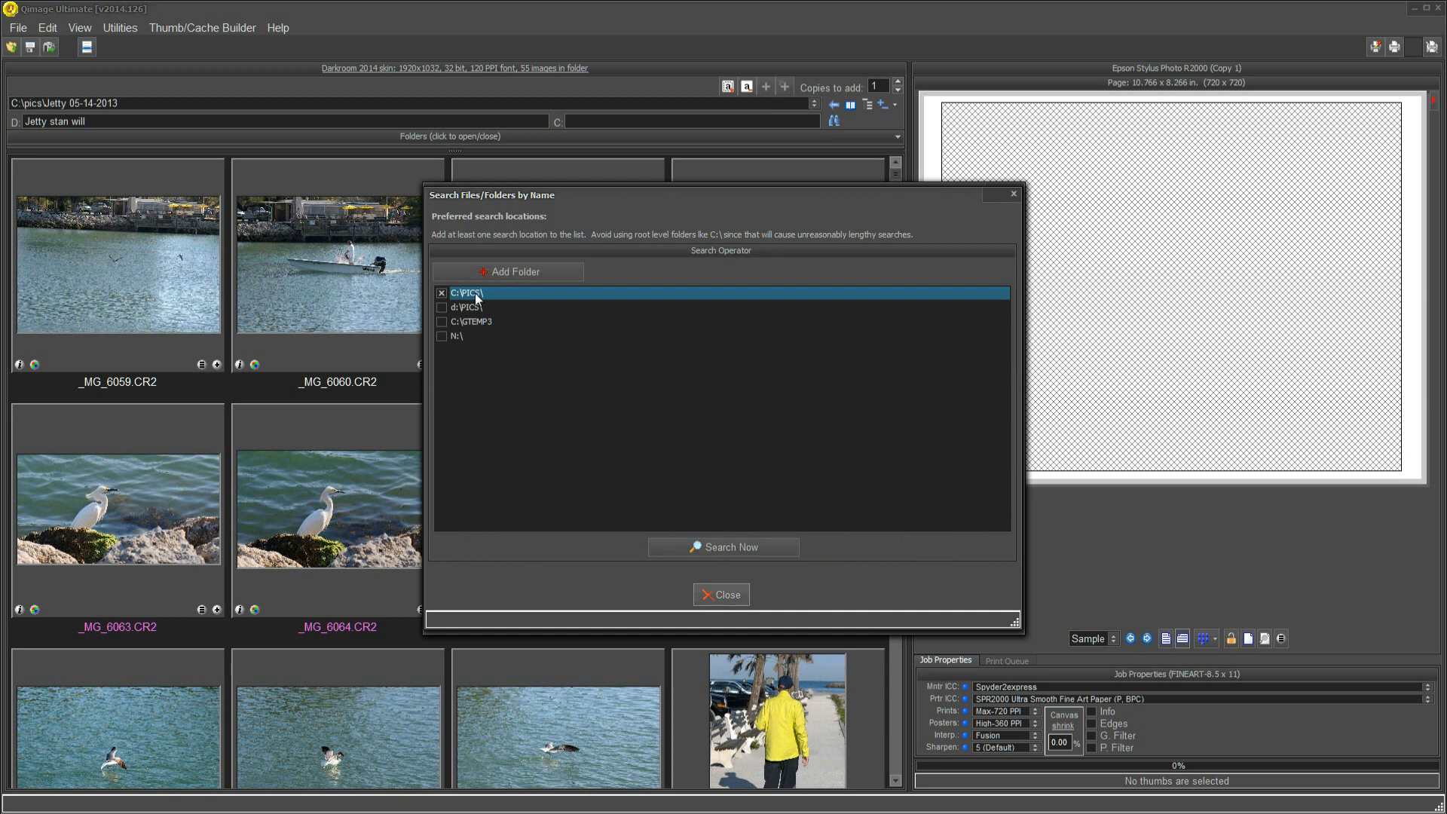
{"action": "mouse_move", "coordinate": [506, 309]}
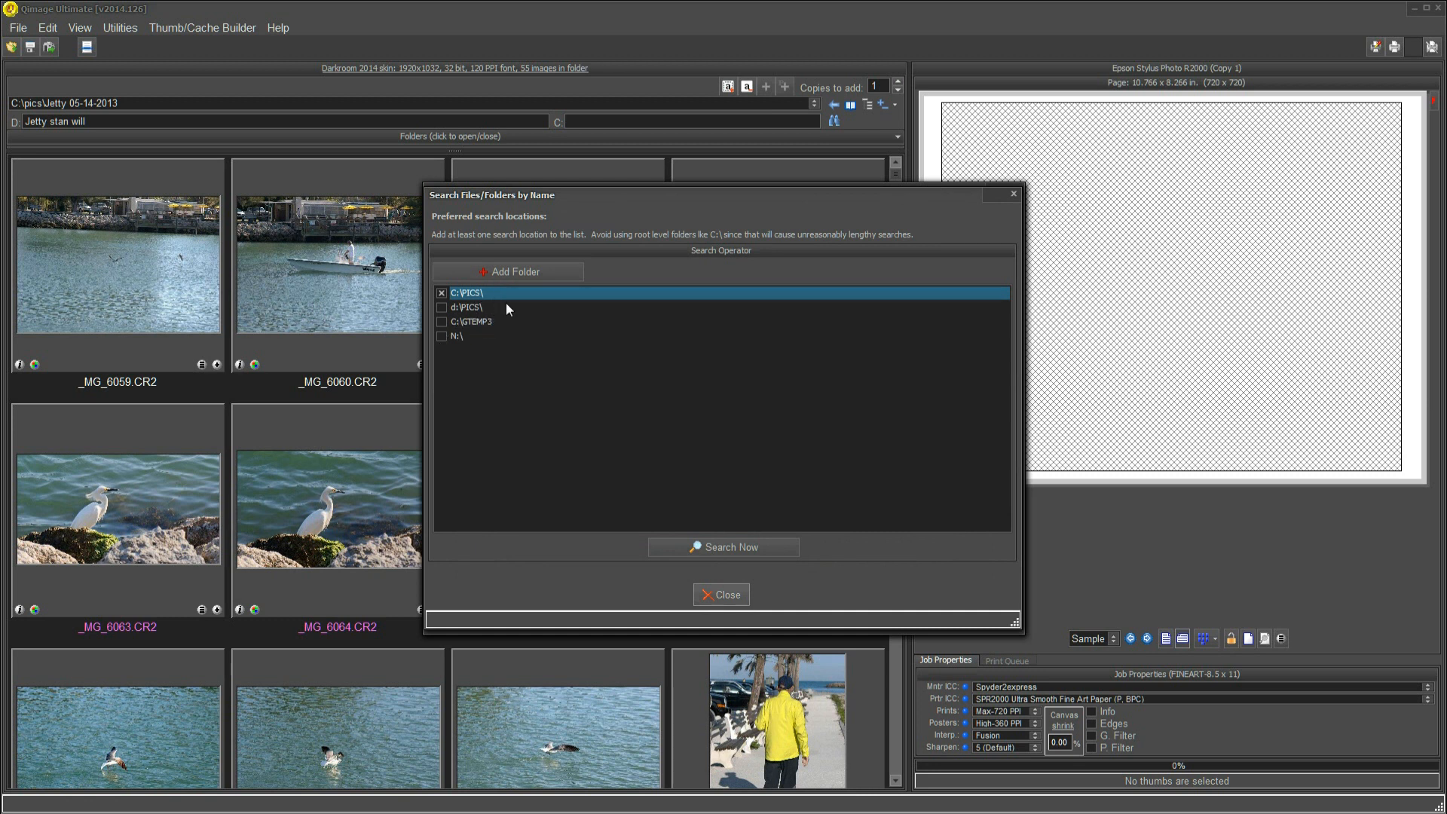
{"action": "mouse_move", "coordinate": [483, 313]}
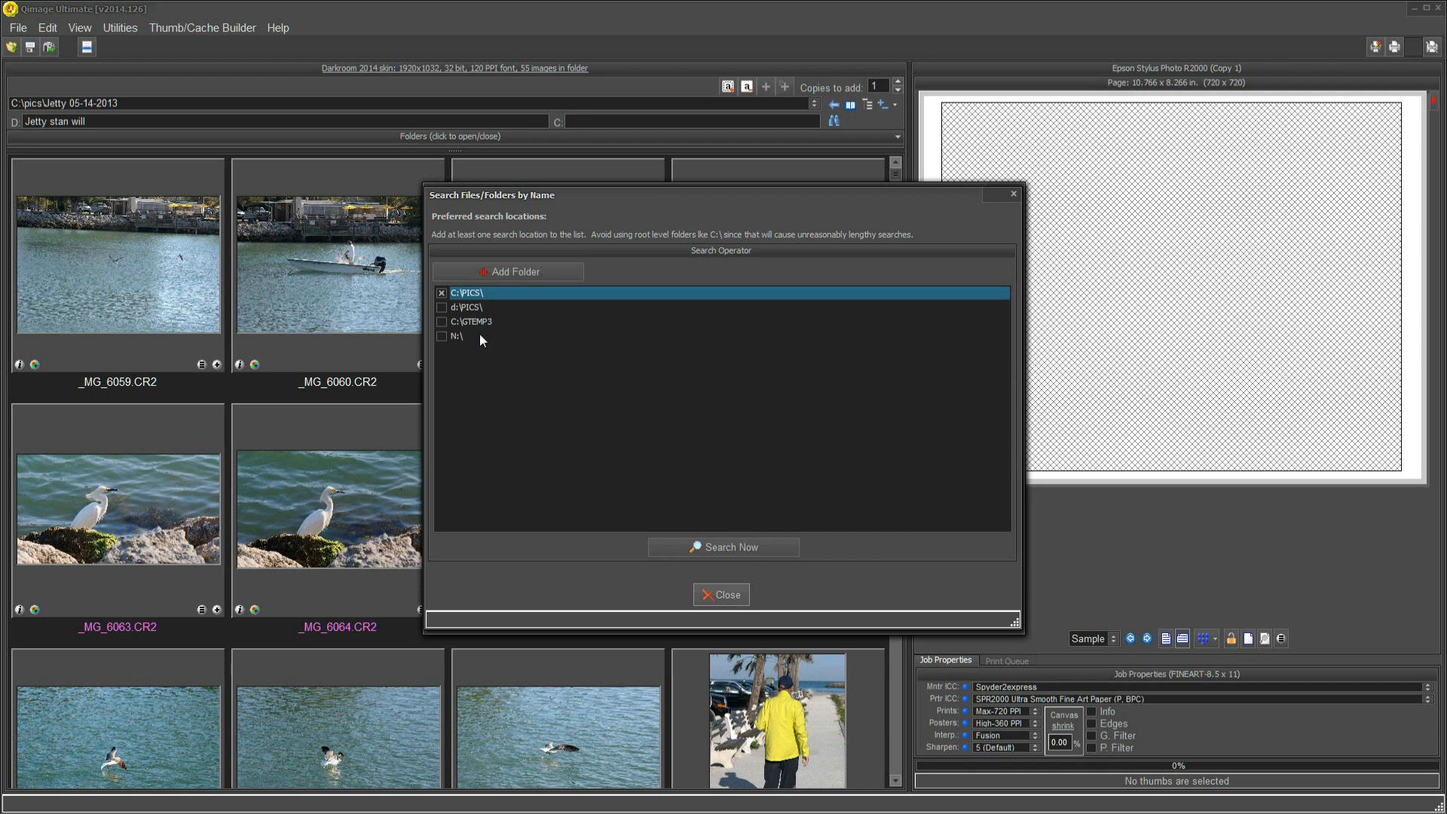
{"action": "mouse_move", "coordinate": [471, 351]}
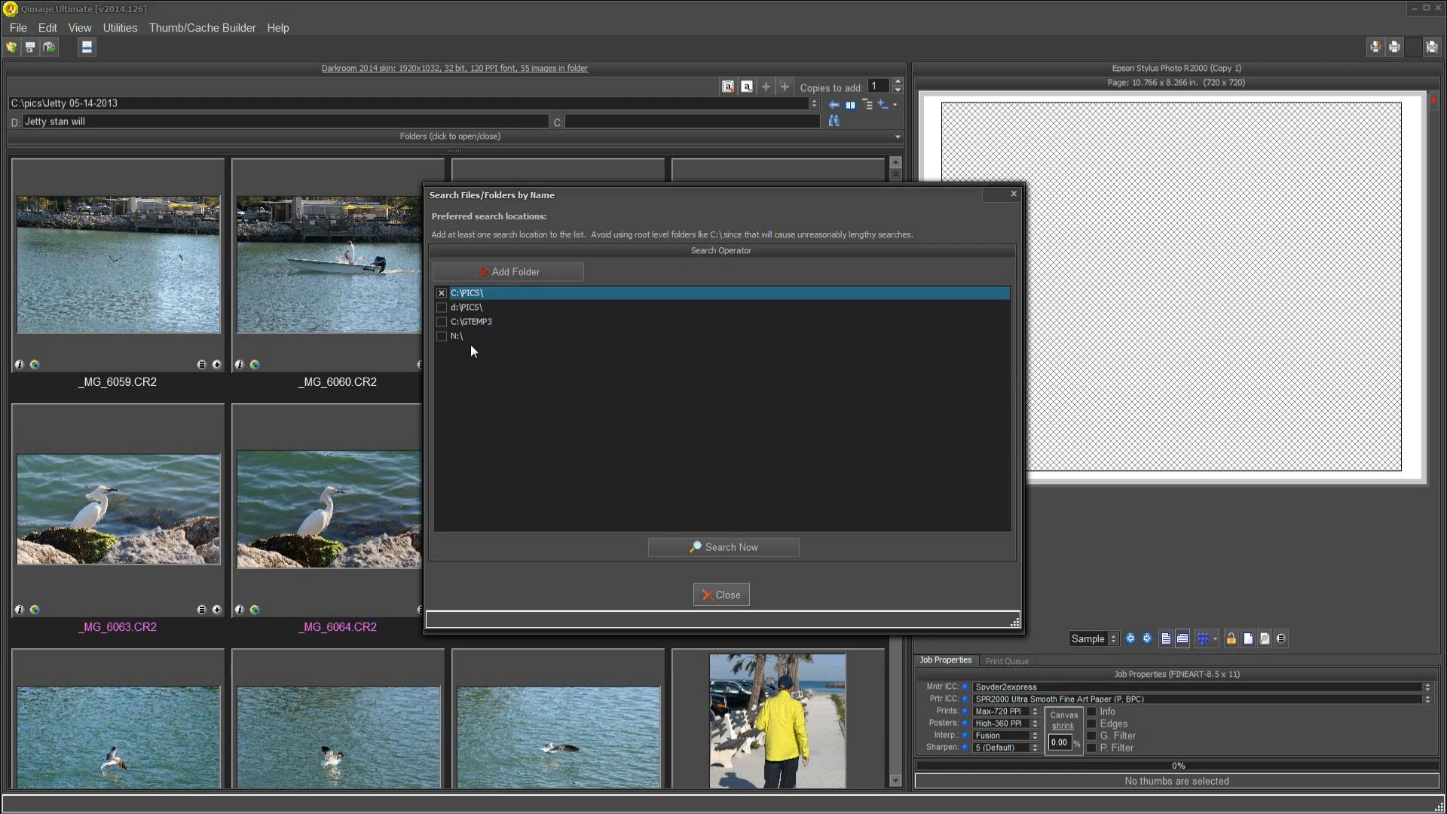
{"action": "mouse_move", "coordinate": [457, 344]}
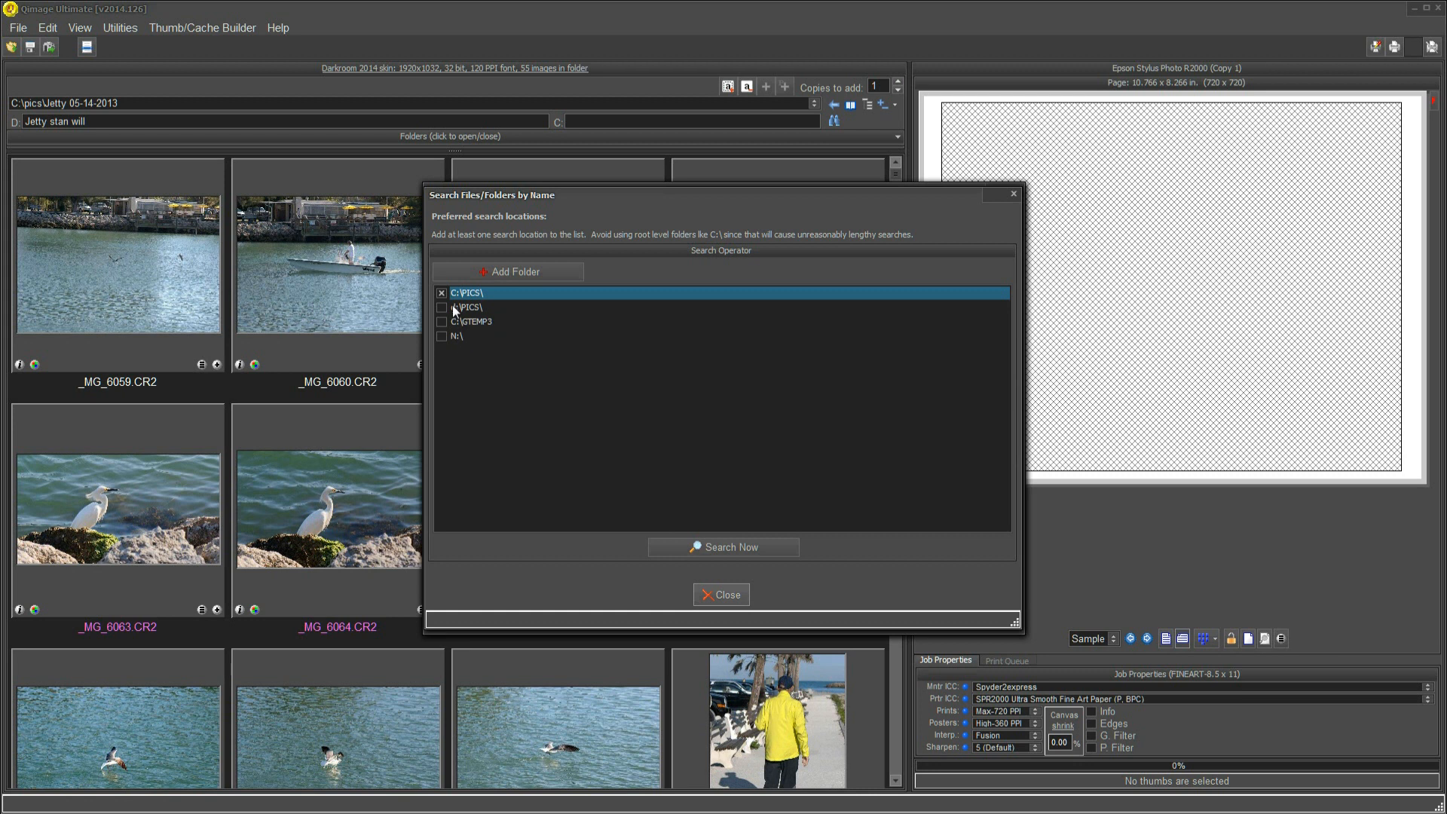
{"action": "left_click", "coordinate": [467, 306]}
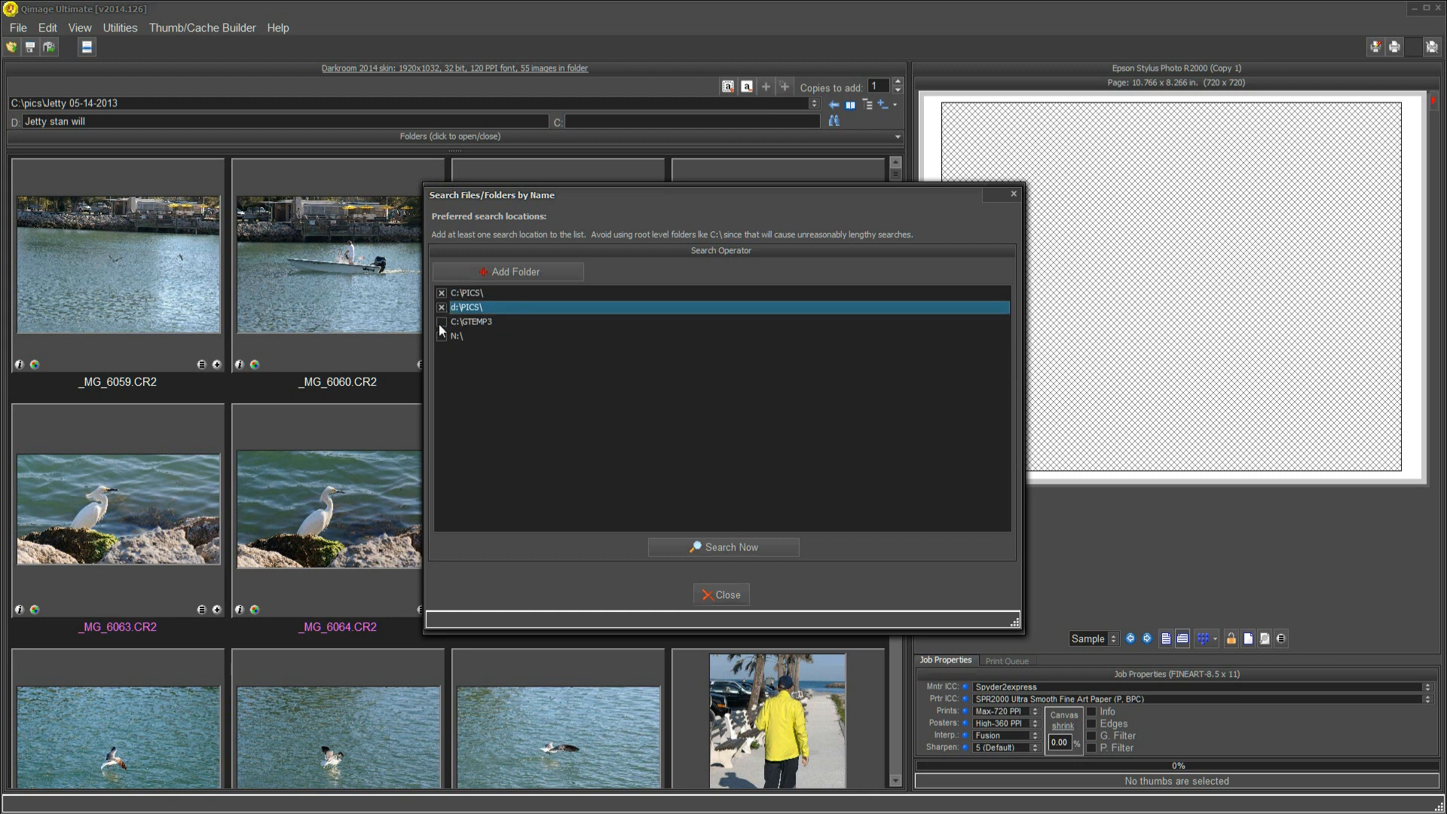
{"action": "left_click", "coordinate": [441, 306]}
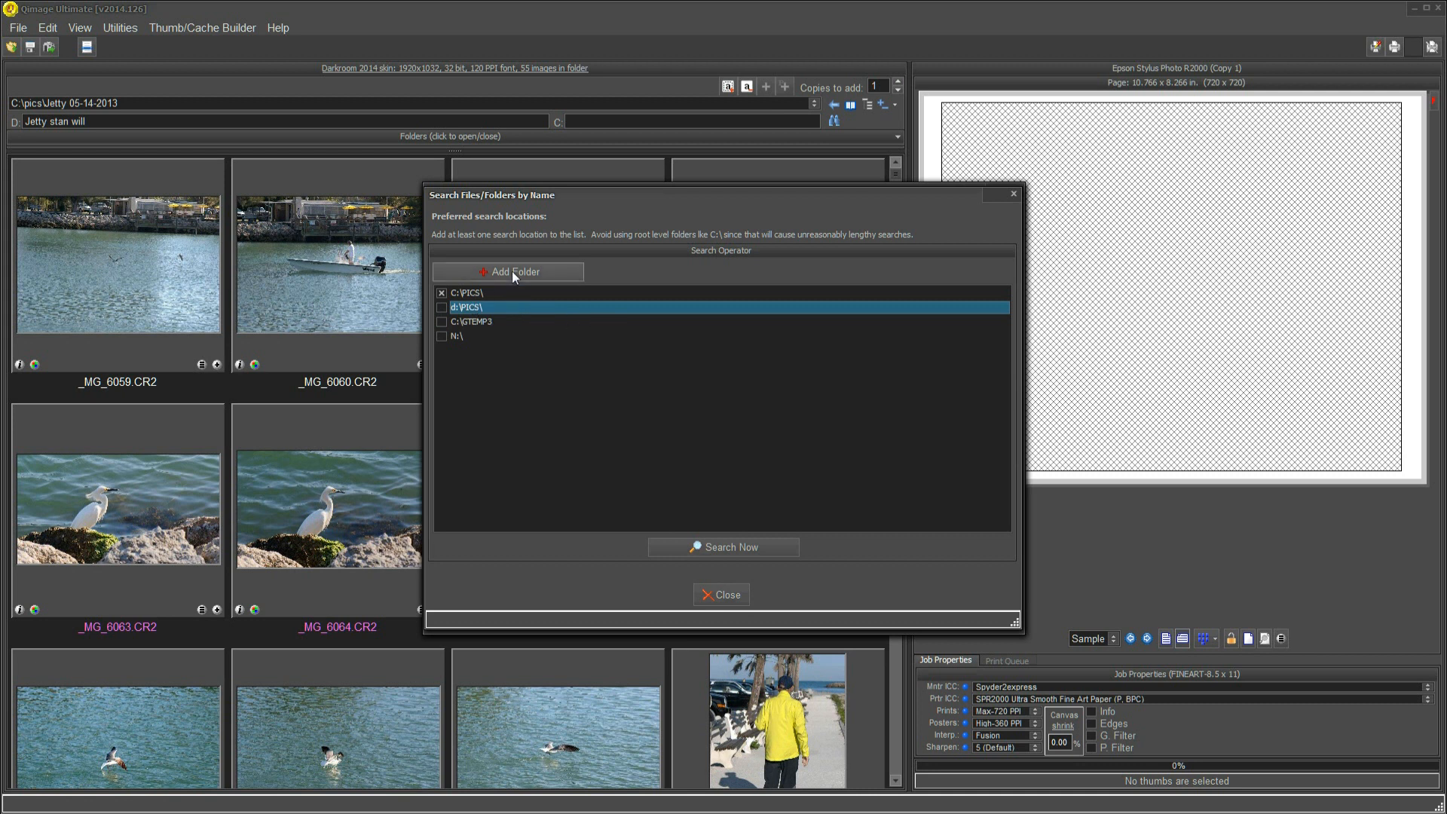
{"action": "mouse_move", "coordinate": [449, 310]}
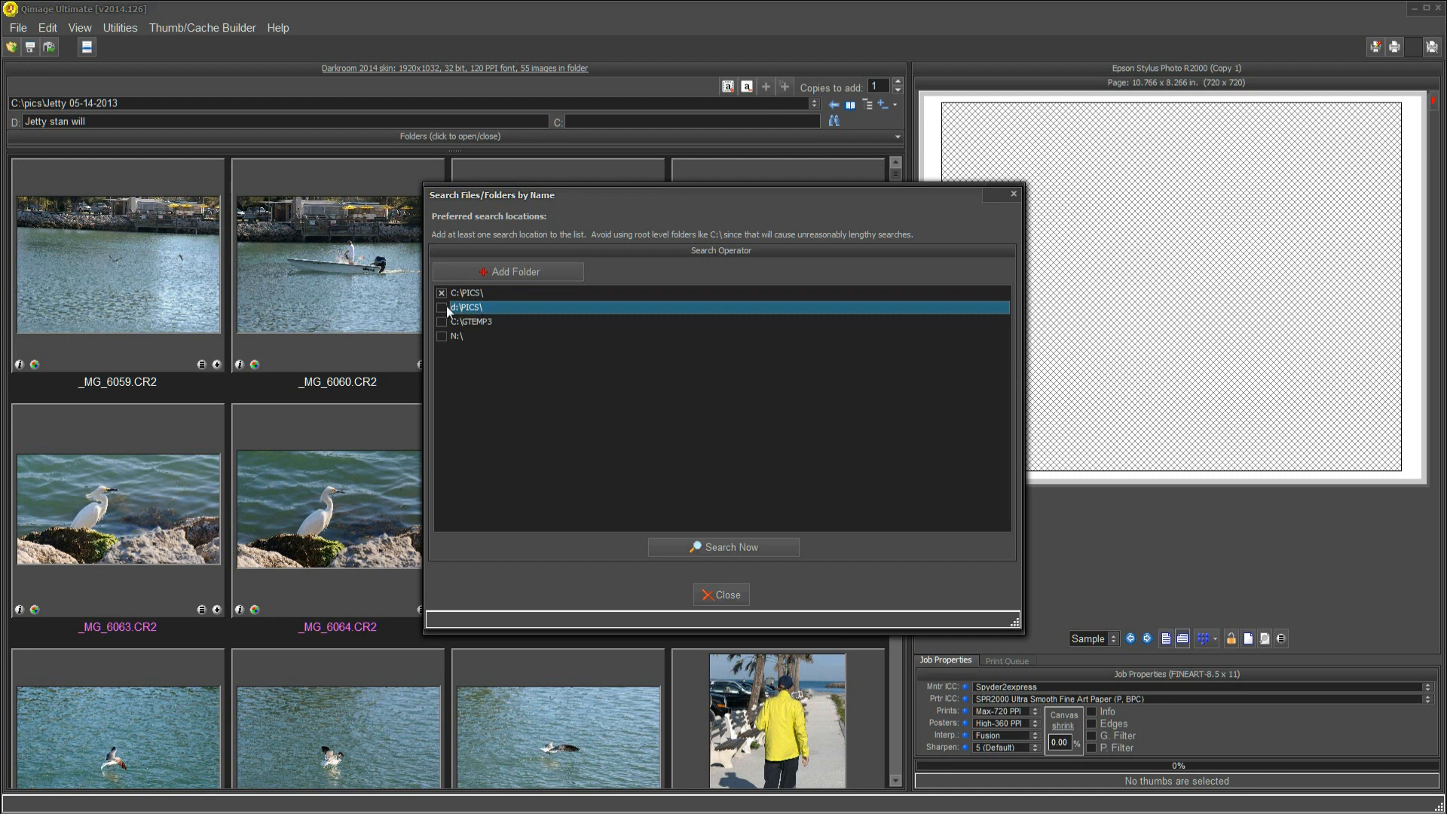
{"action": "mouse_move", "coordinate": [461, 345]}
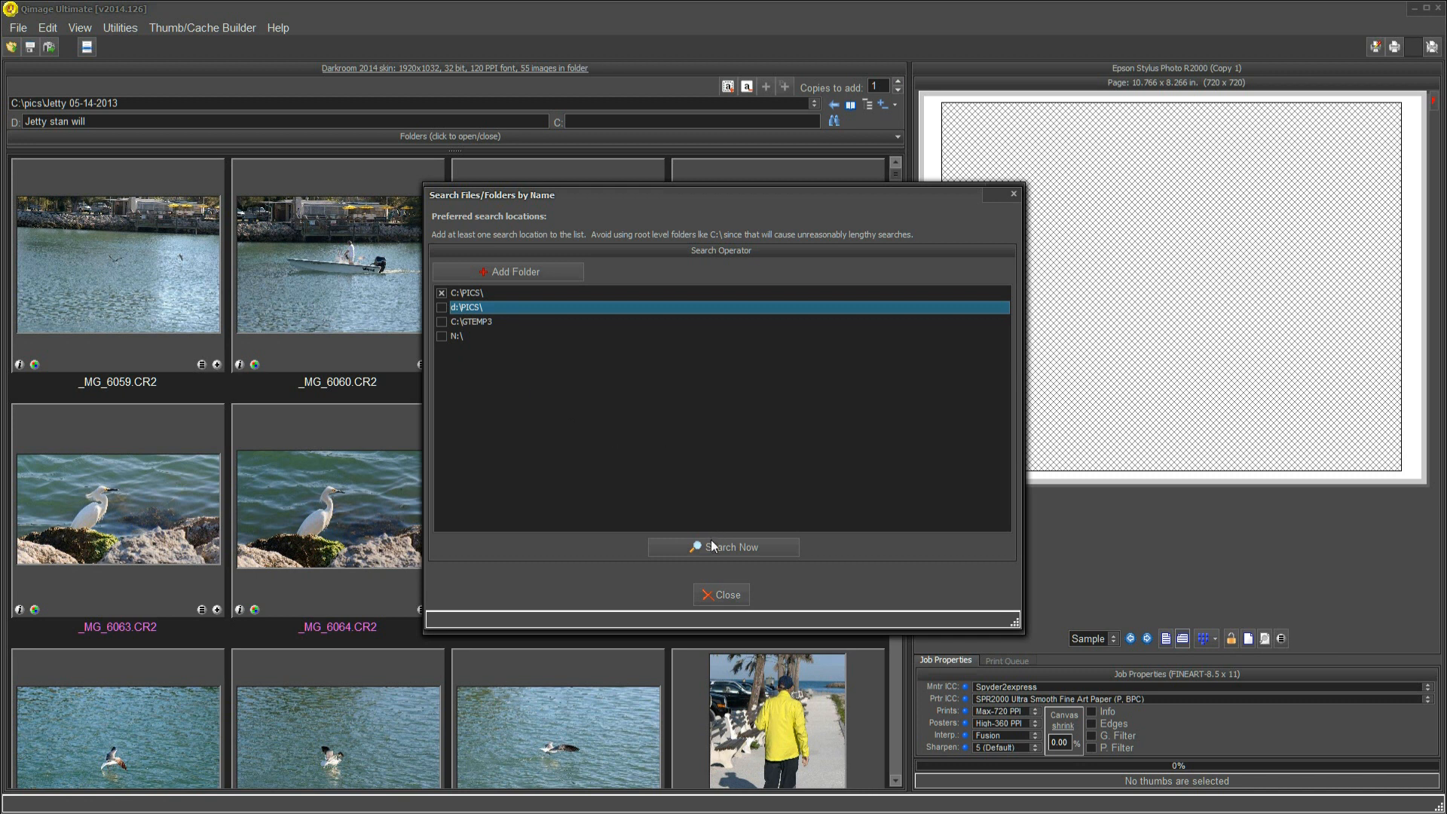
Run Search Now to list the three 7187 folders, then delete the 7187 search term
{"action": "left_click", "coordinate": [722, 546]}
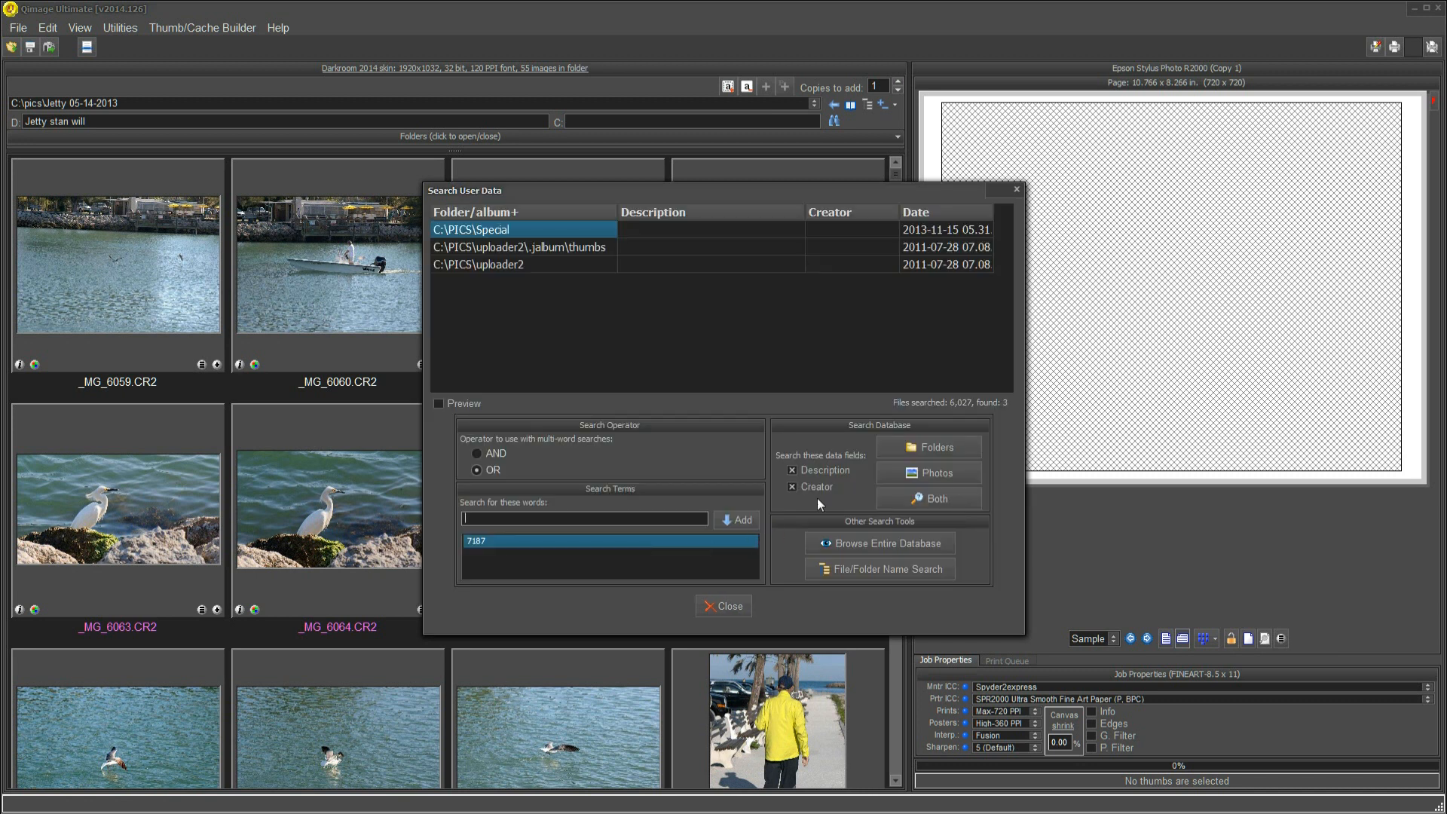
{"action": "mouse_move", "coordinate": [936, 417]}
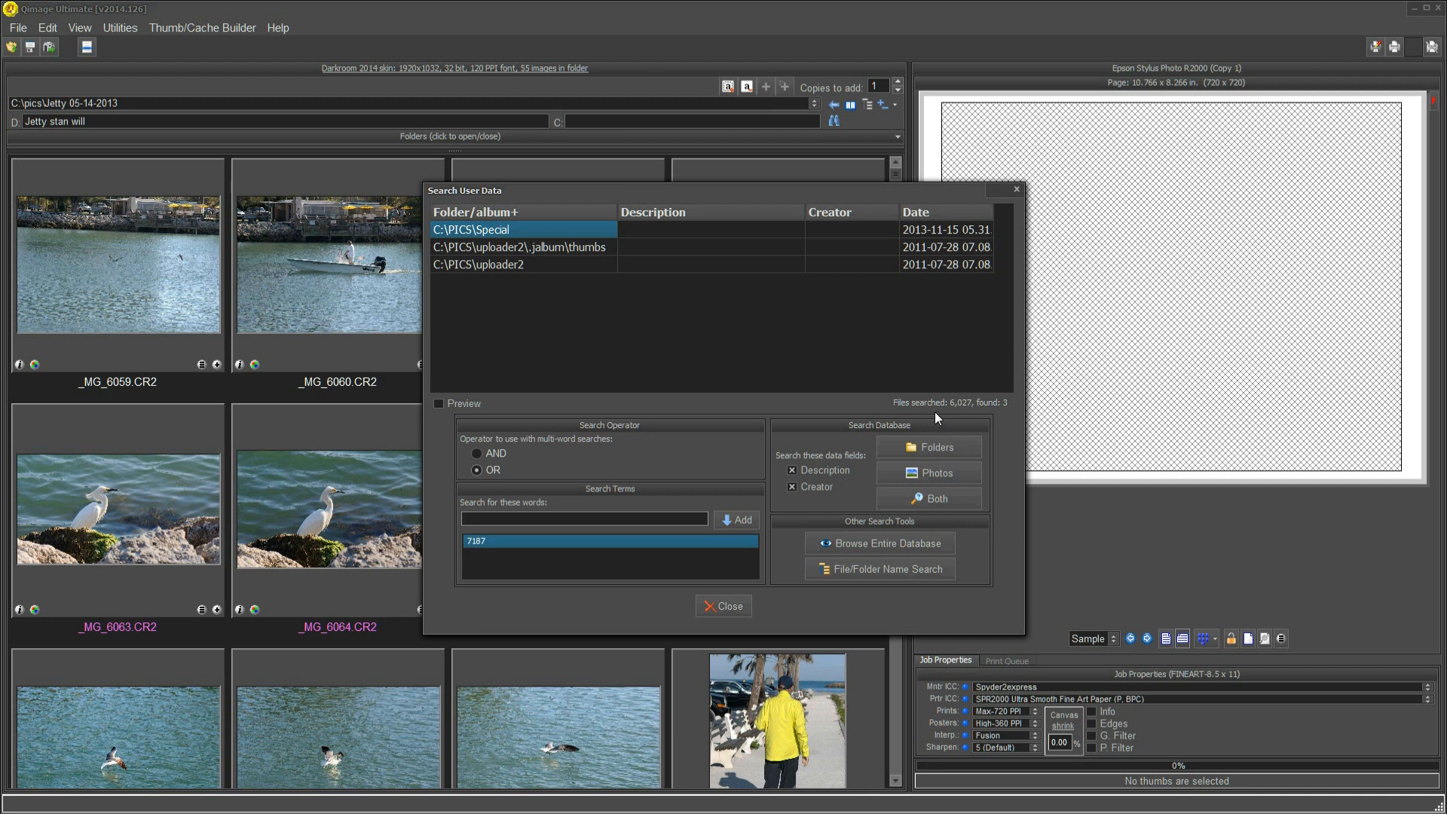
{"action": "mouse_move", "coordinate": [967, 416]}
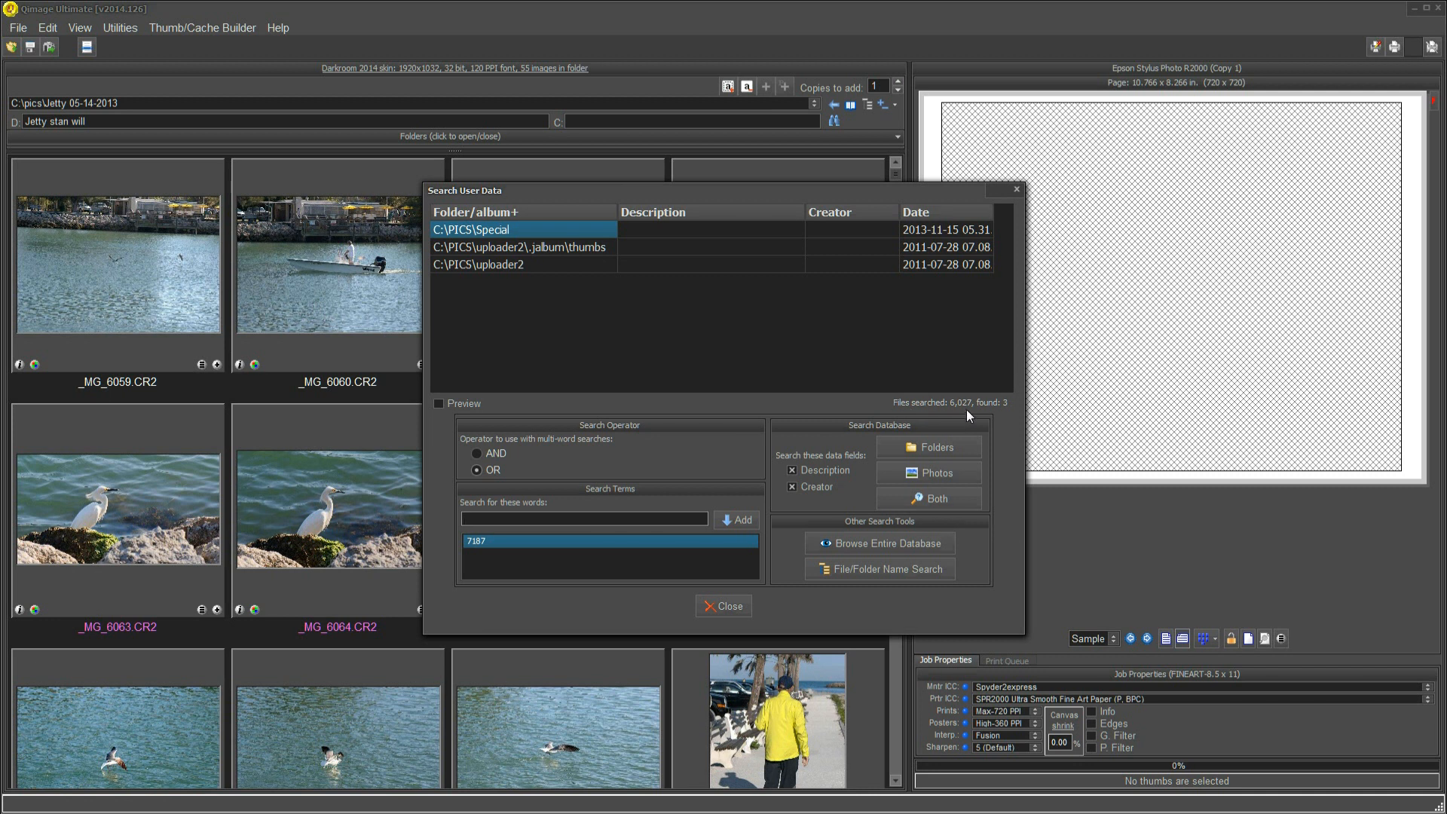
{"action": "mouse_move", "coordinate": [997, 411]}
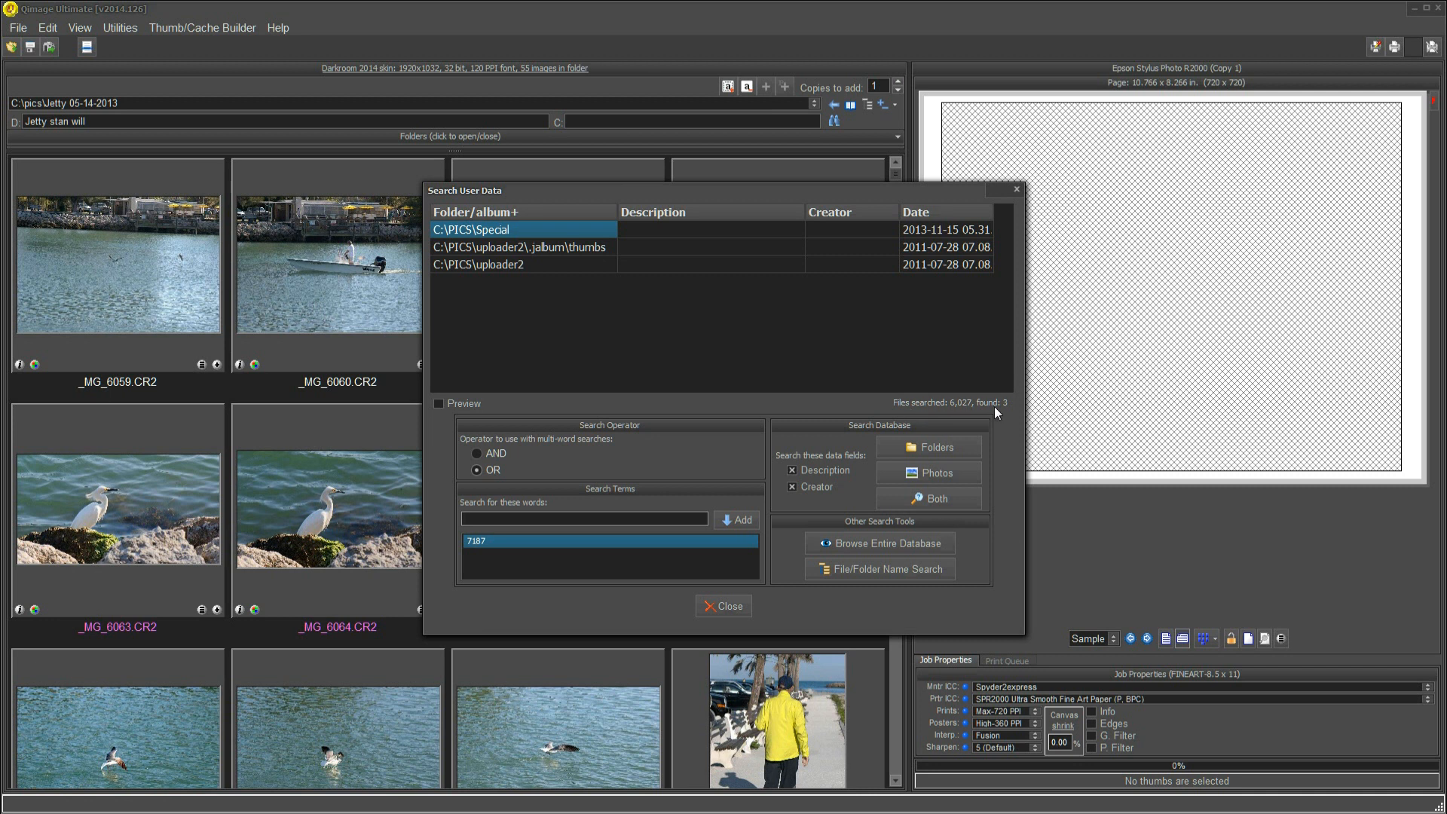
{"action": "mouse_move", "coordinate": [1003, 411]}
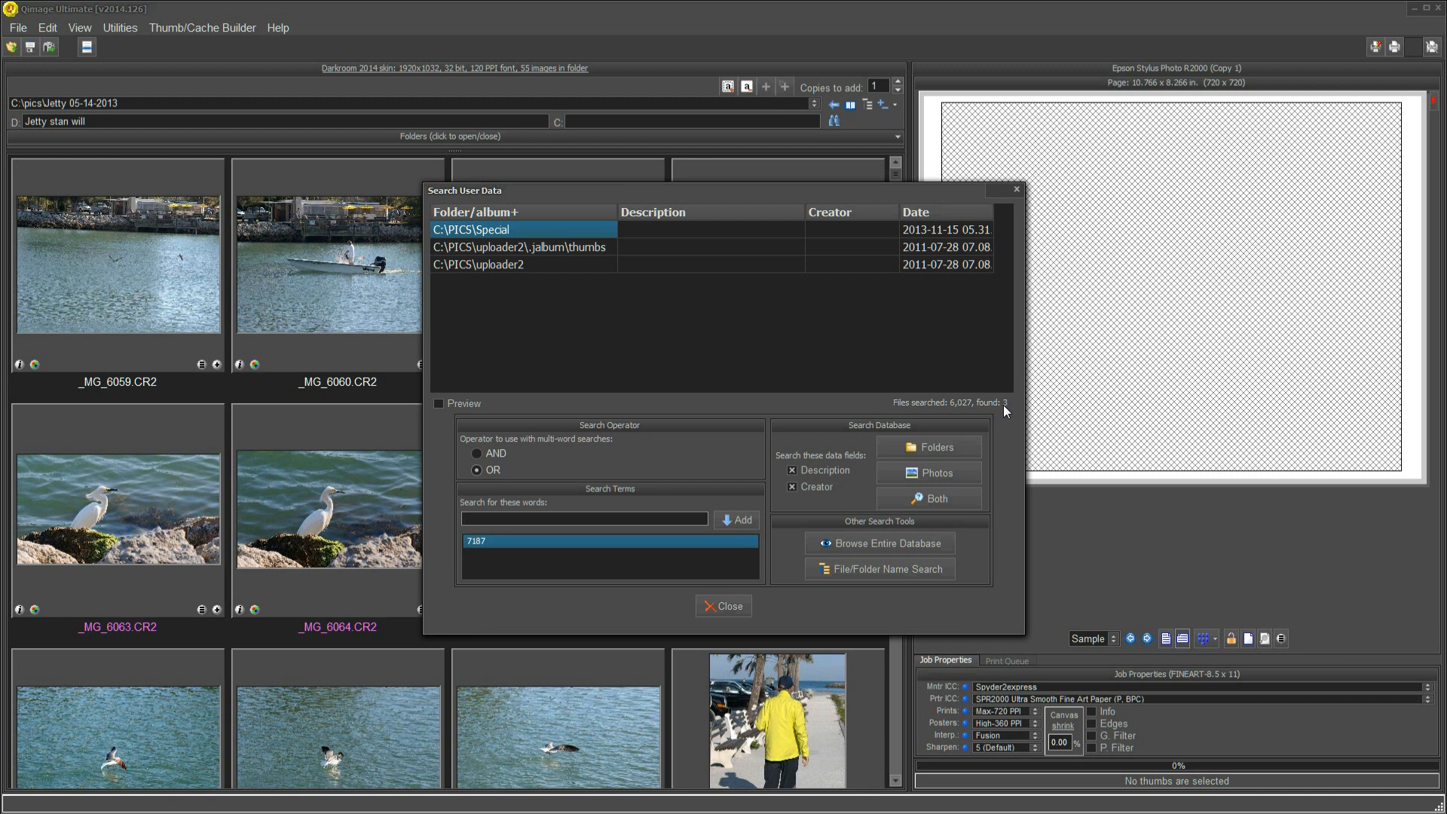
{"action": "mouse_move", "coordinate": [918, 405]}
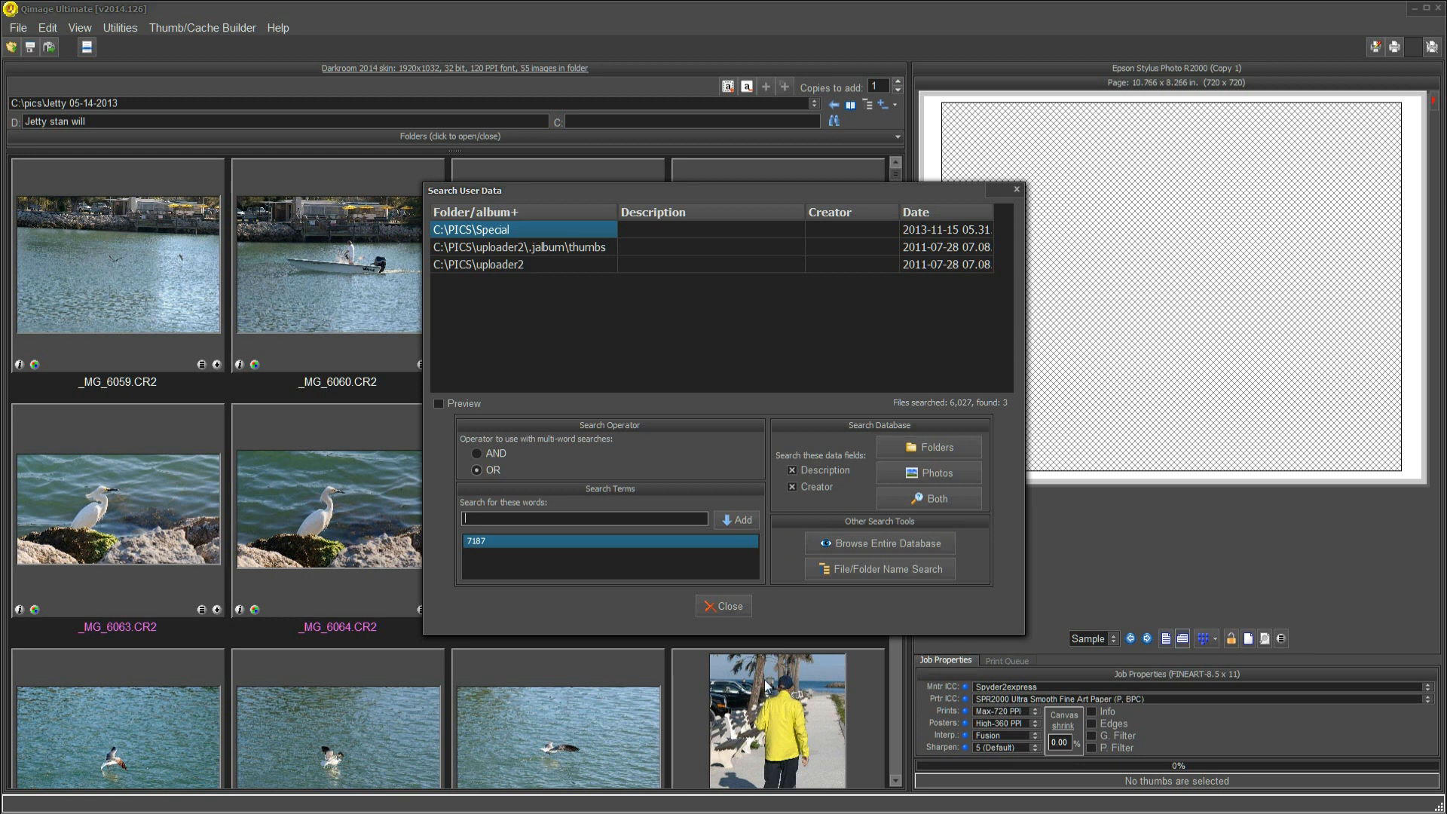
{"action": "left_click", "coordinate": [730, 606]}
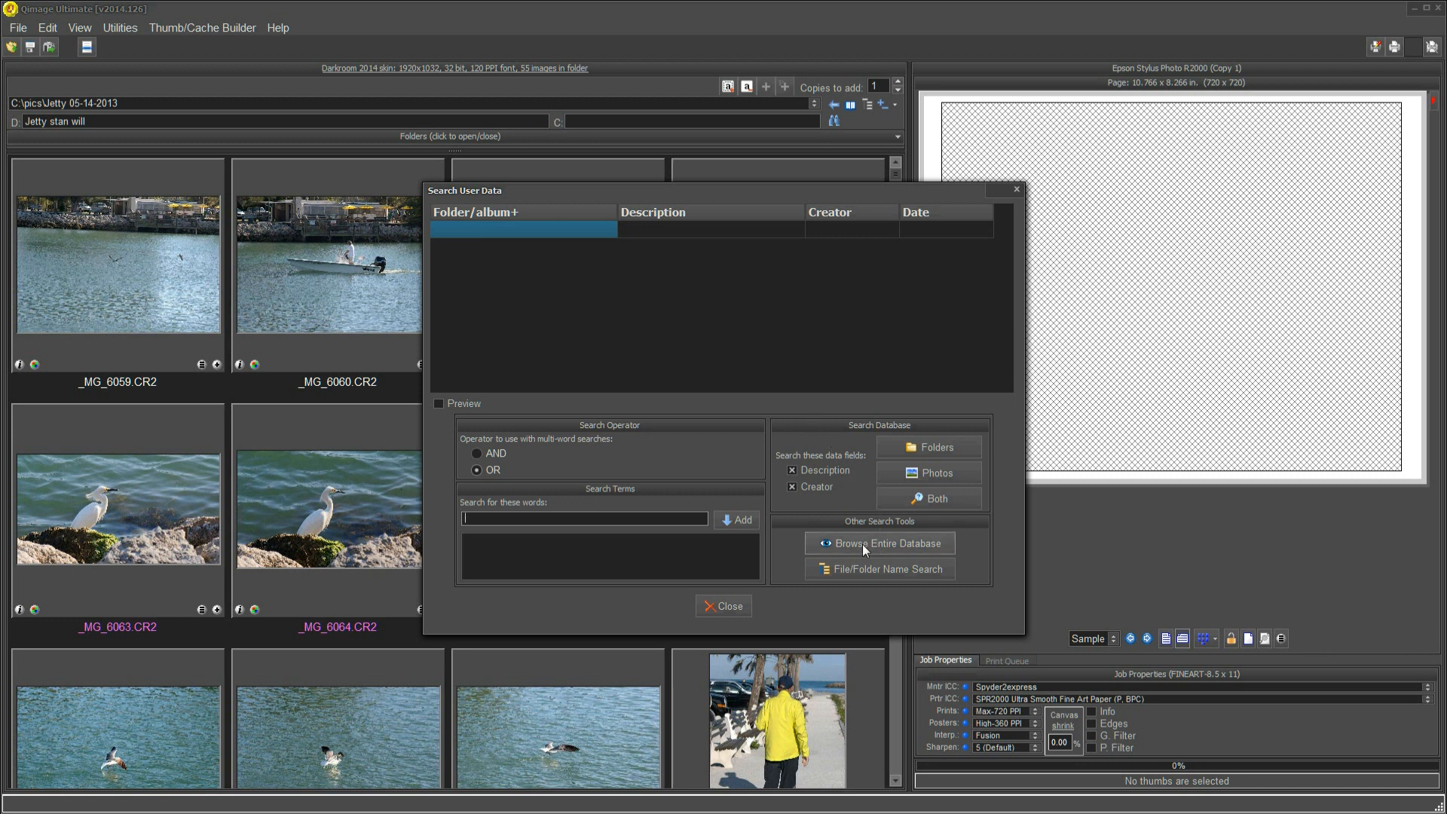
{"action": "mouse_move", "coordinate": [879, 542]}
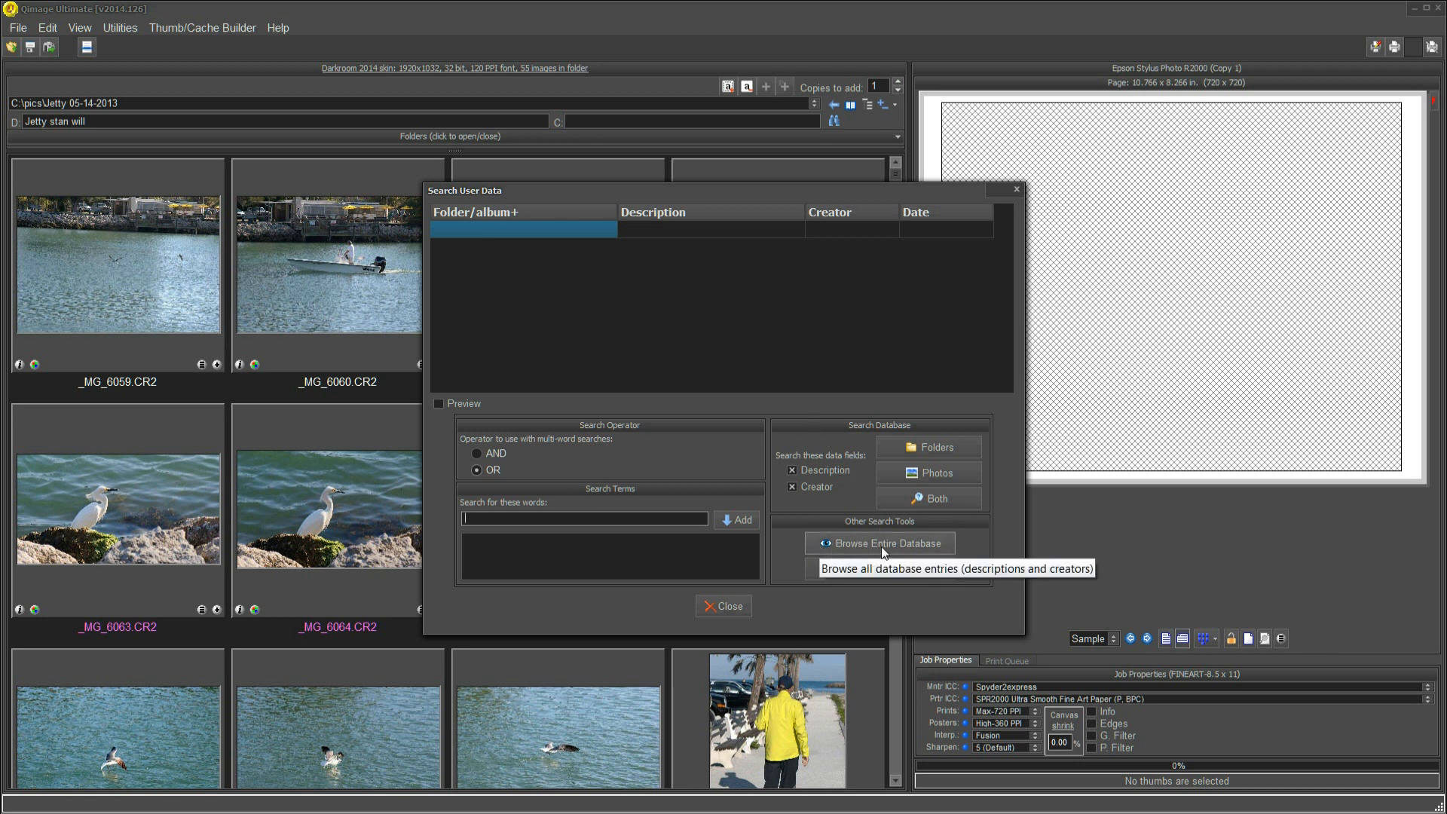
{"action": "left_click", "coordinate": [879, 542]}
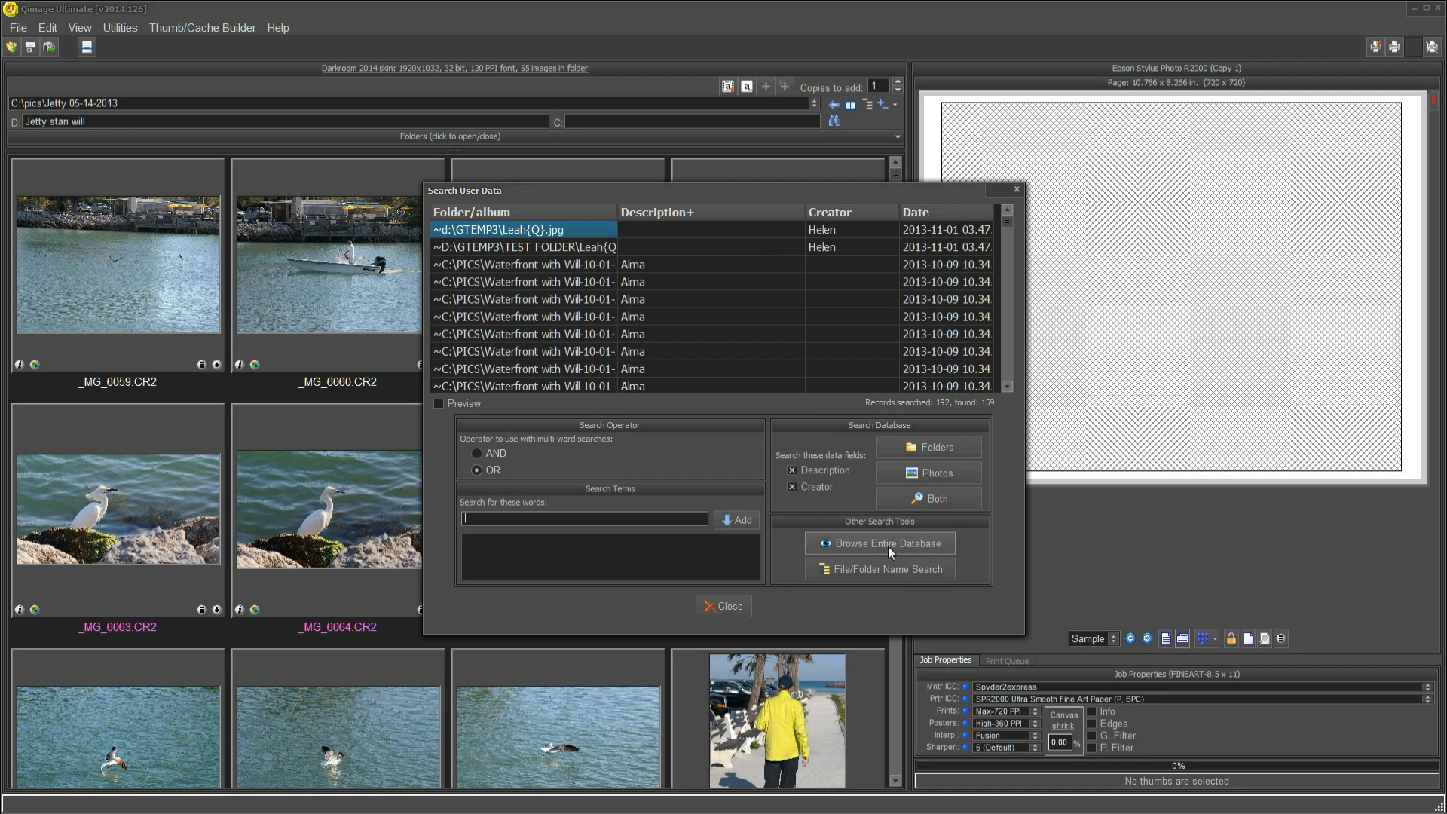
{"action": "mouse_move", "coordinate": [902, 421]}
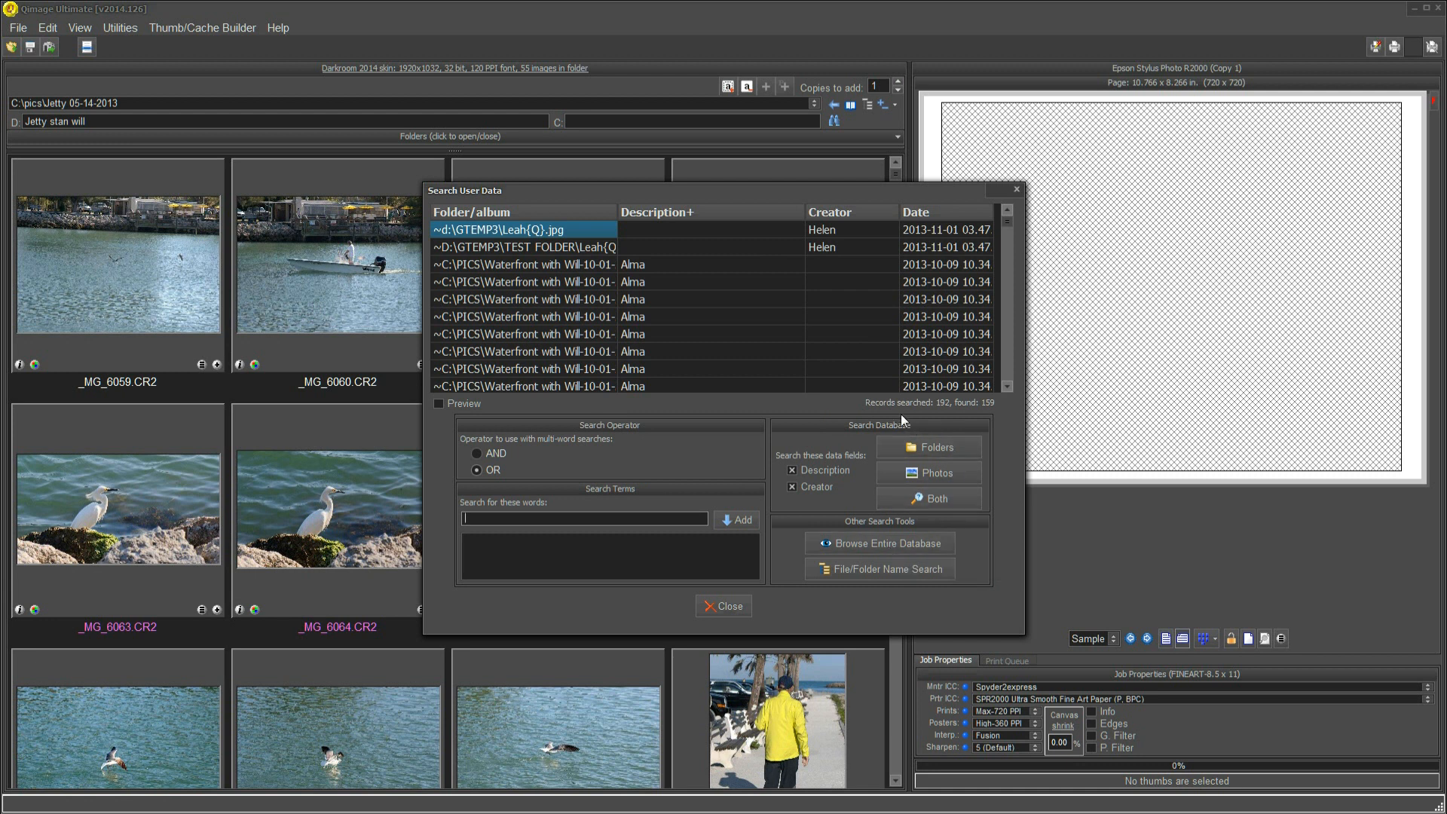
{"action": "mouse_move", "coordinate": [653, 268]}
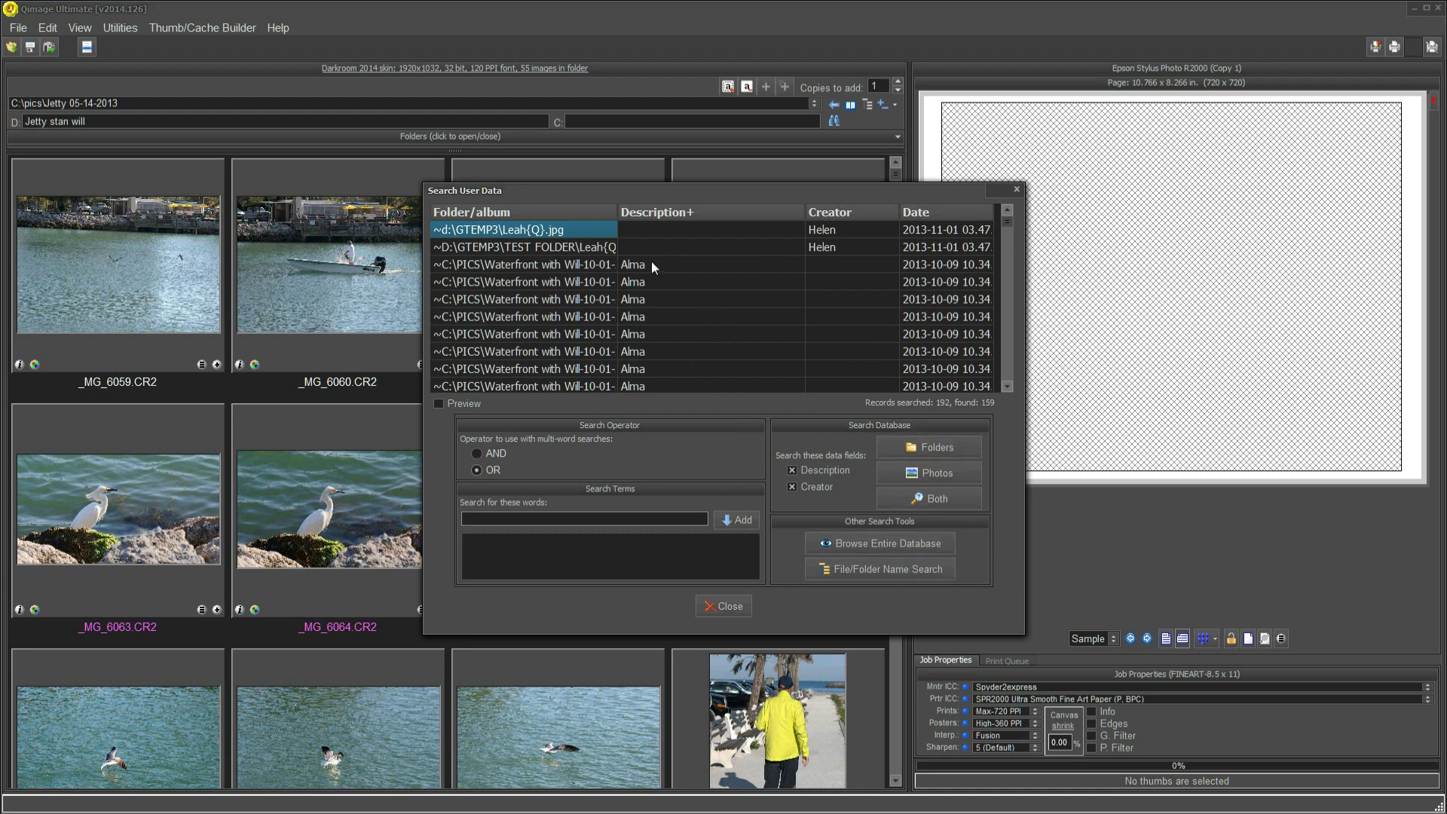
{"action": "mouse_move", "coordinate": [642, 387]}
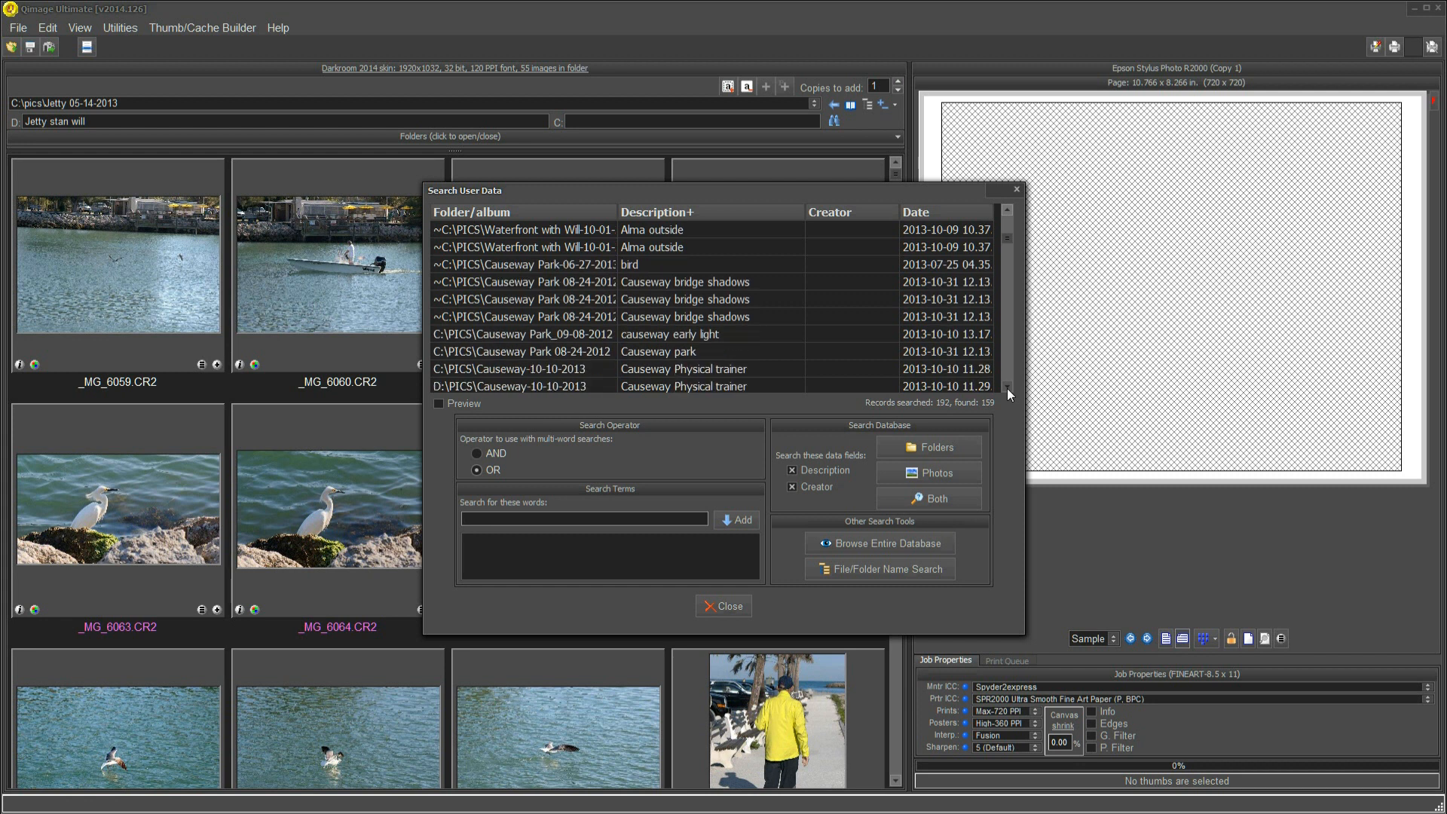
{"action": "mouse_move", "coordinate": [904, 308]}
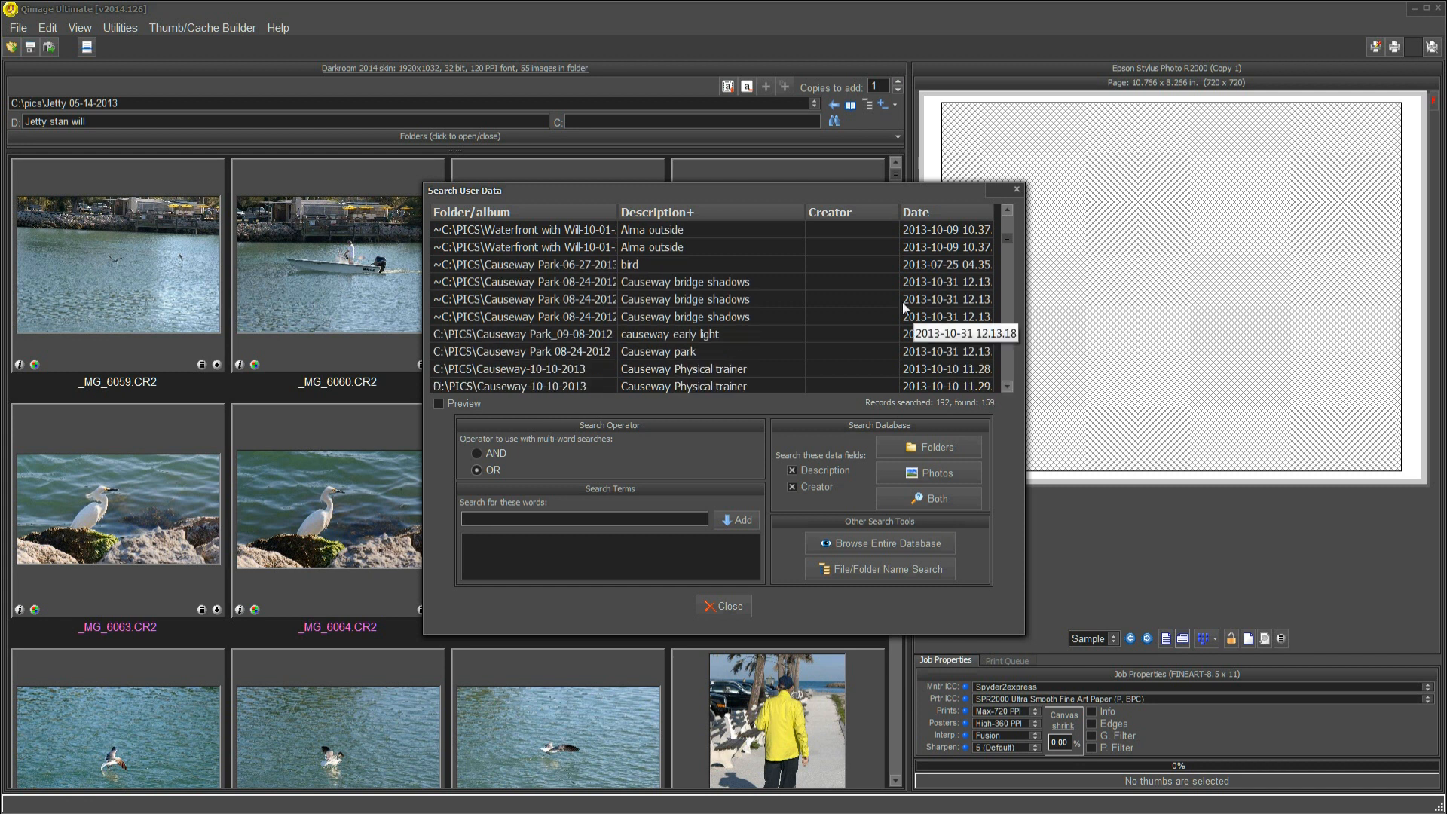
{"action": "mouse_move", "coordinate": [568, 335]}
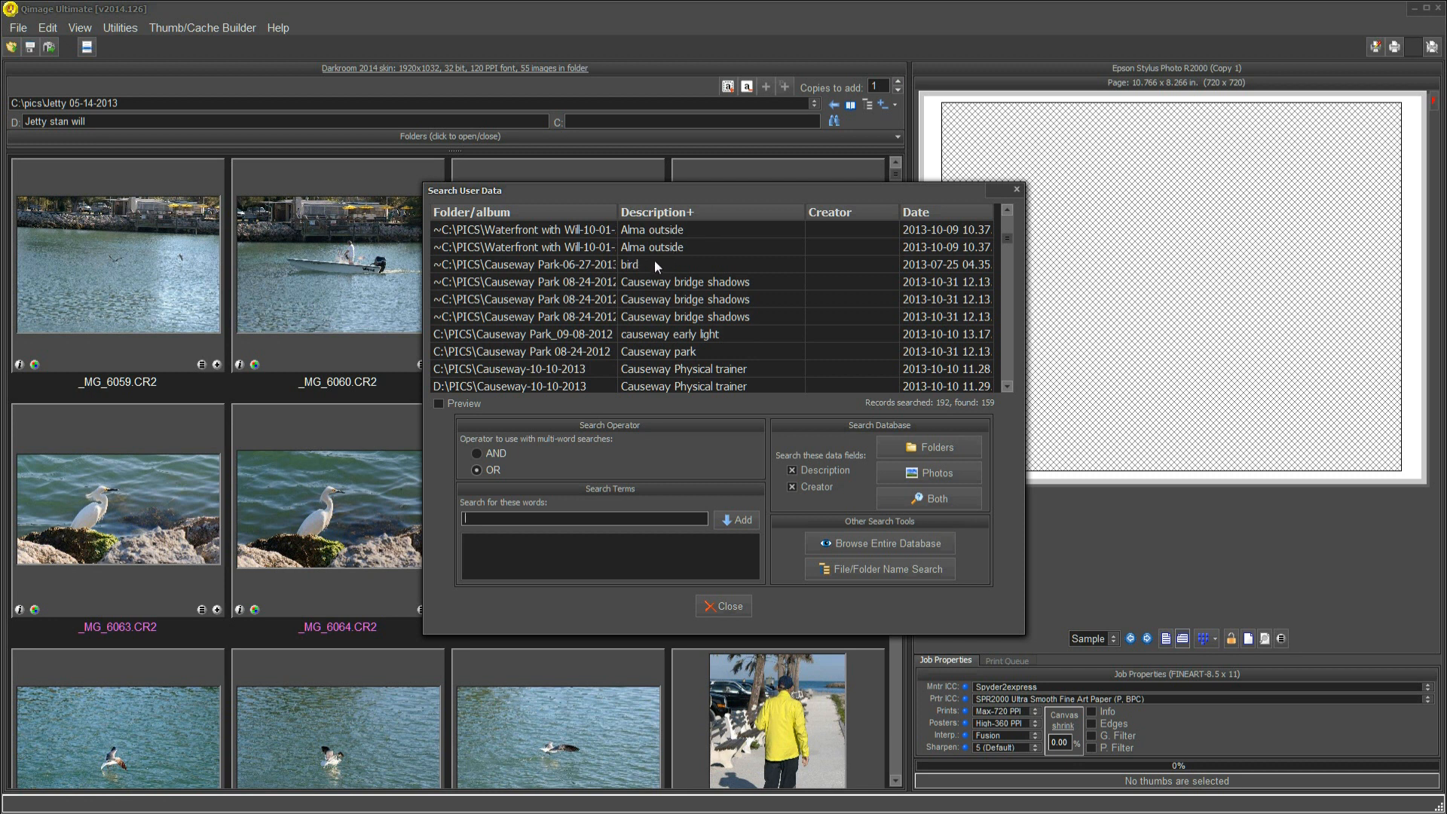
{"action": "mouse_move", "coordinate": [656, 291]}
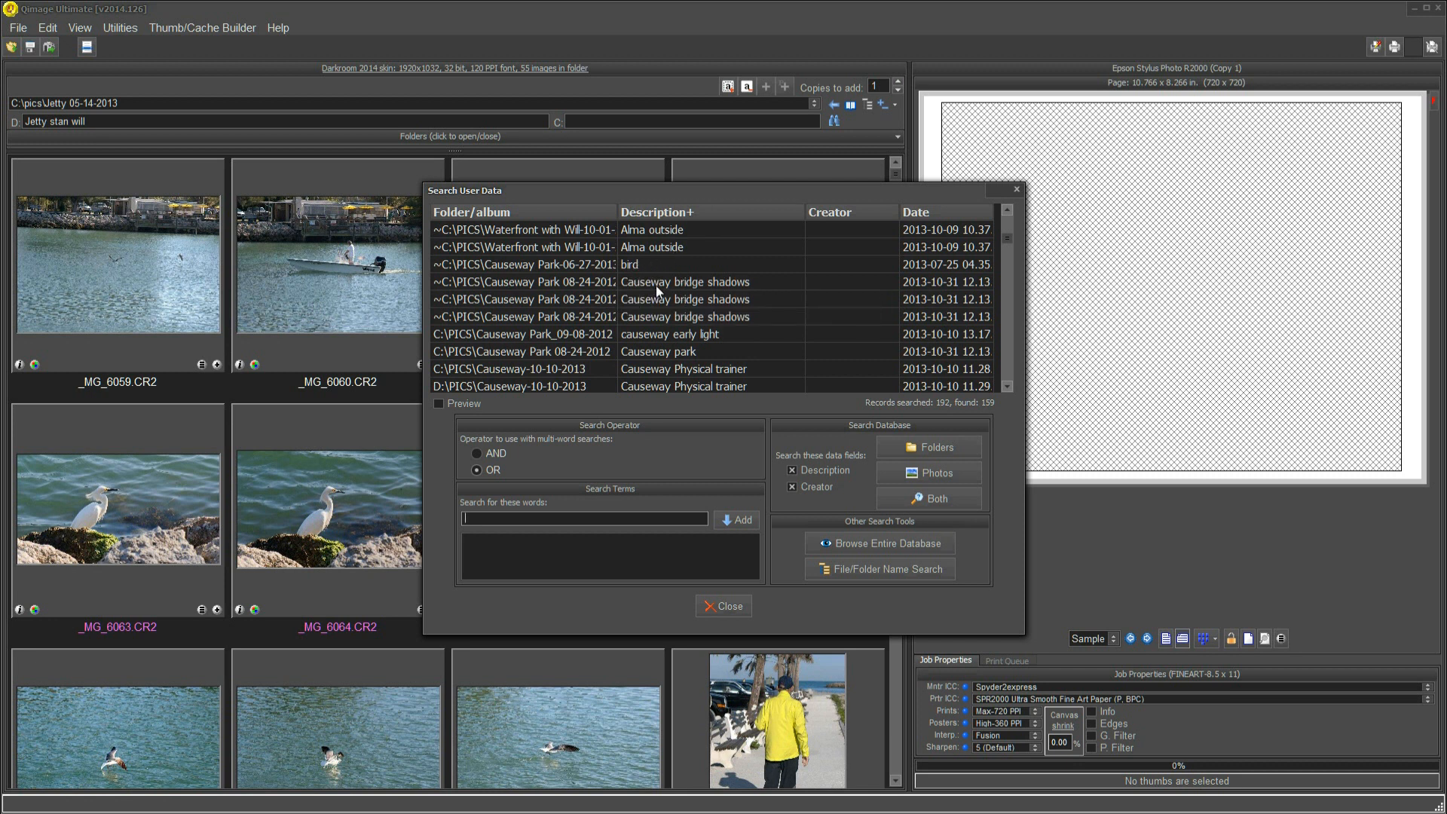
{"action": "mouse_move", "coordinate": [238, 378]}
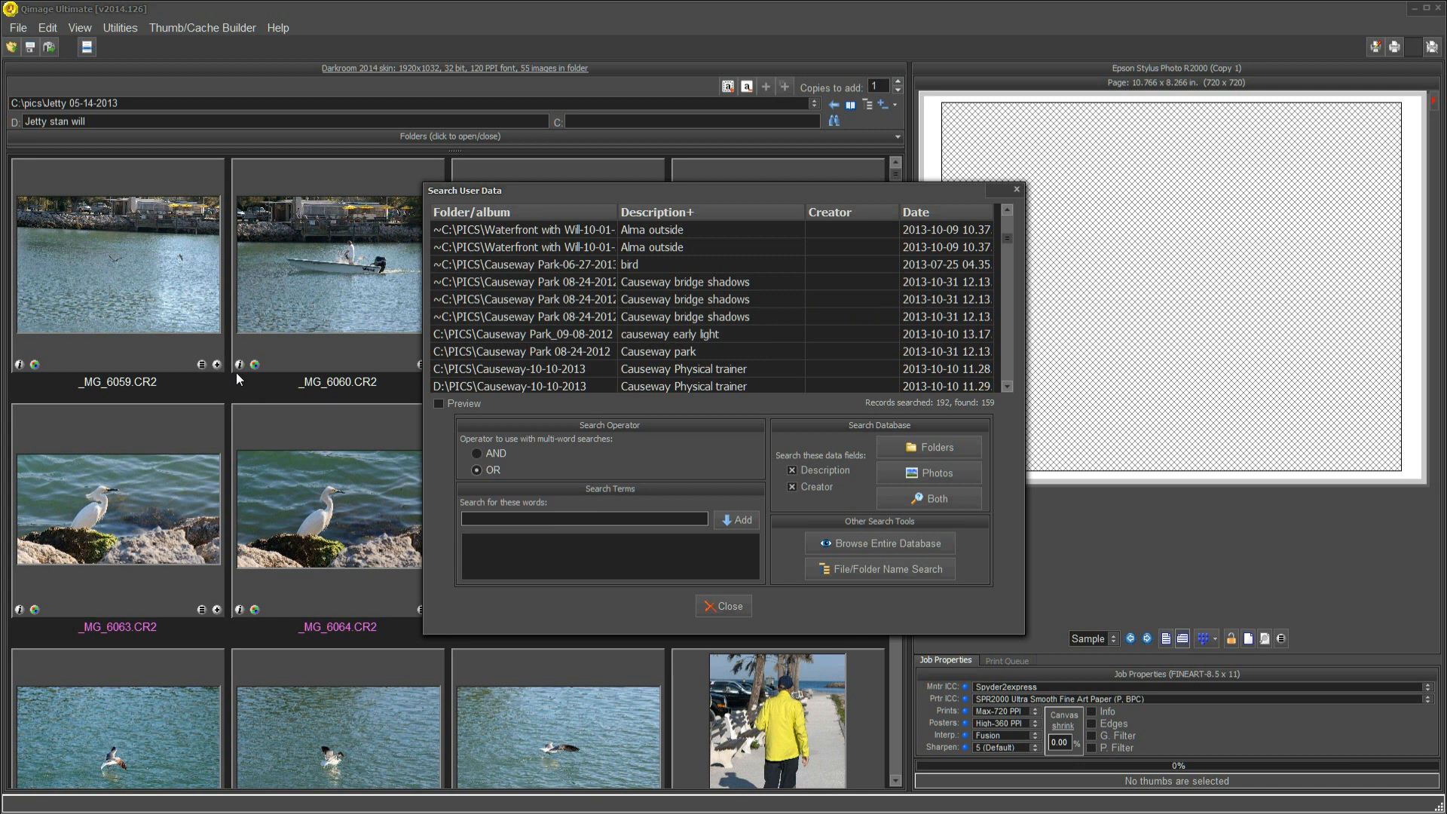
{"action": "mouse_move", "coordinate": [452, 256]}
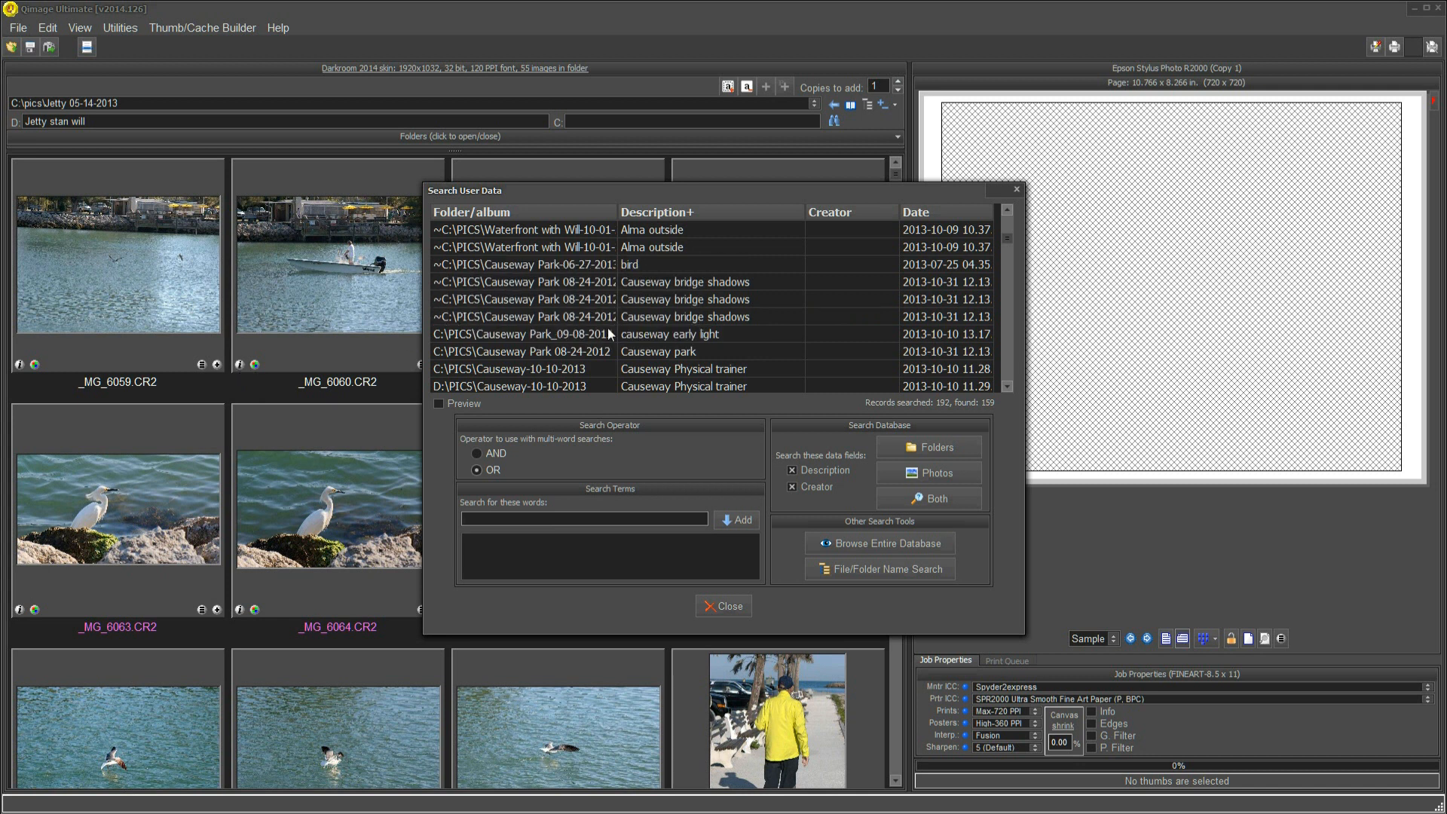
{"action": "mouse_move", "coordinate": [726, 330]}
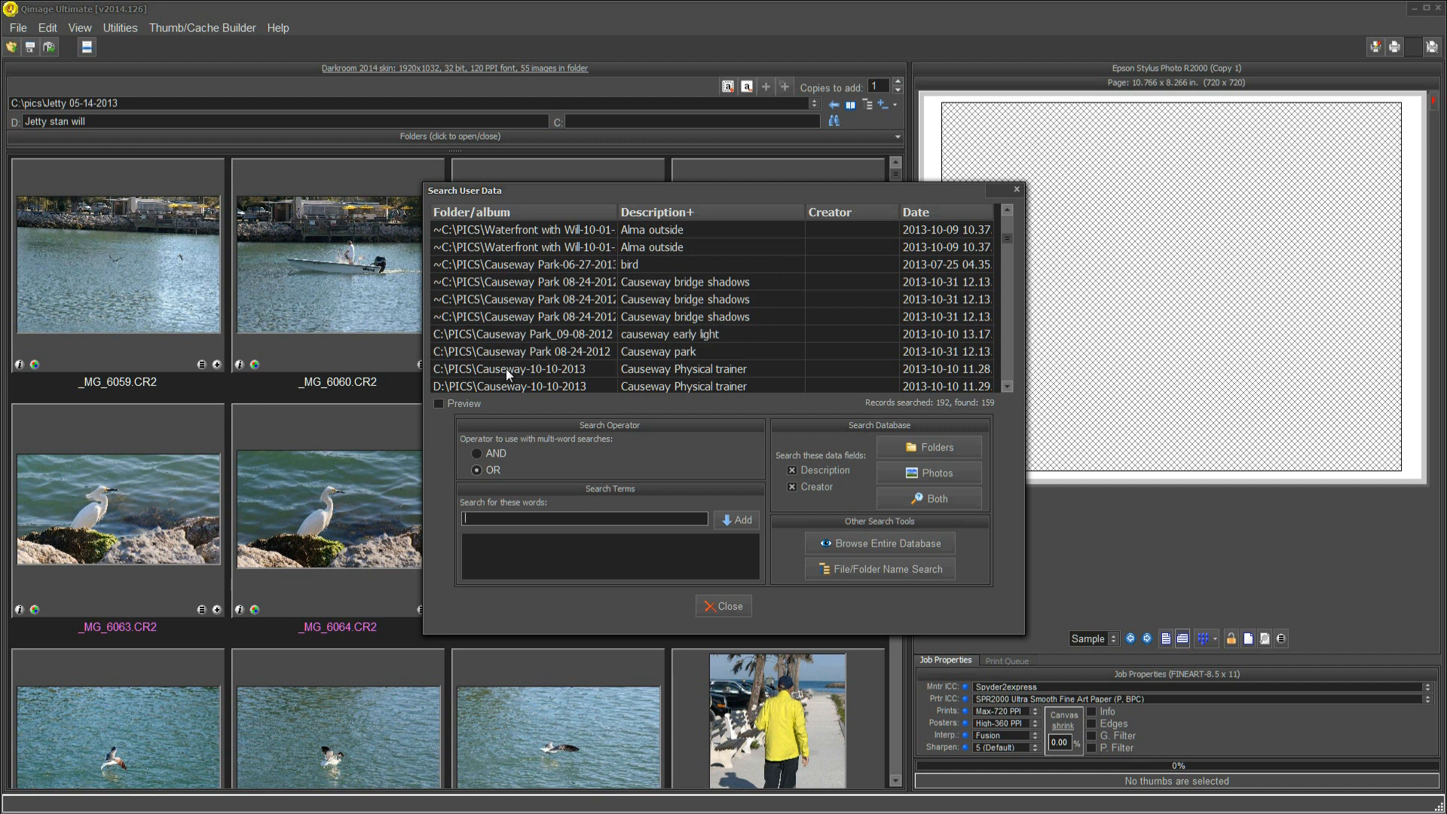
{"action": "mouse_move", "coordinate": [991, 392]}
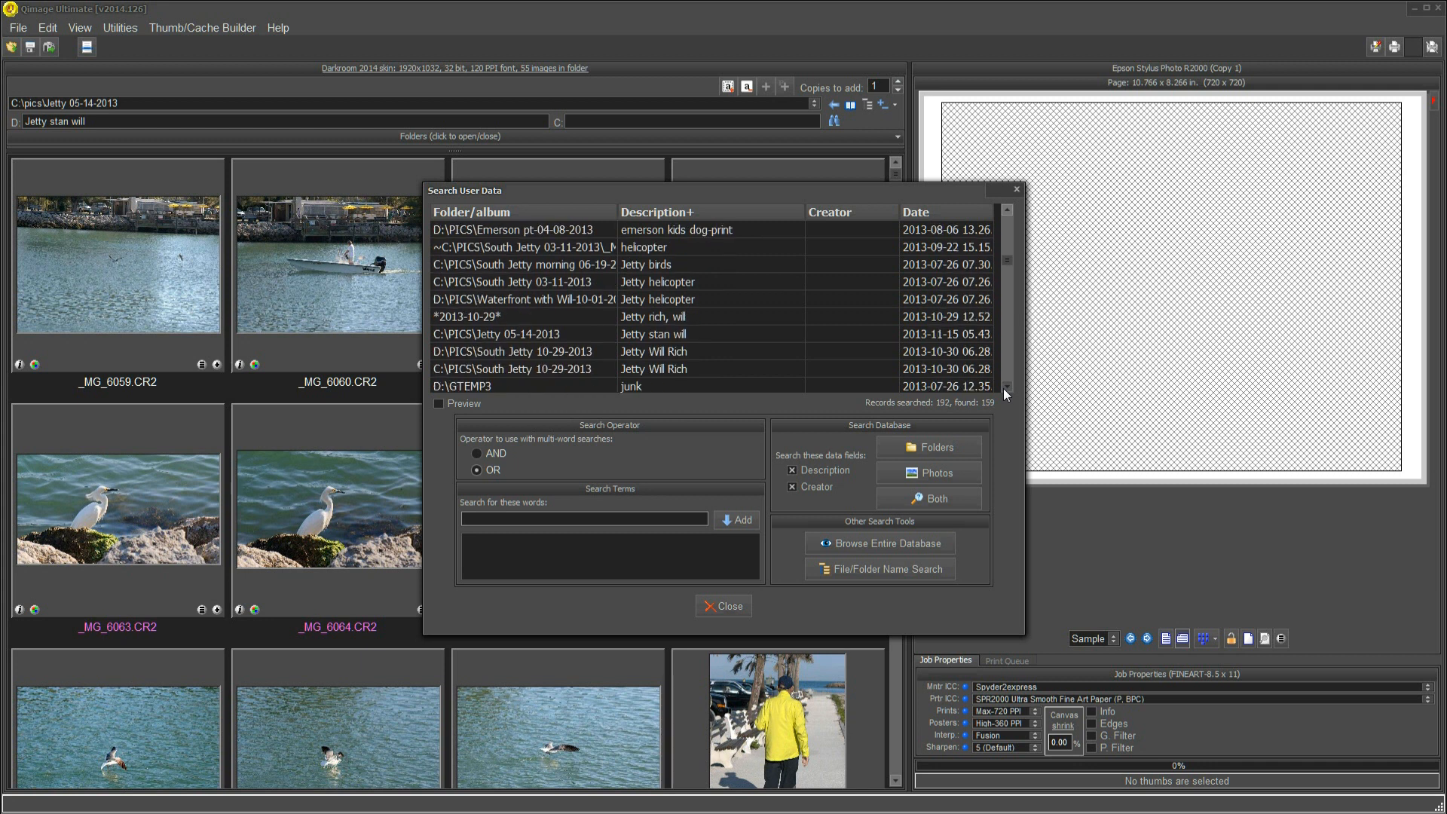
Scroll the full database listing down through the print entries to Sailor Nurse and stan records
{"action": "scroll", "scroll_direction": "down", "scroll_amount": 3}
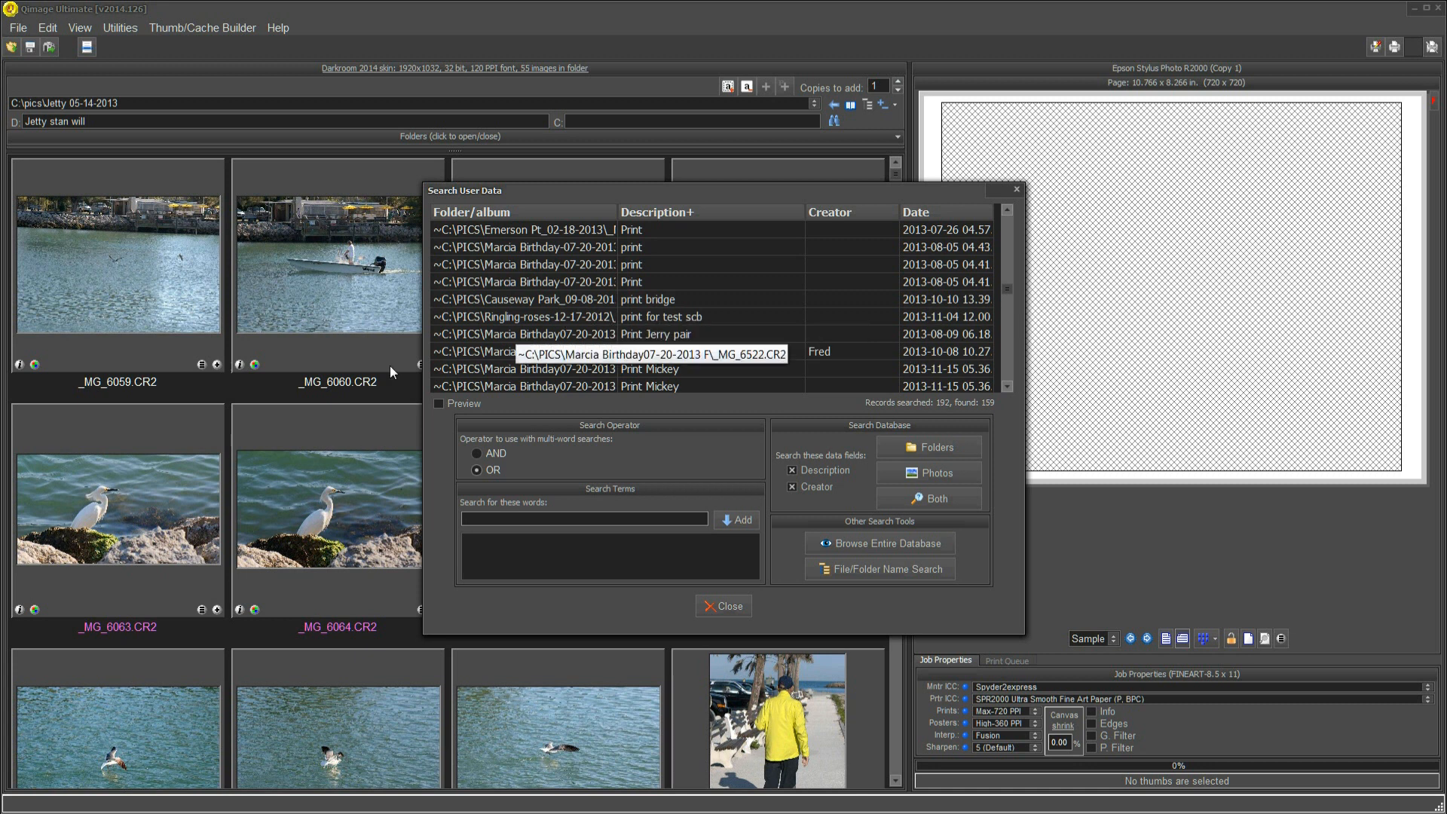
{"action": "mouse_move", "coordinate": [533, 562]}
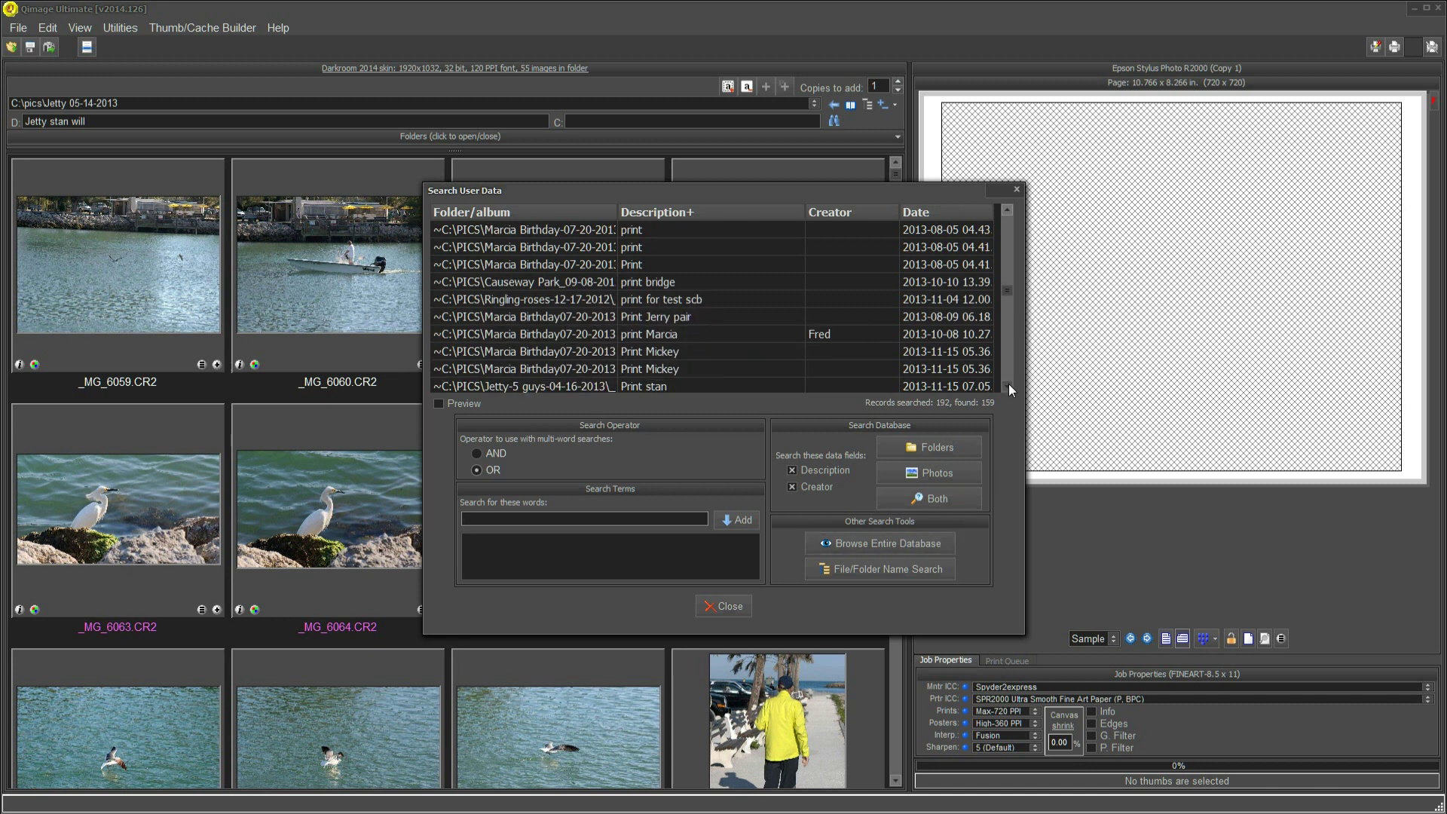
{"action": "scroll", "scroll_direction": "down", "scroll_amount": 3}
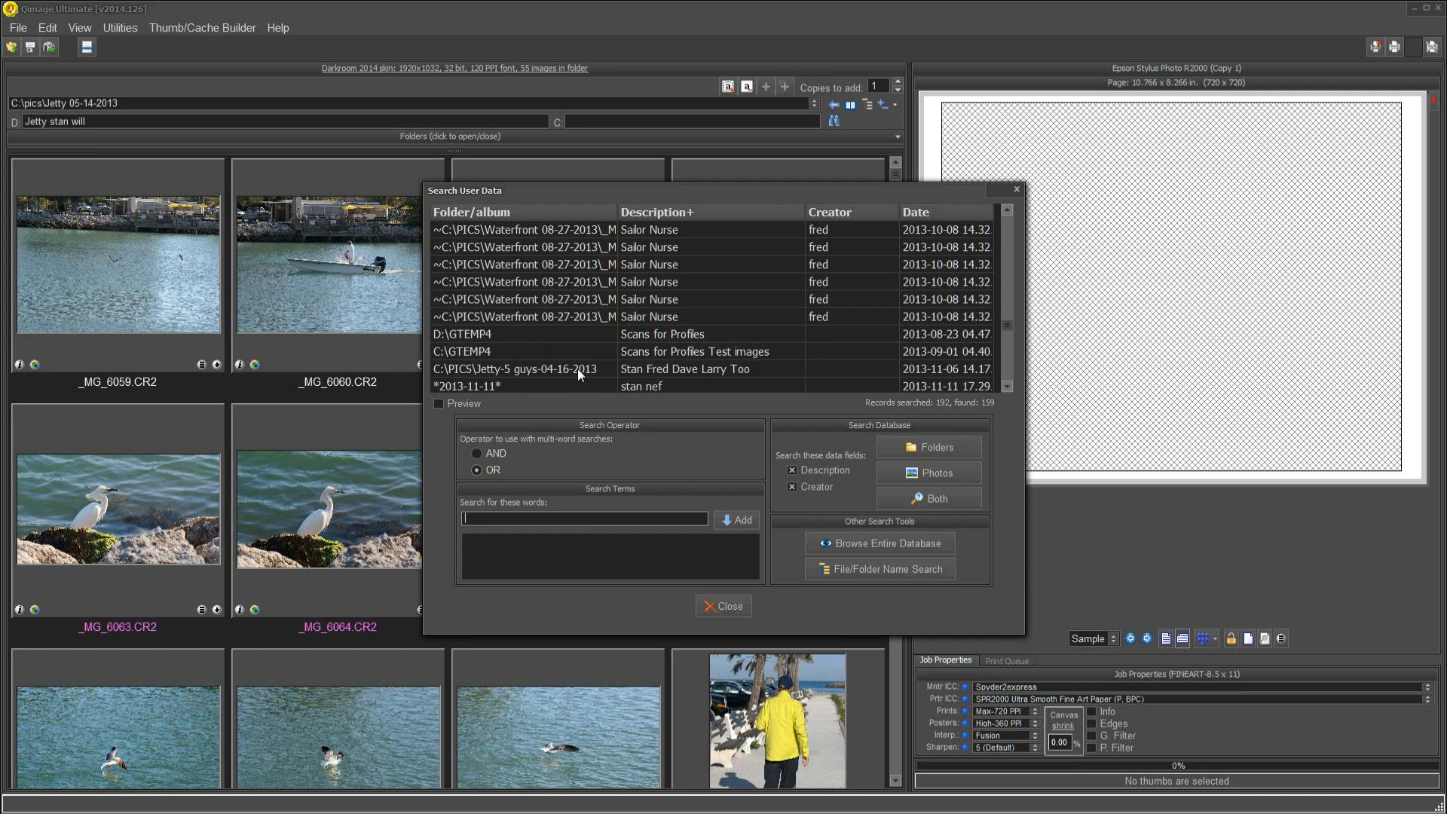
{"action": "mouse_move", "coordinate": [646, 351]}
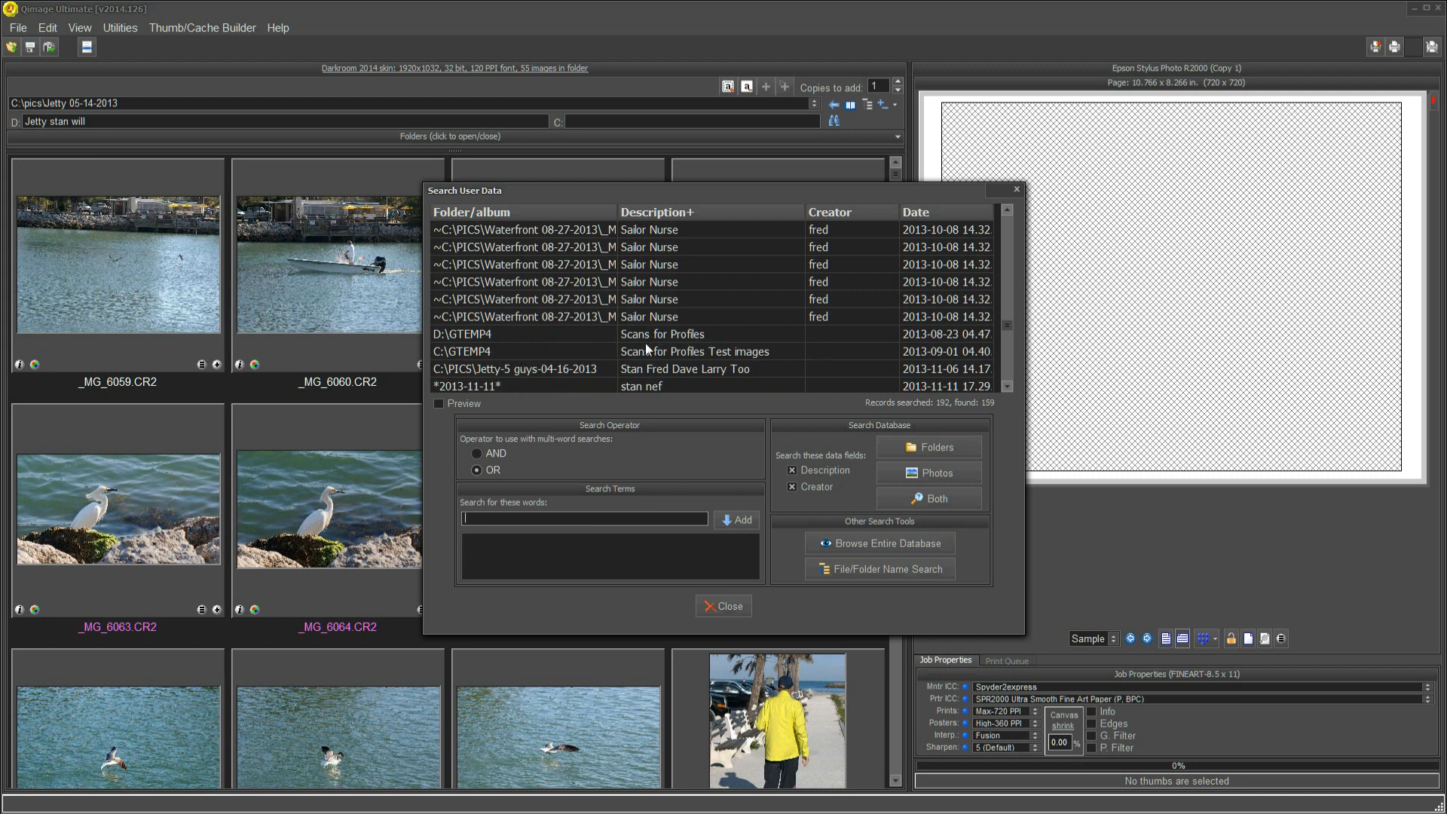
{"action": "mouse_move", "coordinate": [774, 370]}
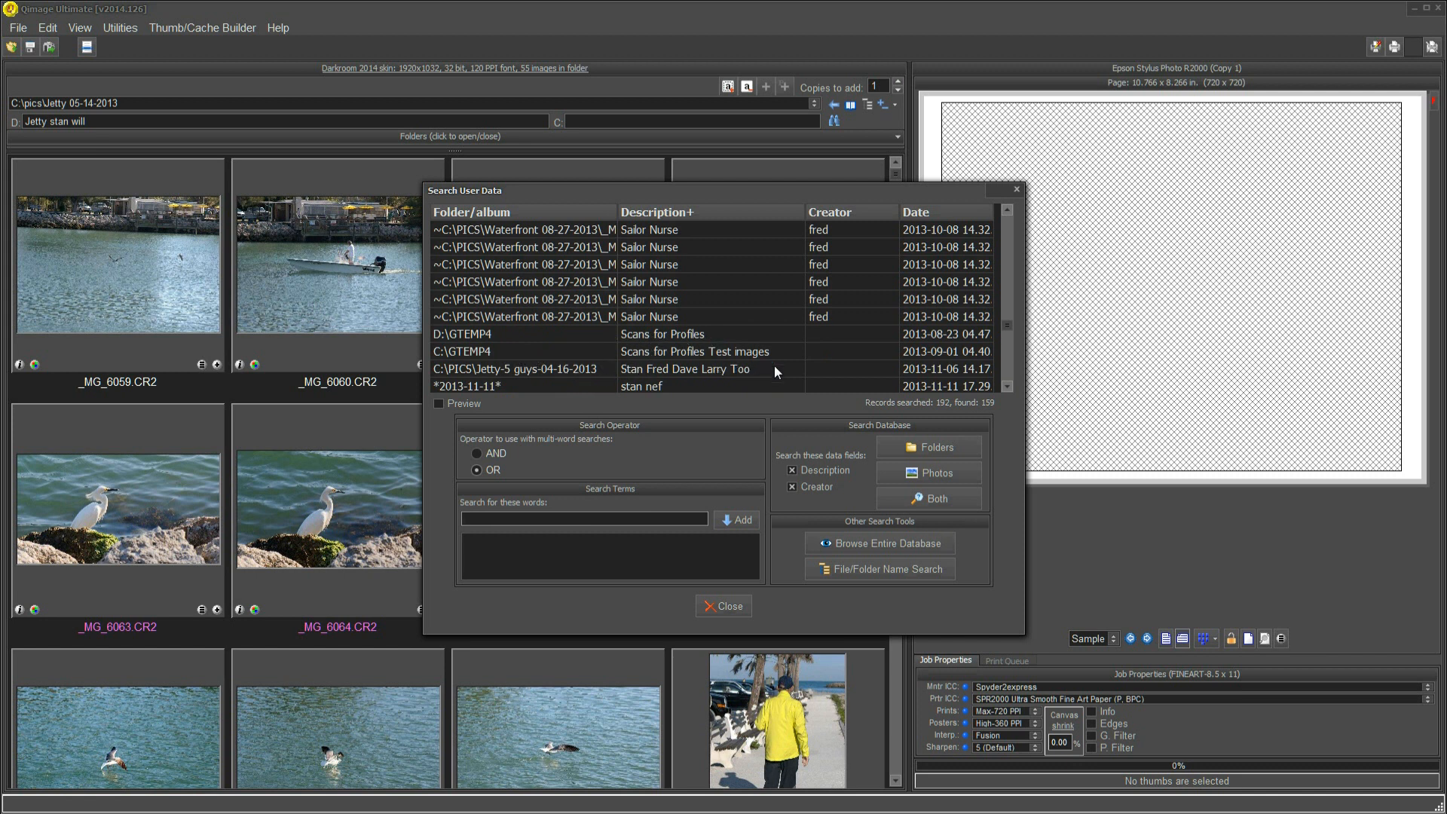
{"action": "mouse_move", "coordinate": [675, 330]}
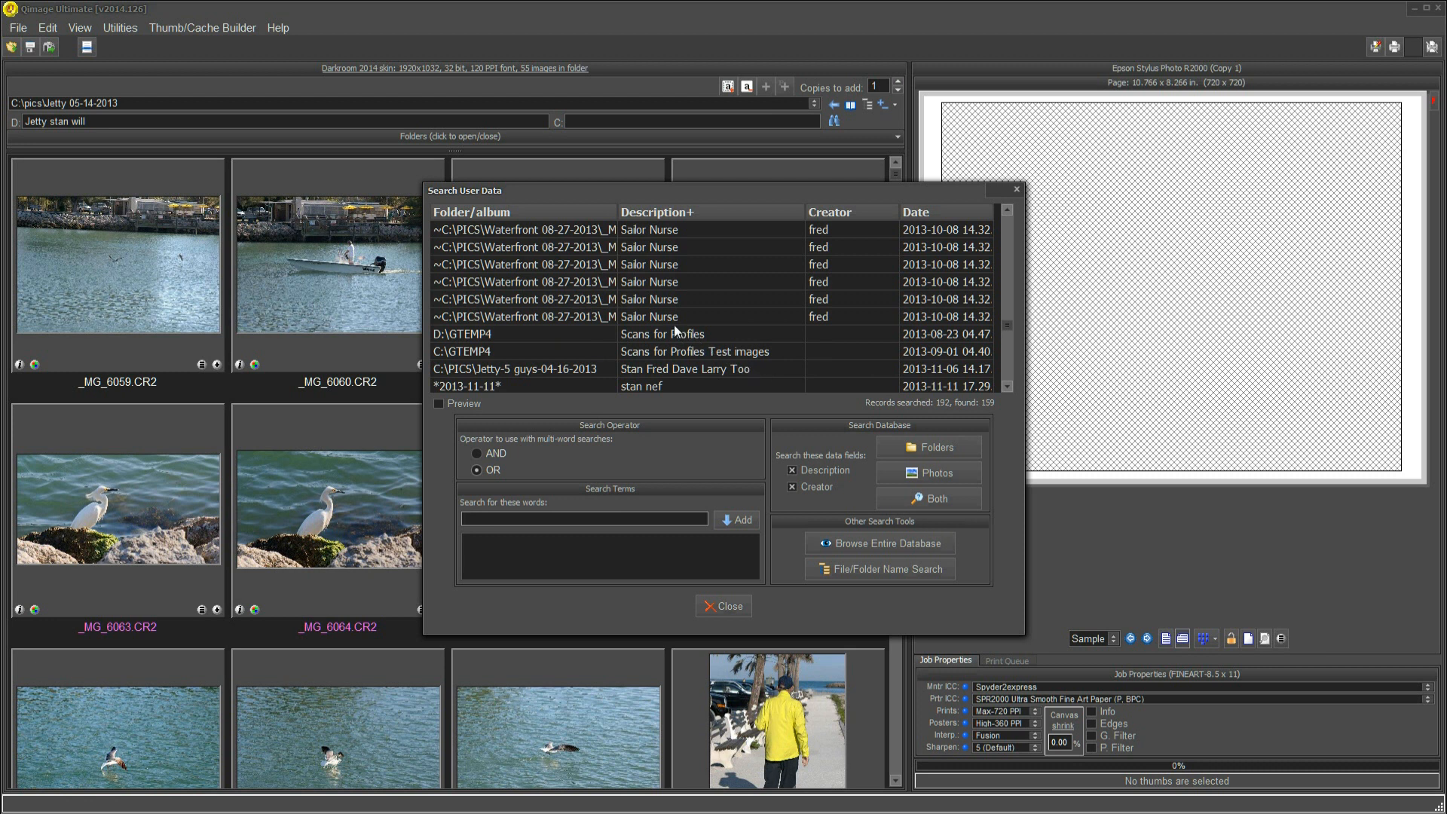
{"action": "mouse_move", "coordinate": [669, 270]}
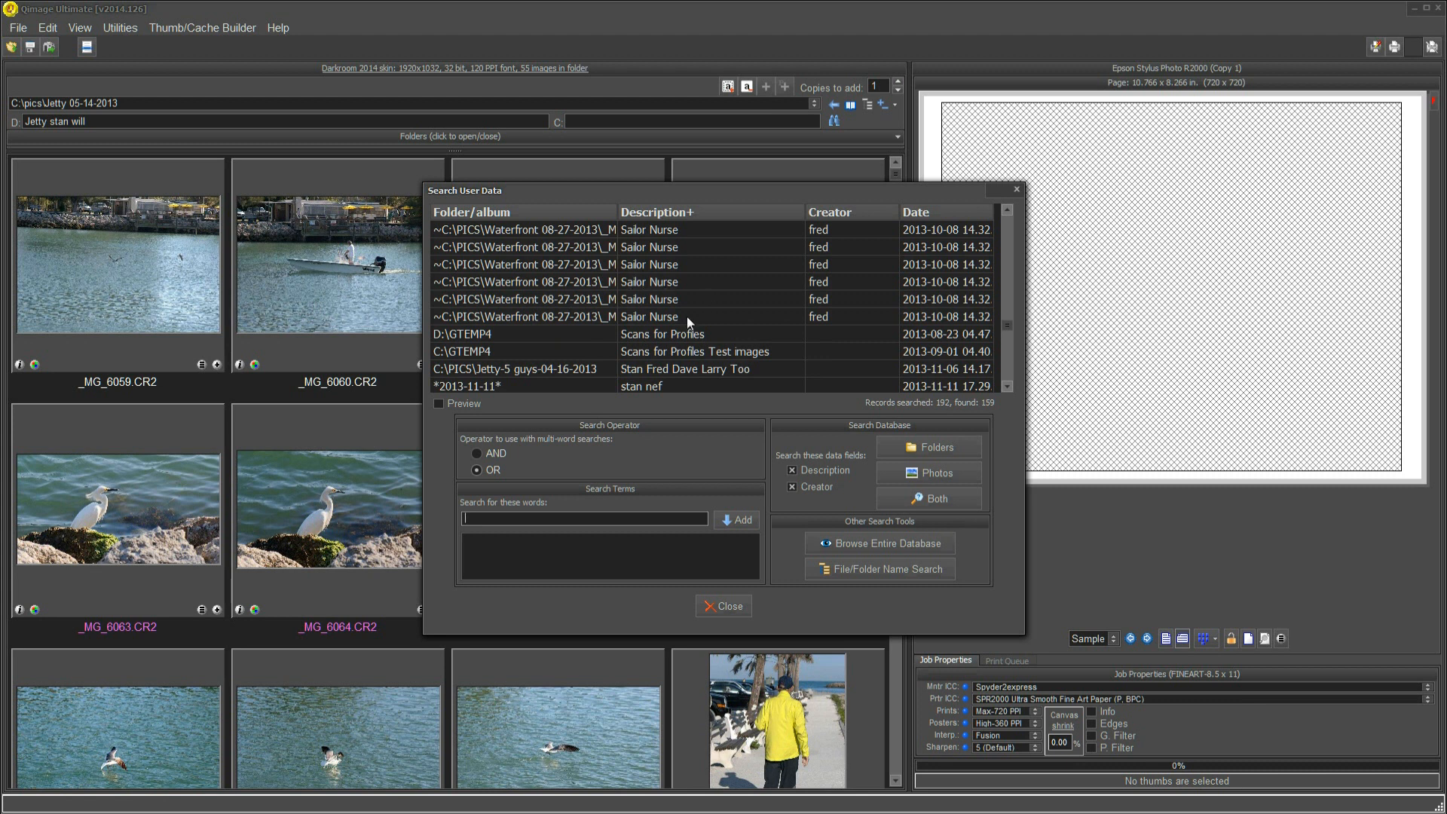
{"action": "mouse_move", "coordinate": [701, 458]}
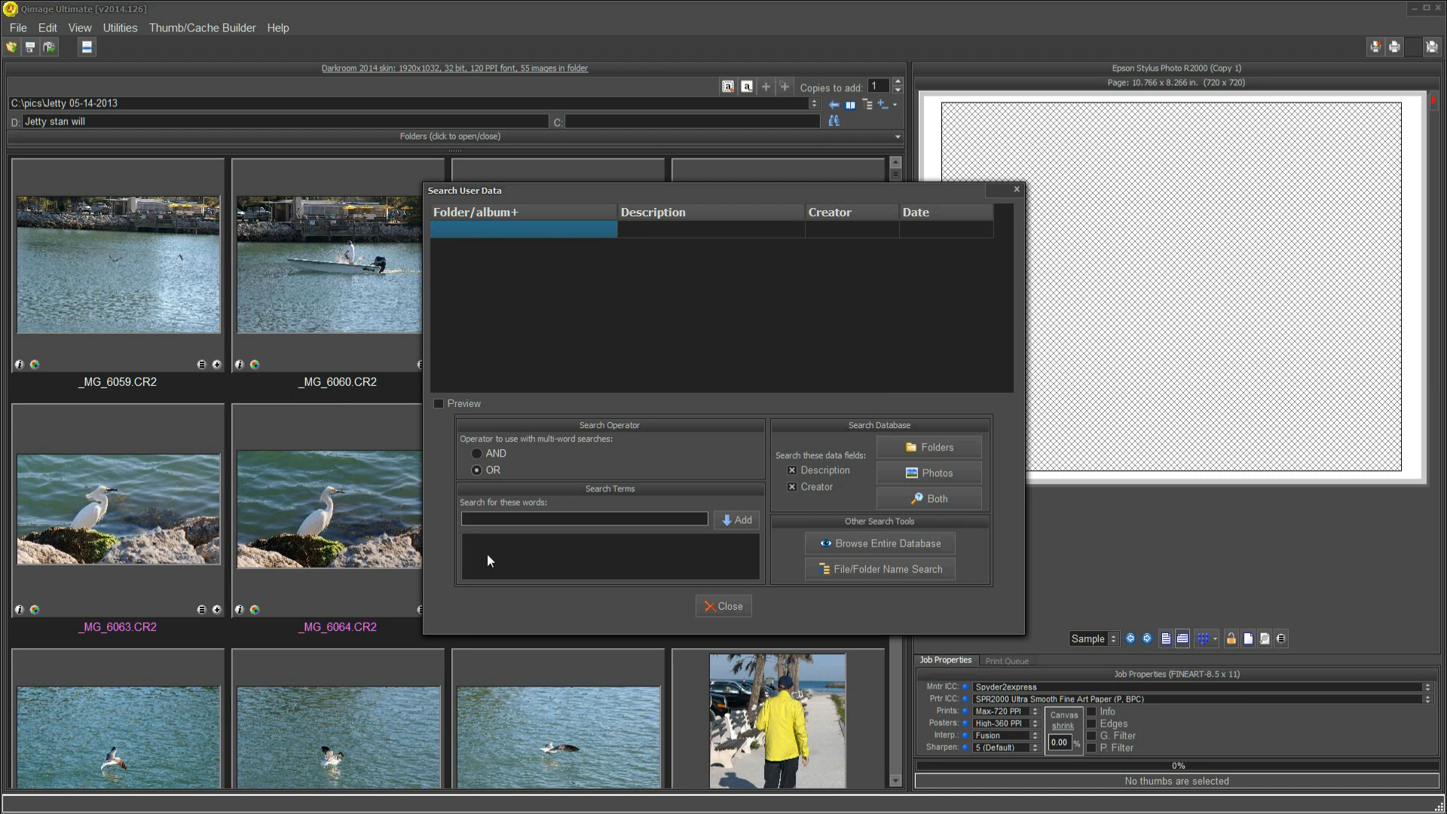
{"action": "mouse_move", "coordinate": [512, 537]}
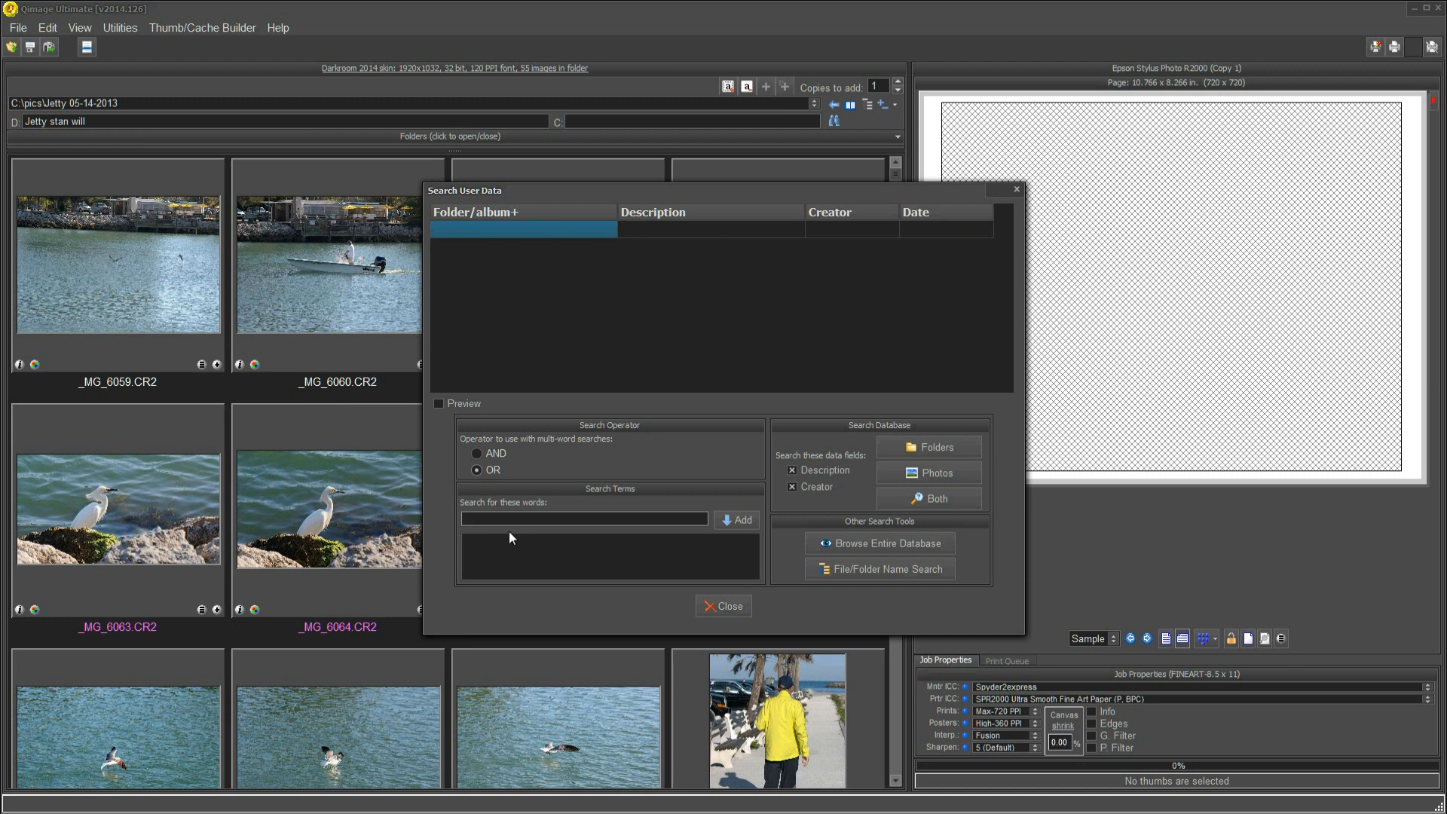
{"action": "type", "text": "tray"}
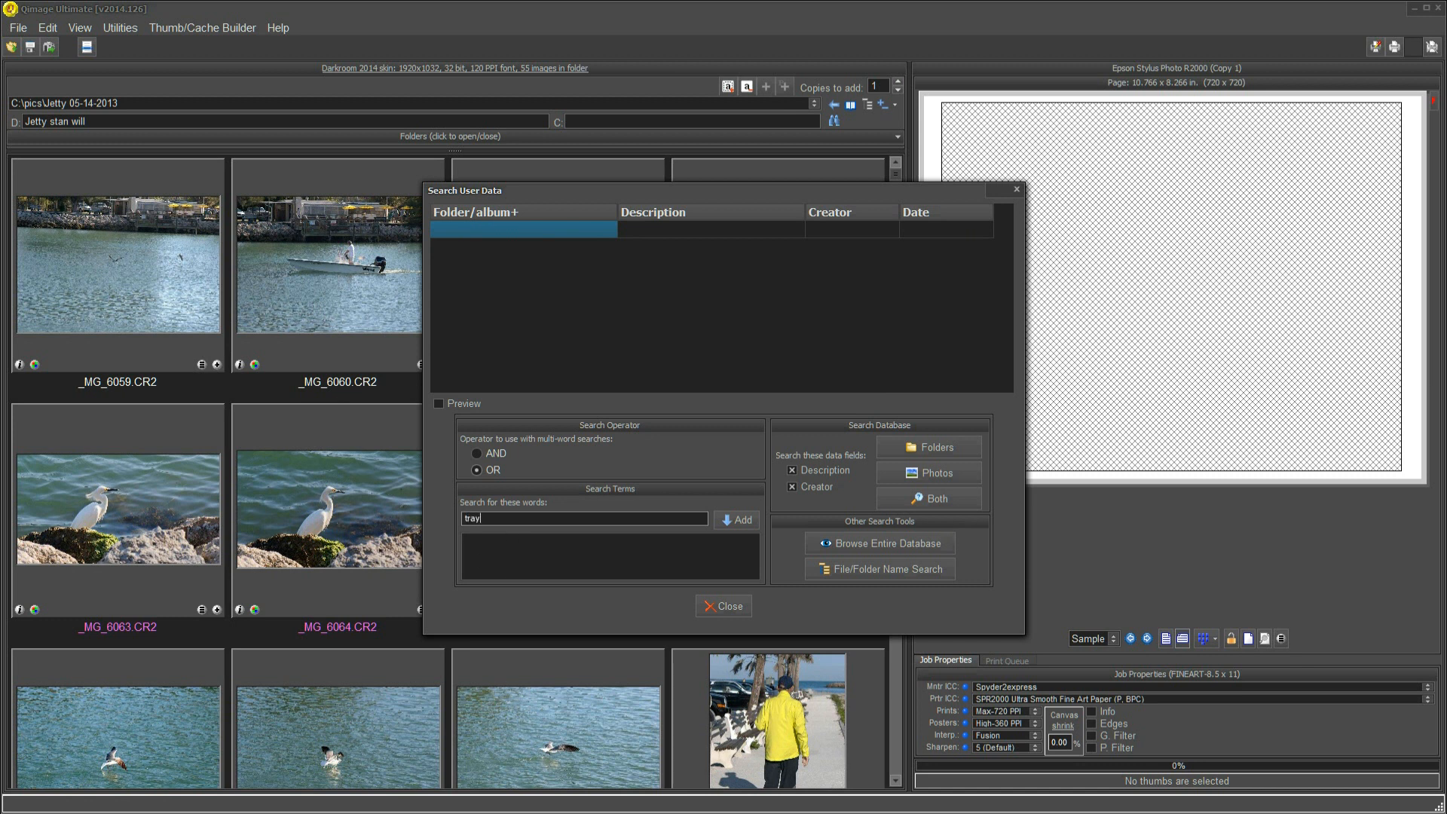
{"action": "type", "text": "n"}
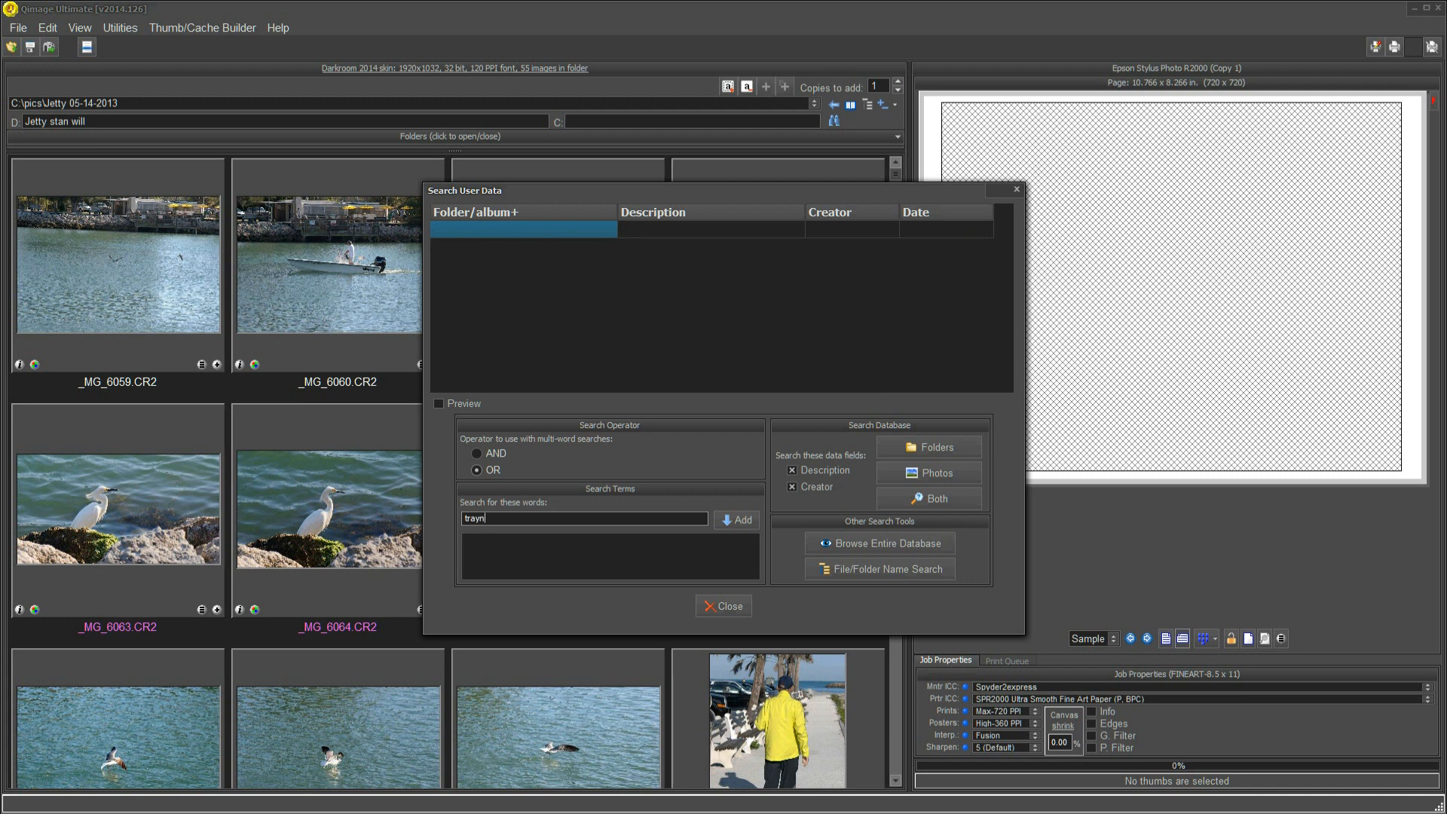
{"action": "type", "text": "s"}
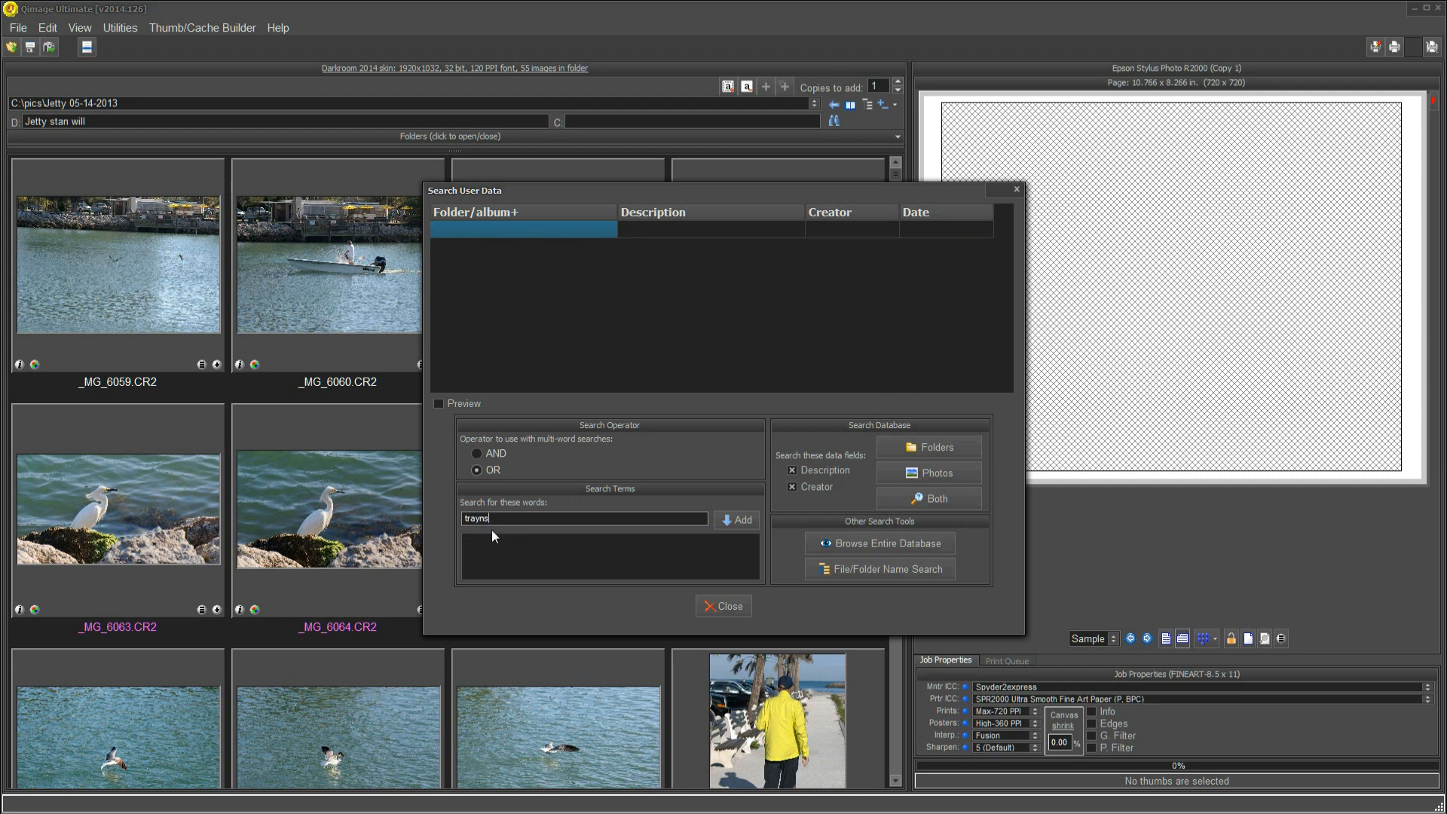
{"action": "mouse_move", "coordinate": [728, 547]}
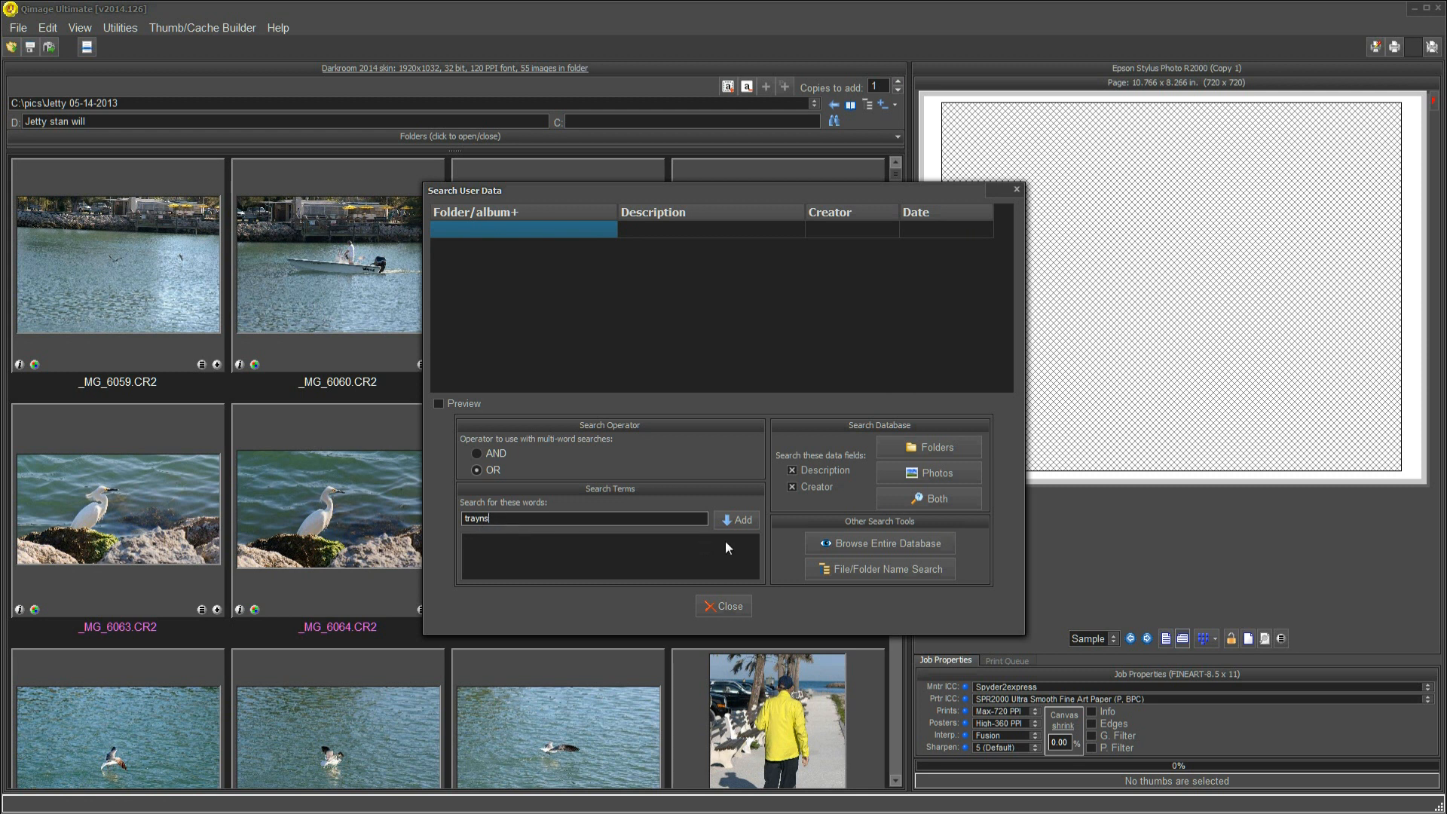
{"action": "left_click", "coordinate": [737, 520]}
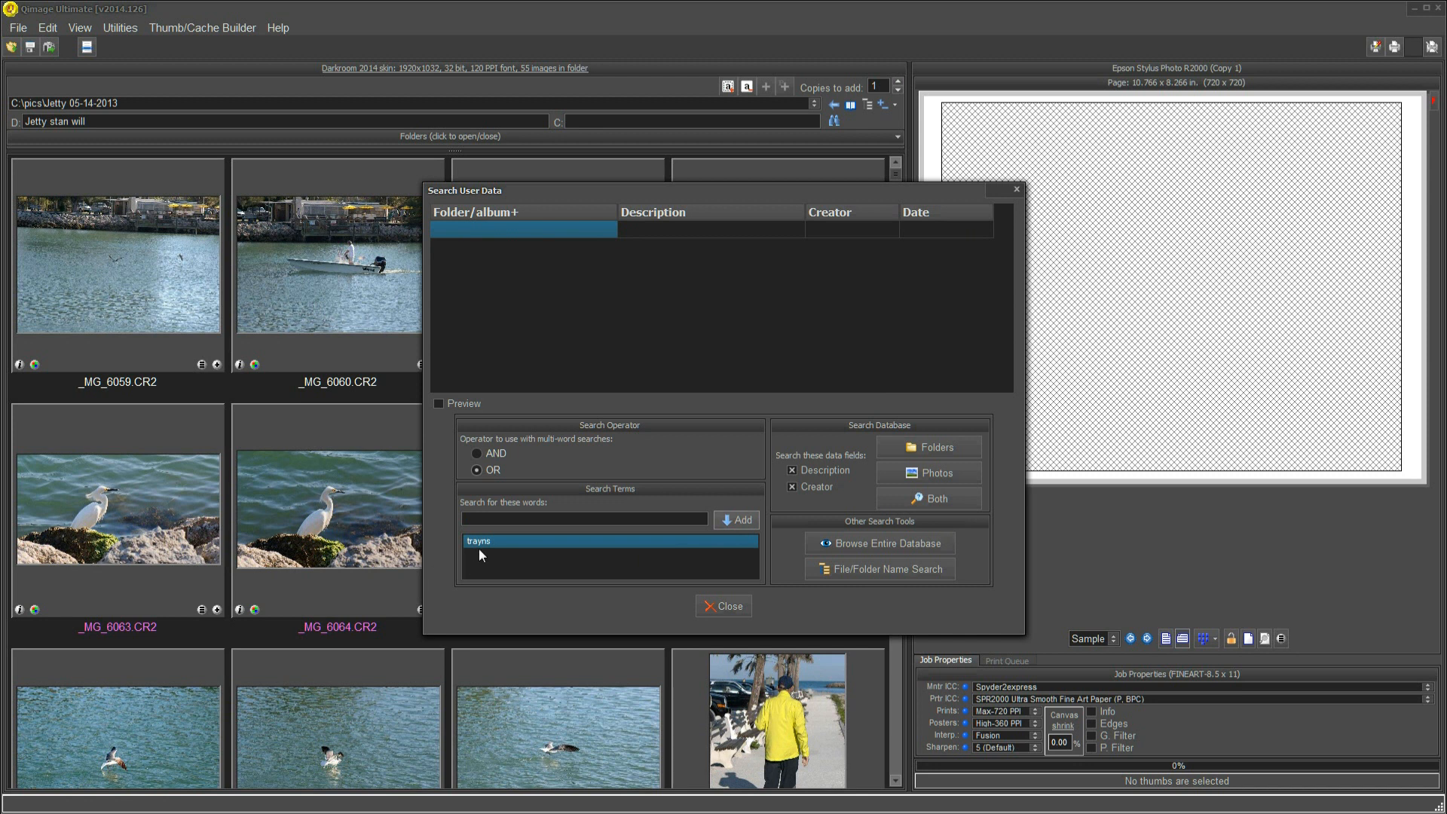
{"action": "mouse_move", "coordinate": [508, 551]}
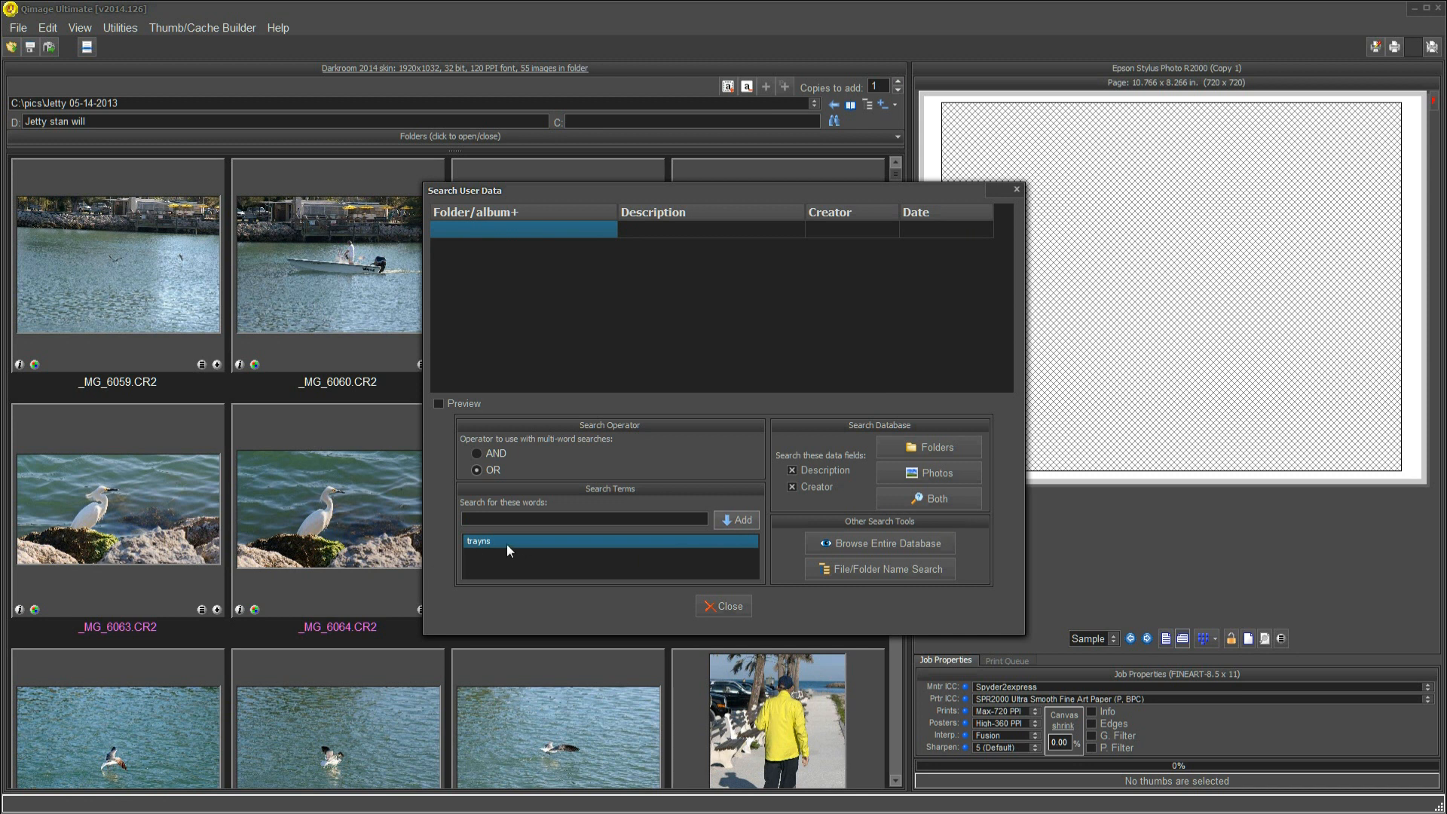
{"action": "mouse_move", "coordinate": [516, 547]}
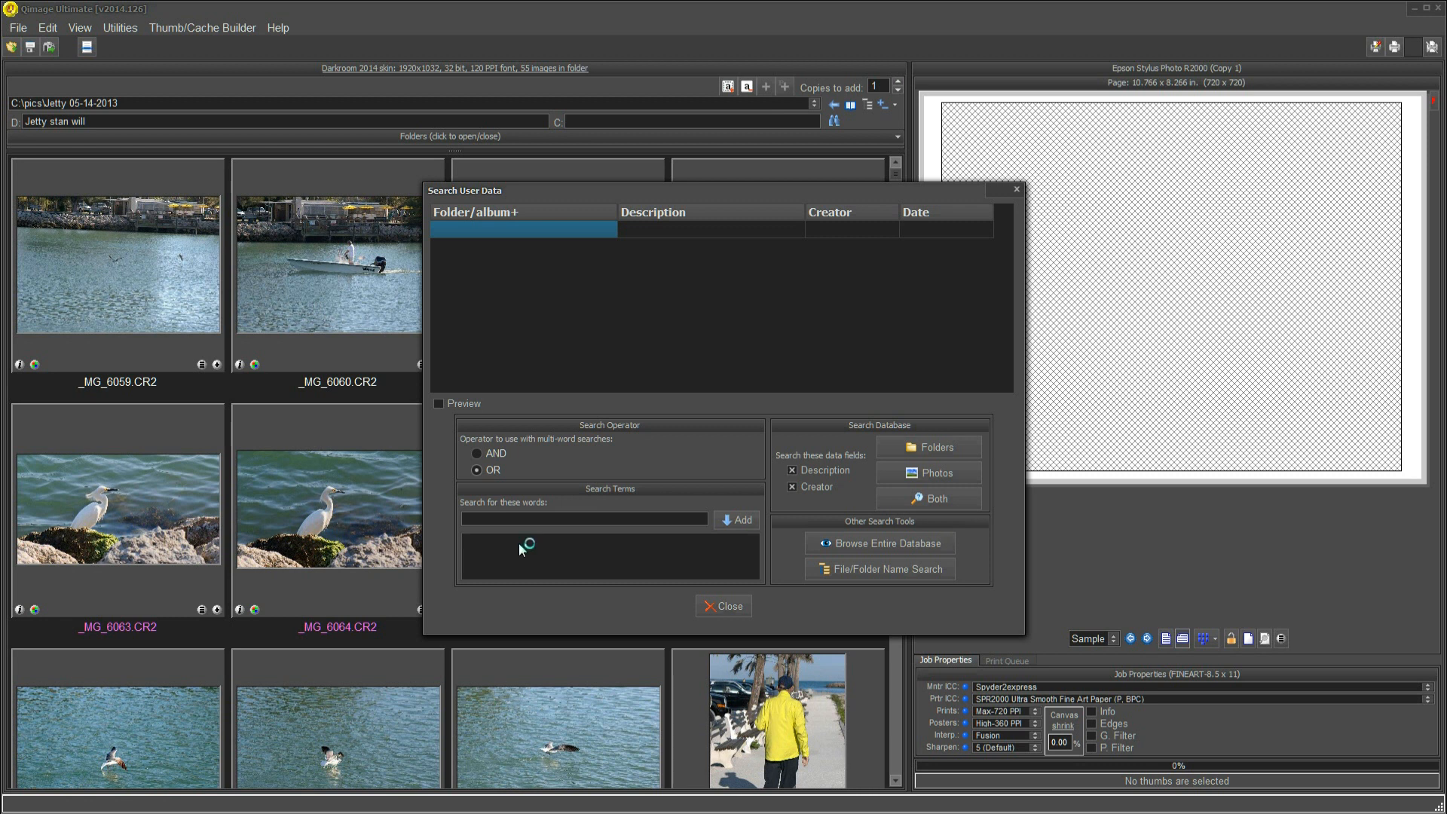
{"action": "mouse_move", "coordinate": [698, 571]}
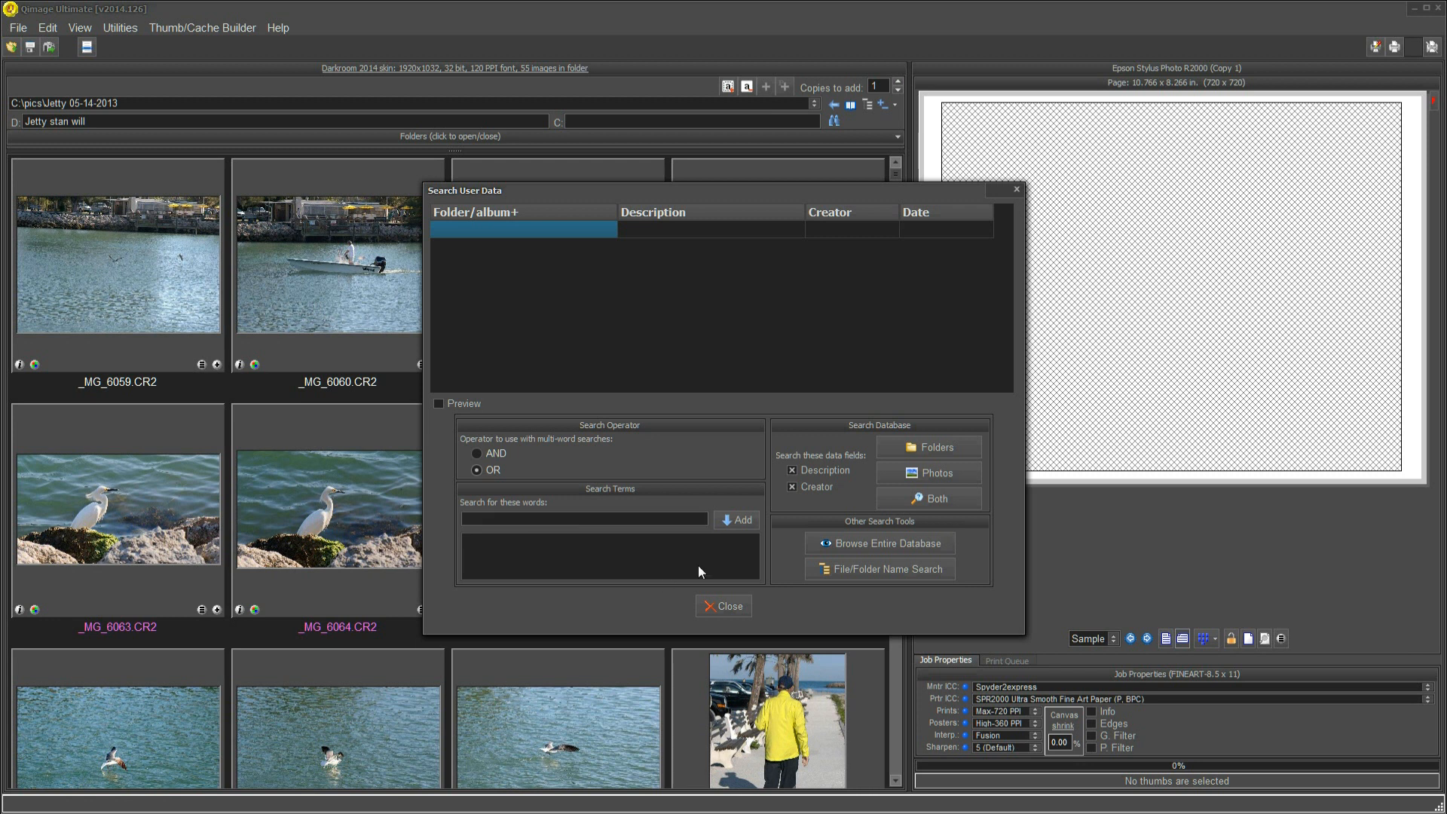
{"action": "mouse_move", "coordinate": [723, 606]}
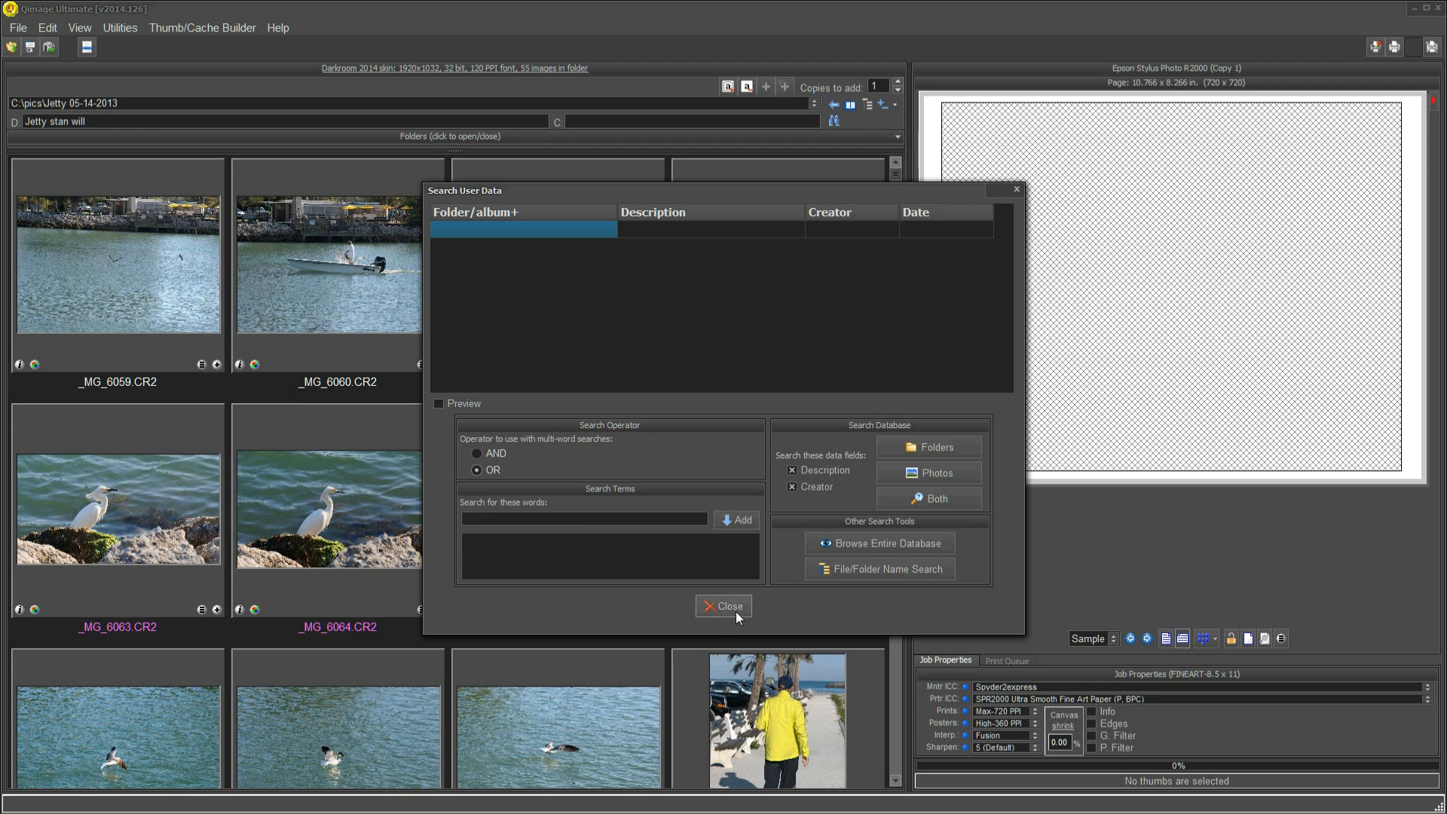
{"action": "mouse_move", "coordinate": [734, 618]}
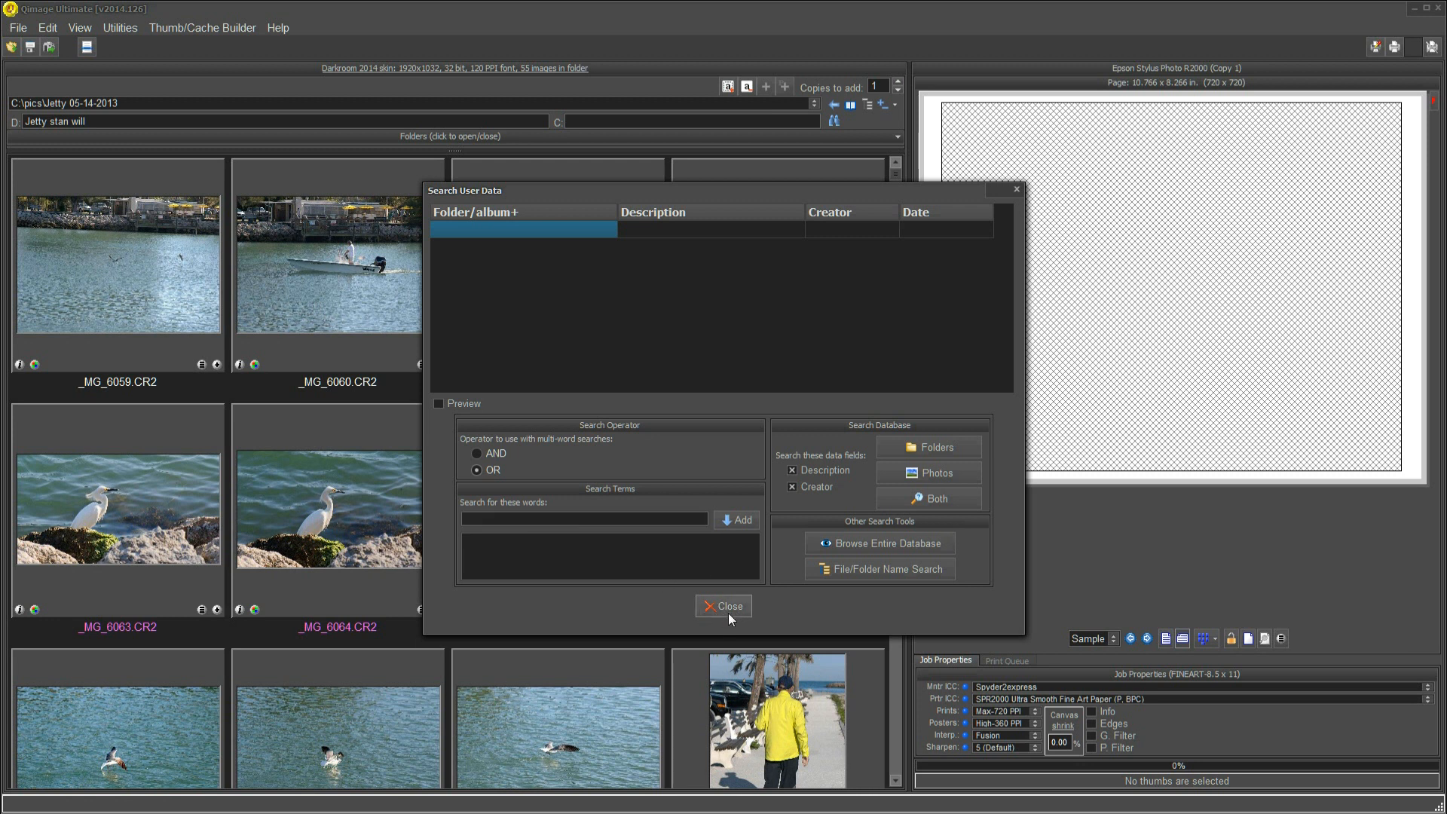